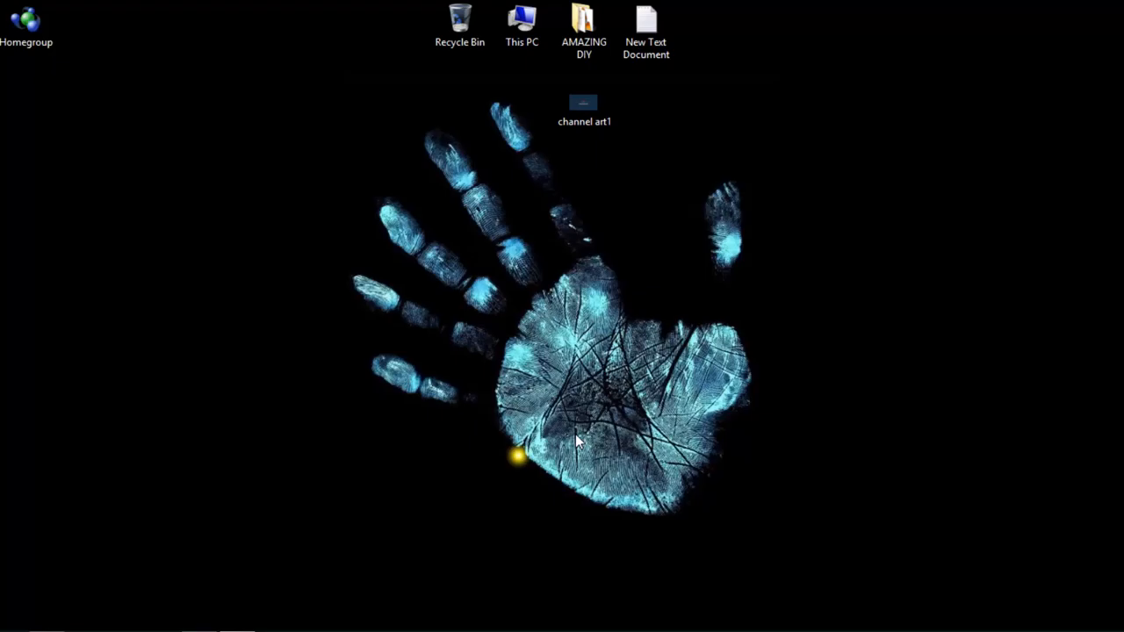
mouse_move(480, 577)
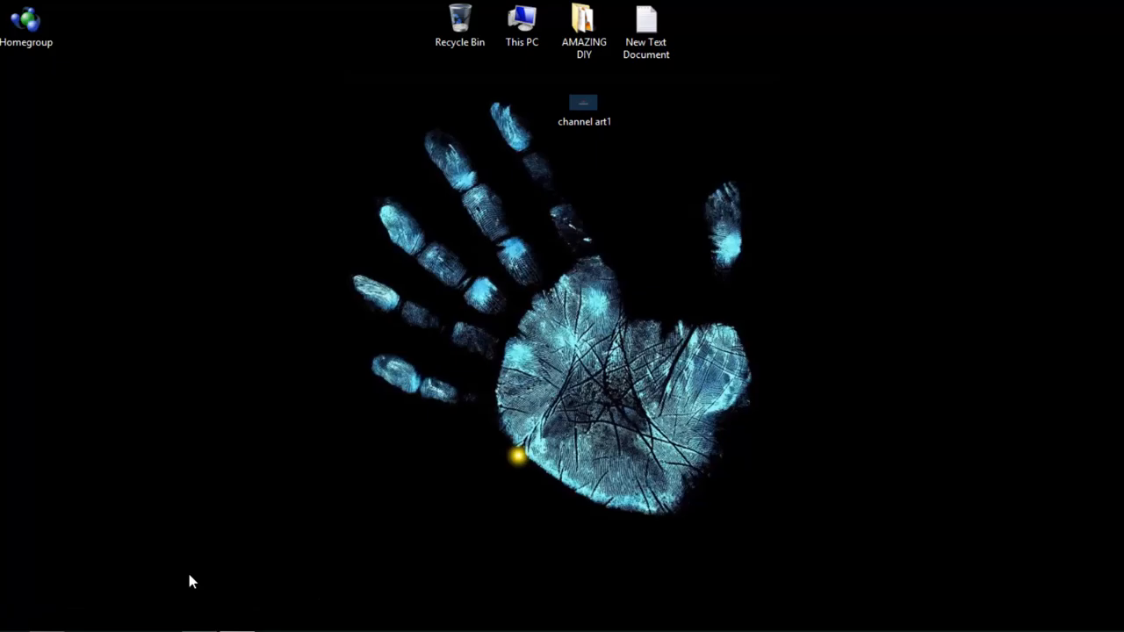
mouse_move(141, 580)
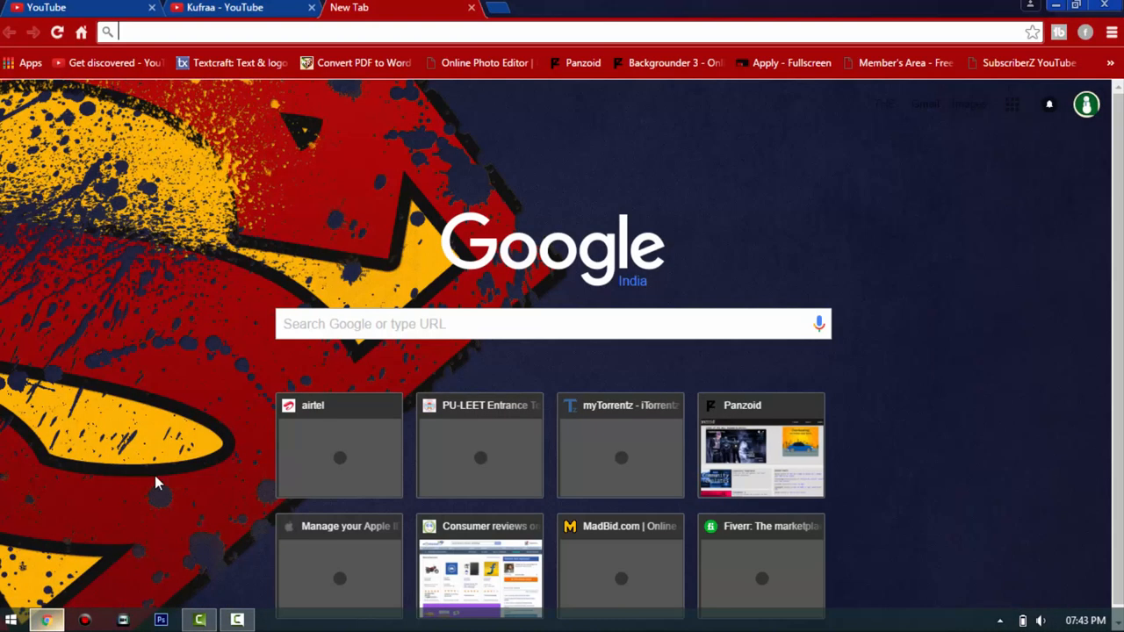
mouse_move(305, 369)
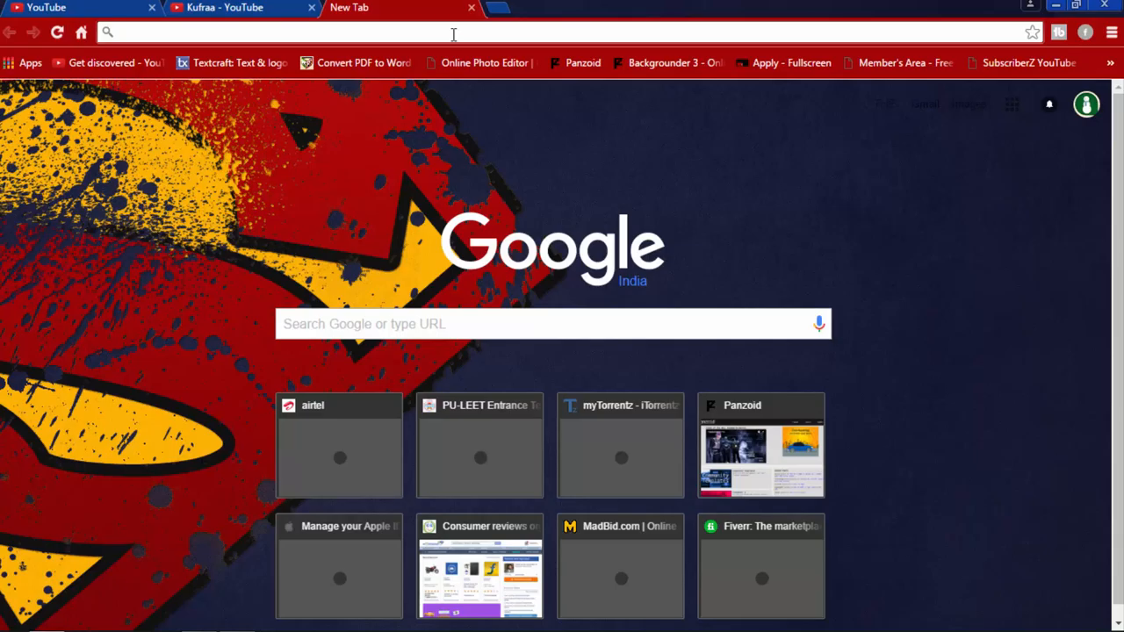
text(www.facebook.com)
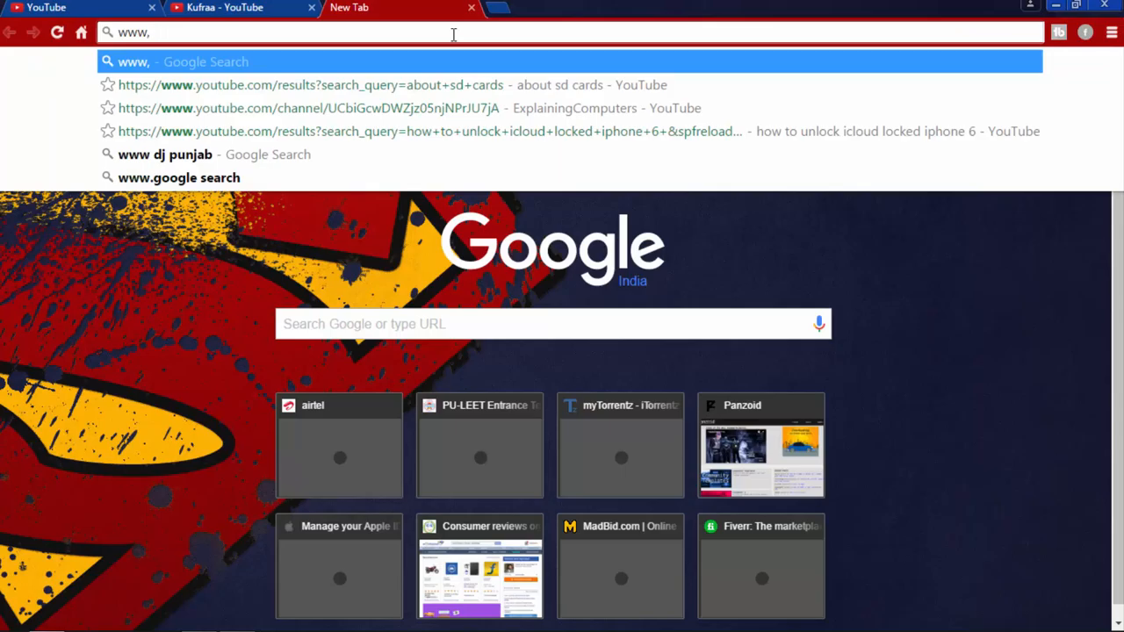
key(Backspace)
text(.pai)
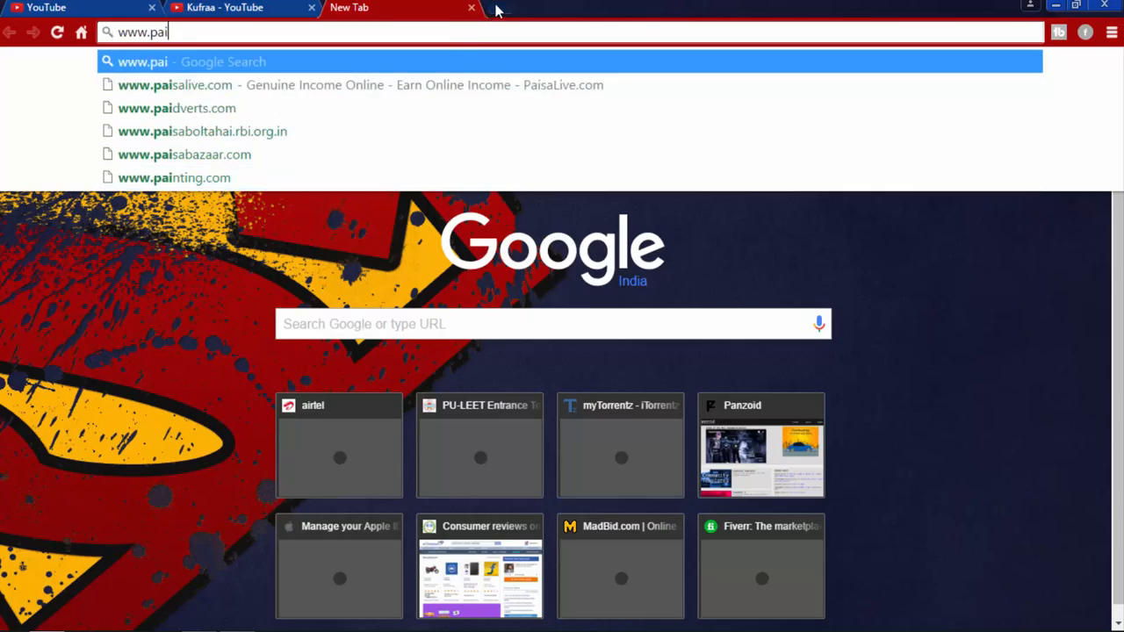
click(498, 7)
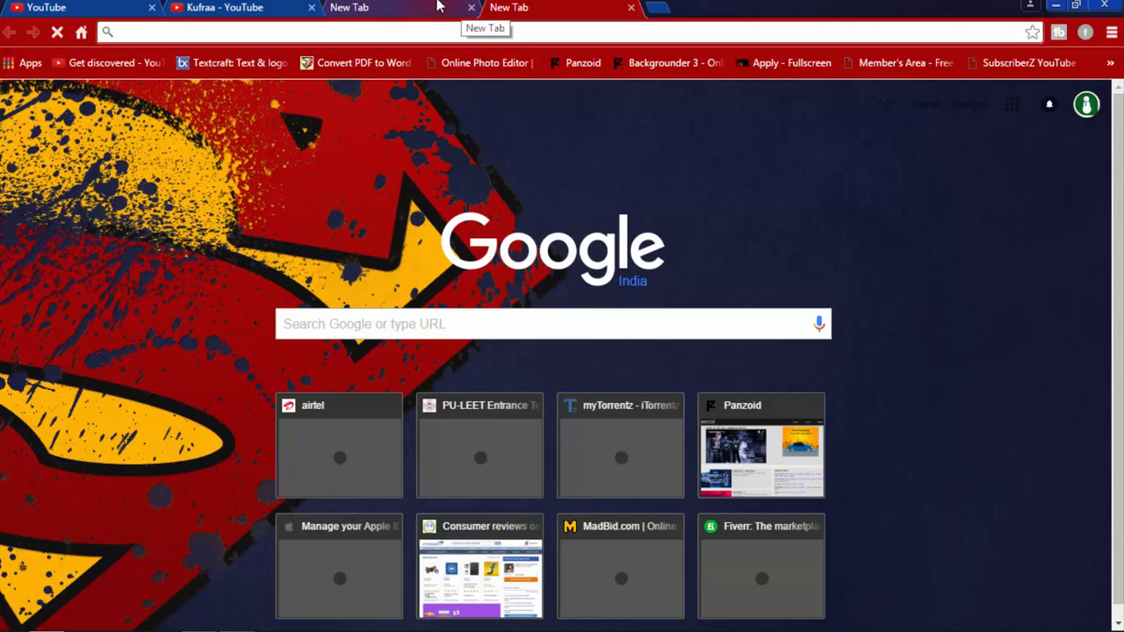
text(www.pai)
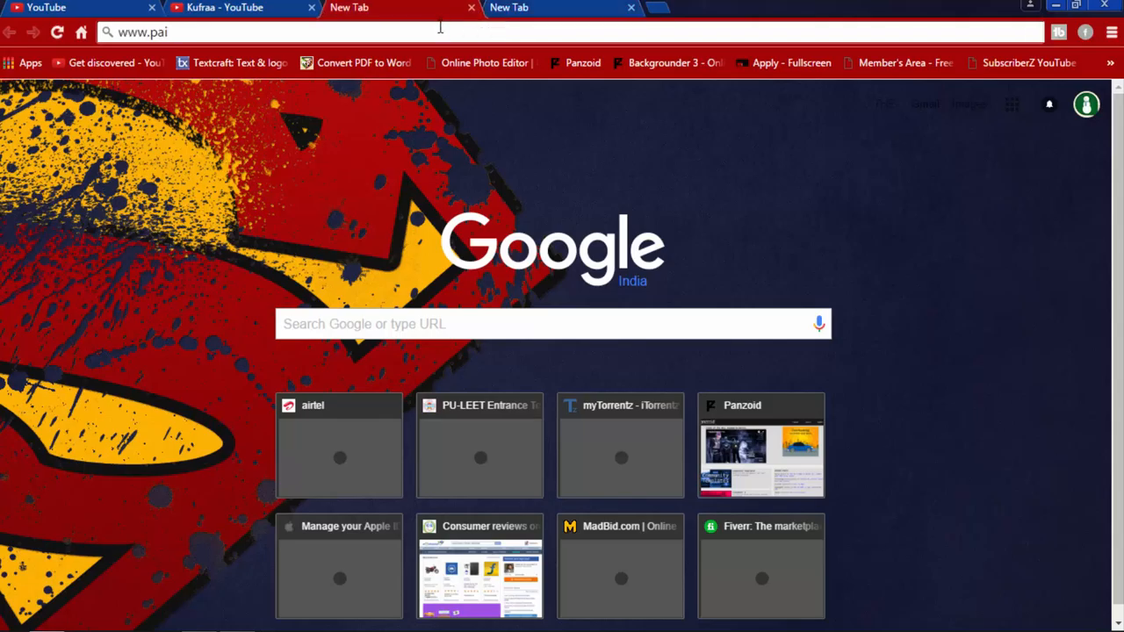
key(Backspace)
text(n)
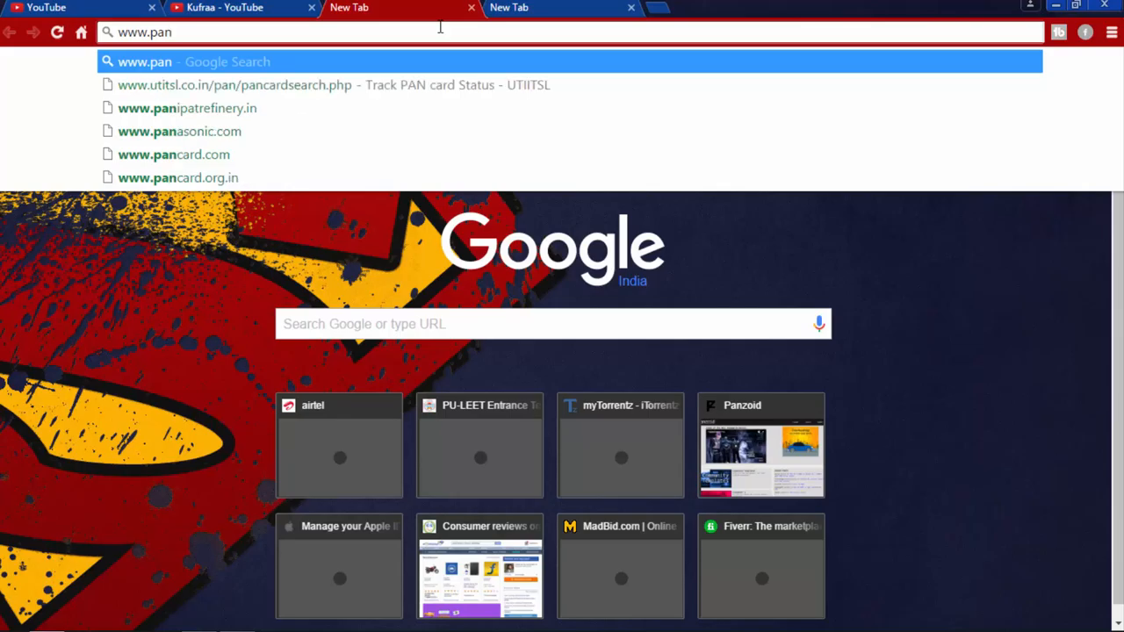
text(zoid)
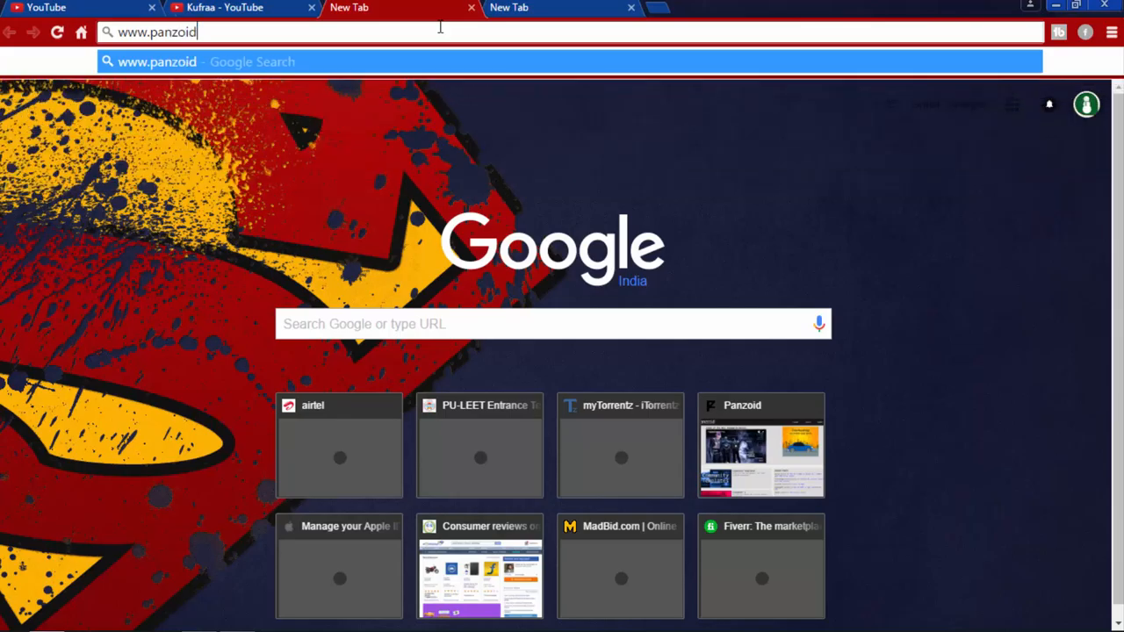
text(.com)
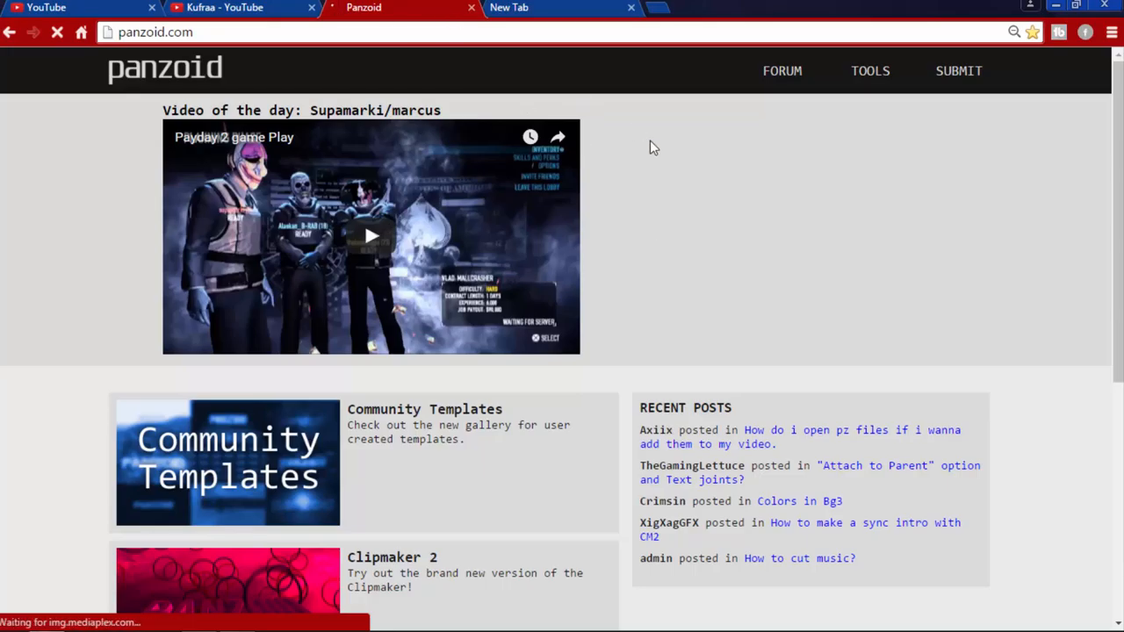
scroll(down, 3)
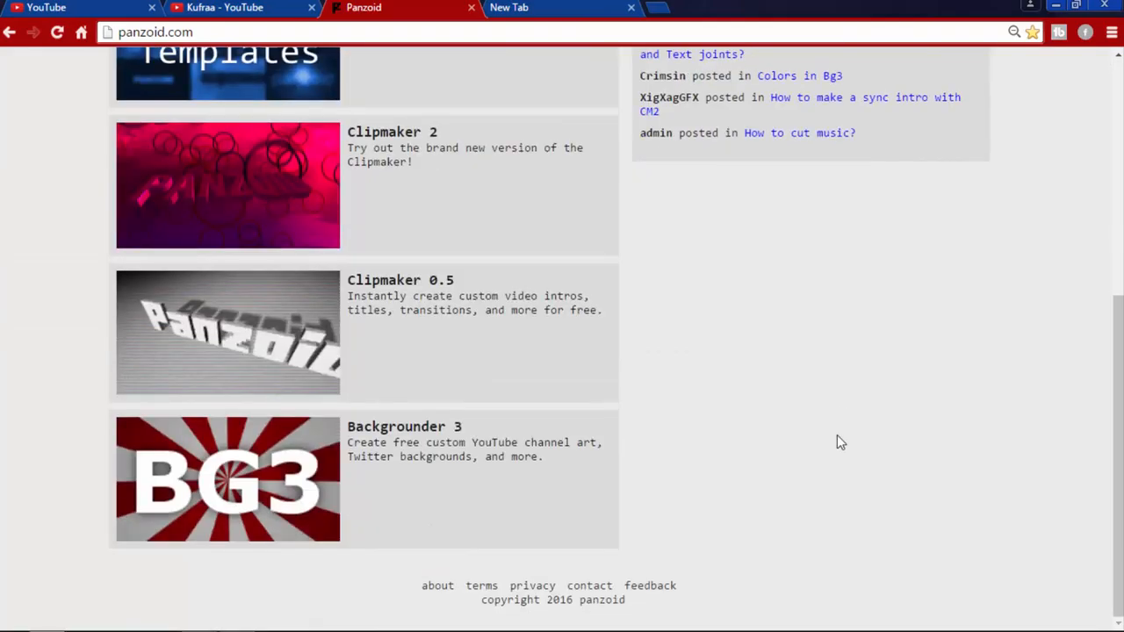
scroll(up, 3)
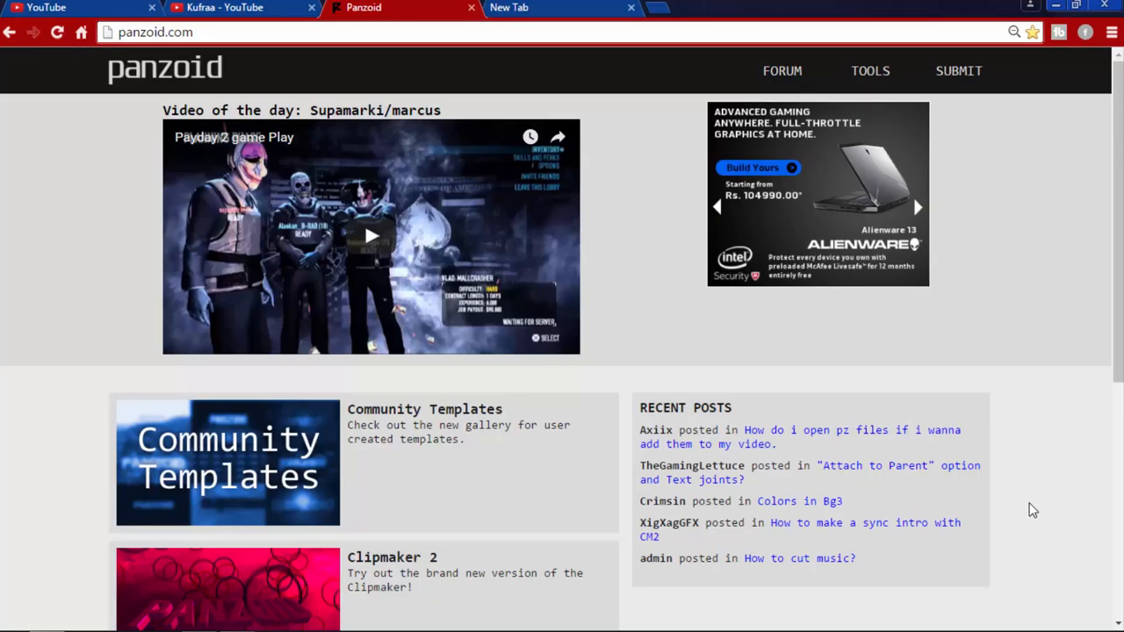
scroll(down, 3)
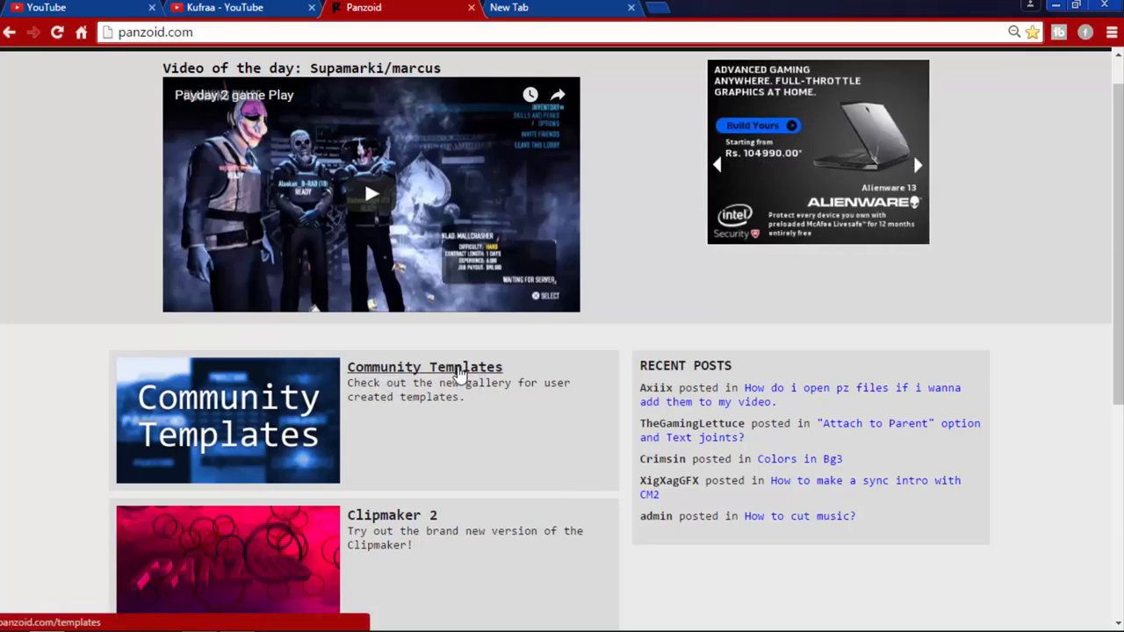
Browse Community Templates and open GlitchFX's cyan wings 'YOUR NAME' template
click(424, 367)
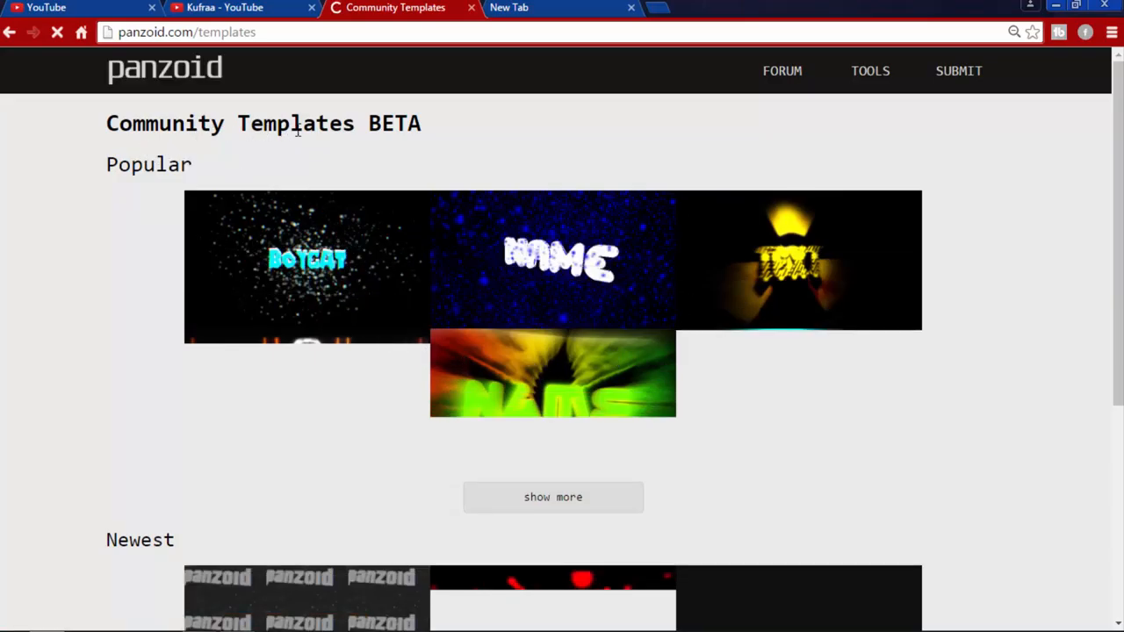
scroll(down, 3)
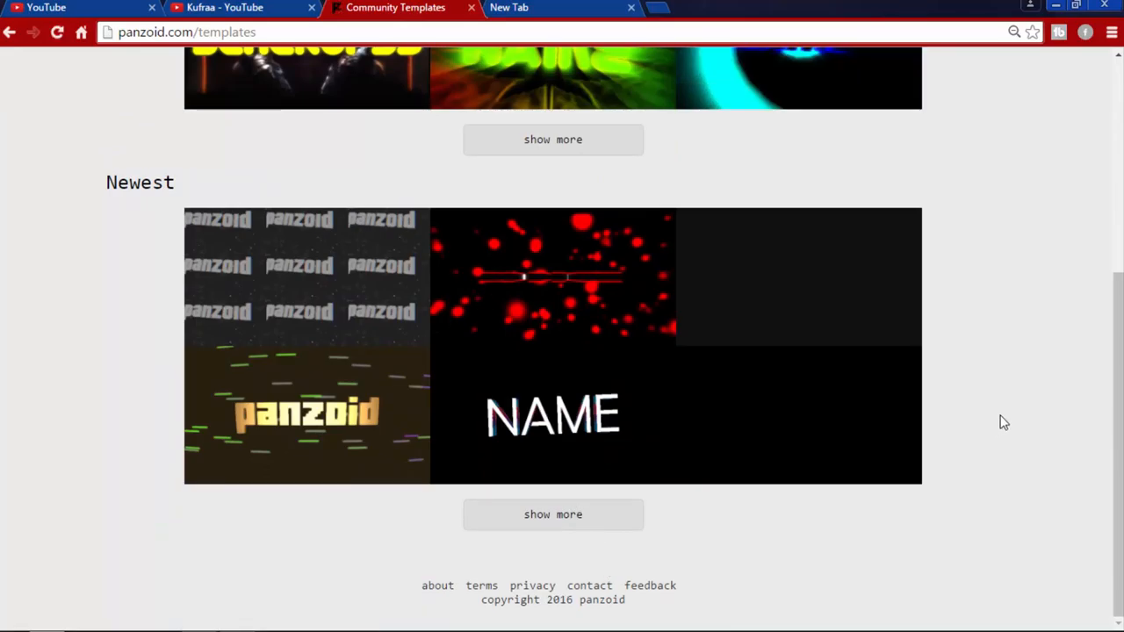
scroll(up, 3)
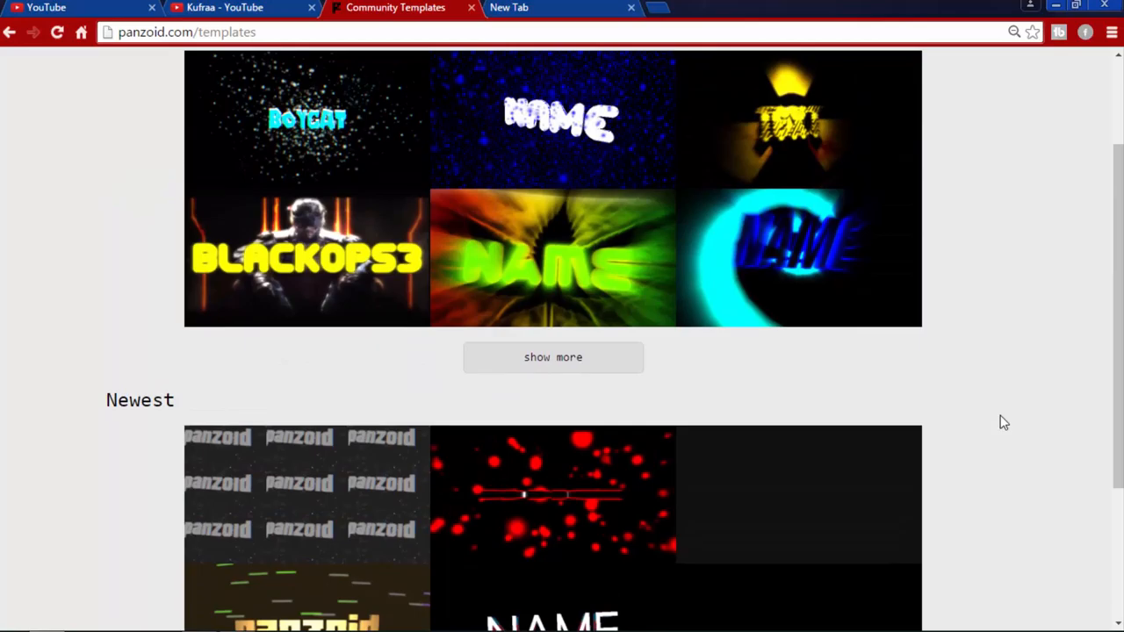
scroll(up, 3)
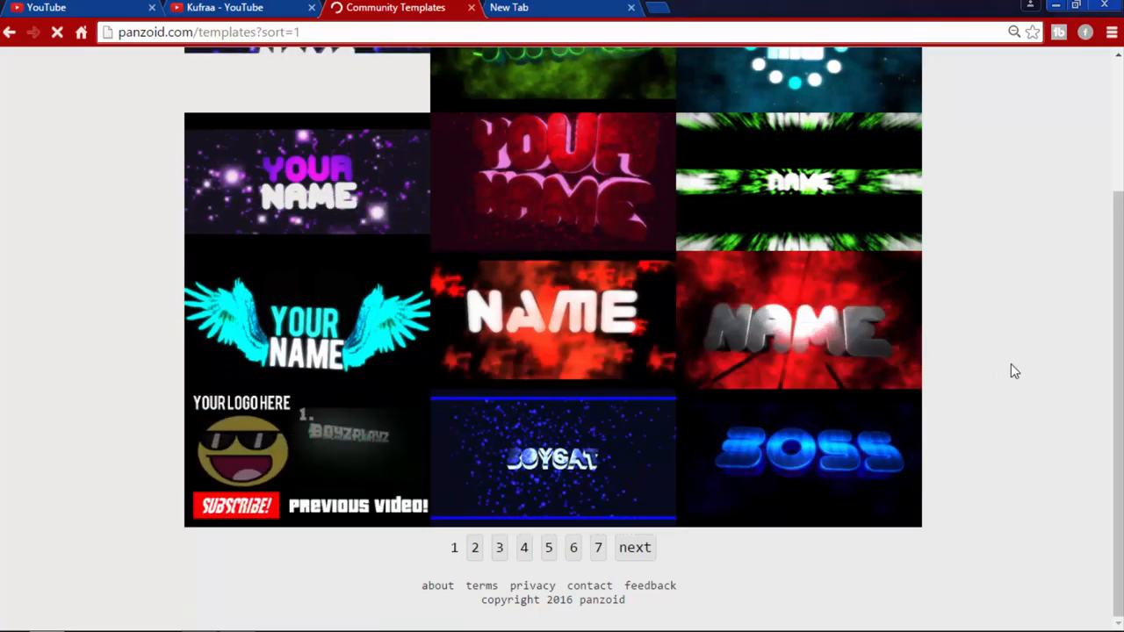
scroll(up, 3)
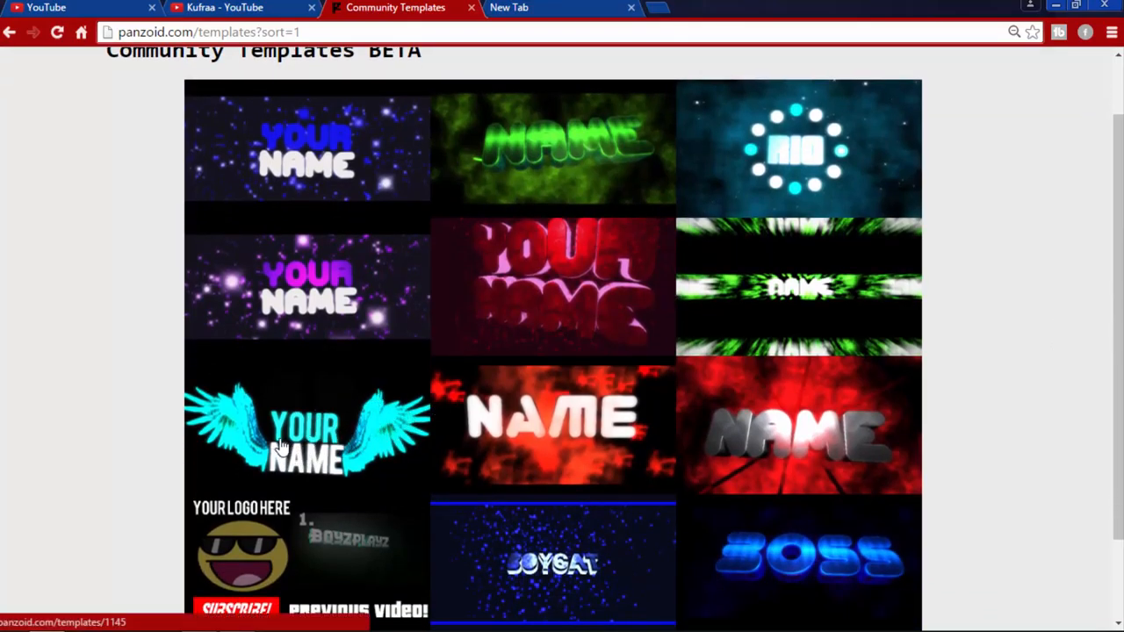
click(307, 431)
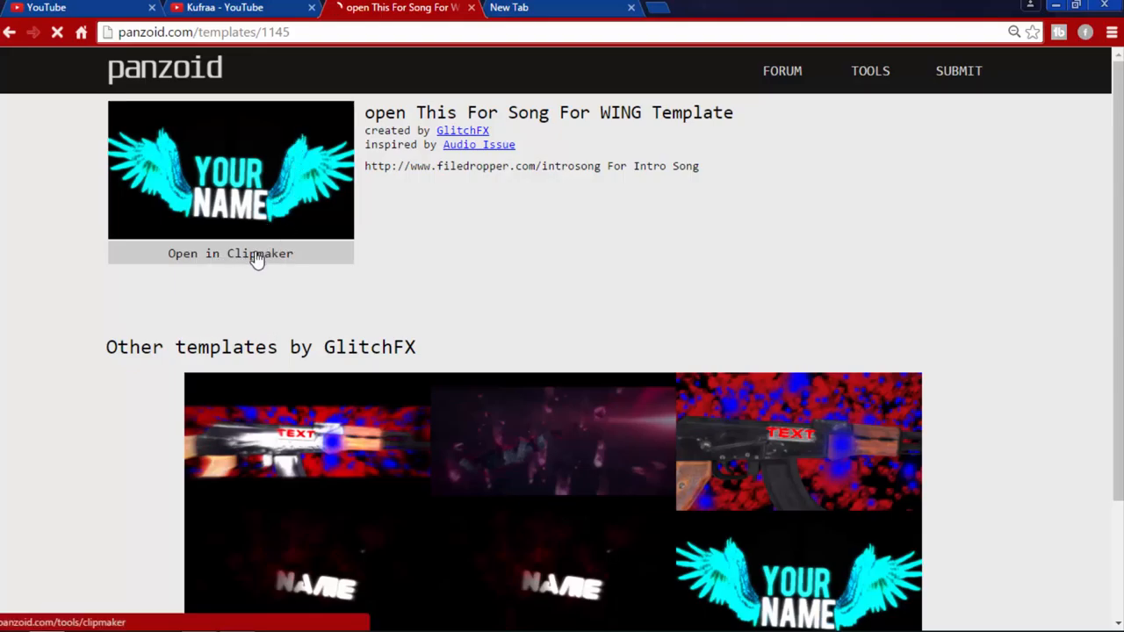
Open the wings template in Clipmaker and switch to its new editor tab
click(231, 252)
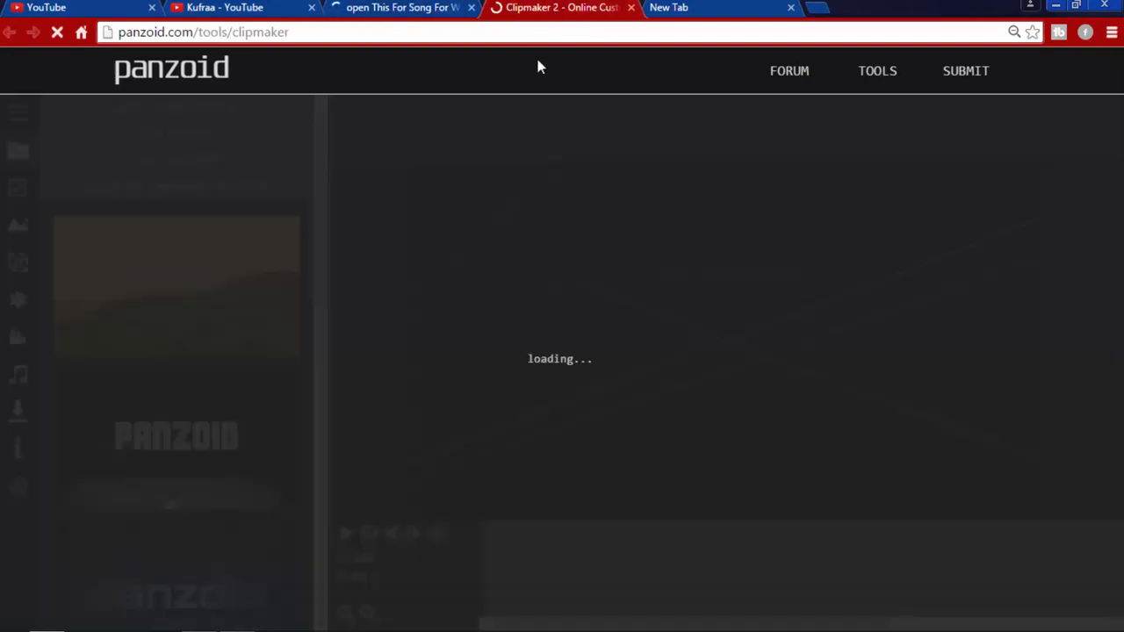
mouse_move(472, 101)
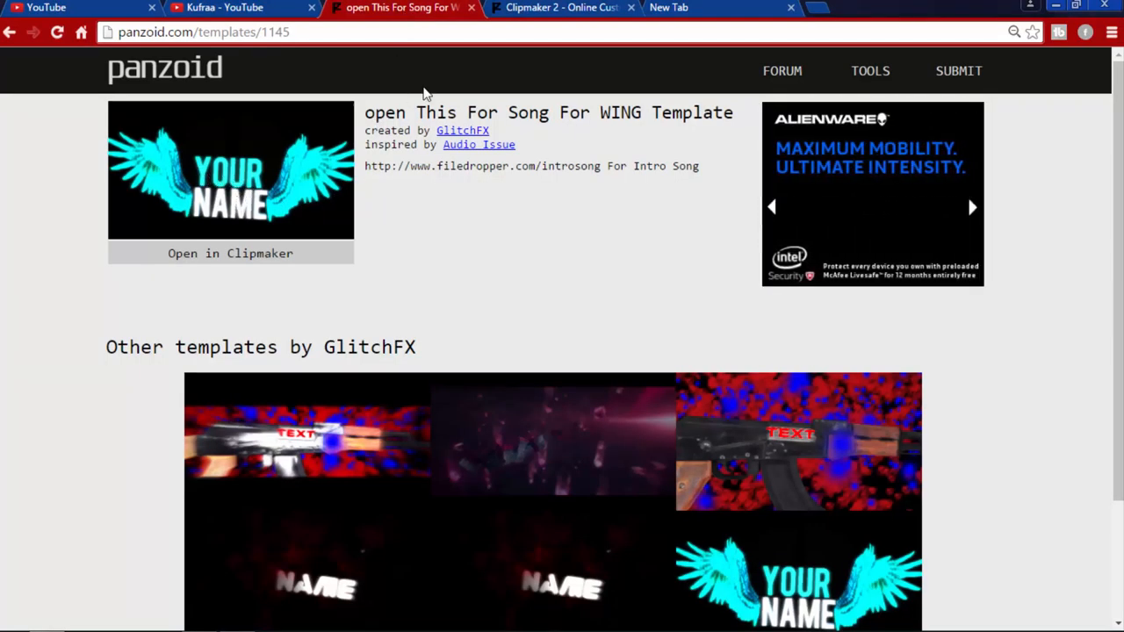
click(230, 253)
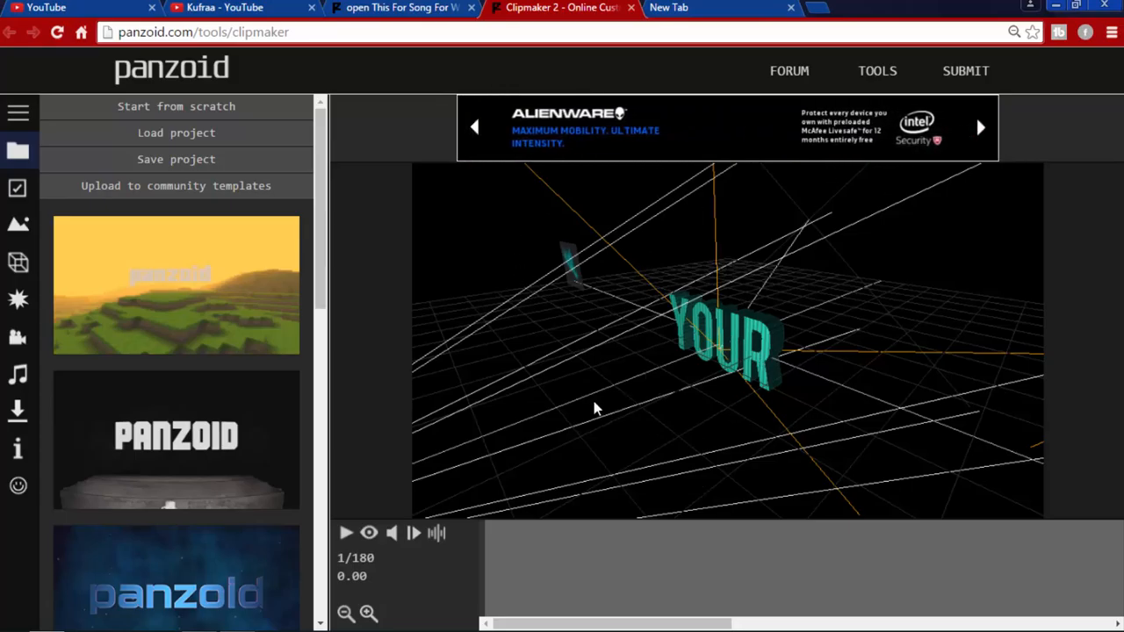
mouse_move(382, 533)
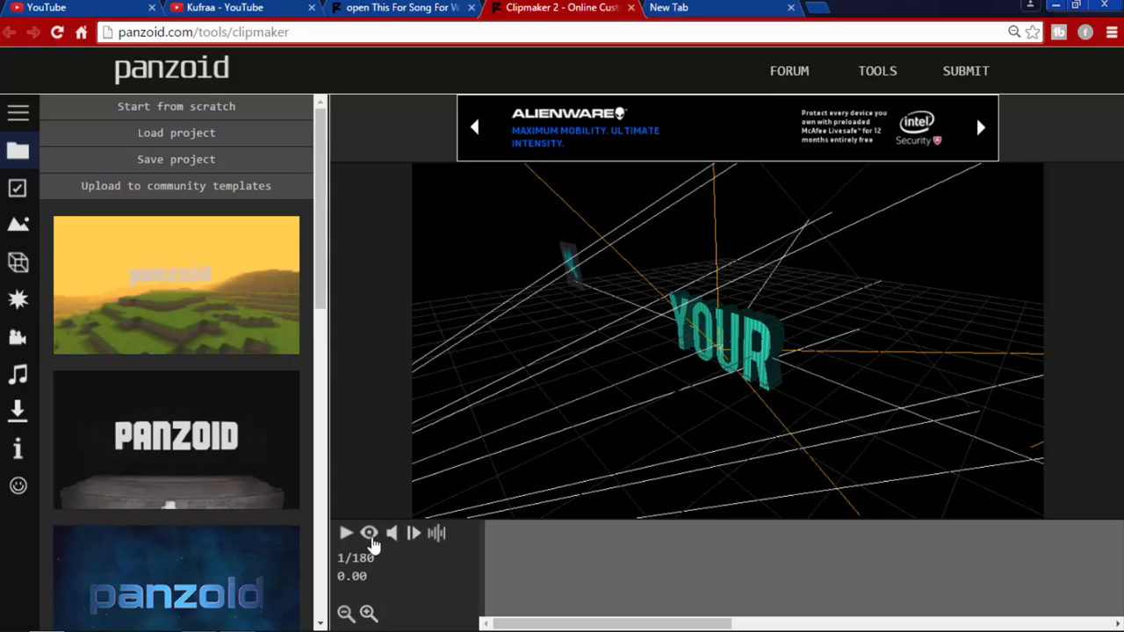
Toggle the rendered preview and play the wings intro with teal YOUR text
click(368, 533)
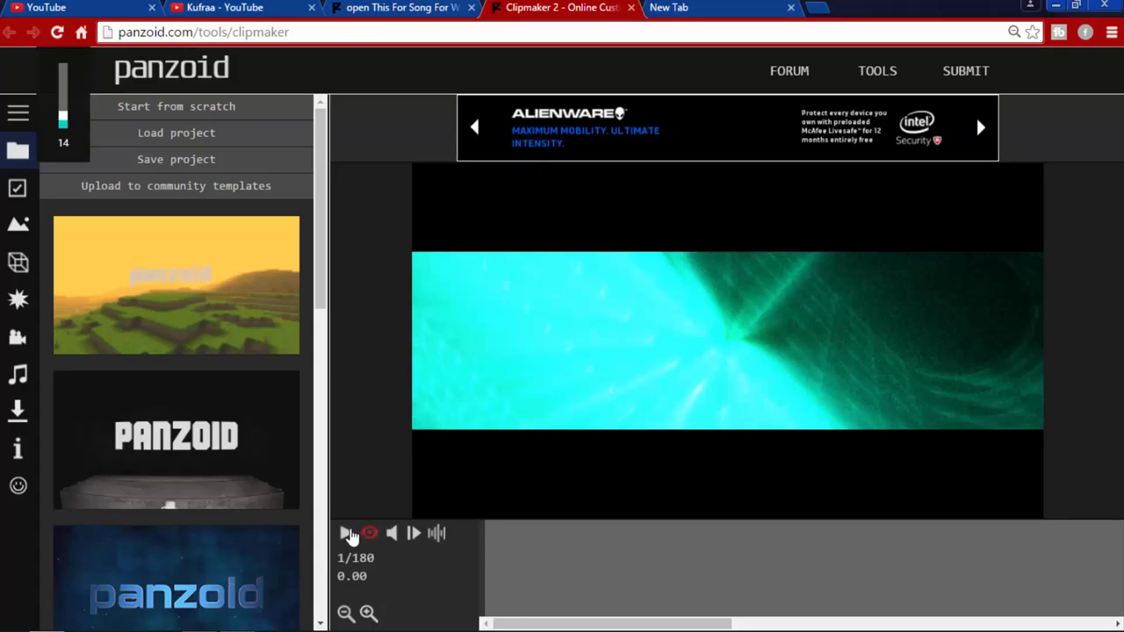
click(347, 533)
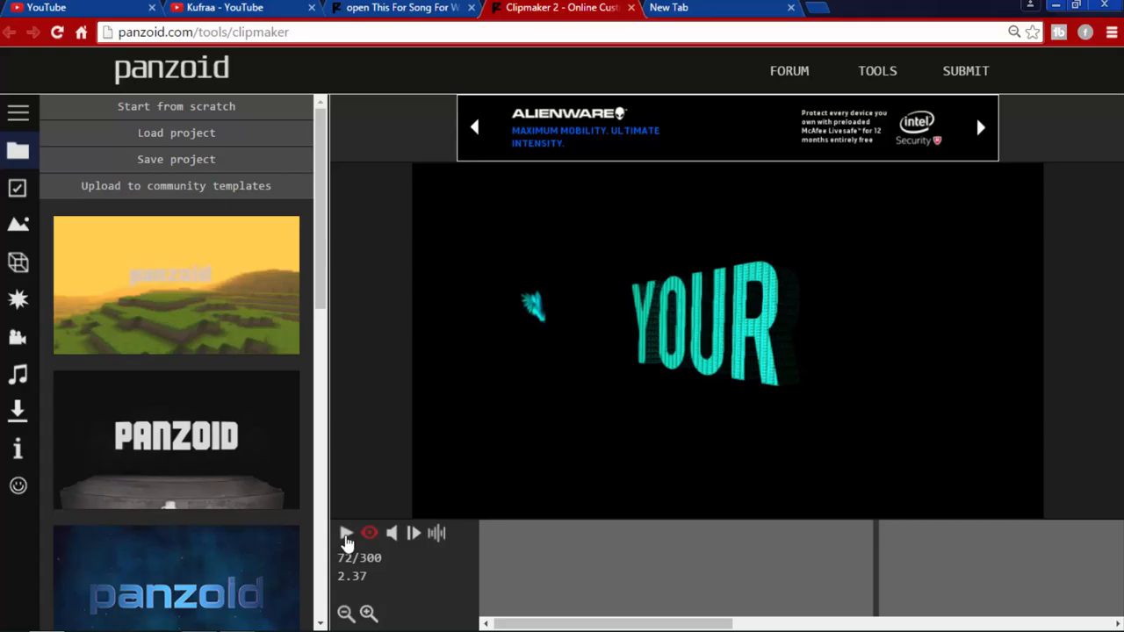
mouse_move(263, 328)
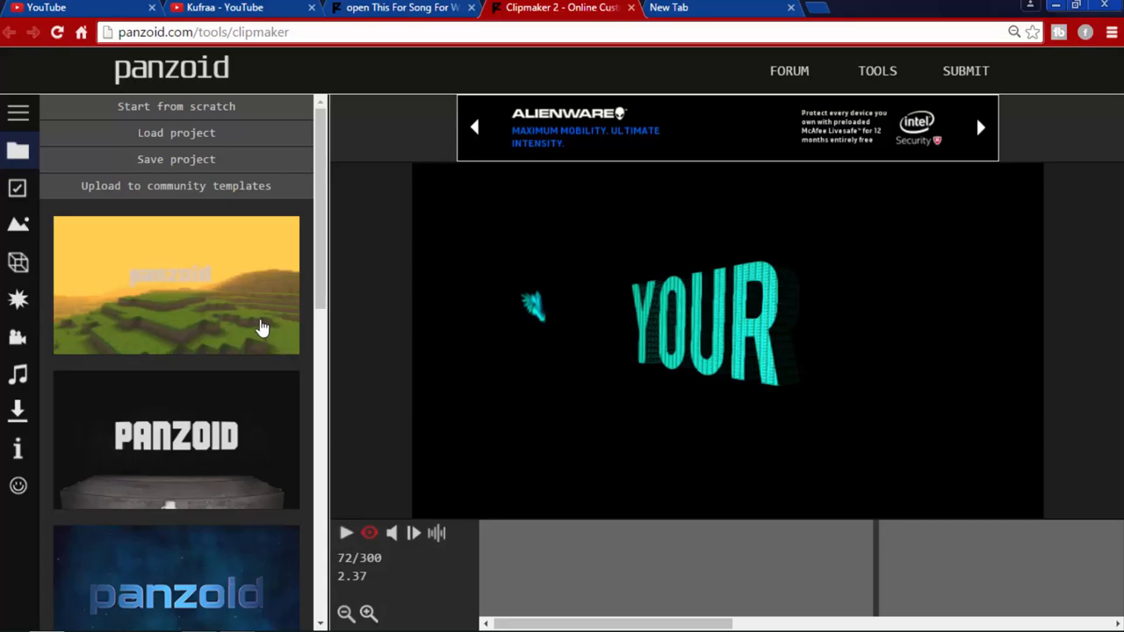
mouse_move(20, 189)
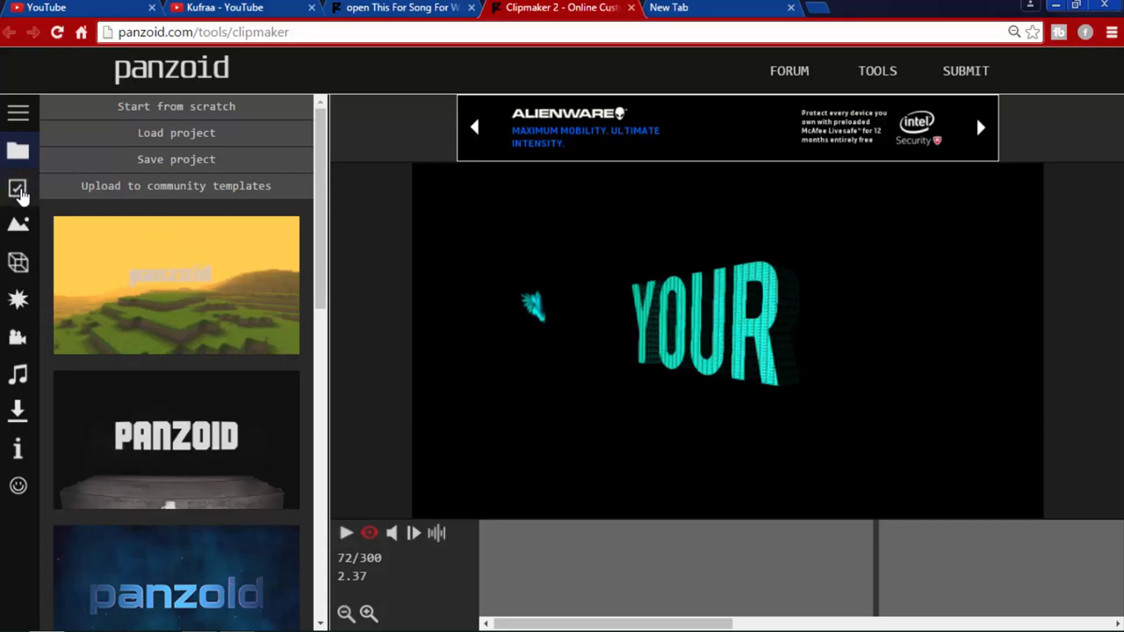
mouse_move(17, 114)
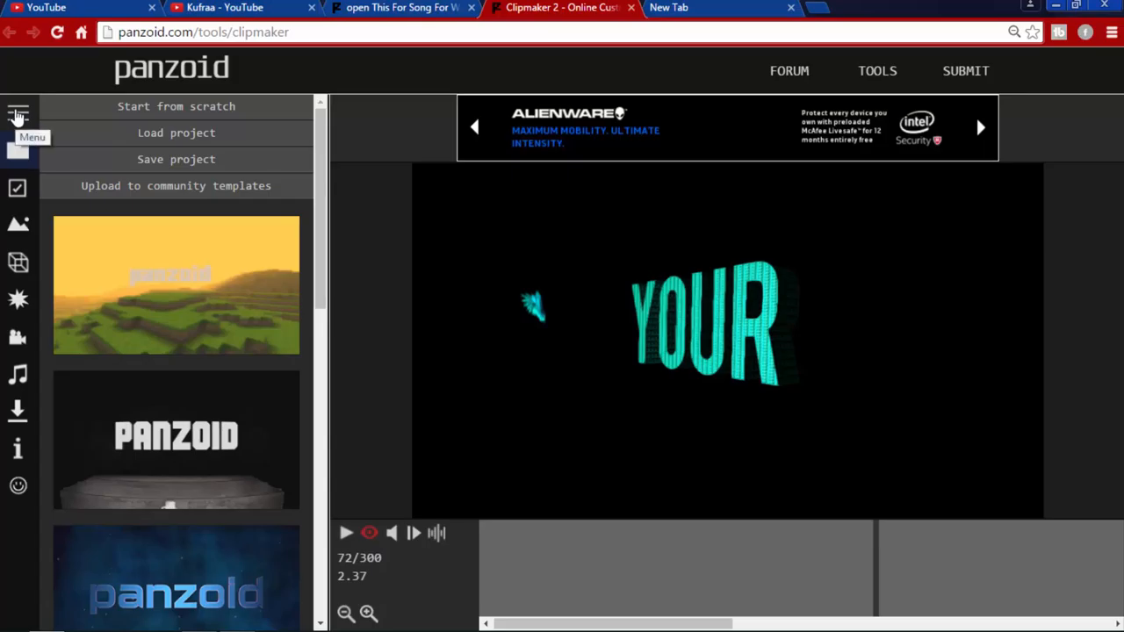
Change the clip's Basic settings frame rate from 30 to 60, then show scene options
click(17, 114)
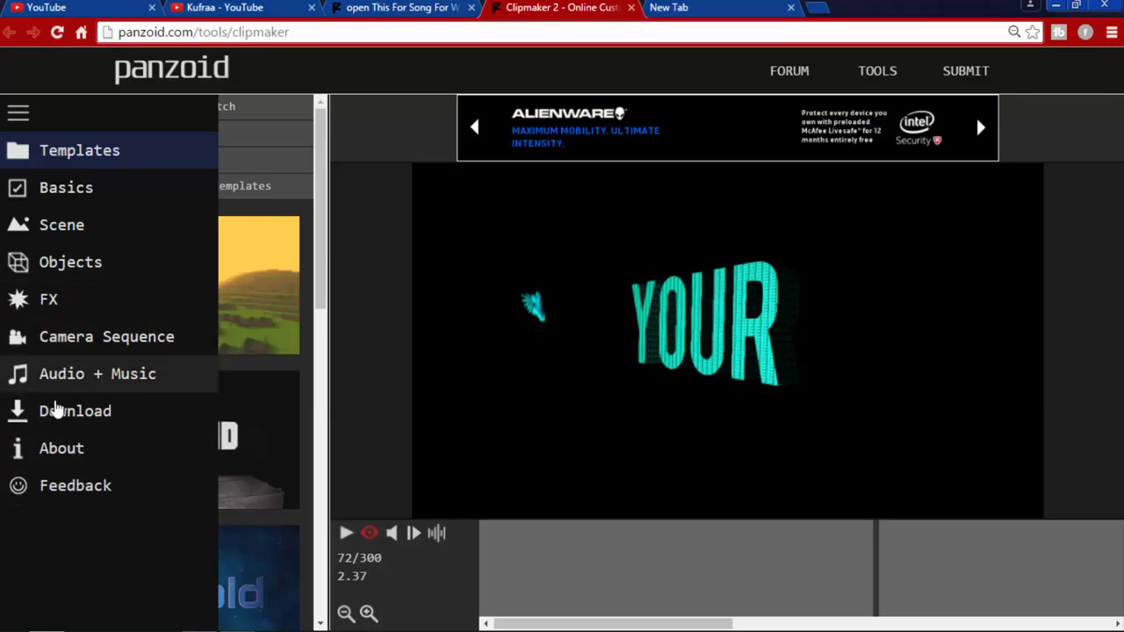
mouse_move(66, 187)
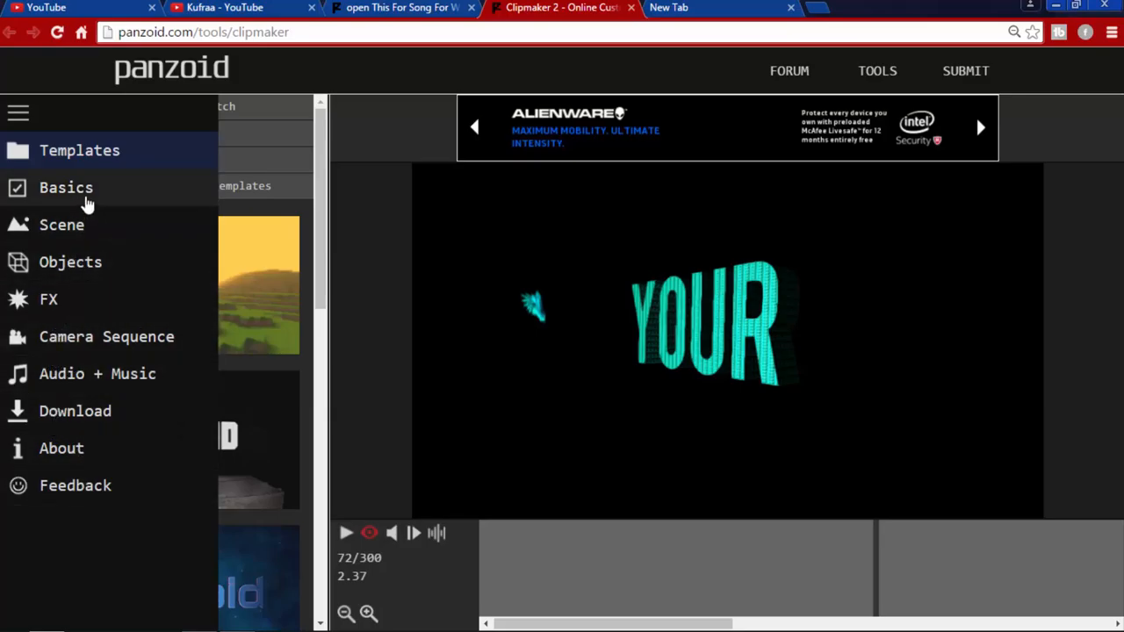
click(66, 187)
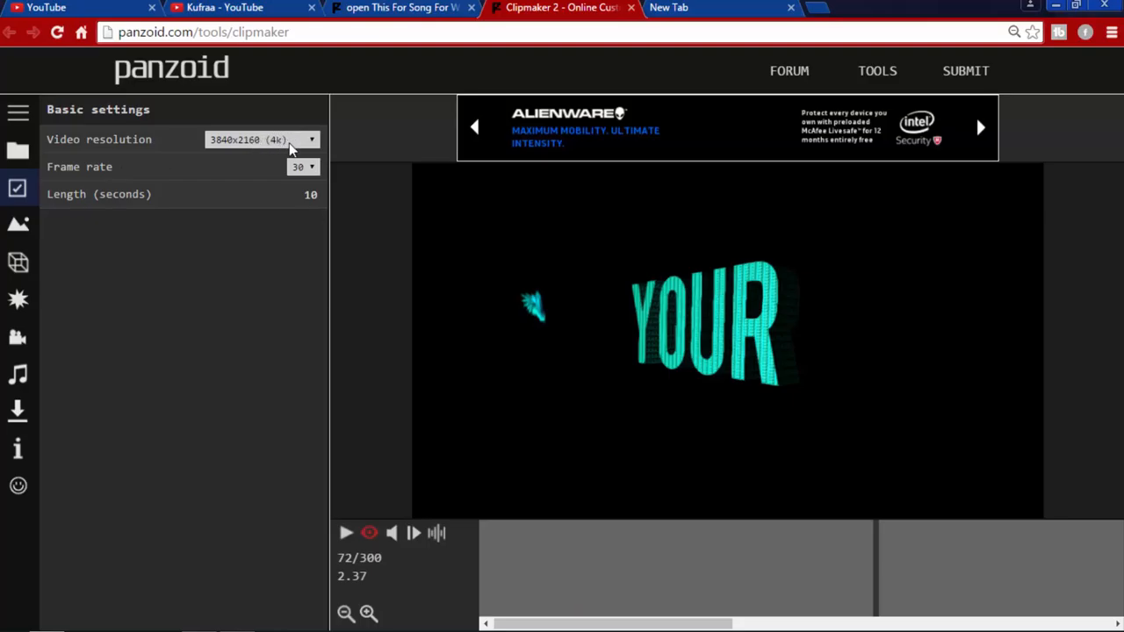
mouse_move(294, 149)
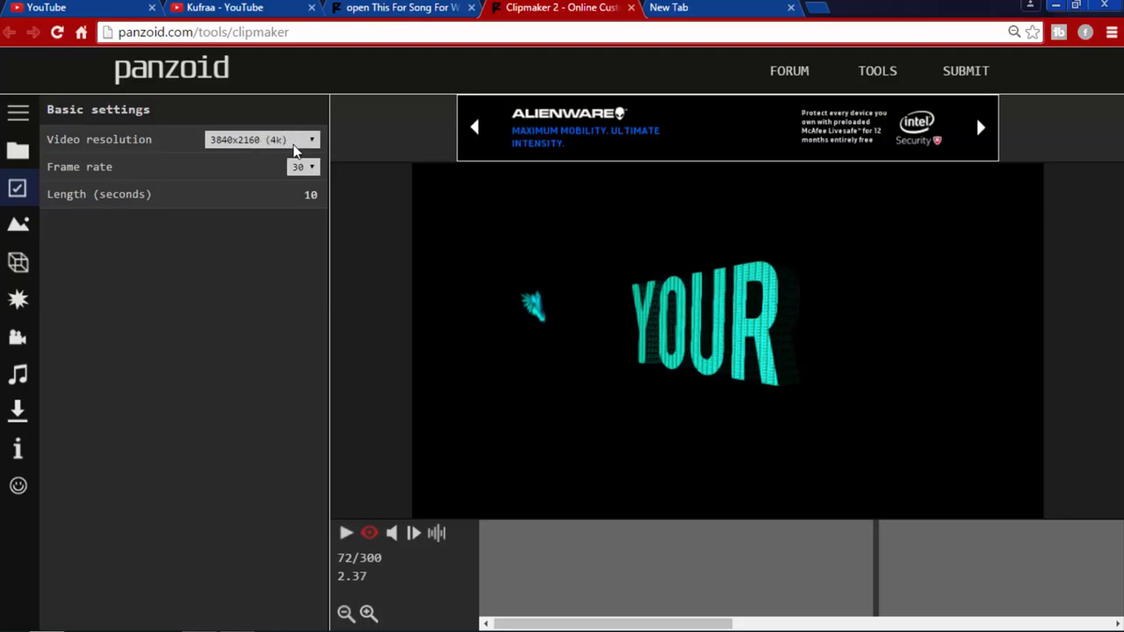
mouse_move(305, 171)
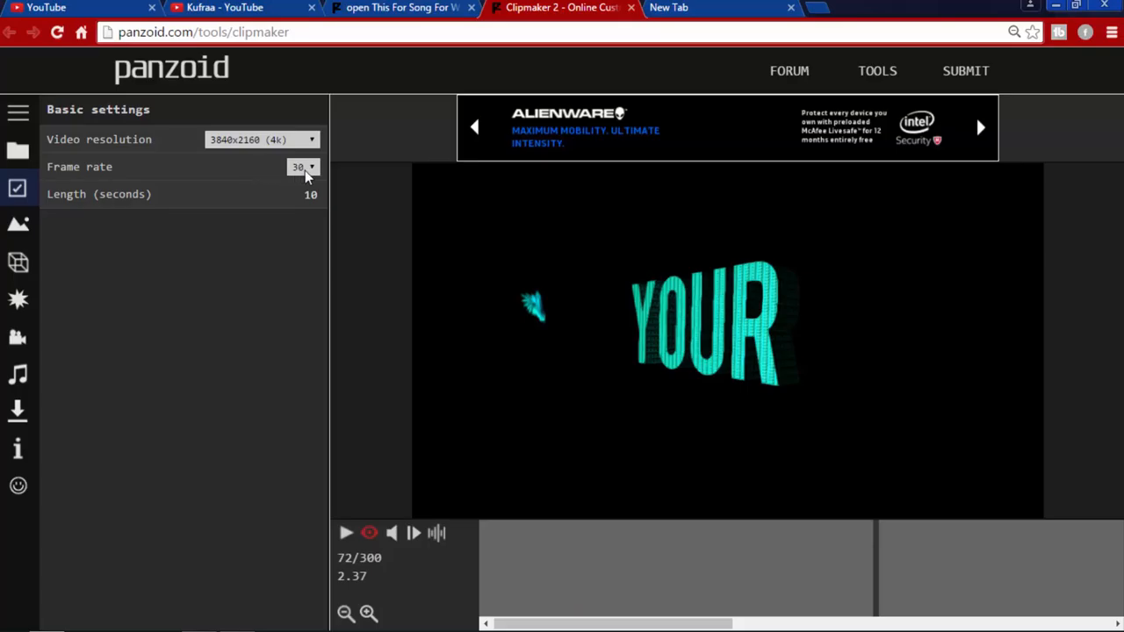
click(303, 167)
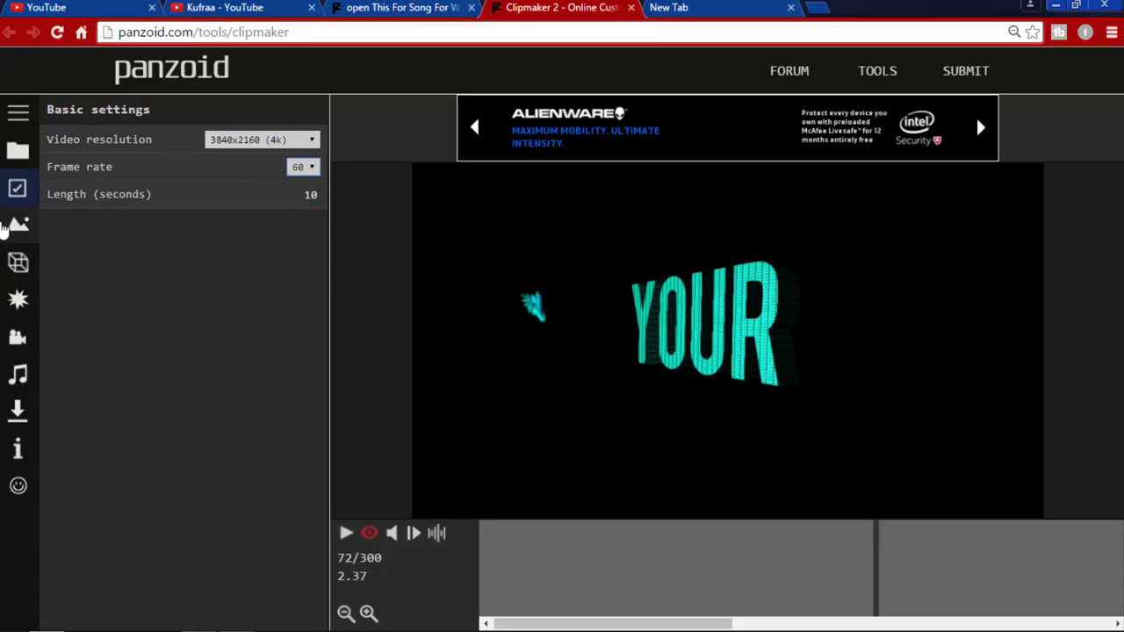
click(19, 224)
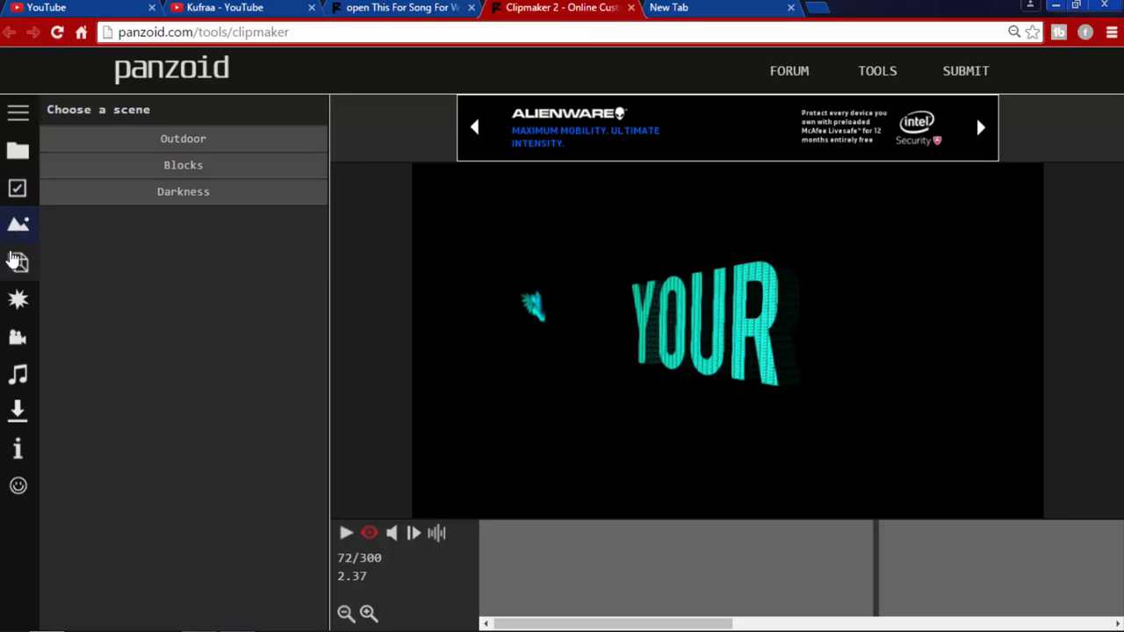
Show the Objects list with Your, Name, light and two rectangles
click(18, 261)
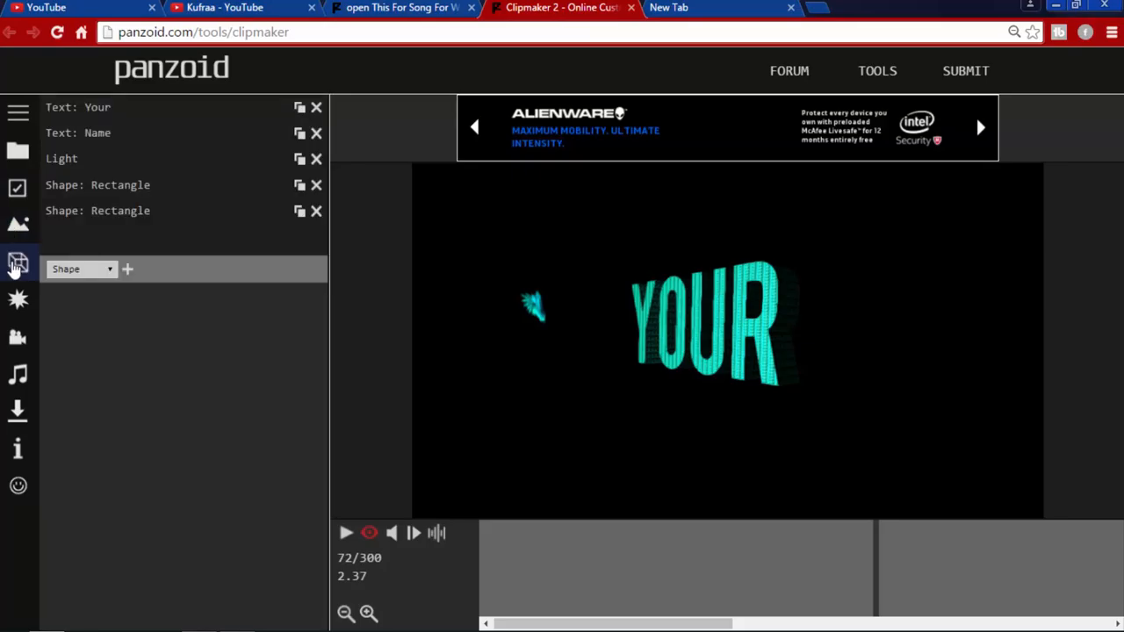
click(18, 113)
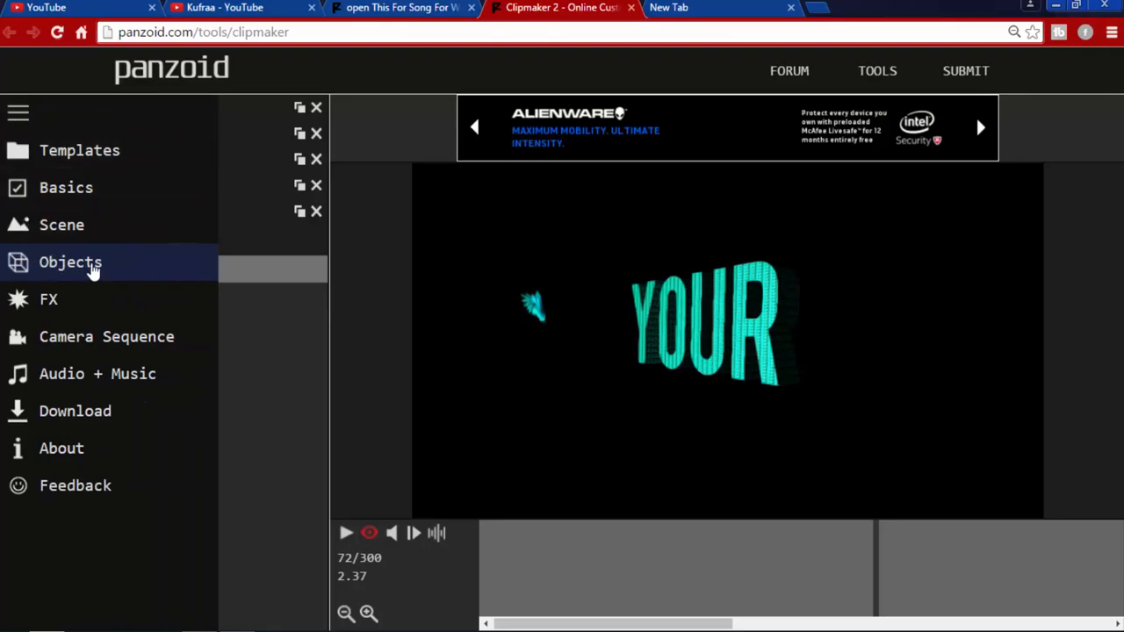
click(70, 262)
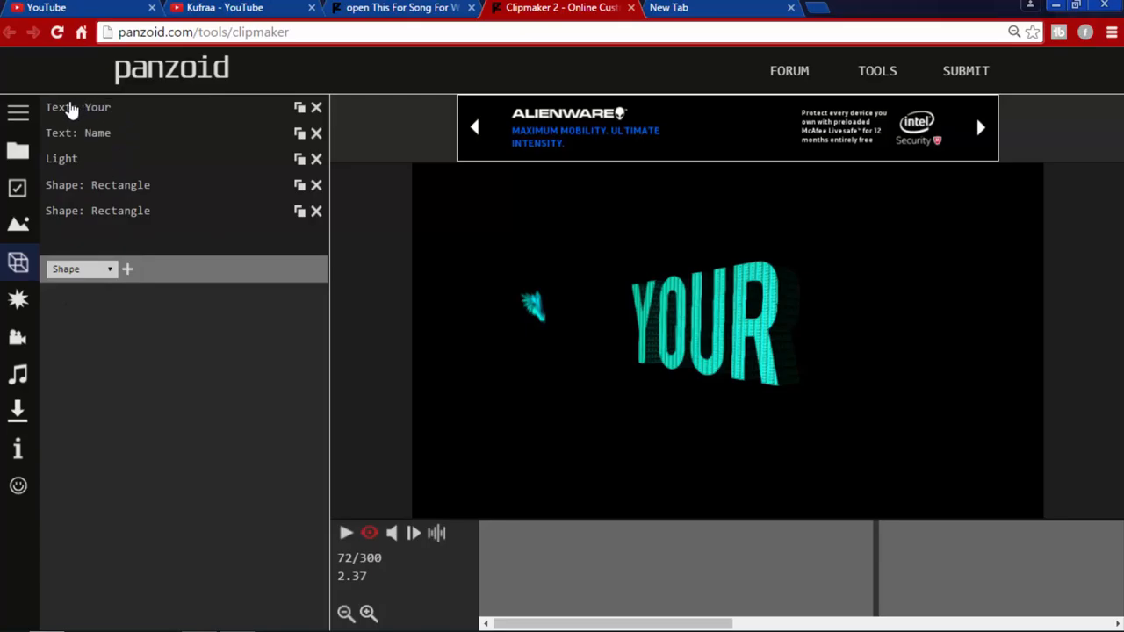
mouse_move(64, 133)
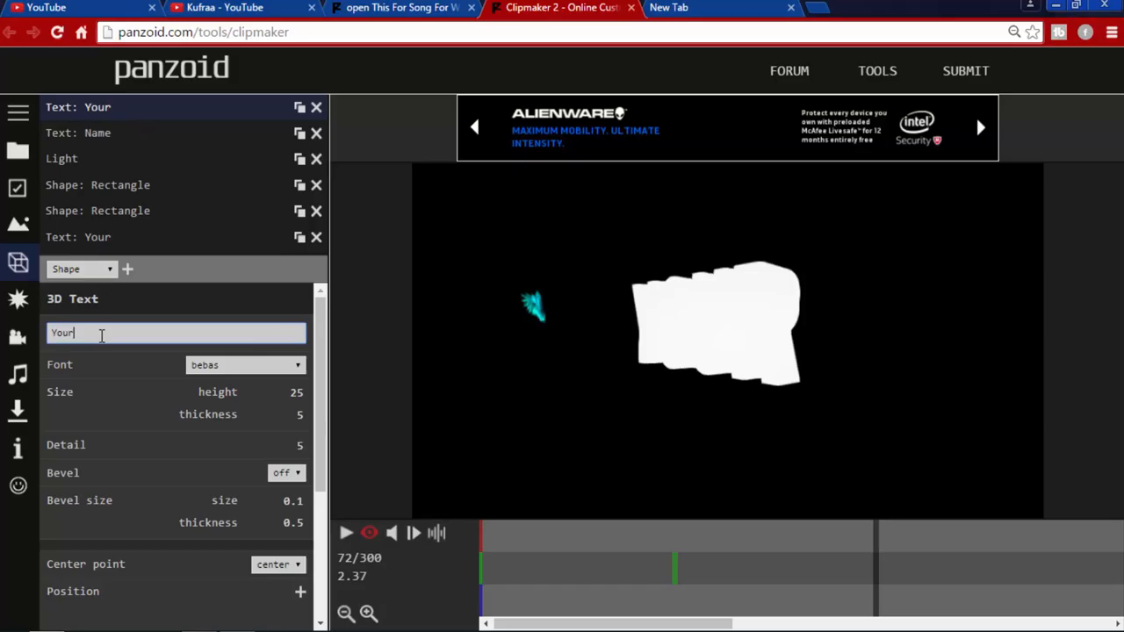
Replace the 'Your' 3D text with 'AZAMING'
key(Backspace)
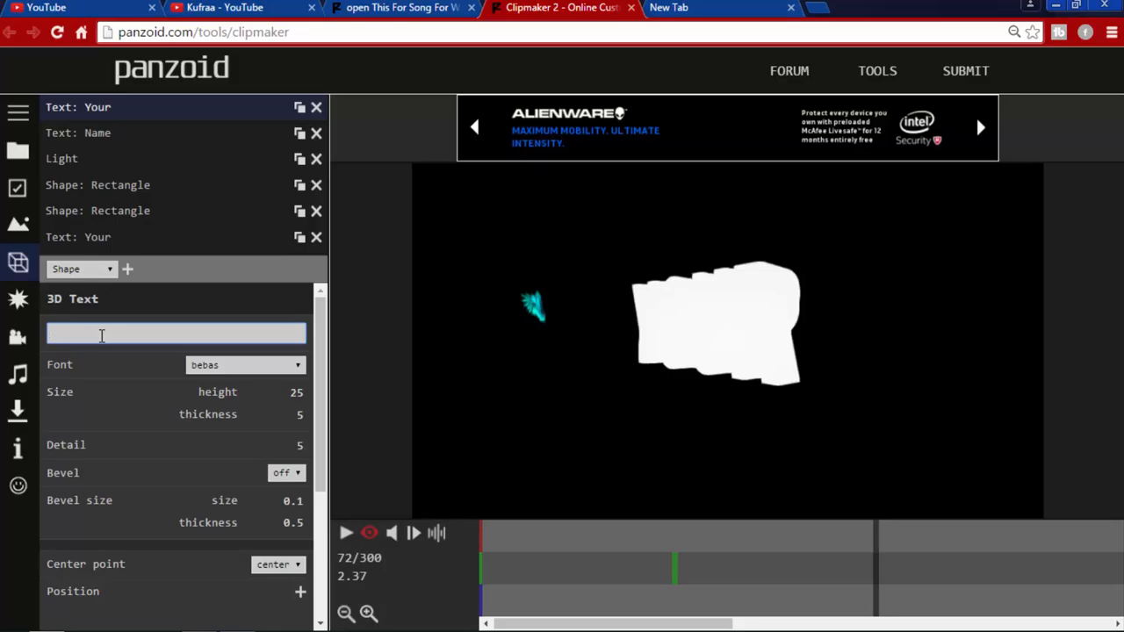
text(A)
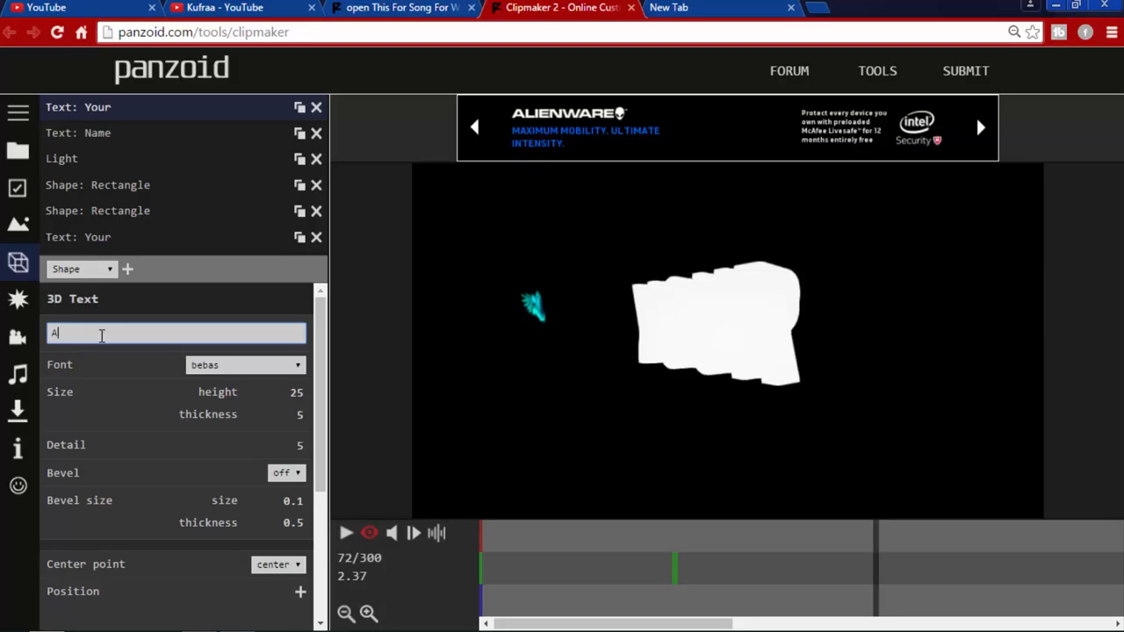
text(ZAMING)
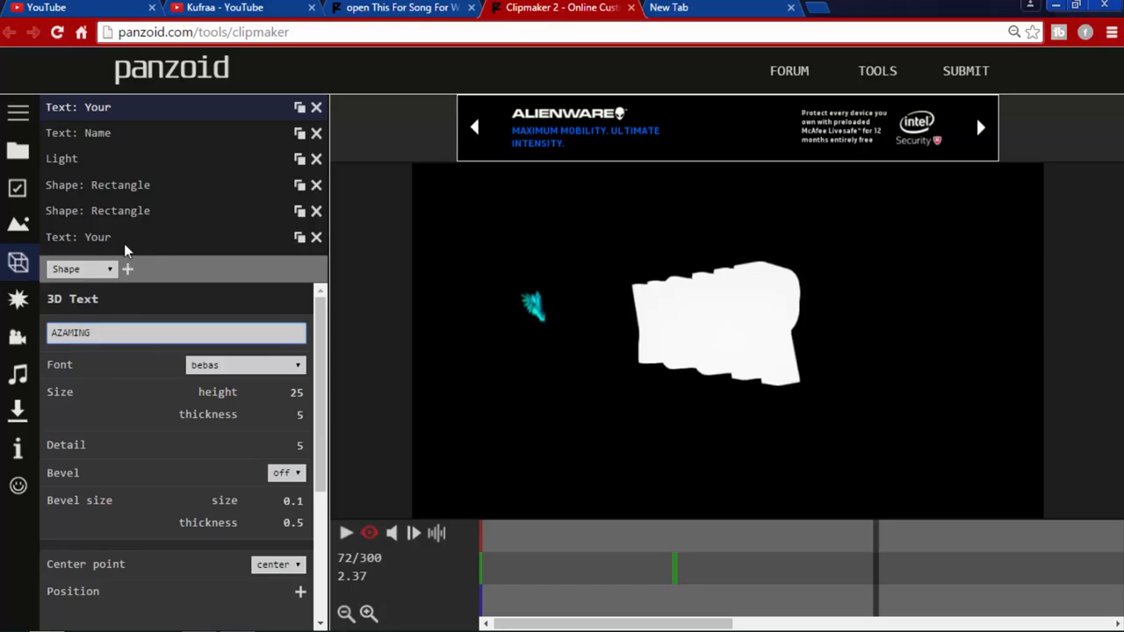
mouse_move(152, 140)
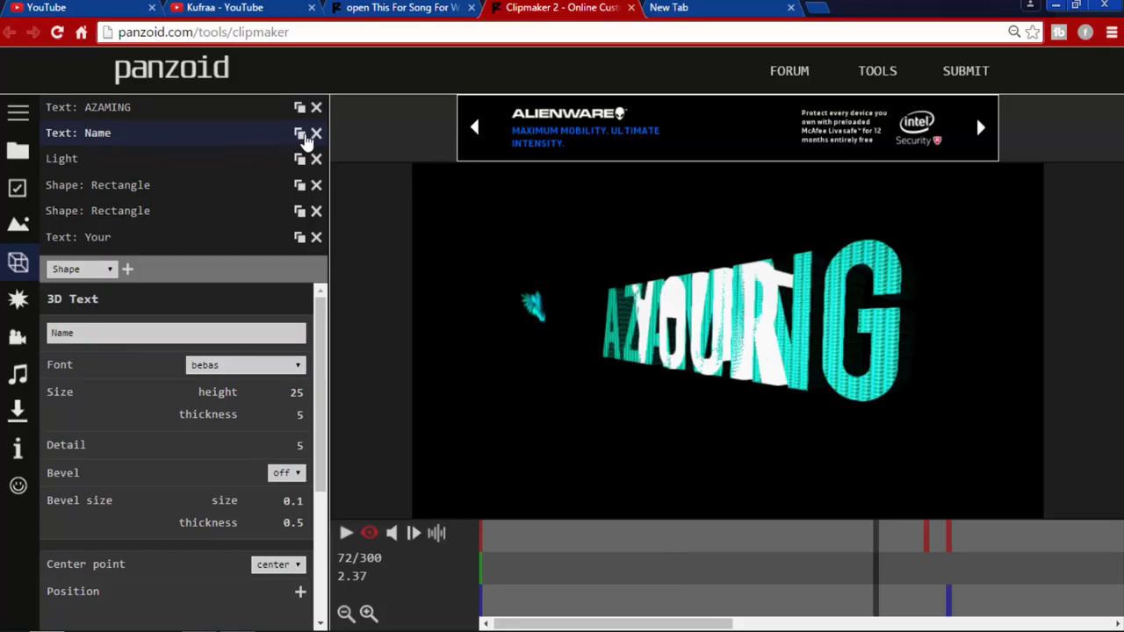
mouse_move(658, 342)
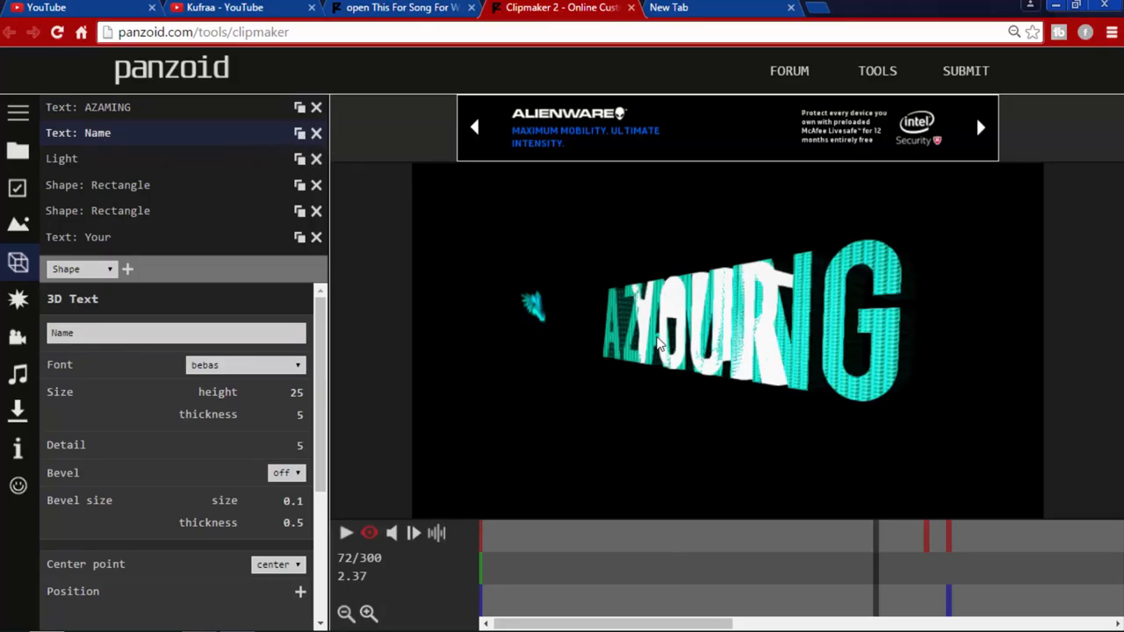
mouse_move(580, 288)
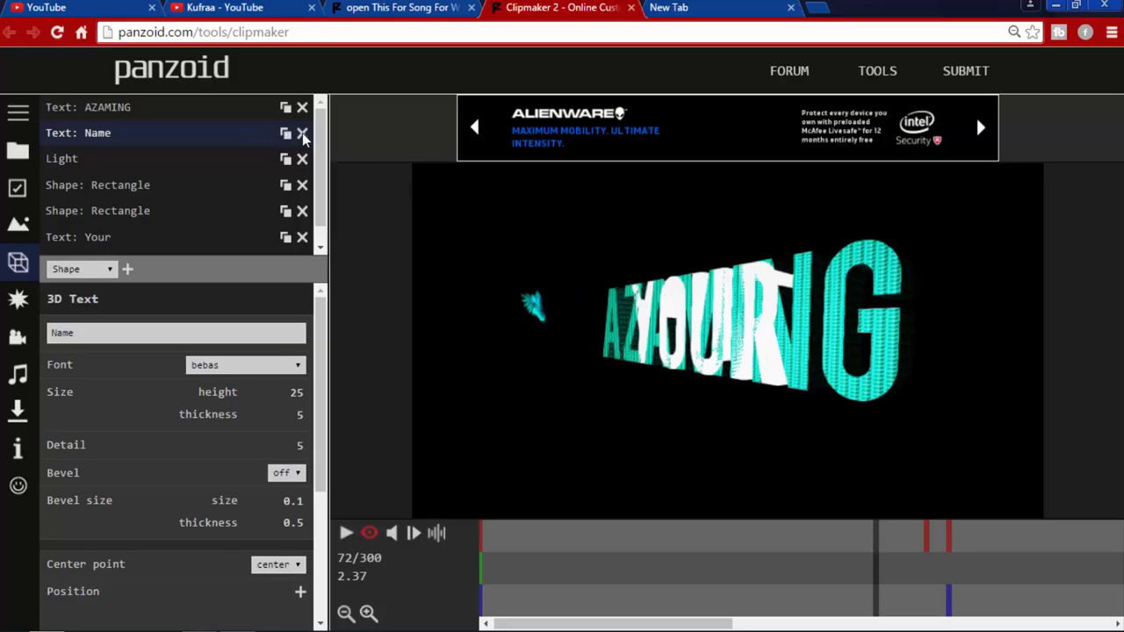
Replace the 'Name' text object's wording with 'DIY'
click(176, 332)
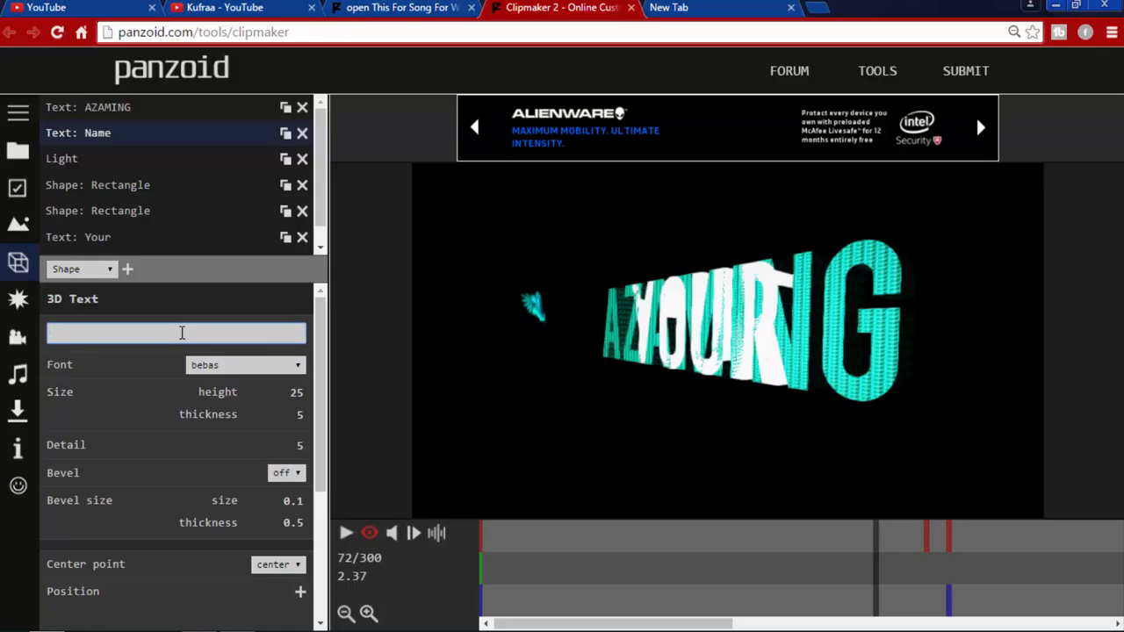
text(DIY)
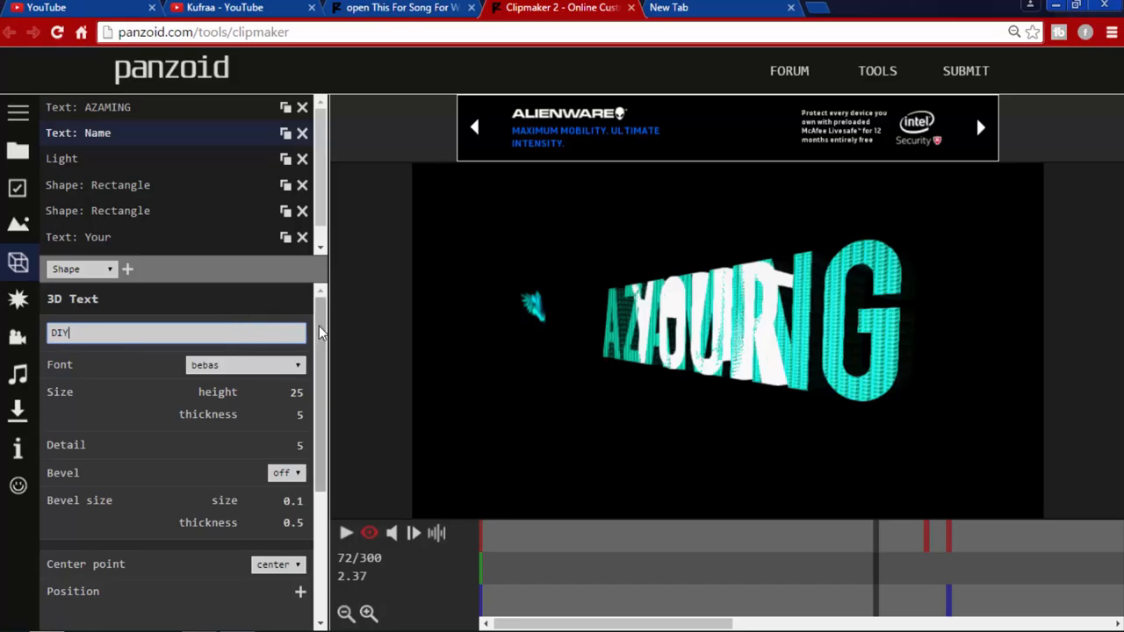
scroll(down, 3)
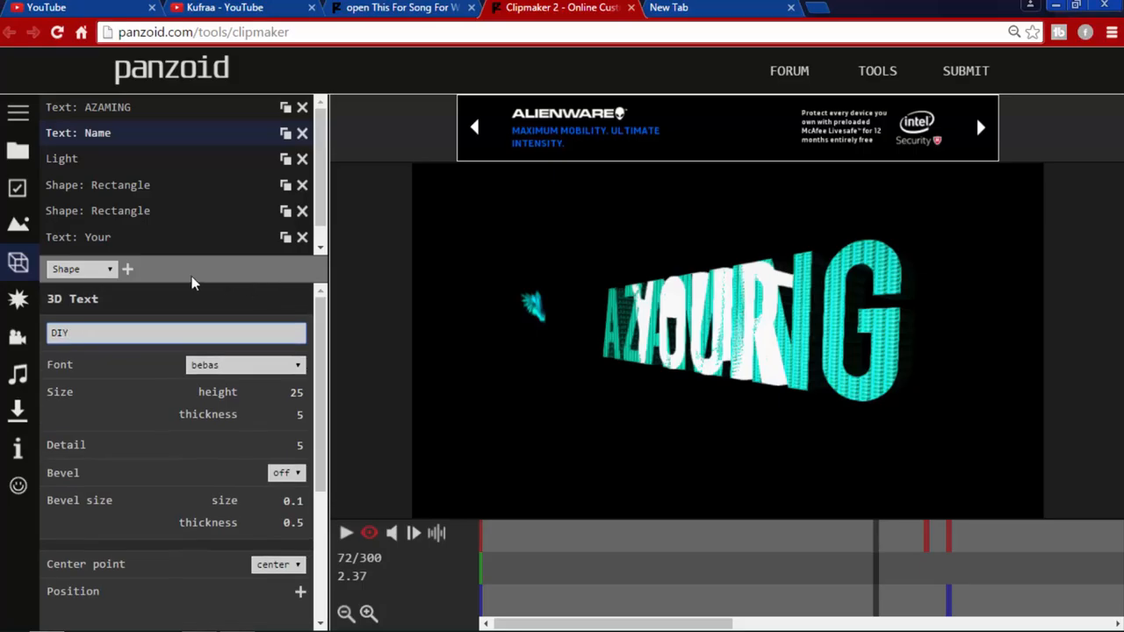
mouse_move(294, 187)
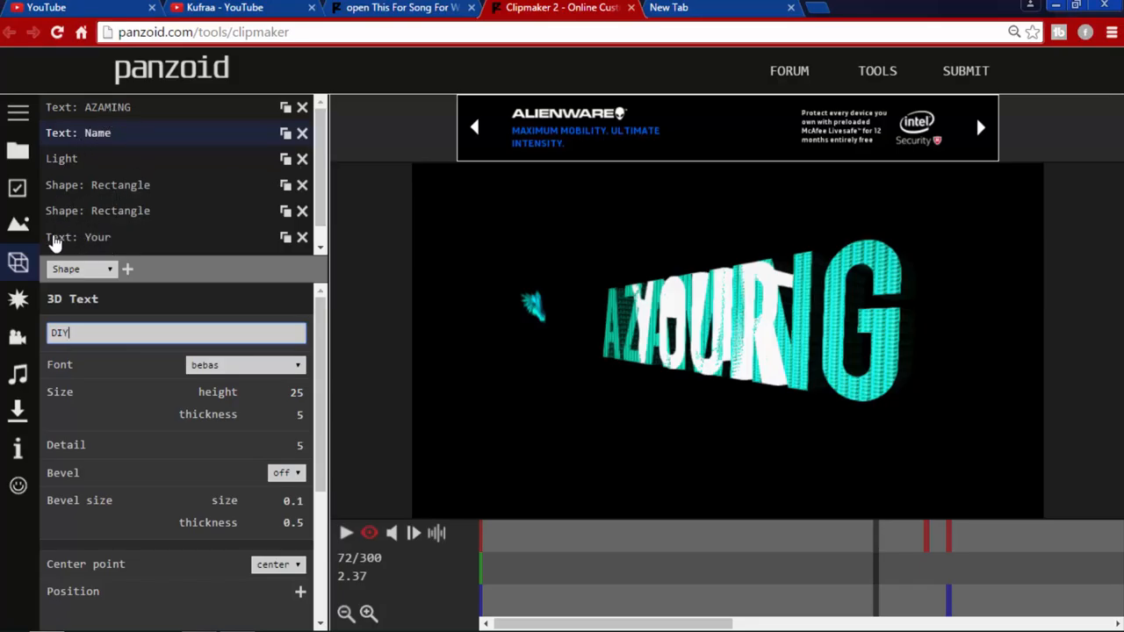
mouse_move(141, 253)
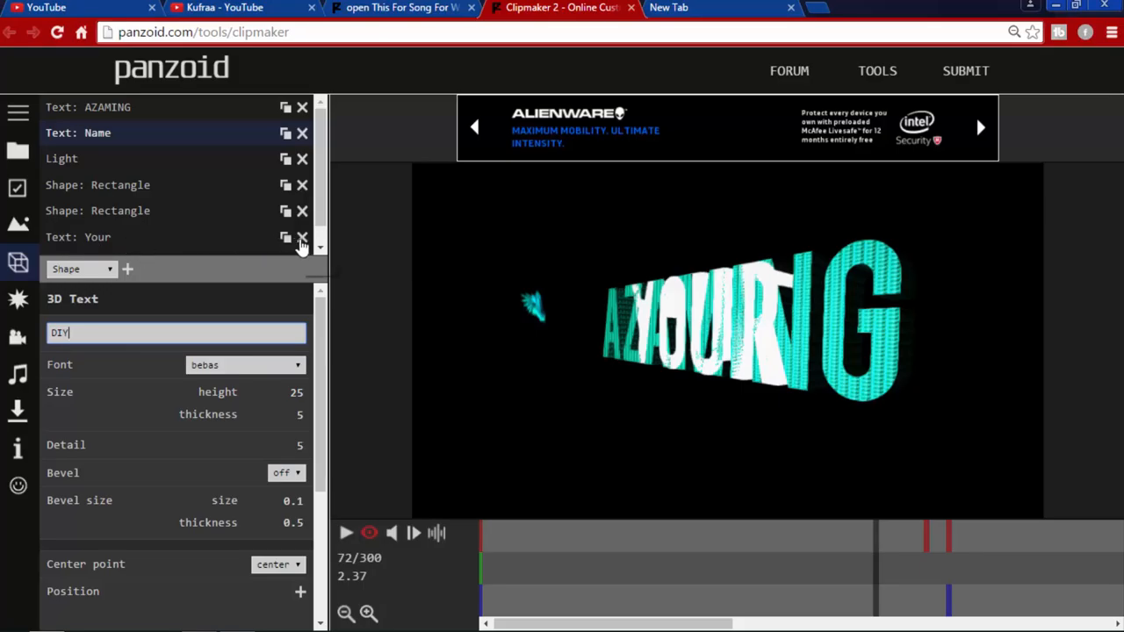
Delete two leftover text objects and open the Light object's settings
click(315, 237)
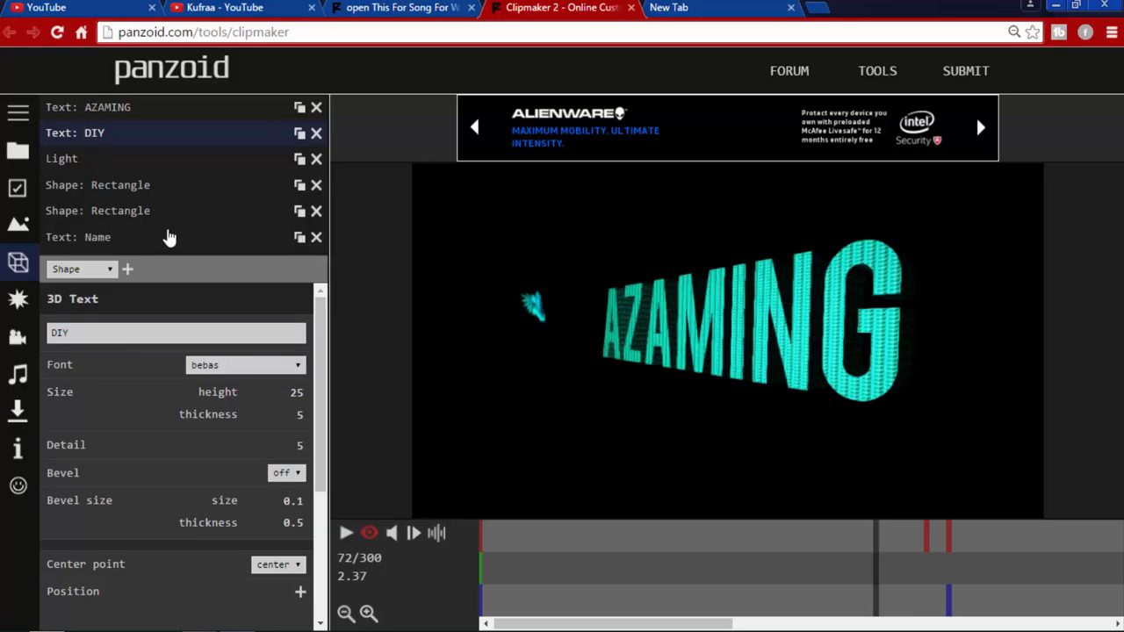
mouse_move(75, 266)
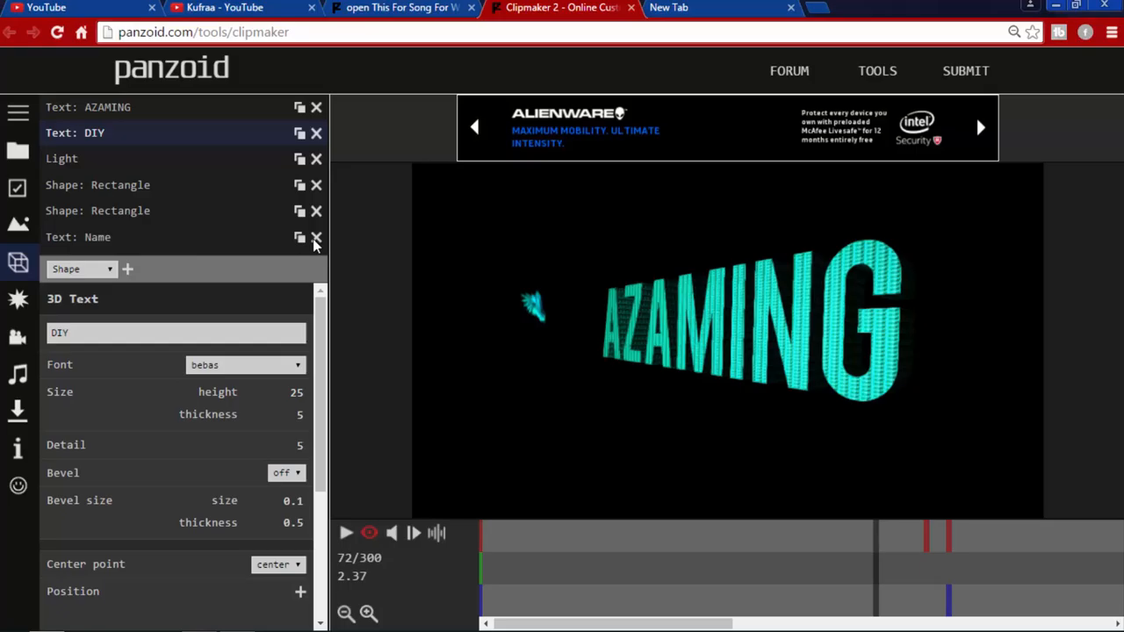
click(316, 237)
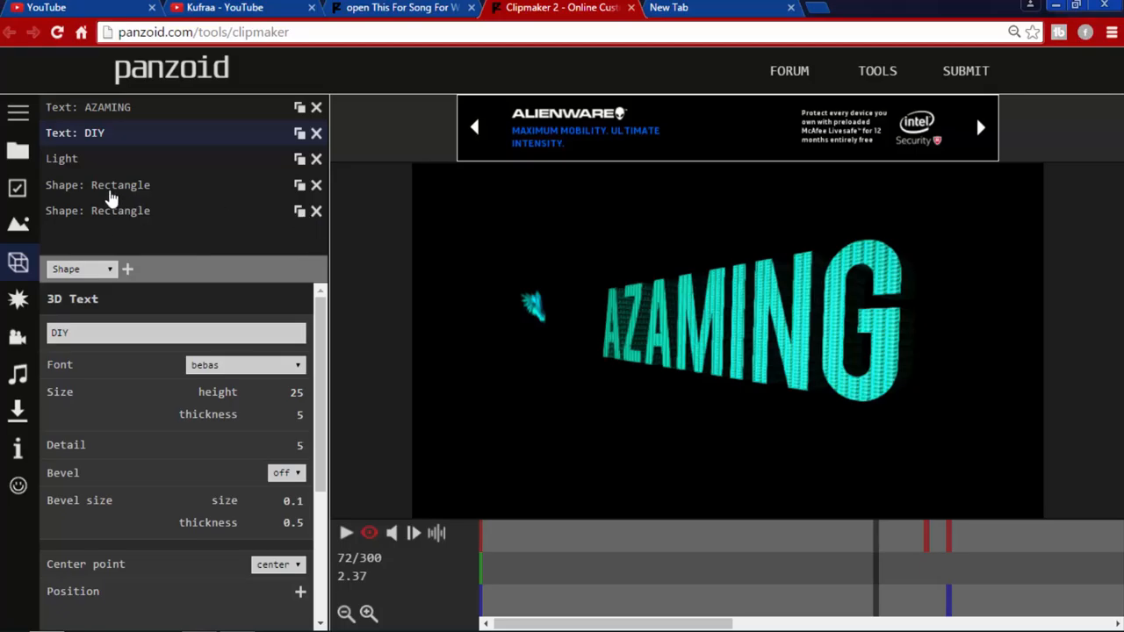
mouse_move(53, 171)
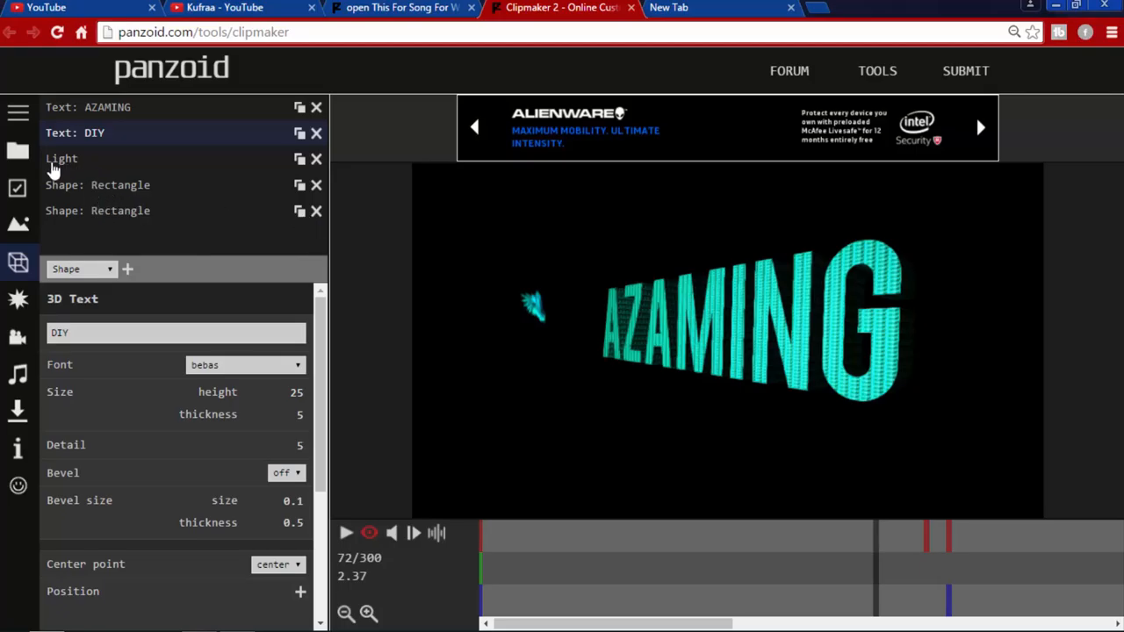
mouse_move(79, 180)
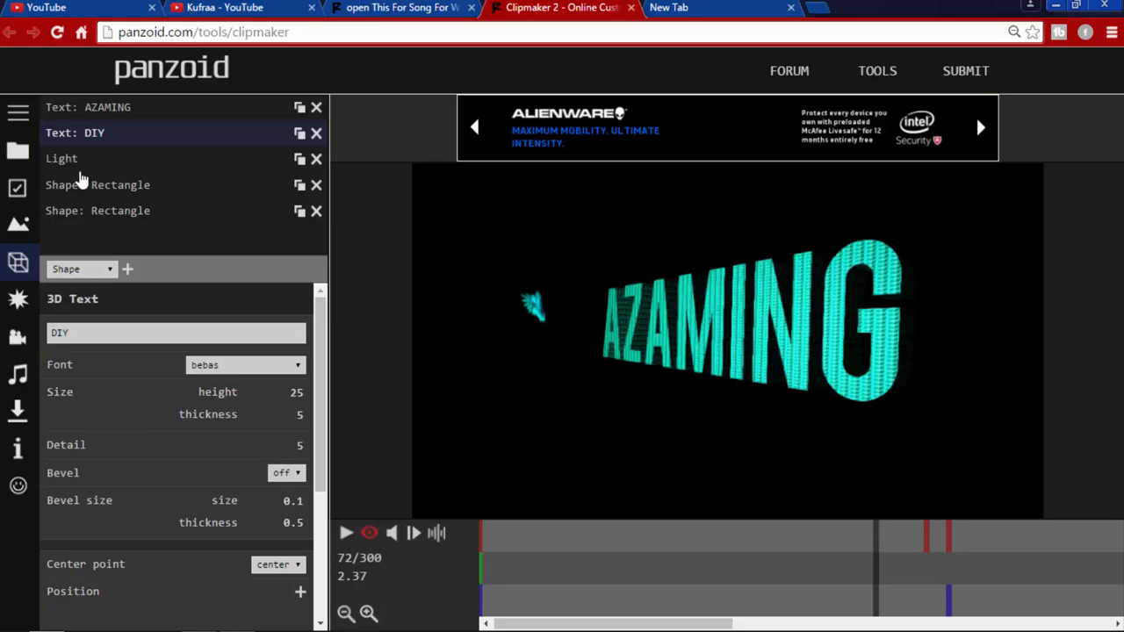
click(61, 158)
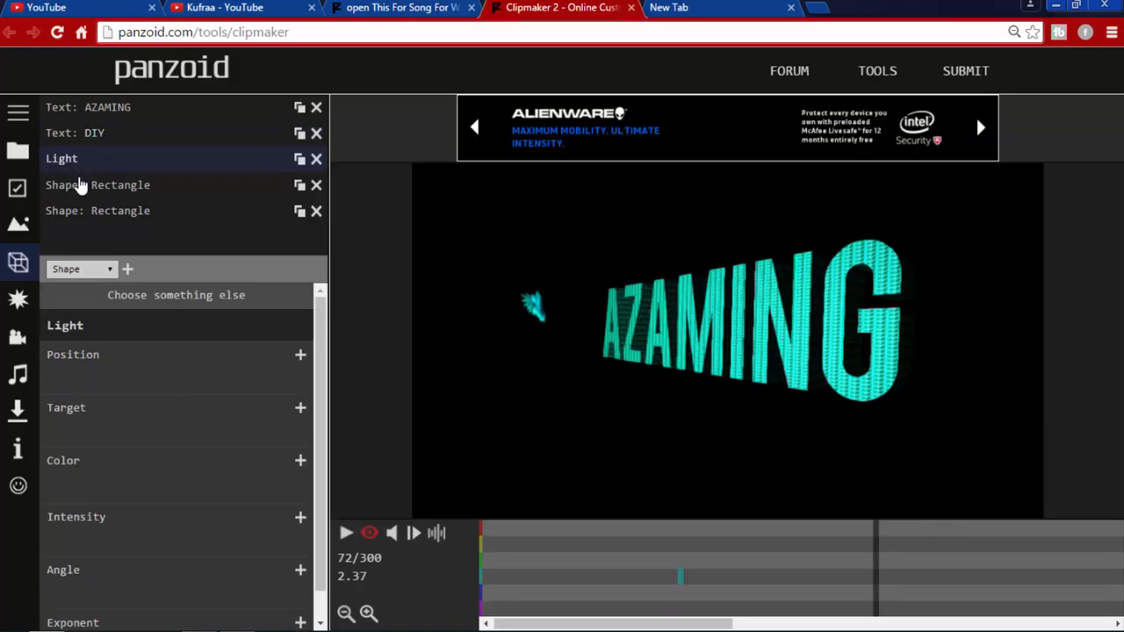
click(120, 210)
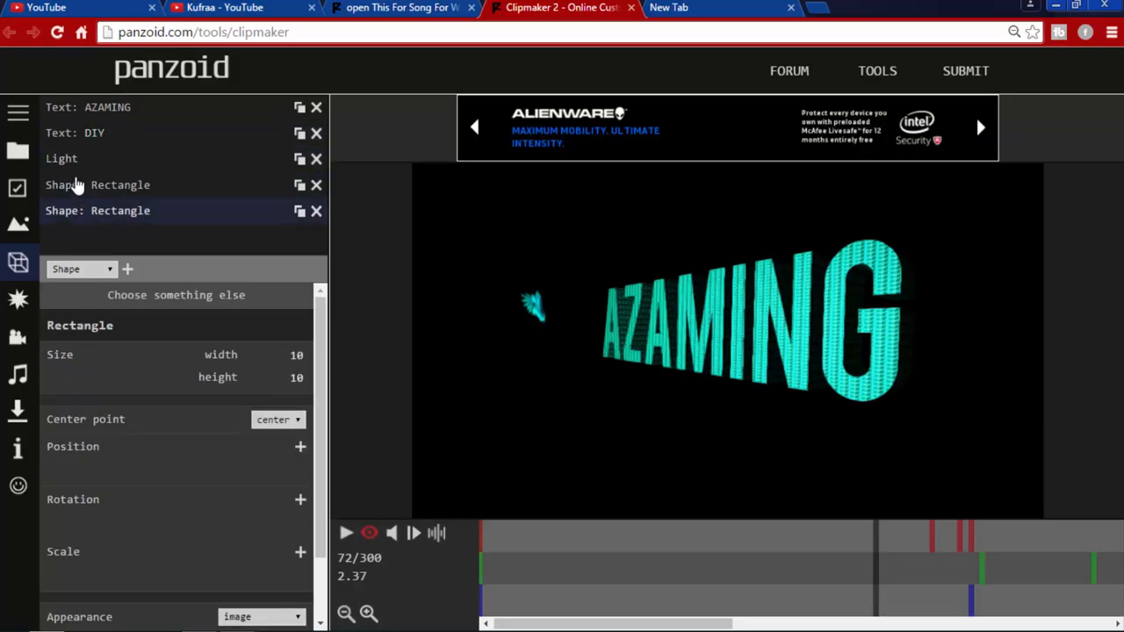
click(62, 158)
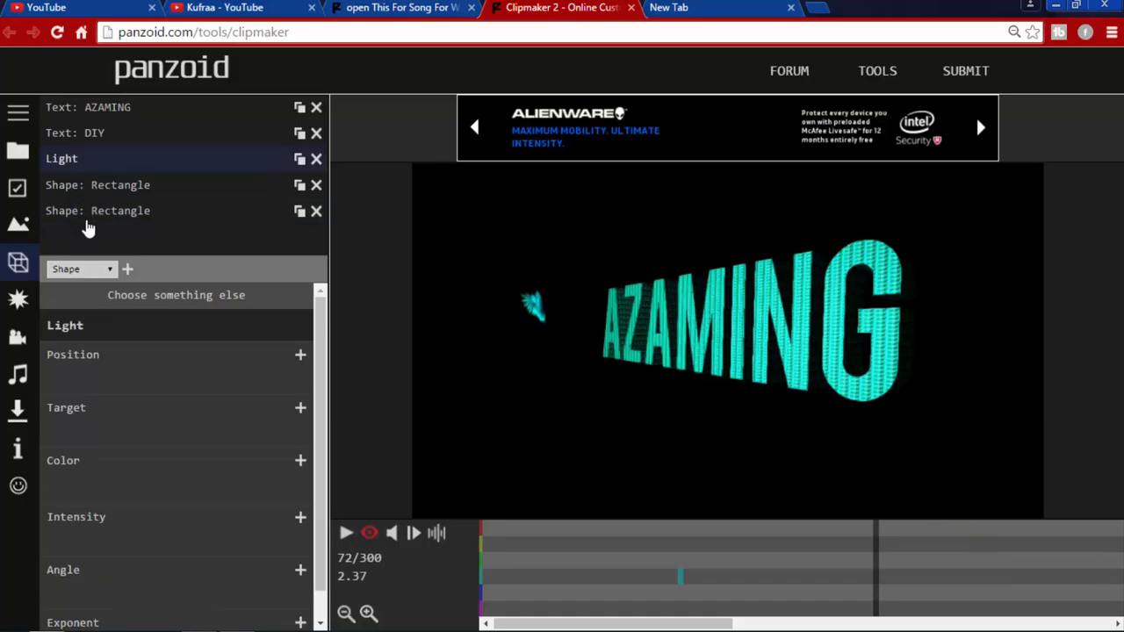
mouse_move(746, 401)
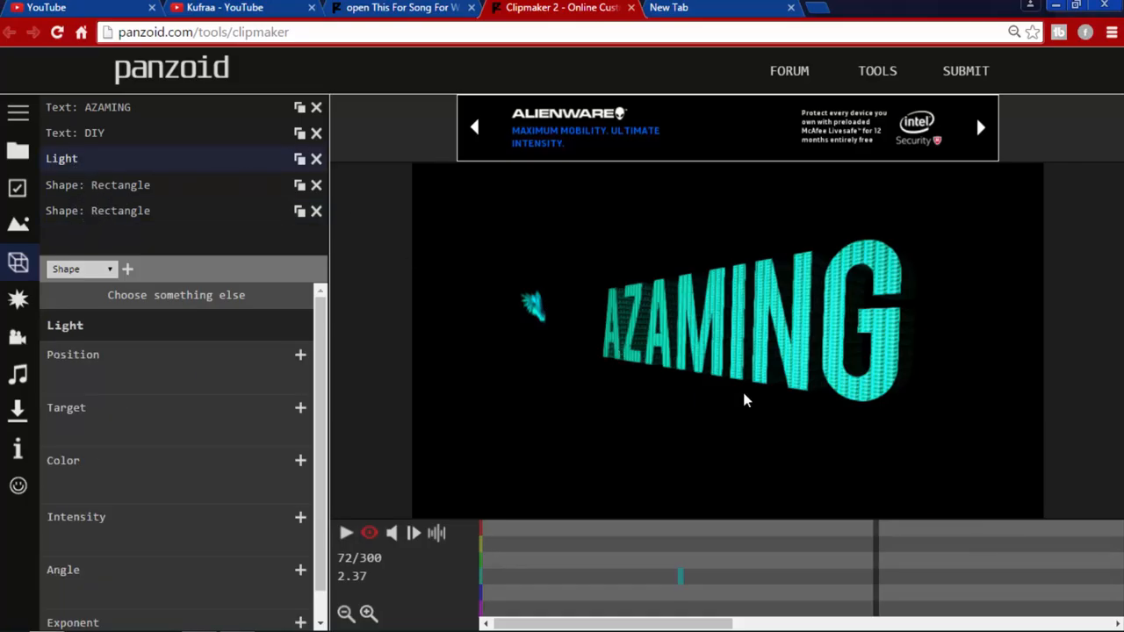
mouse_move(396, 382)
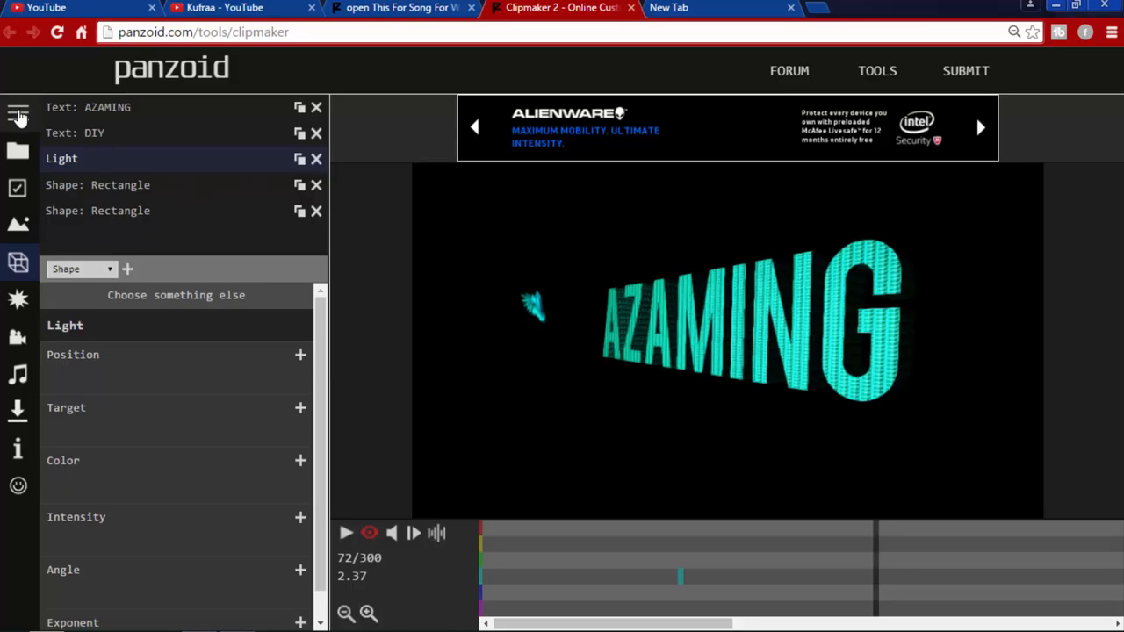
mouse_move(104, 113)
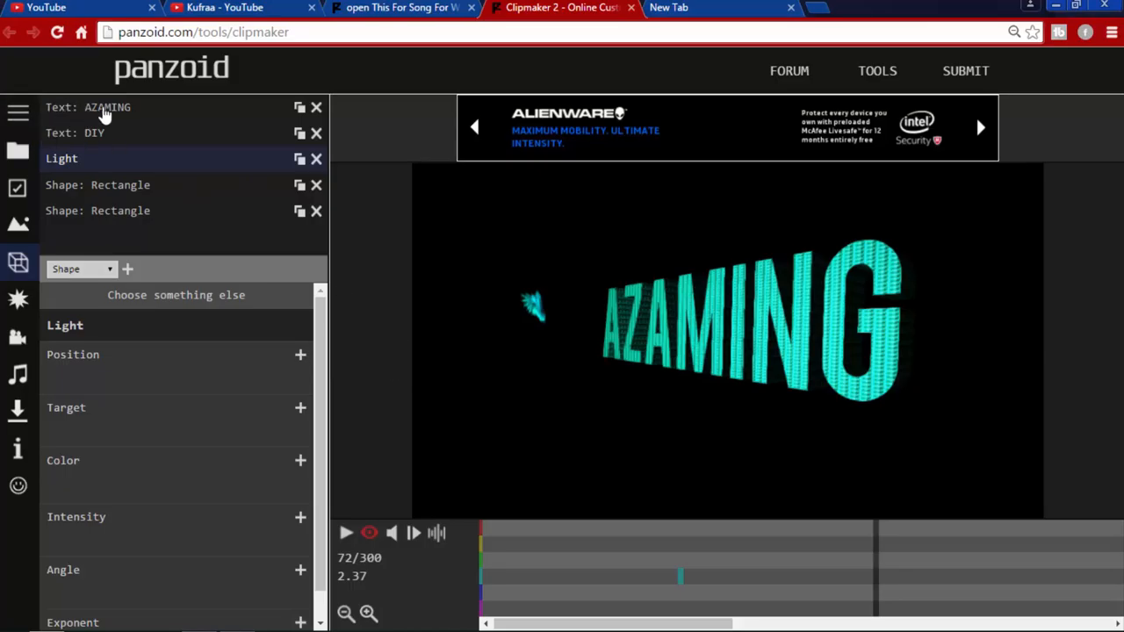
mouse_move(91, 135)
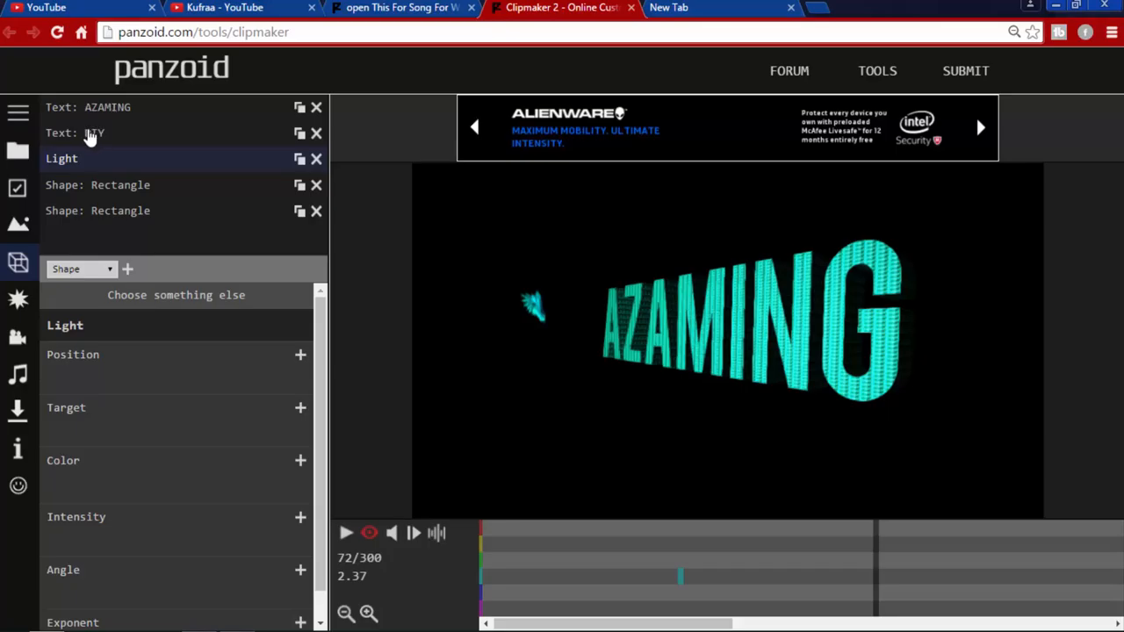
Play the edited AZAMING DIY wings intro, then pause it partway
click(18, 113)
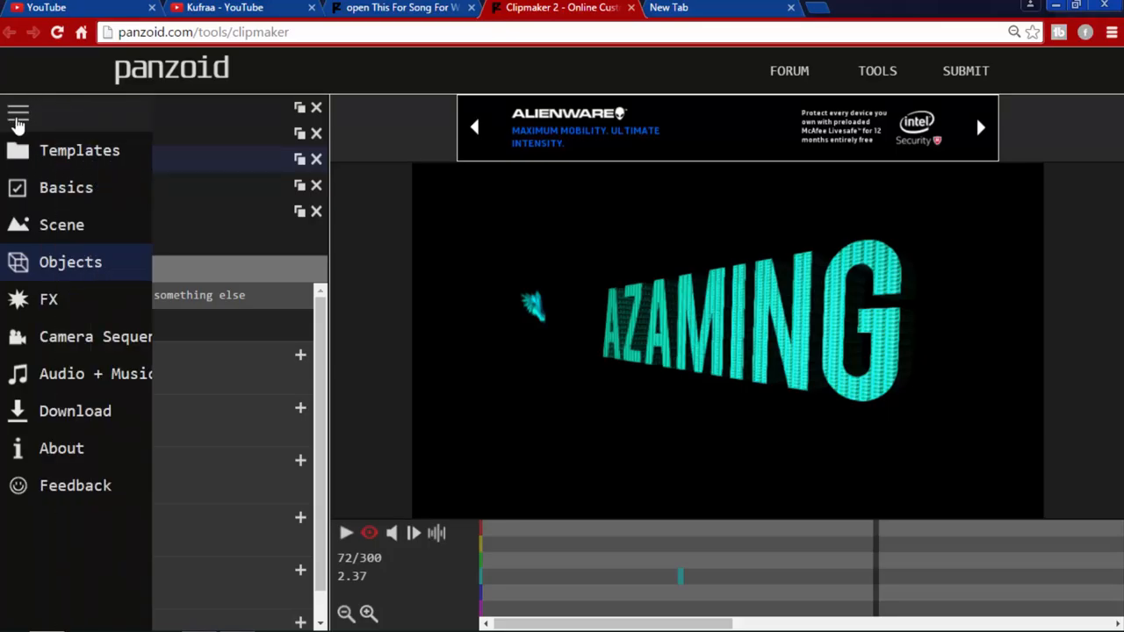
click(19, 112)
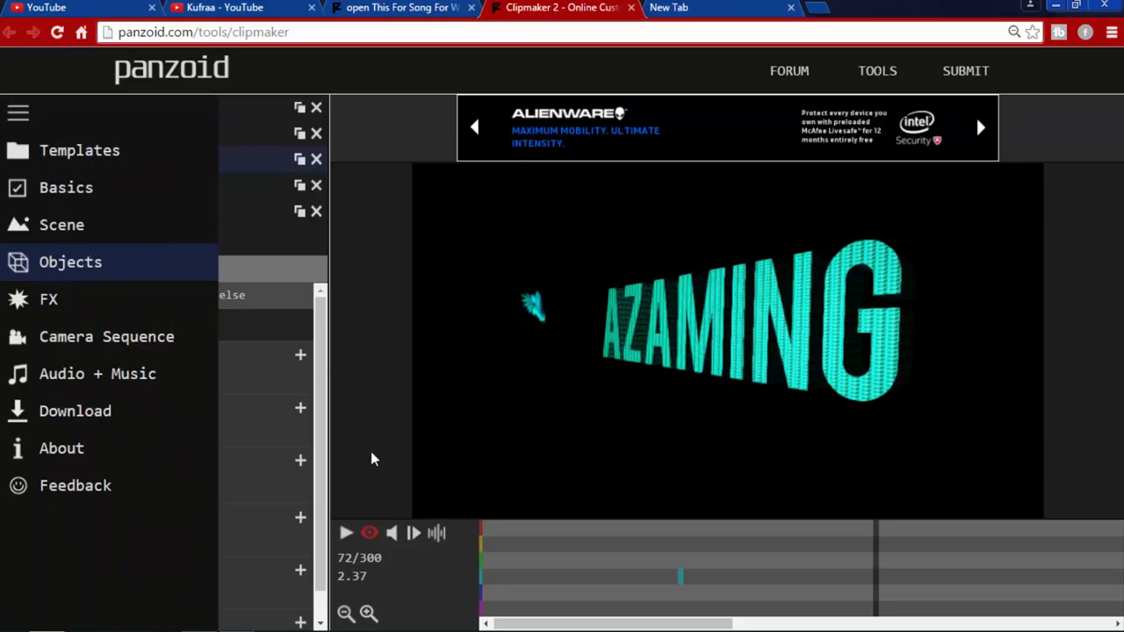
mouse_move(347, 533)
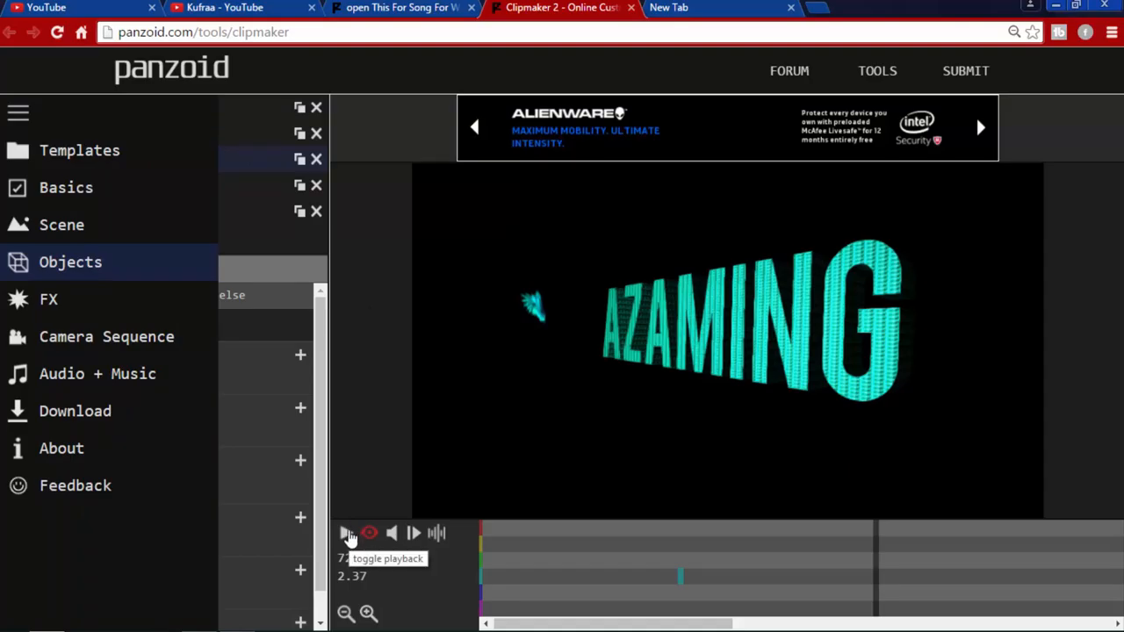
click(349, 533)
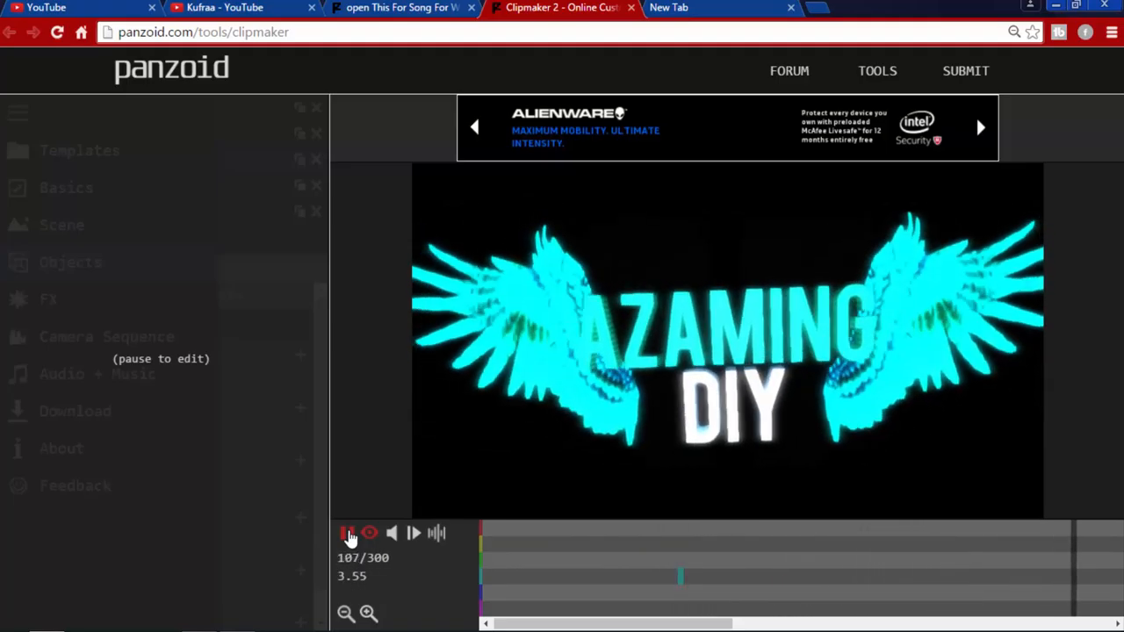
click(347, 533)
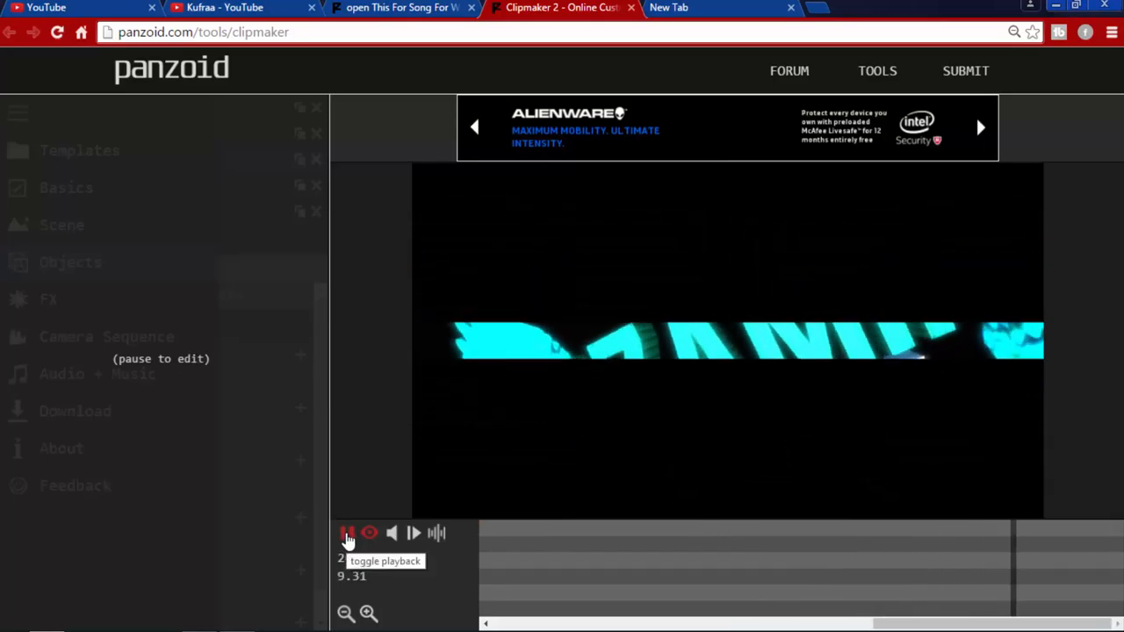
click(348, 533)
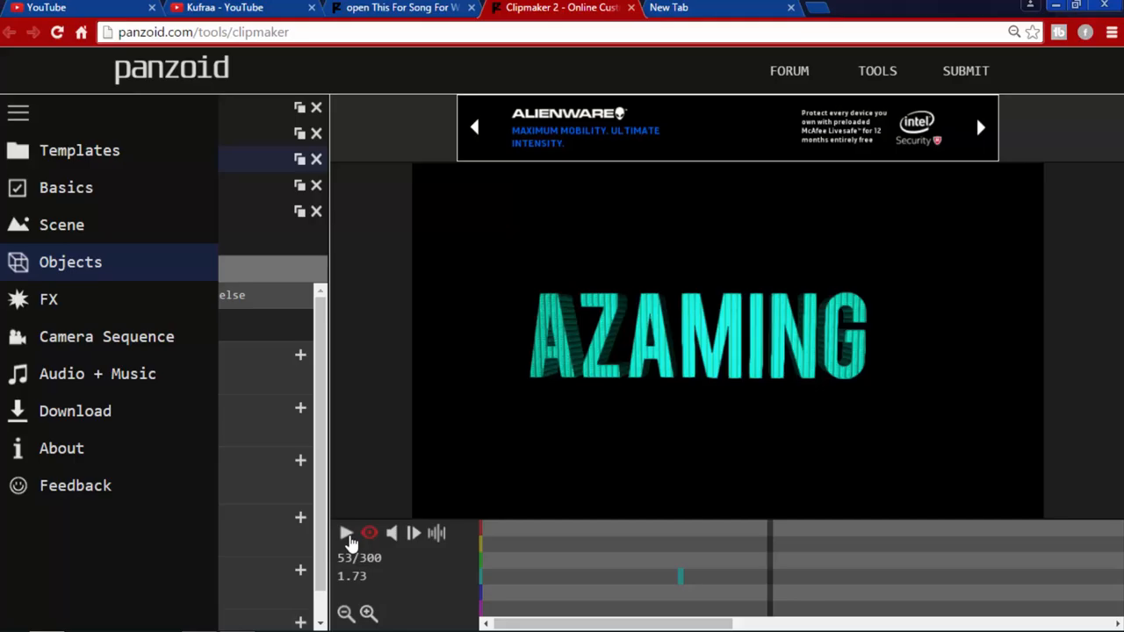
mouse_move(202, 312)
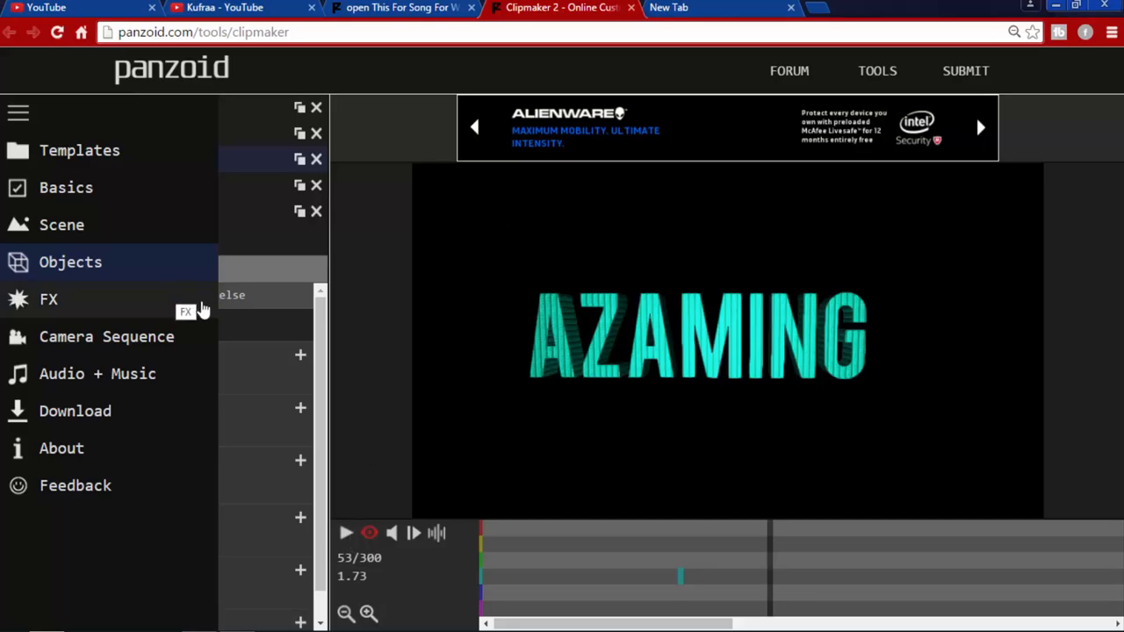
mouse_move(825, 351)
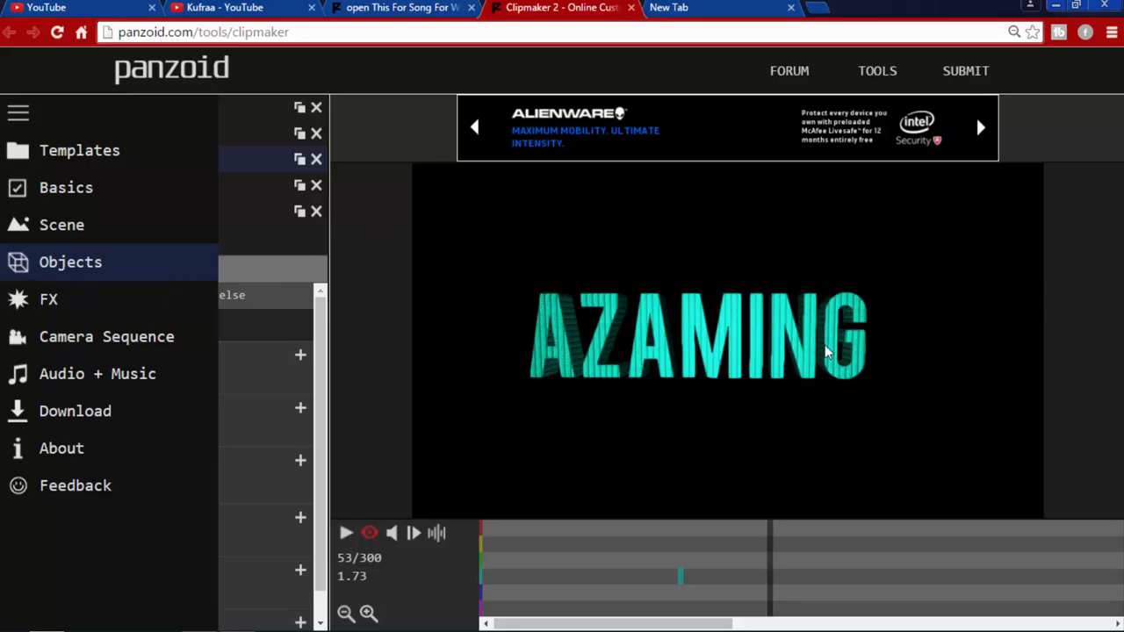
mouse_move(613, 343)
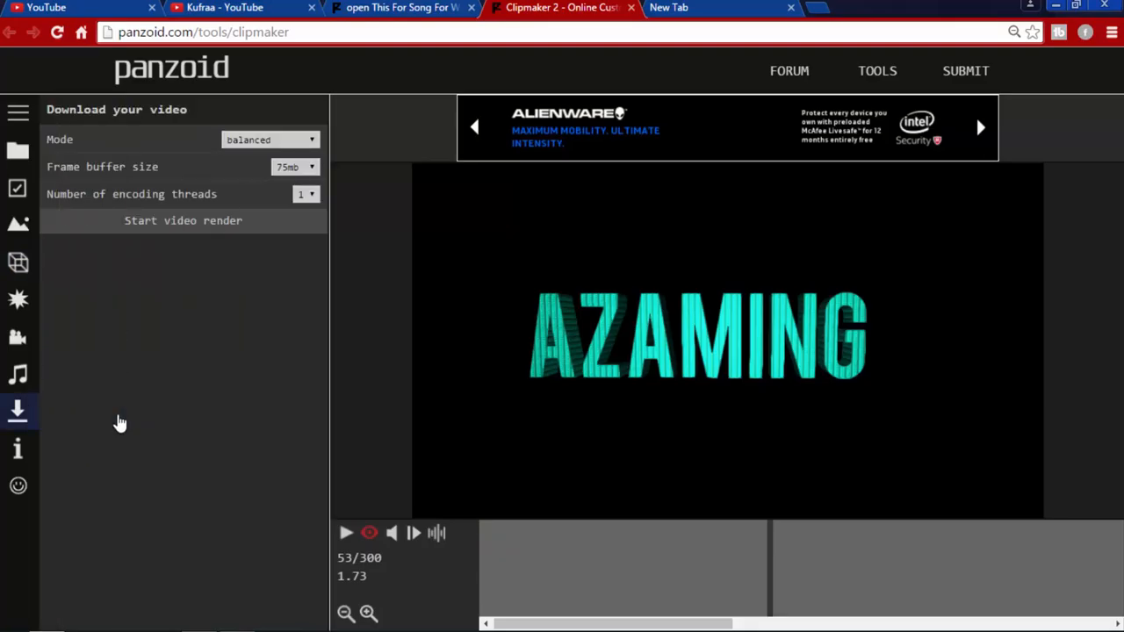
mouse_move(114, 167)
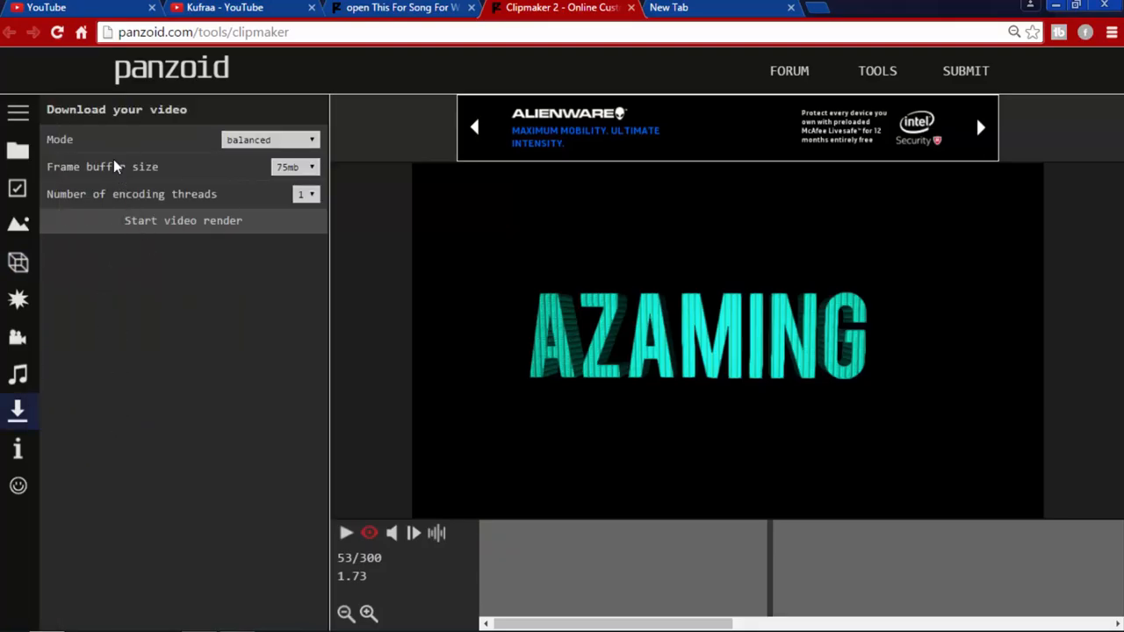
mouse_move(176, 132)
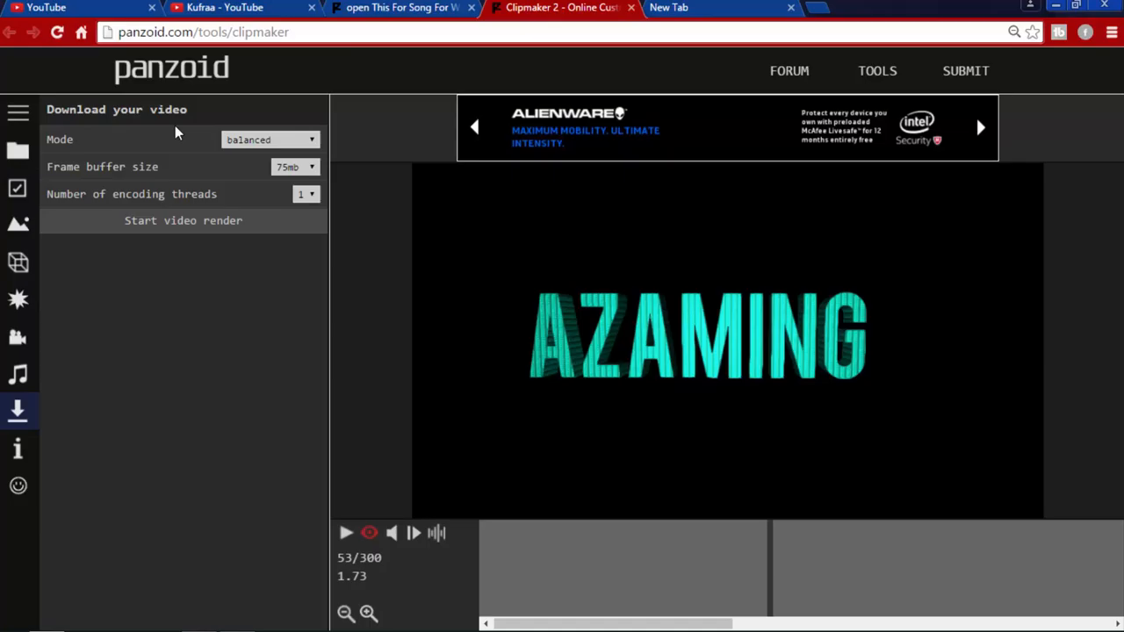
mouse_move(312, 149)
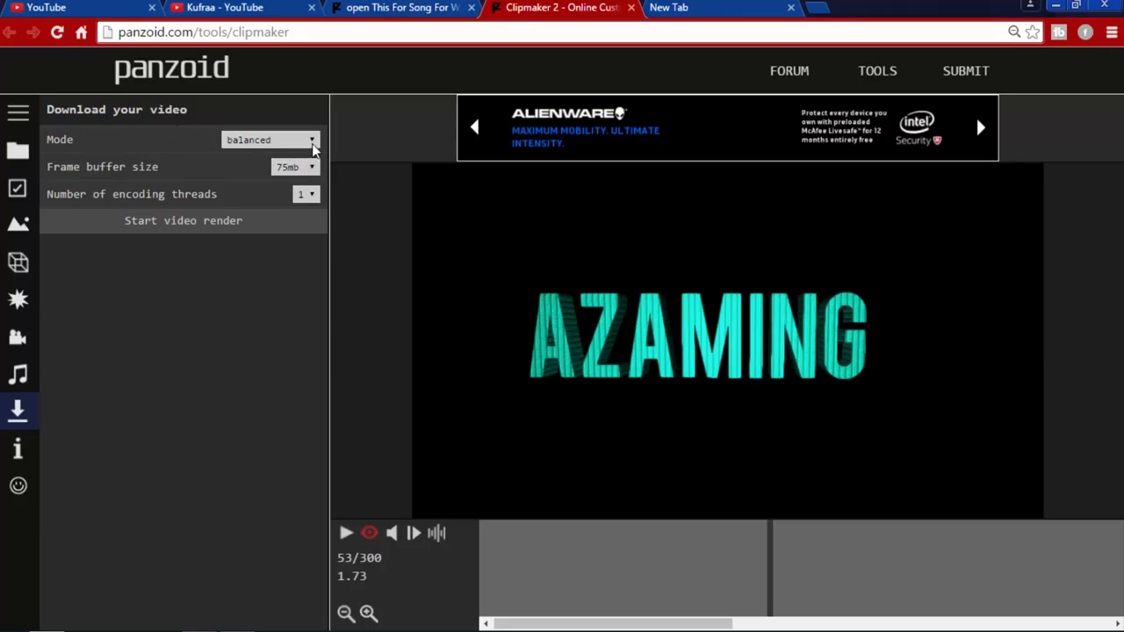
mouse_move(291, 186)
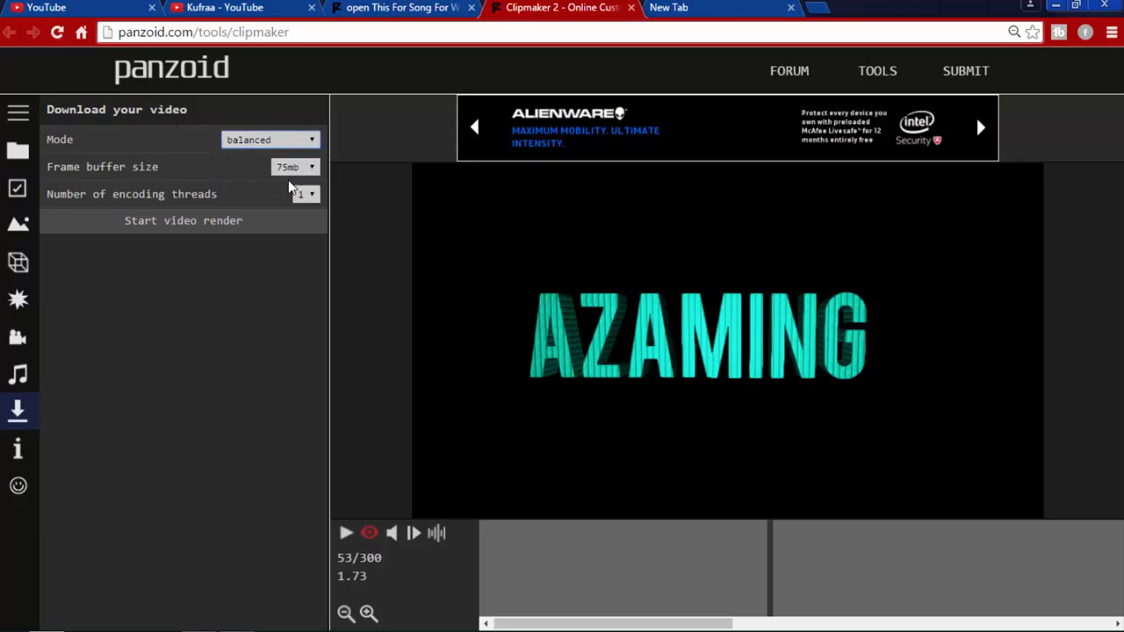
Set download mode to best quality, 200mb frame buffer and 3 encoding threads
click(270, 140)
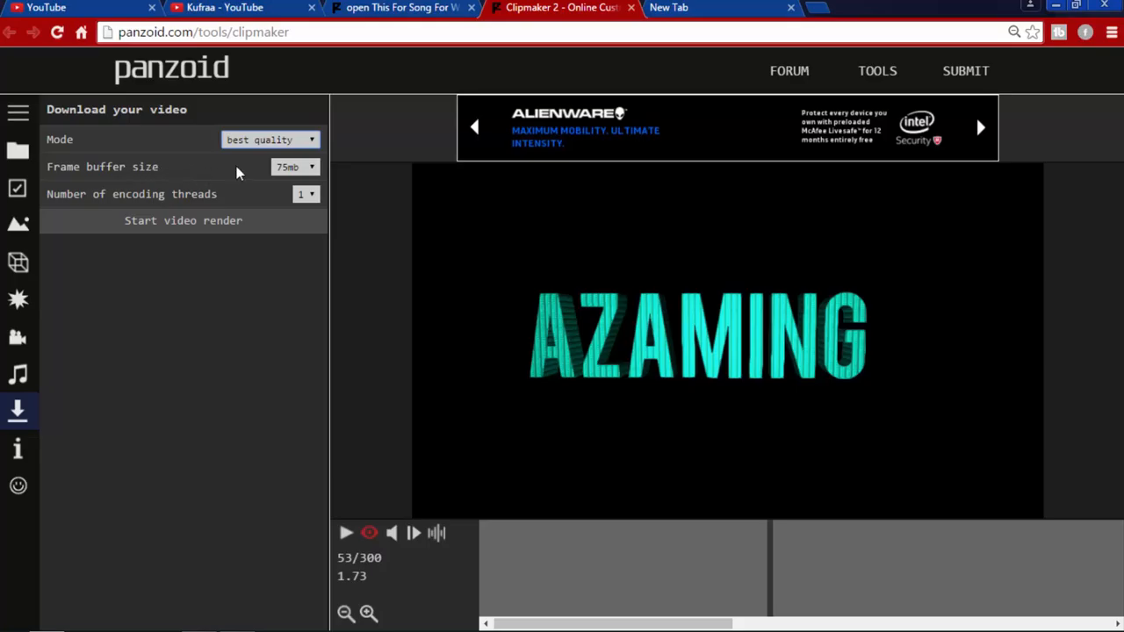
click(296, 167)
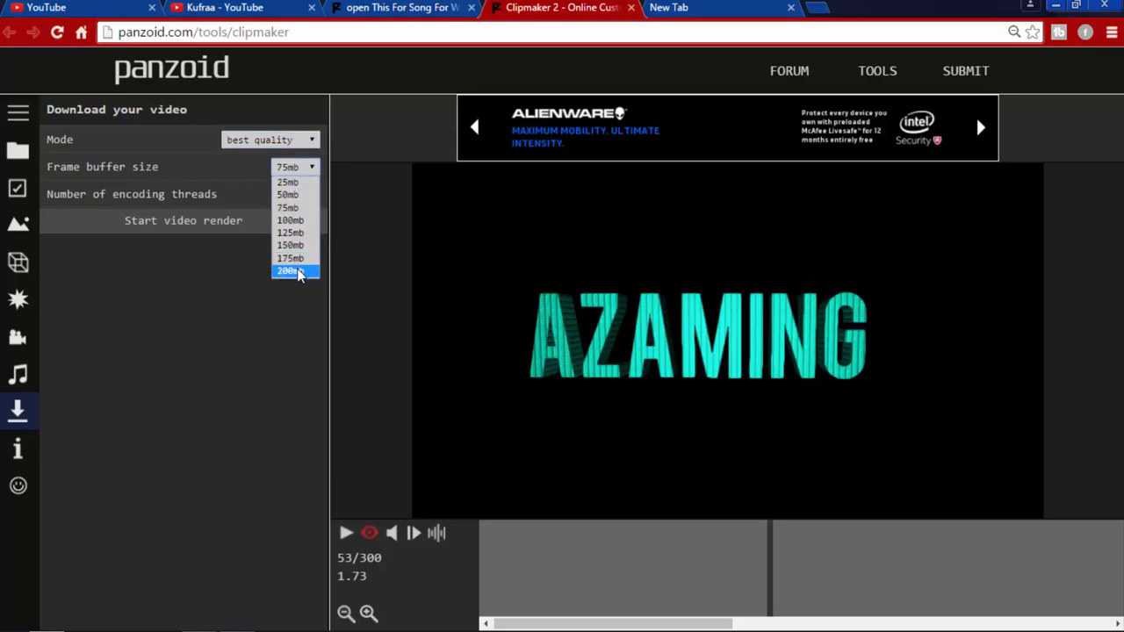
click(288, 271)
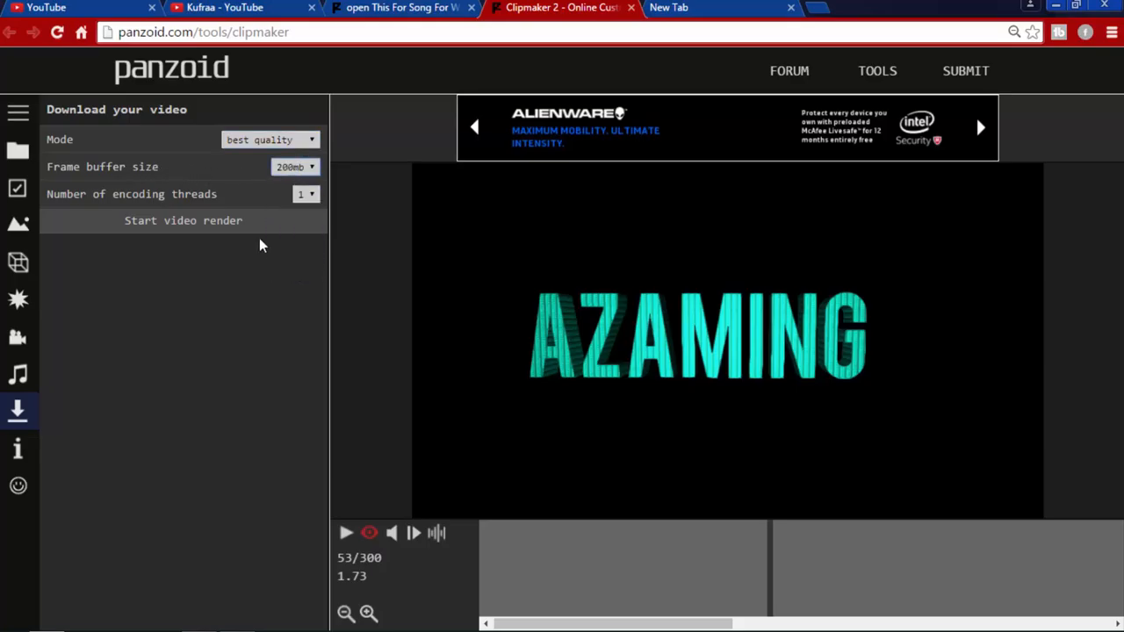
click(306, 194)
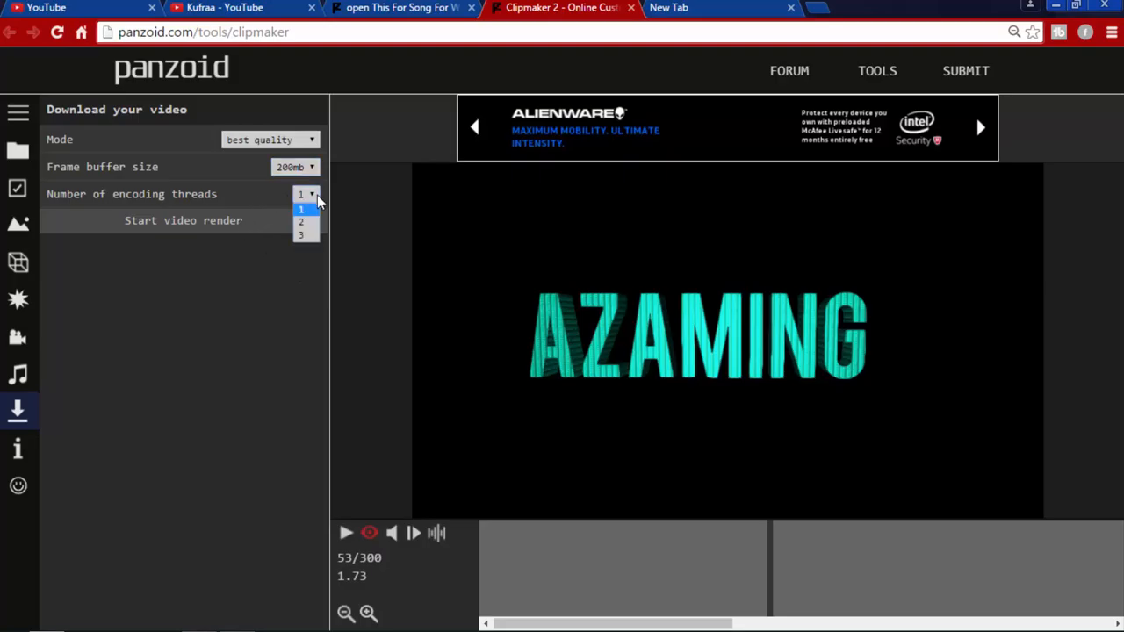
click(301, 235)
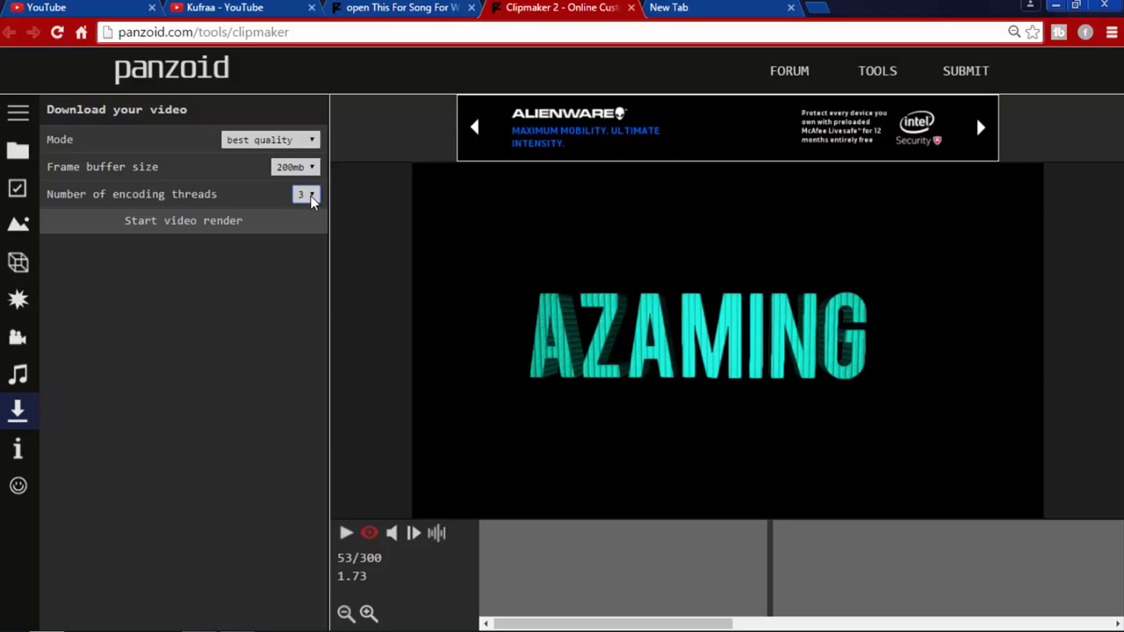
mouse_move(310, 209)
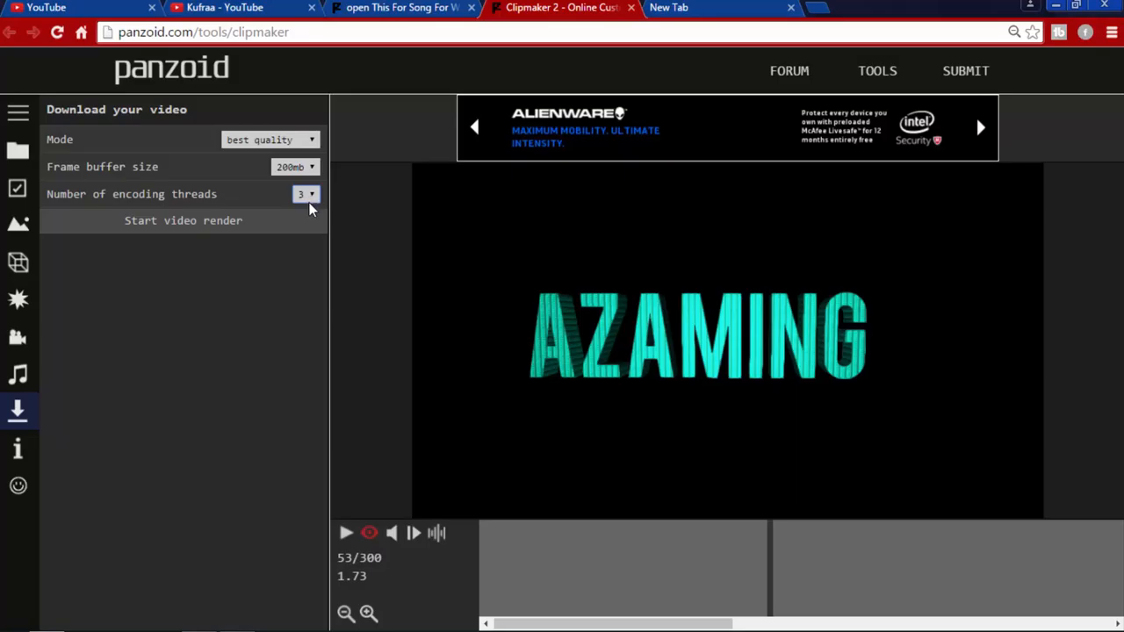
mouse_move(302, 212)
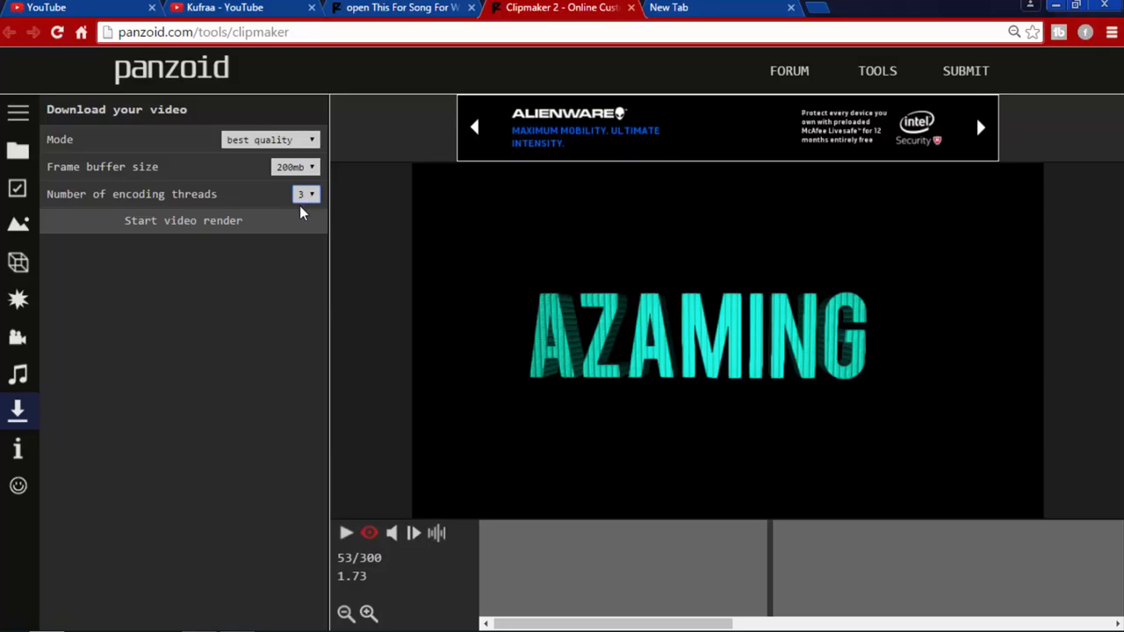
mouse_move(270, 171)
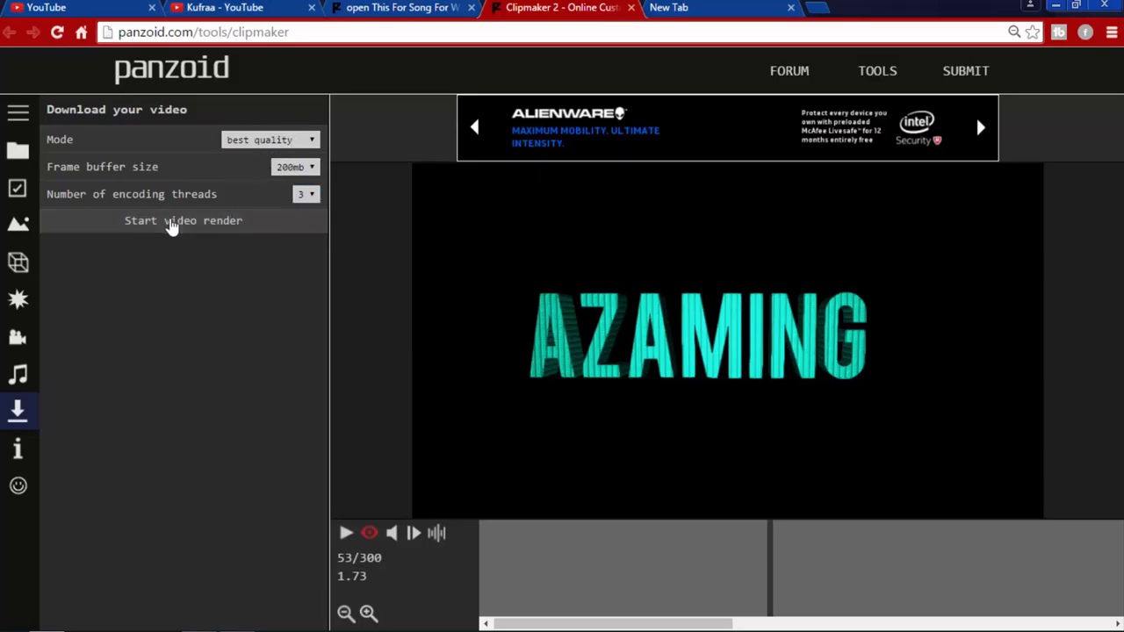
Start the intro render, then switch to the Kufraa YouTube channel tab
click(183, 221)
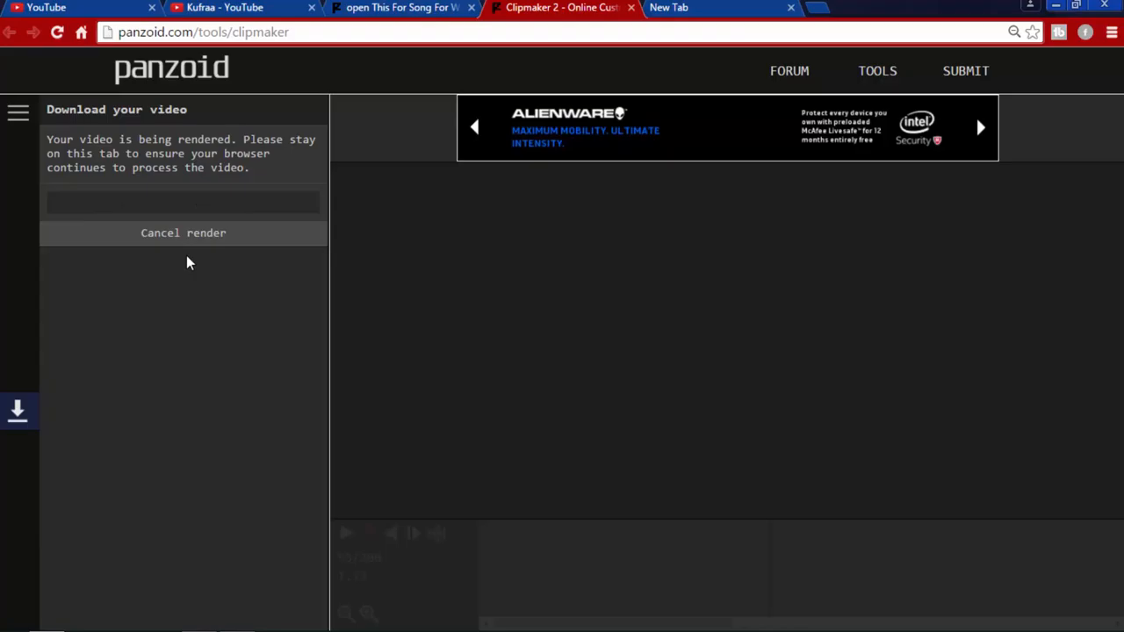
mouse_move(210, 264)
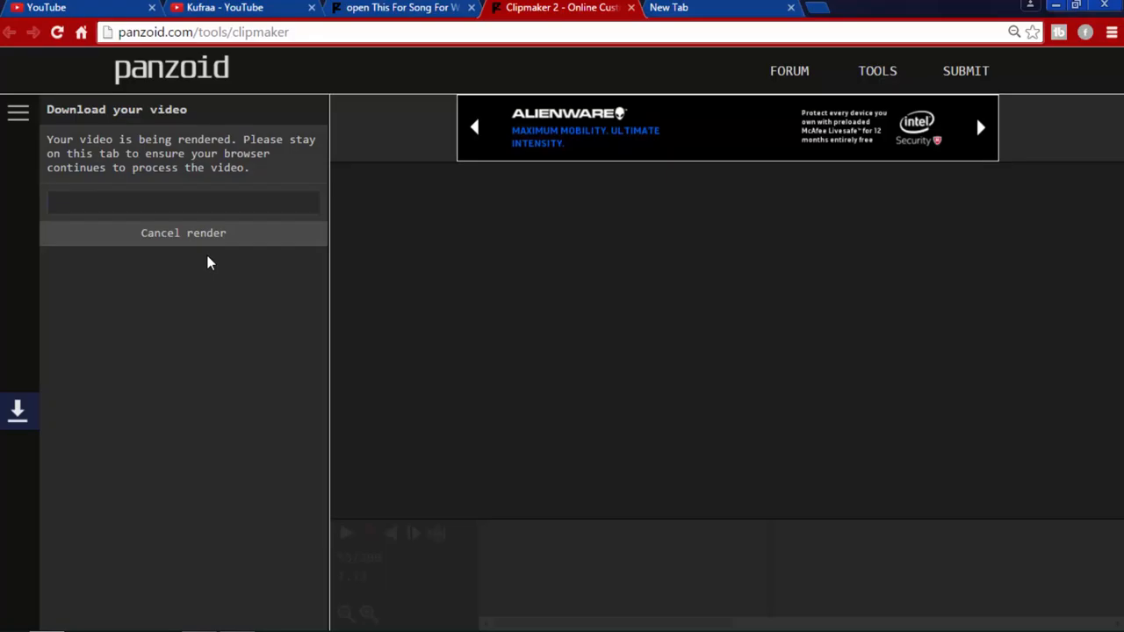
mouse_move(182, 246)
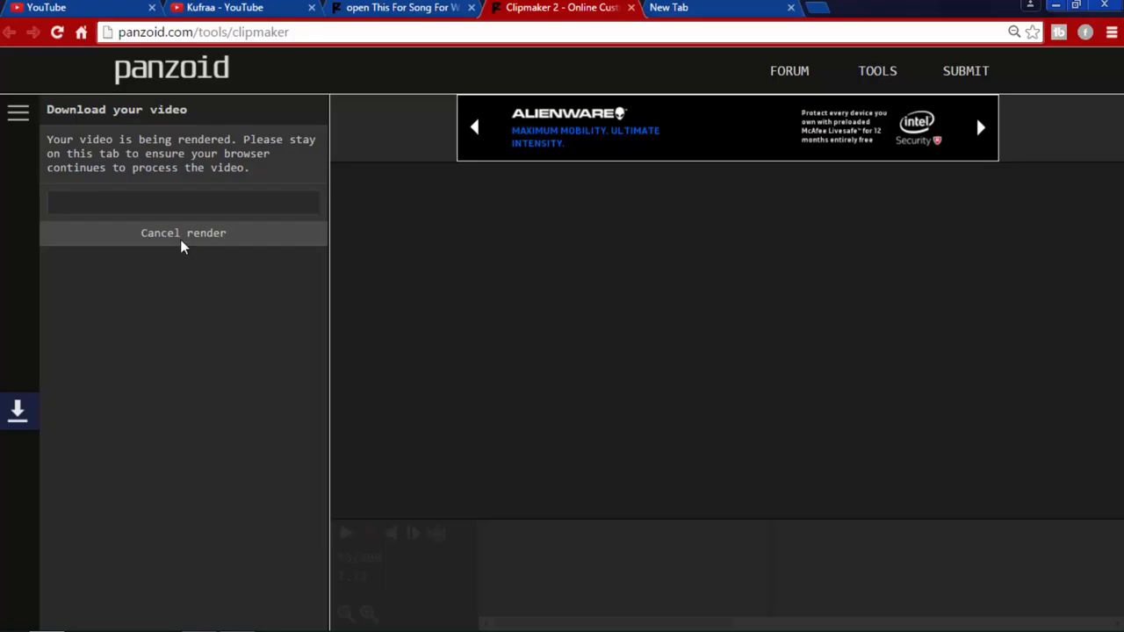
mouse_move(72, 210)
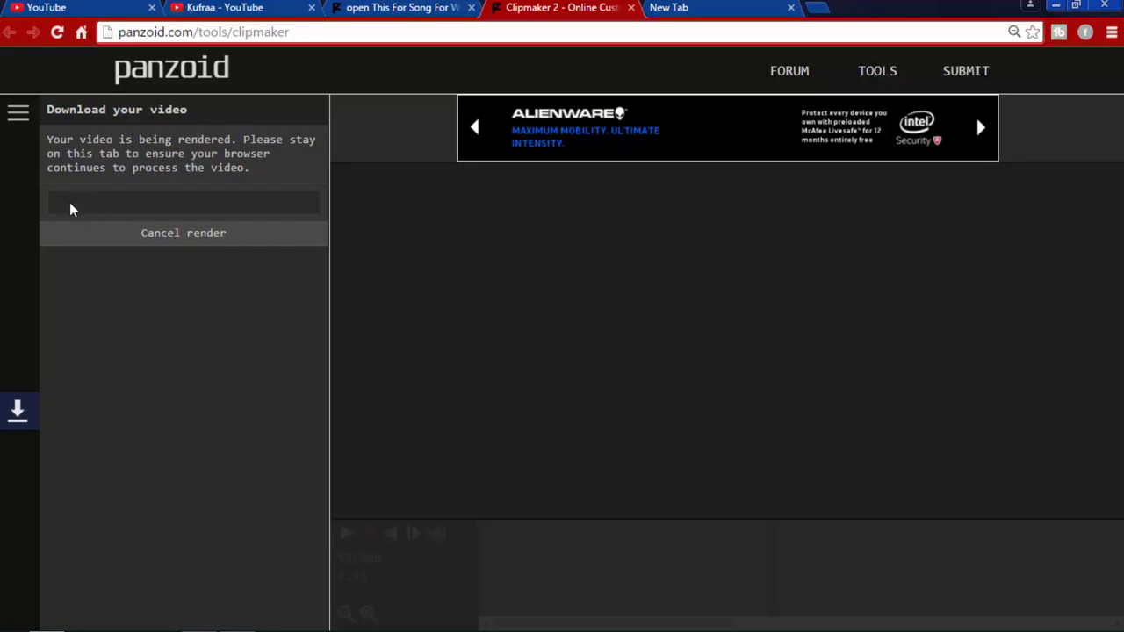
mouse_move(55, 218)
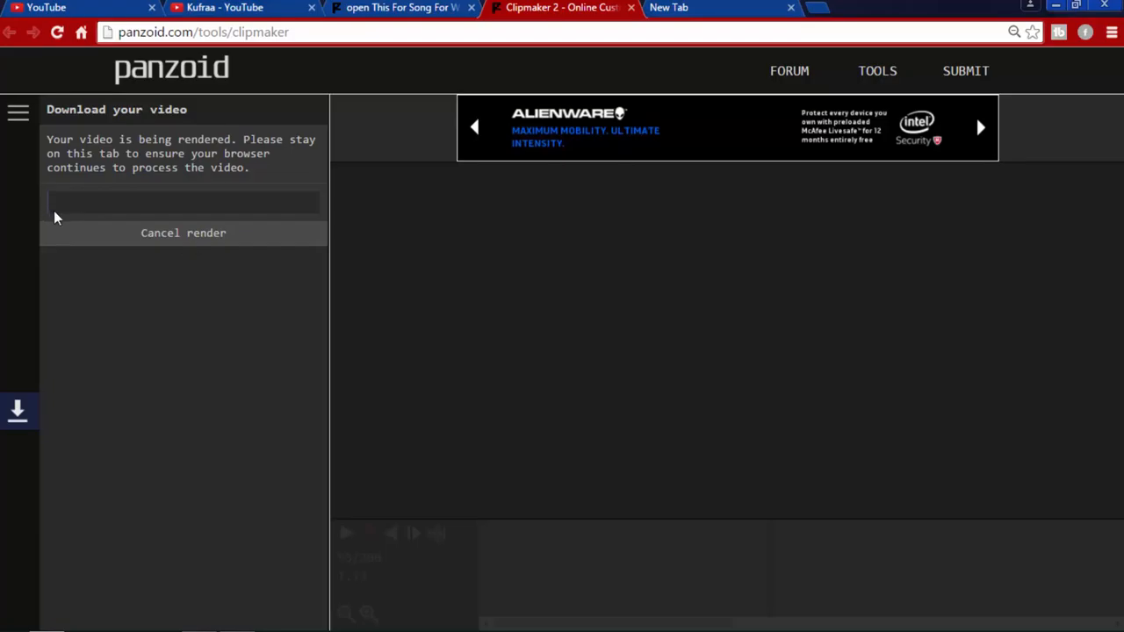
mouse_move(277, 234)
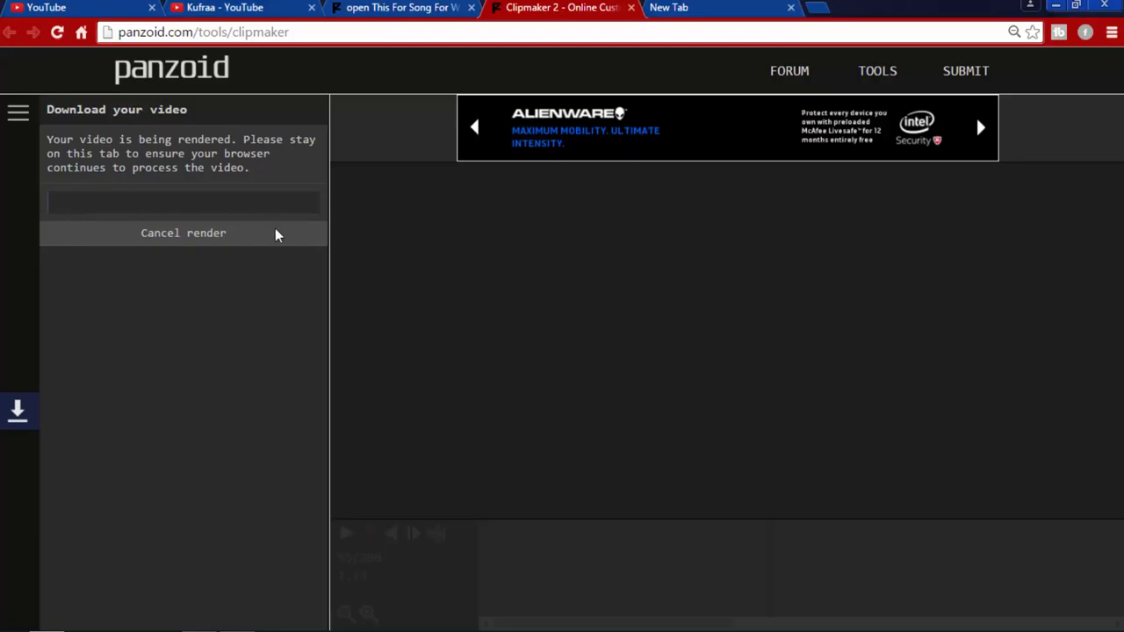
mouse_move(309, 218)
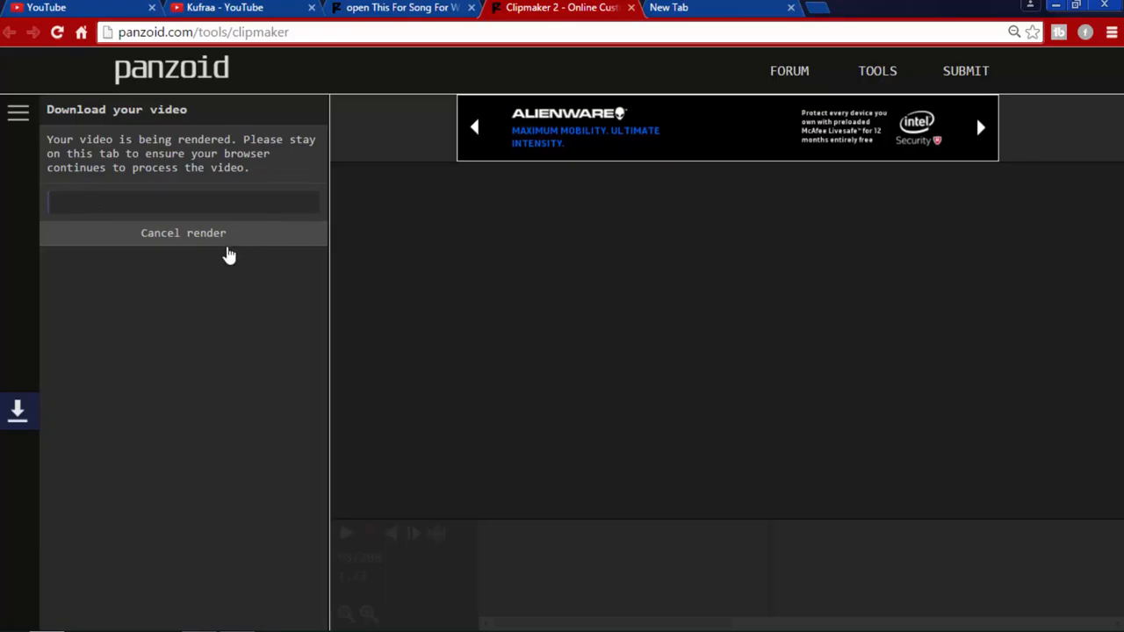
mouse_move(222, 267)
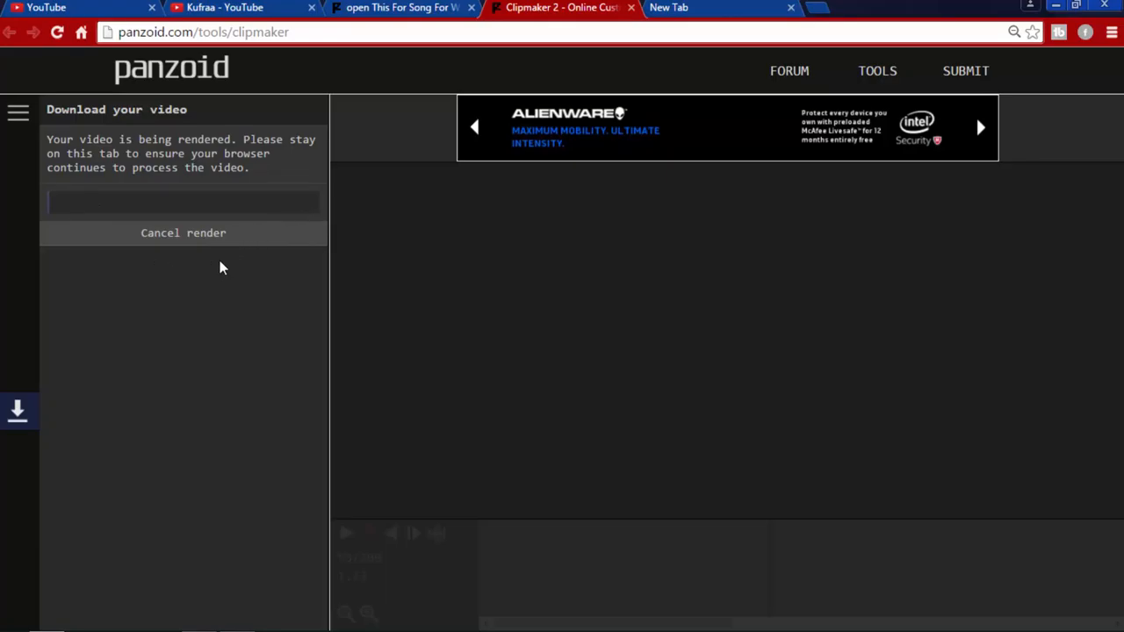
mouse_move(172, 271)
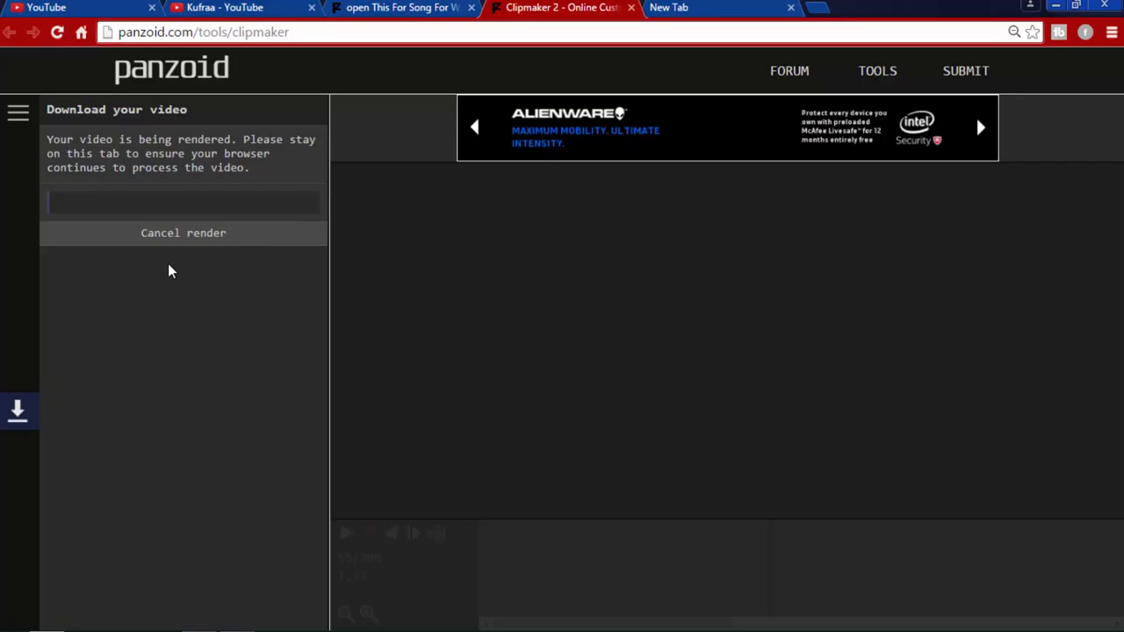
mouse_move(210, 272)
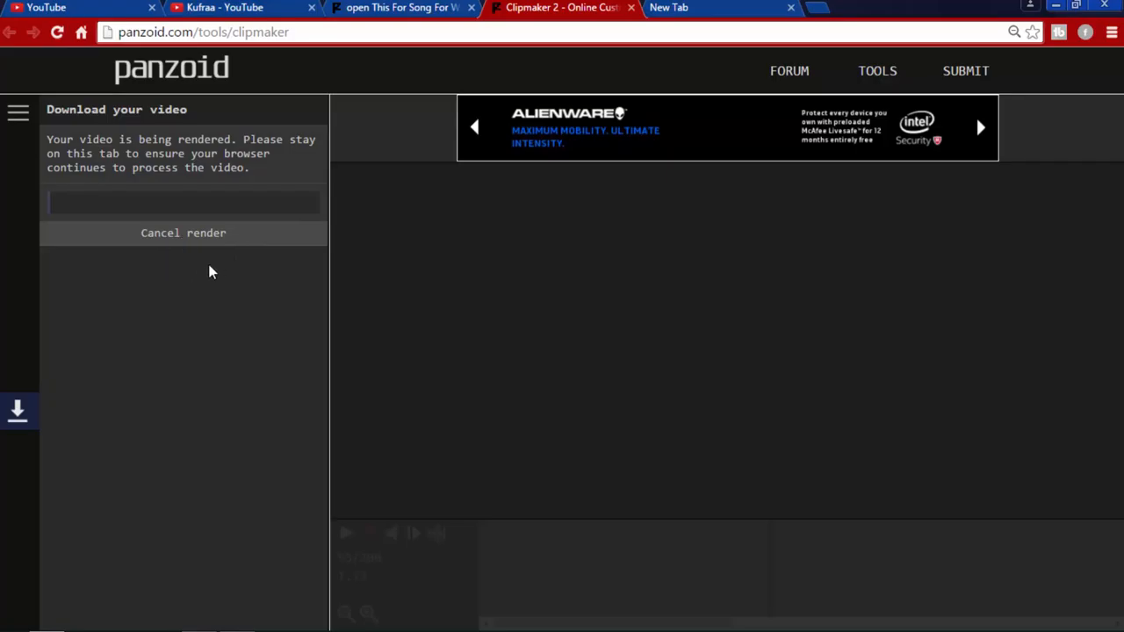
mouse_move(209, 269)
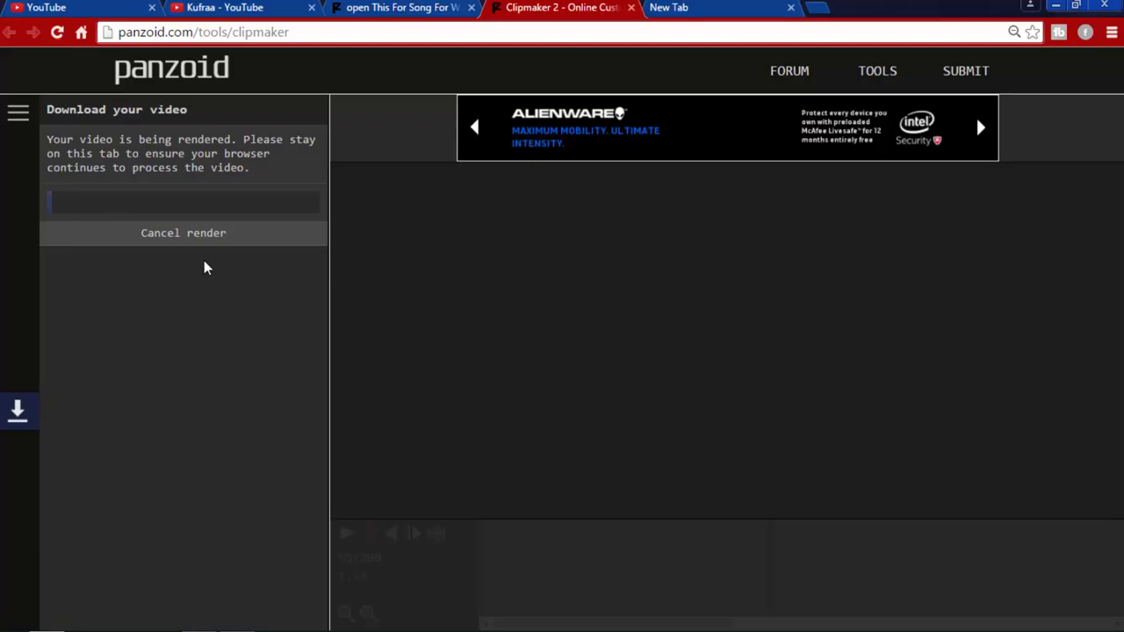
mouse_move(202, 271)
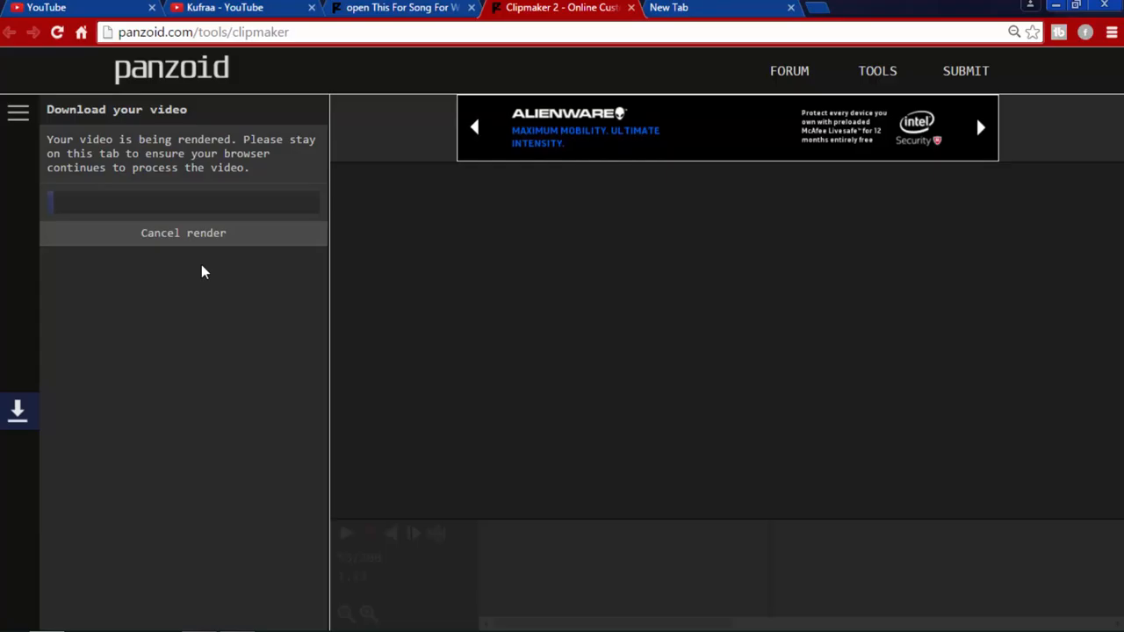
click(224, 7)
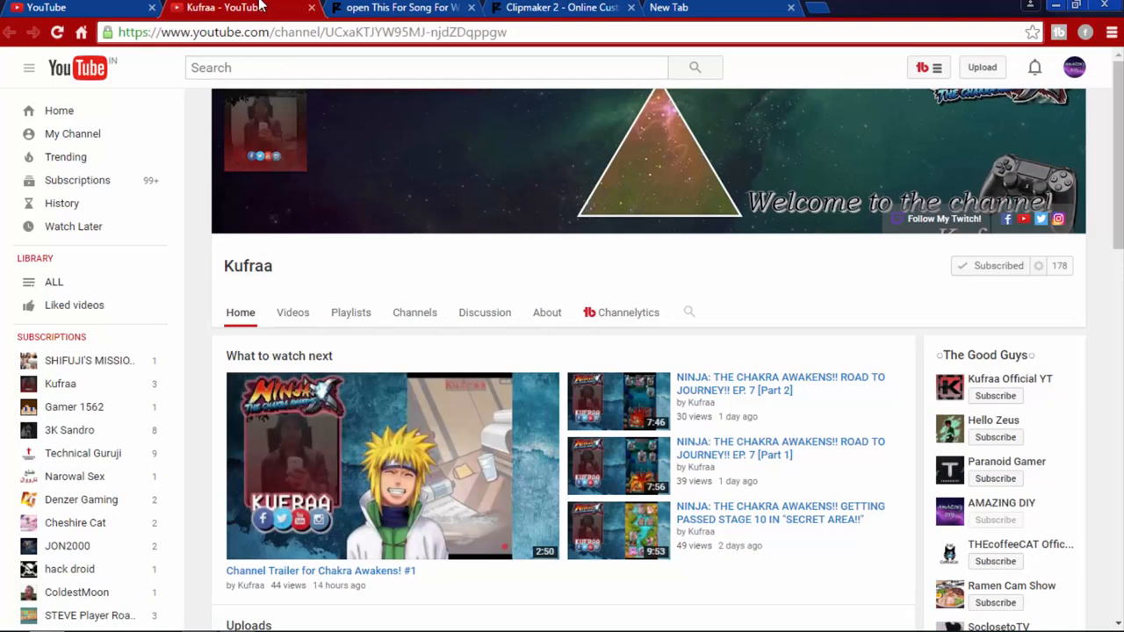
Browse the Kufraa channel's uploads and playlists, then return to the Clipmaker 2 render tab
click(562, 7)
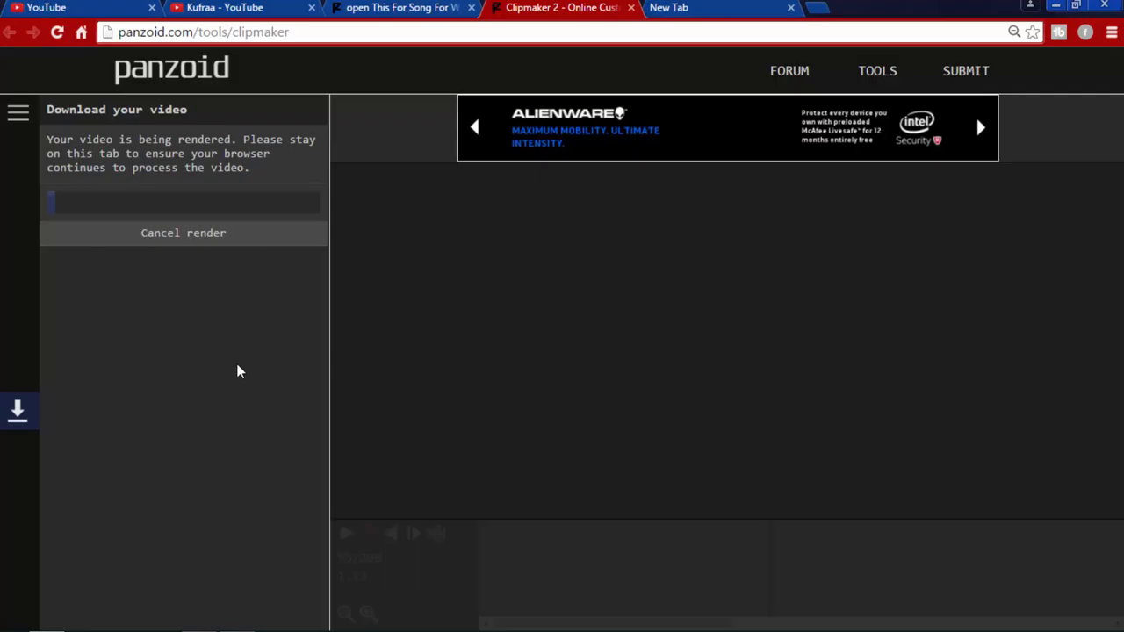
mouse_move(254, 331)
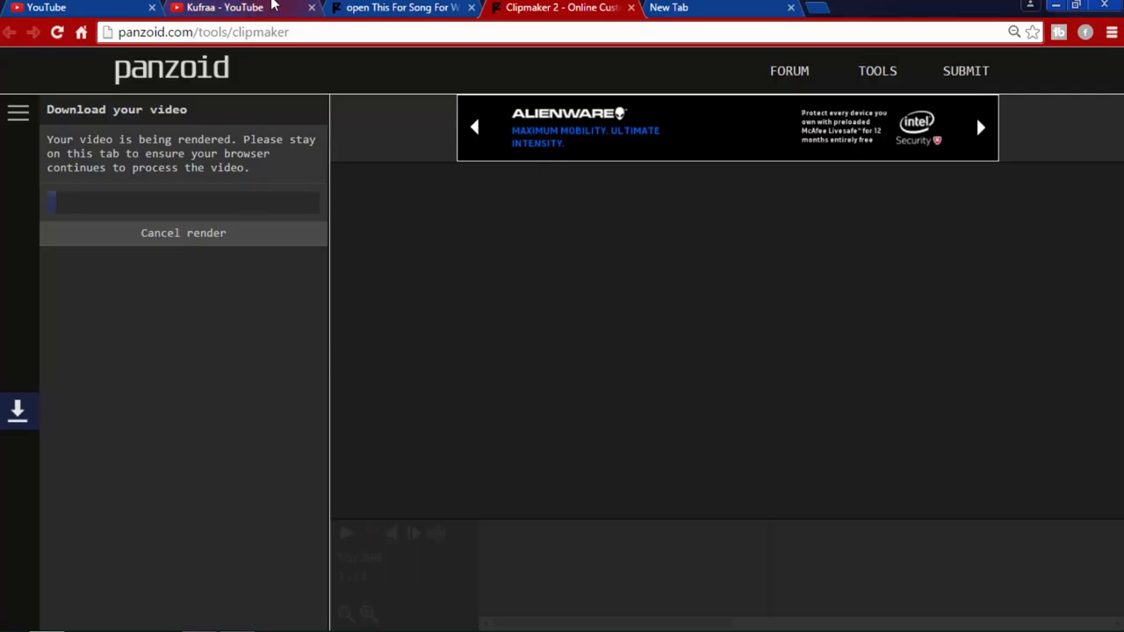
click(224, 7)
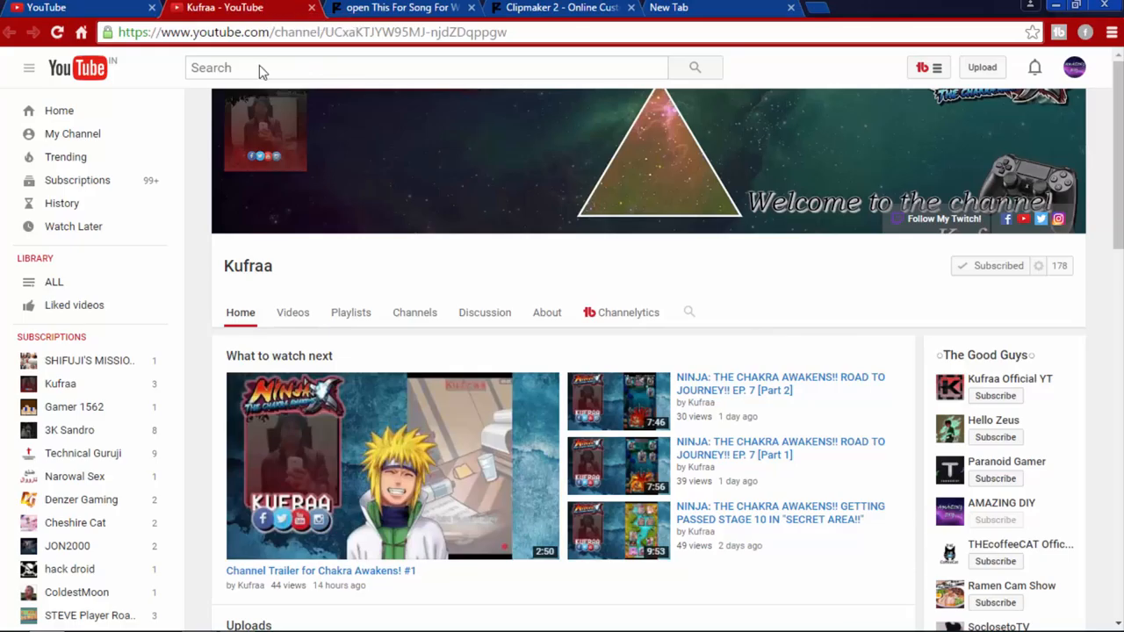
mouse_move(264, 272)
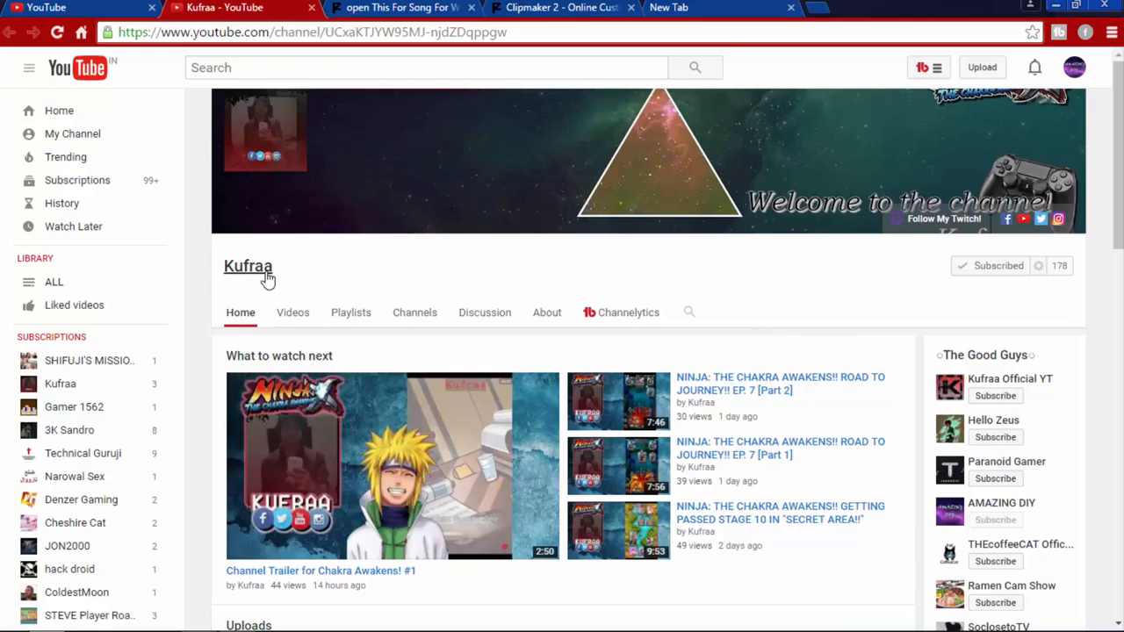
mouse_move(308, 268)
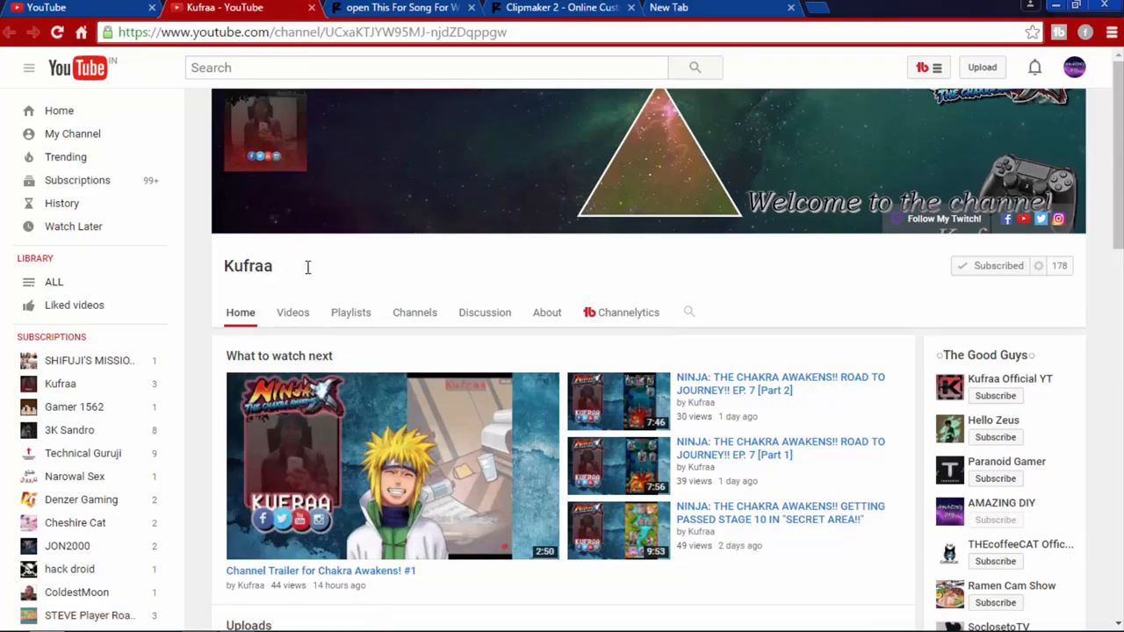
mouse_move(542, 249)
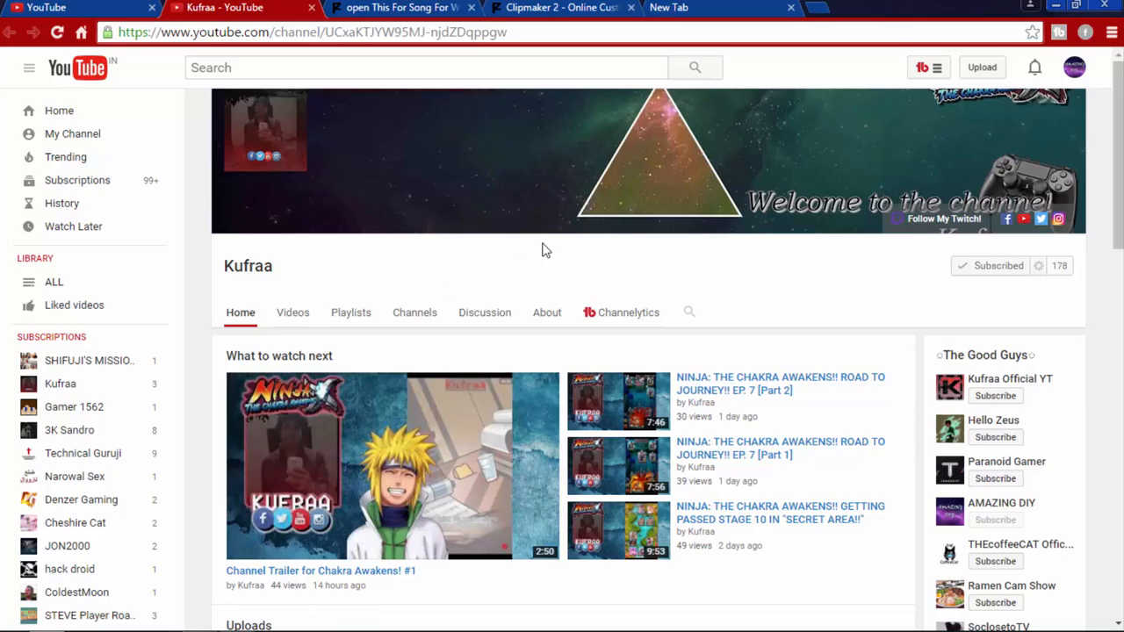
mouse_move(516, 285)
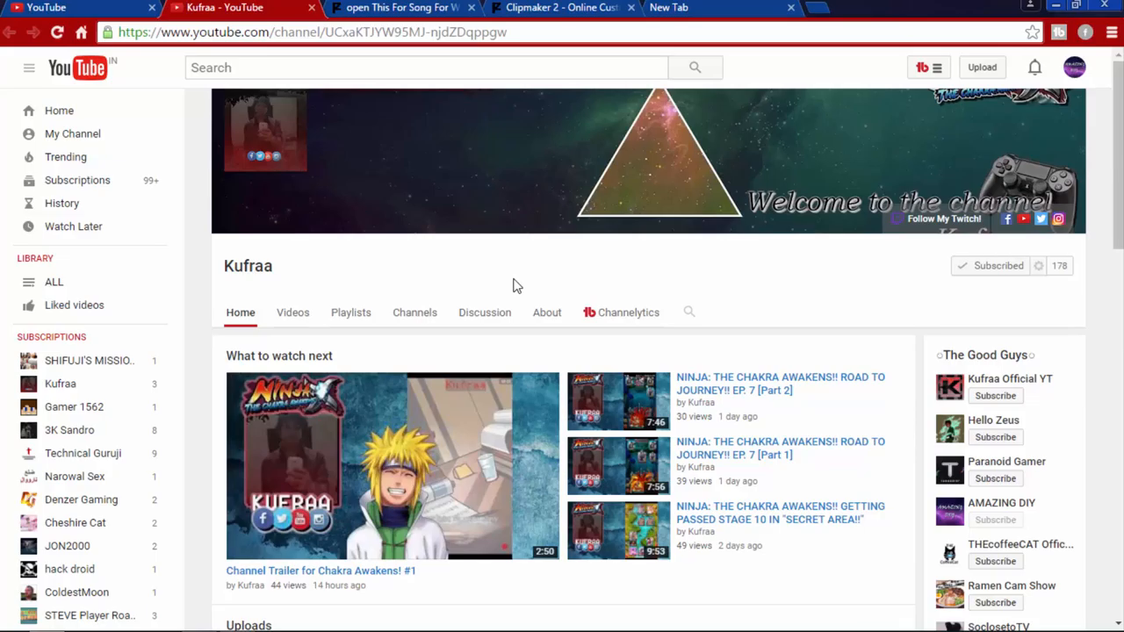
mouse_move(387, 261)
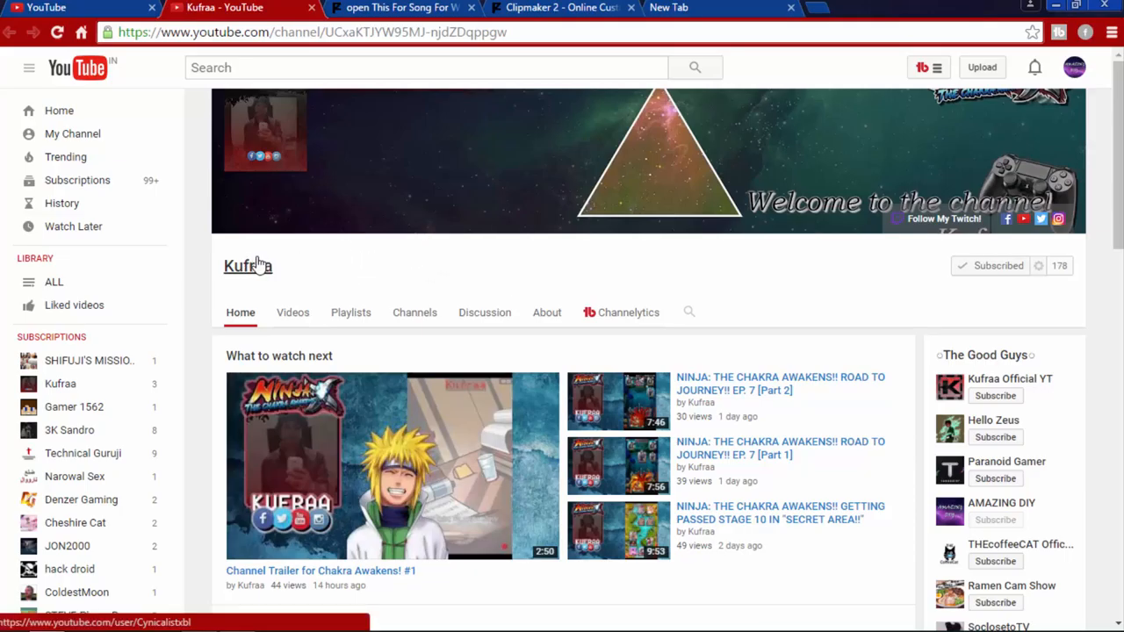
mouse_move(340, 256)
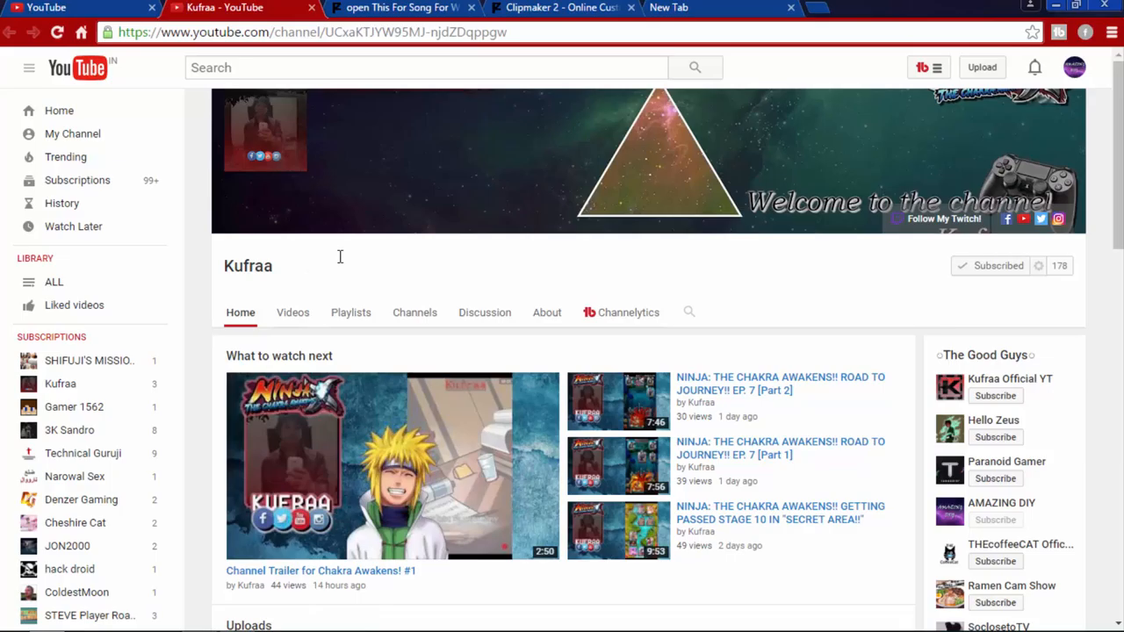
mouse_move(316, 291)
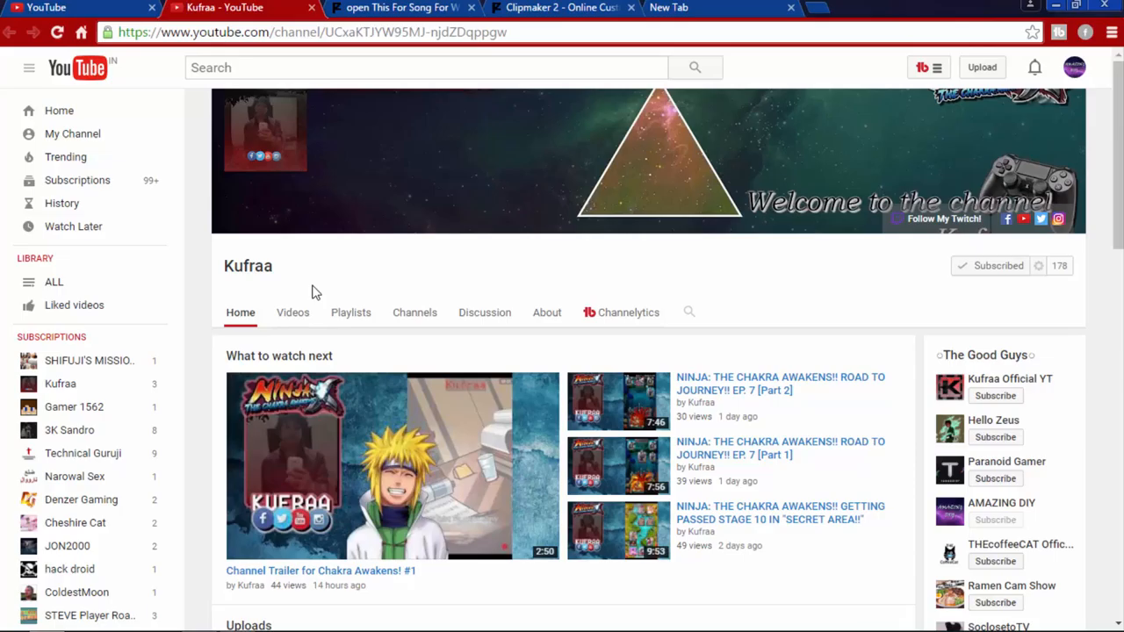
mouse_move(389, 282)
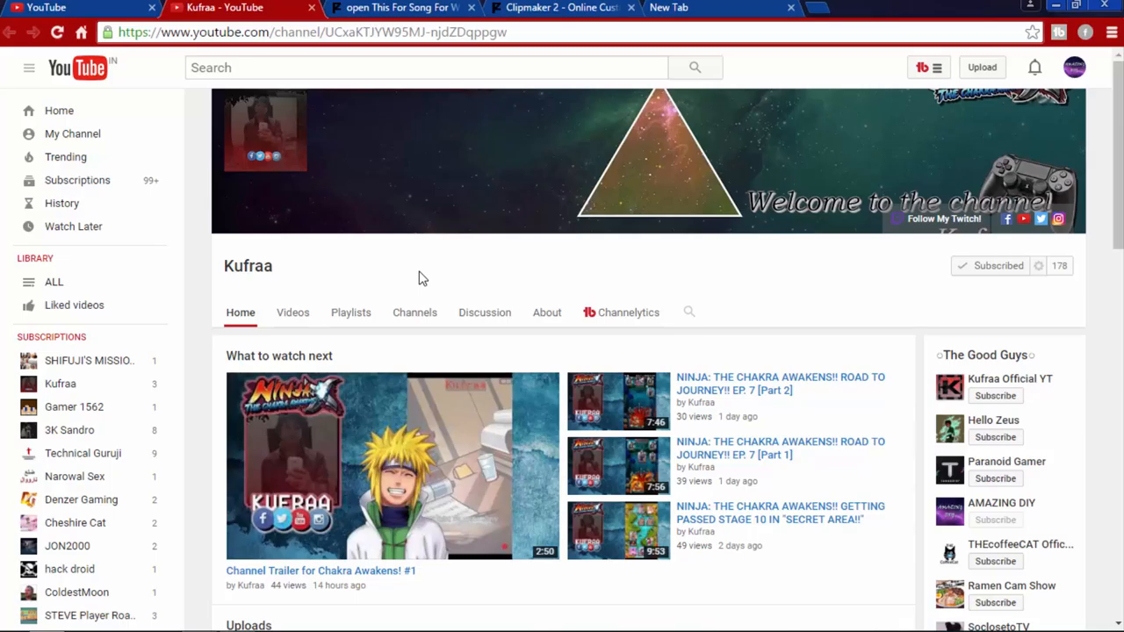
mouse_move(823, 325)
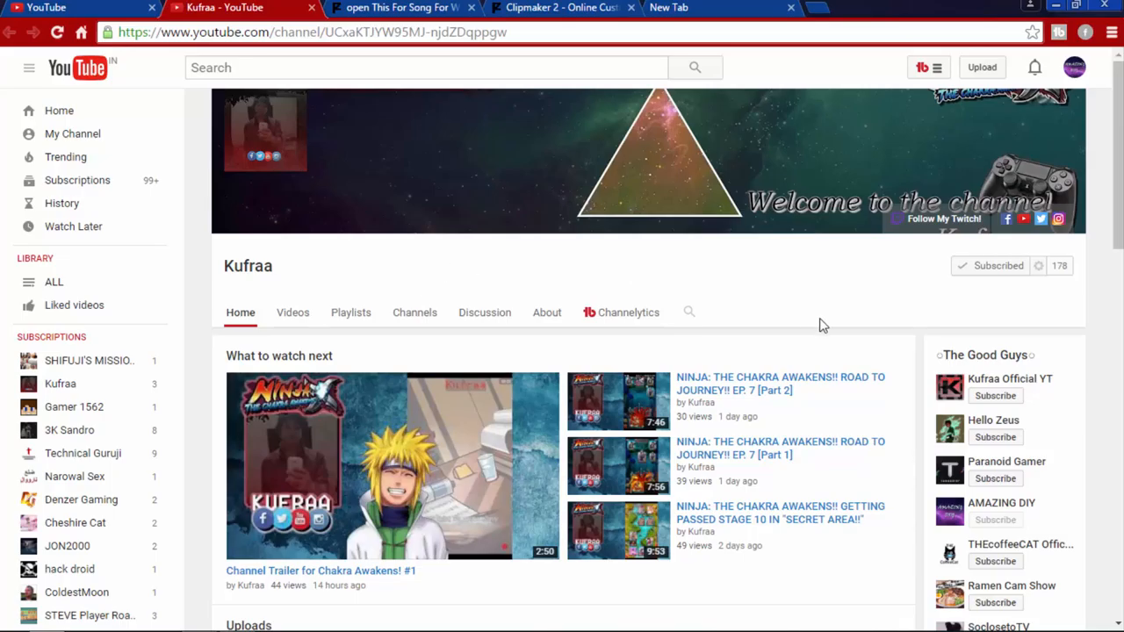
mouse_move(826, 328)
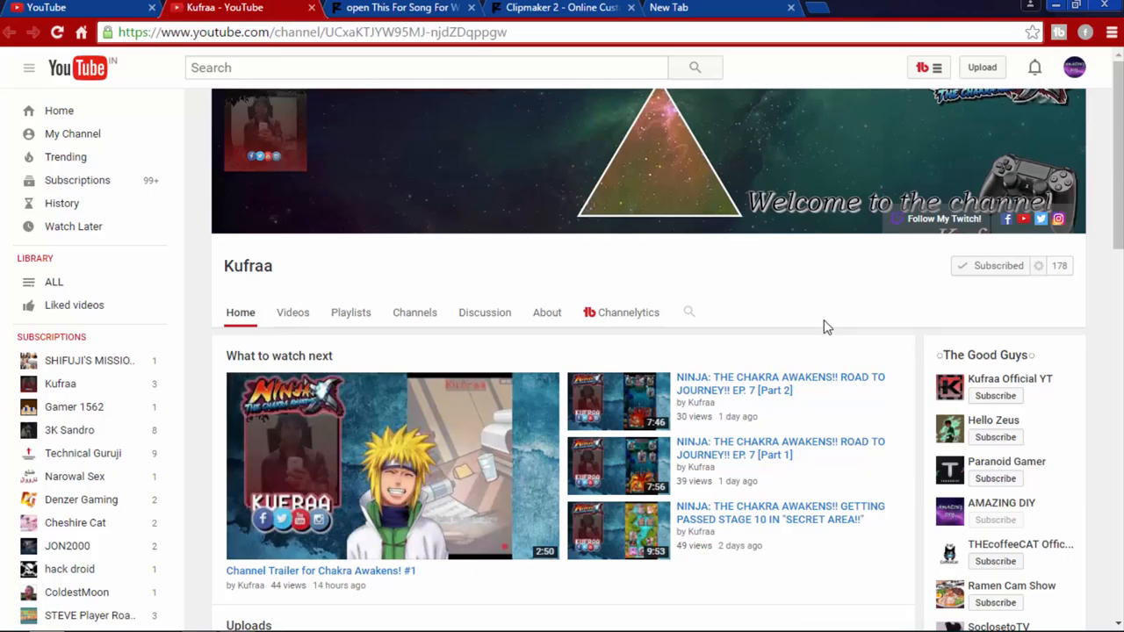
scroll(down, 3)
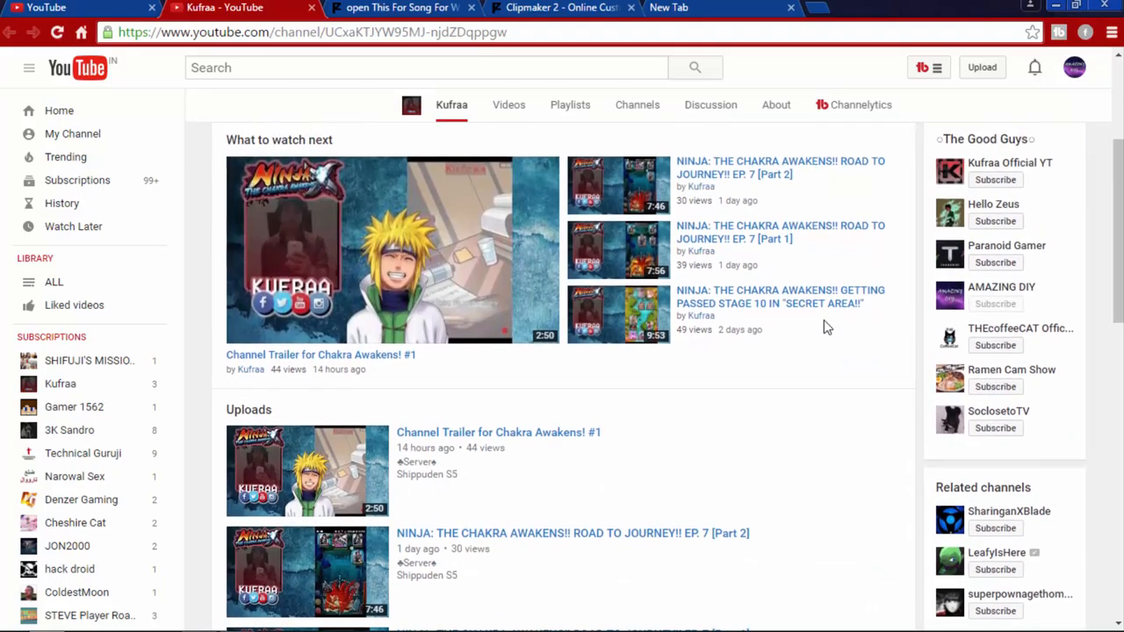
scroll(down, 3)
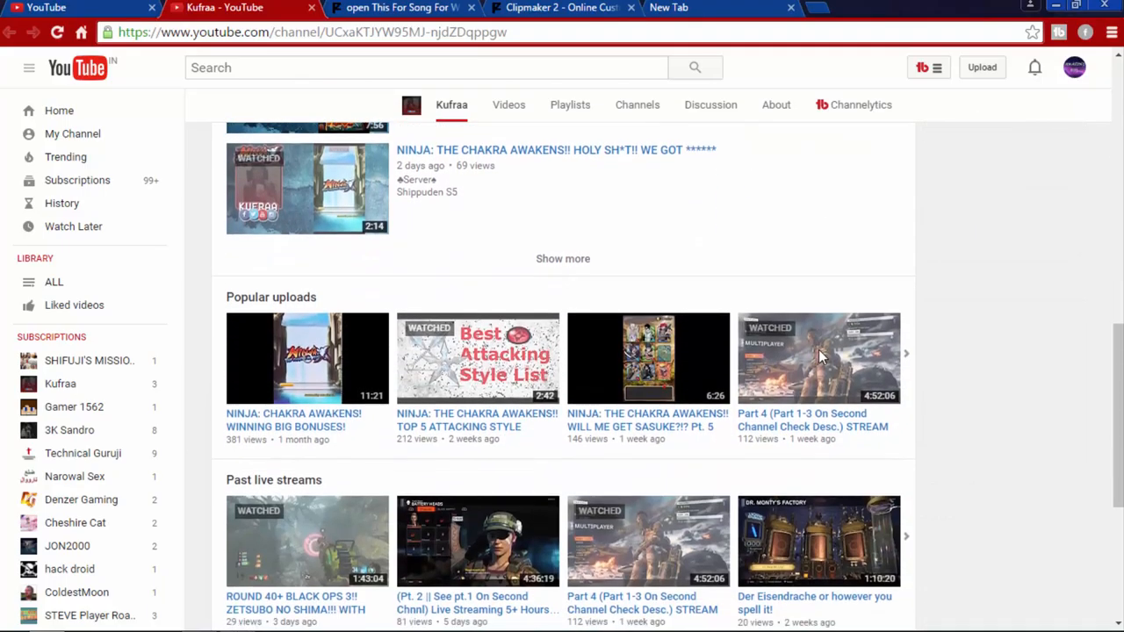
scroll(down, 3)
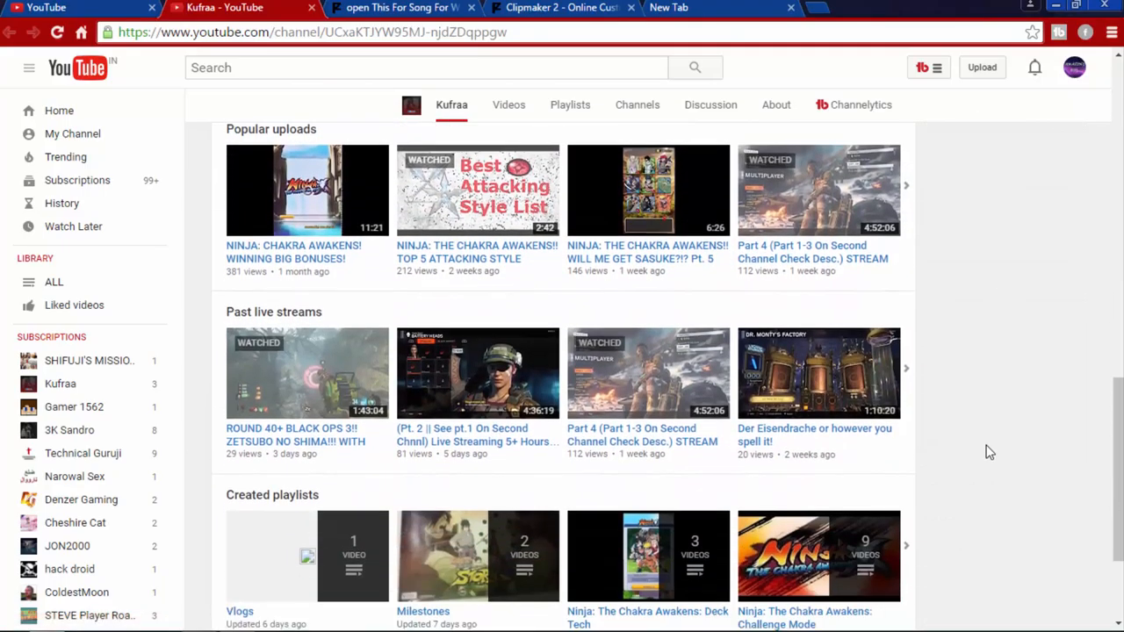
scroll(down, 3)
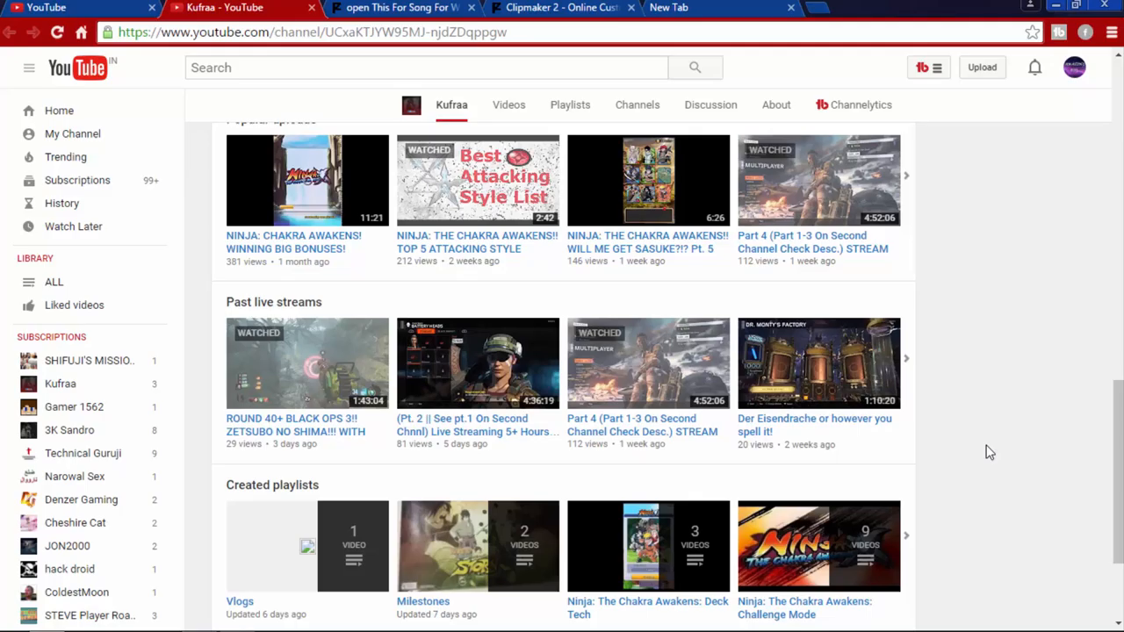
mouse_move(977, 418)
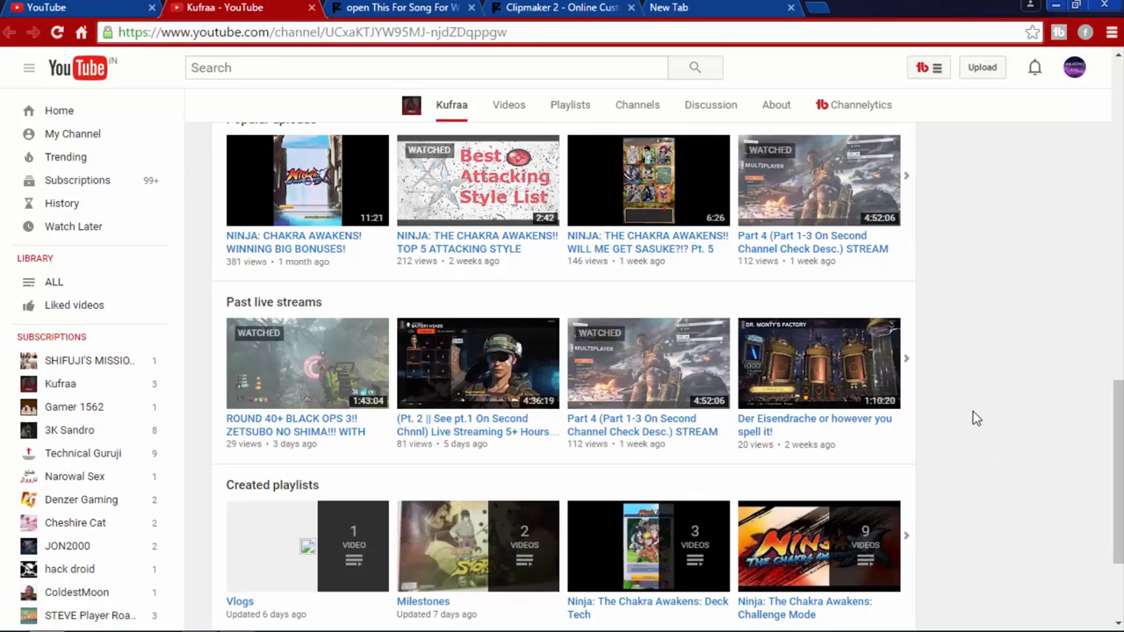
mouse_move(1013, 461)
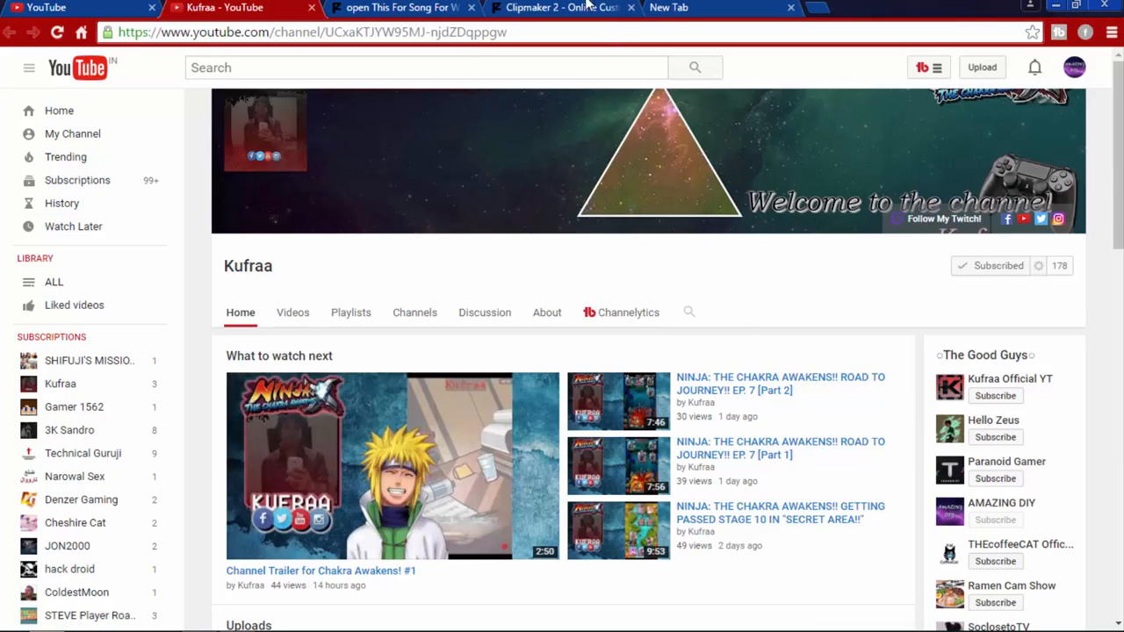
mouse_move(399, 8)
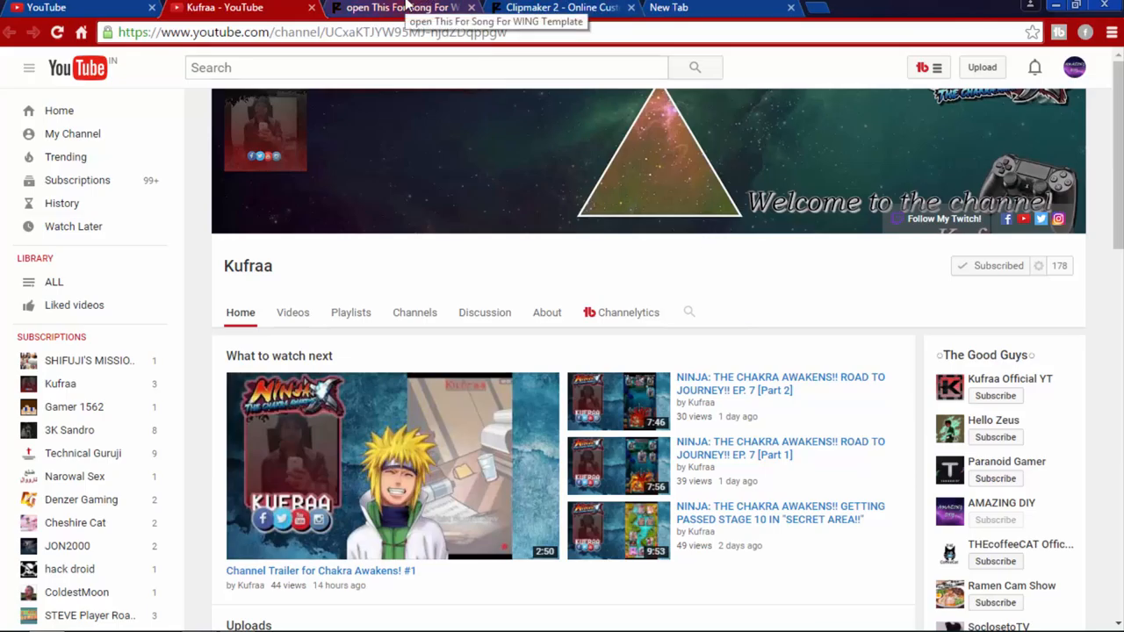
click(557, 7)
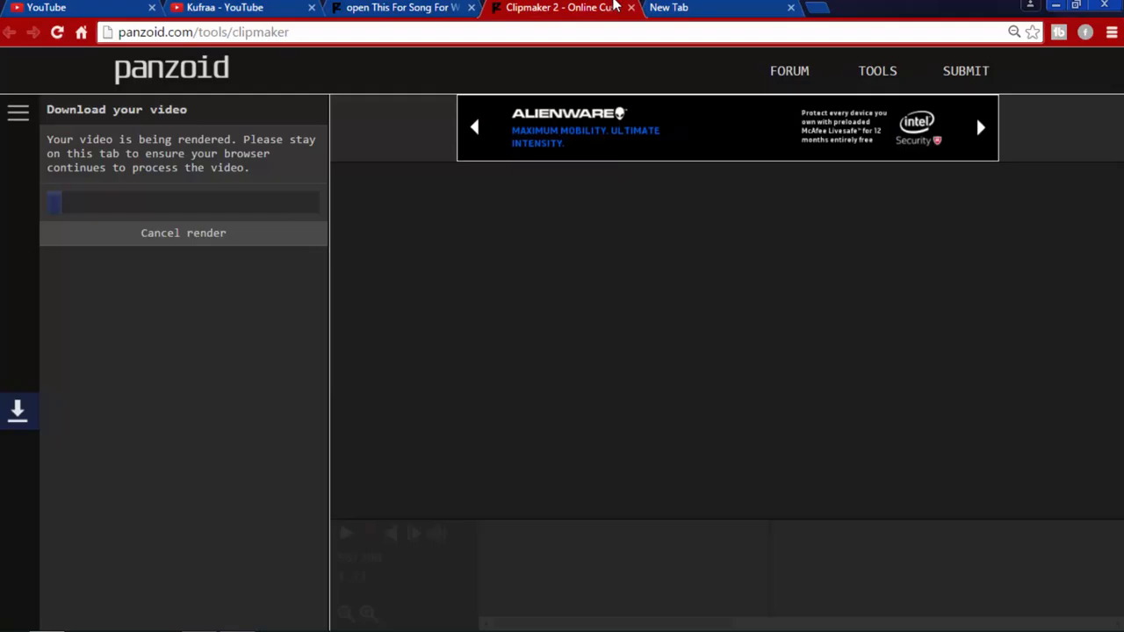
mouse_move(363, 264)
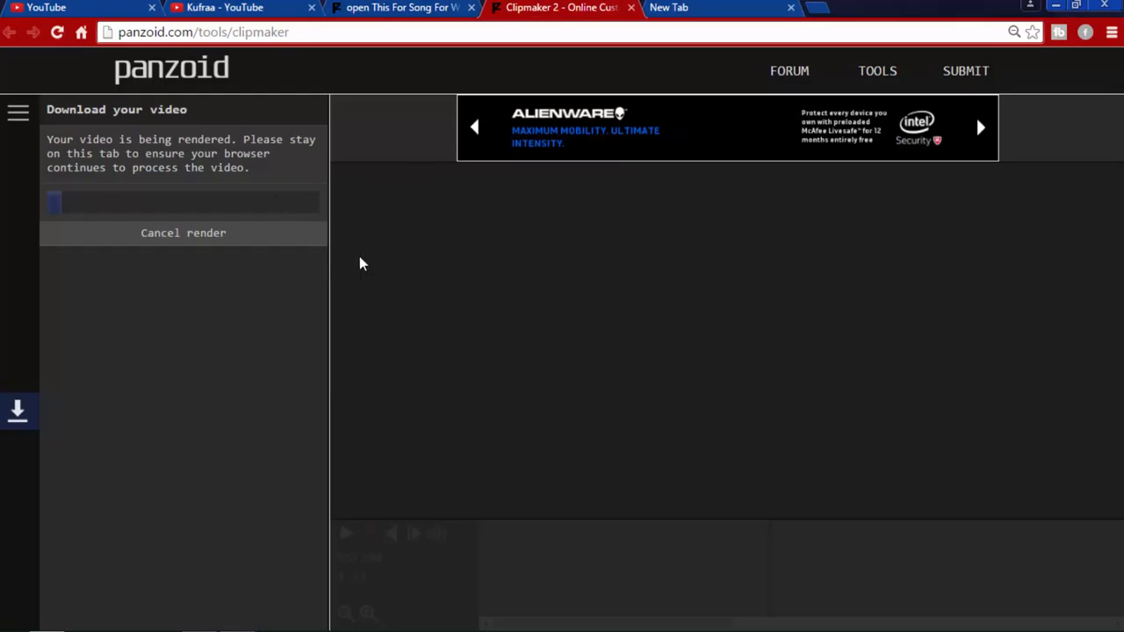
mouse_move(138, 226)
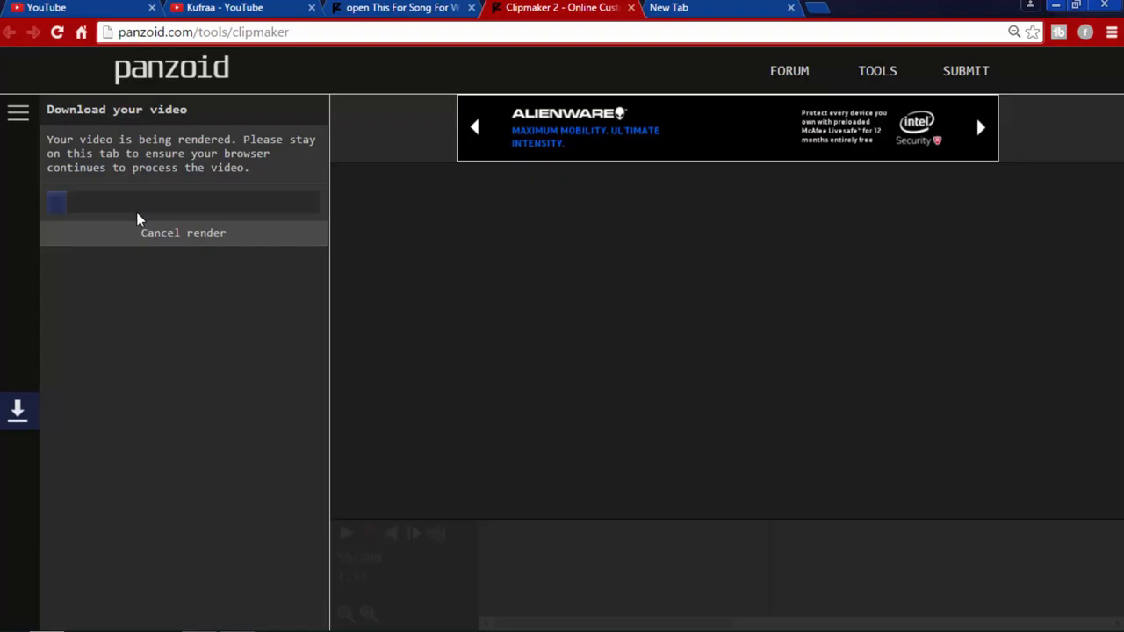
Switch to the first YouTube tab showing the recommended-videos home page
click(79, 7)
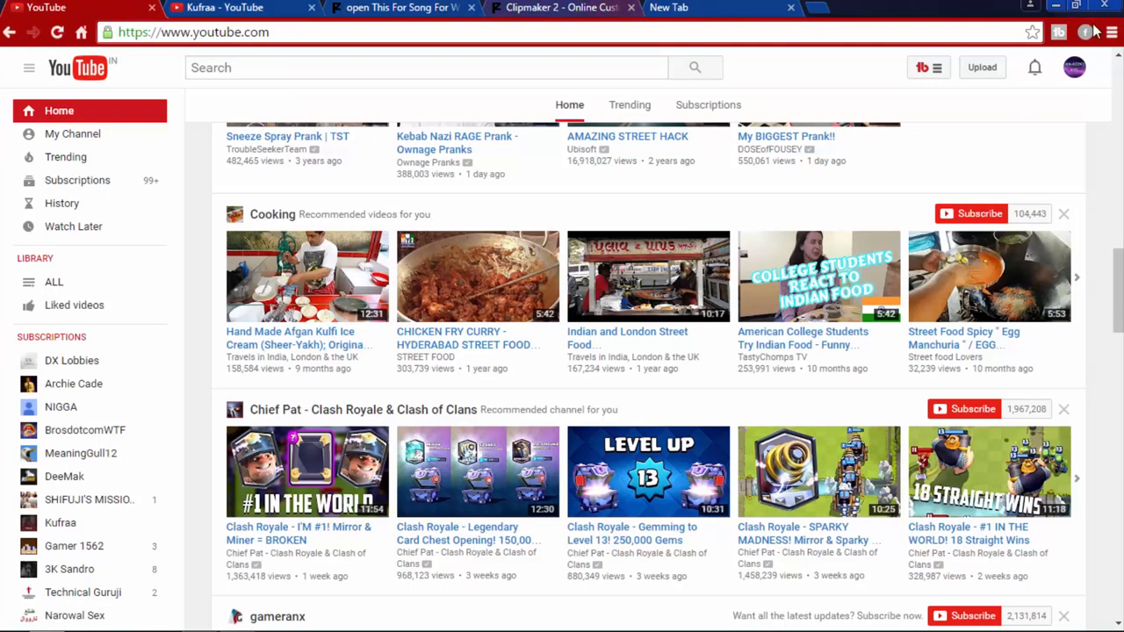
Open the AMAZING DIY channel page through the YouTube account menu
click(1075, 67)
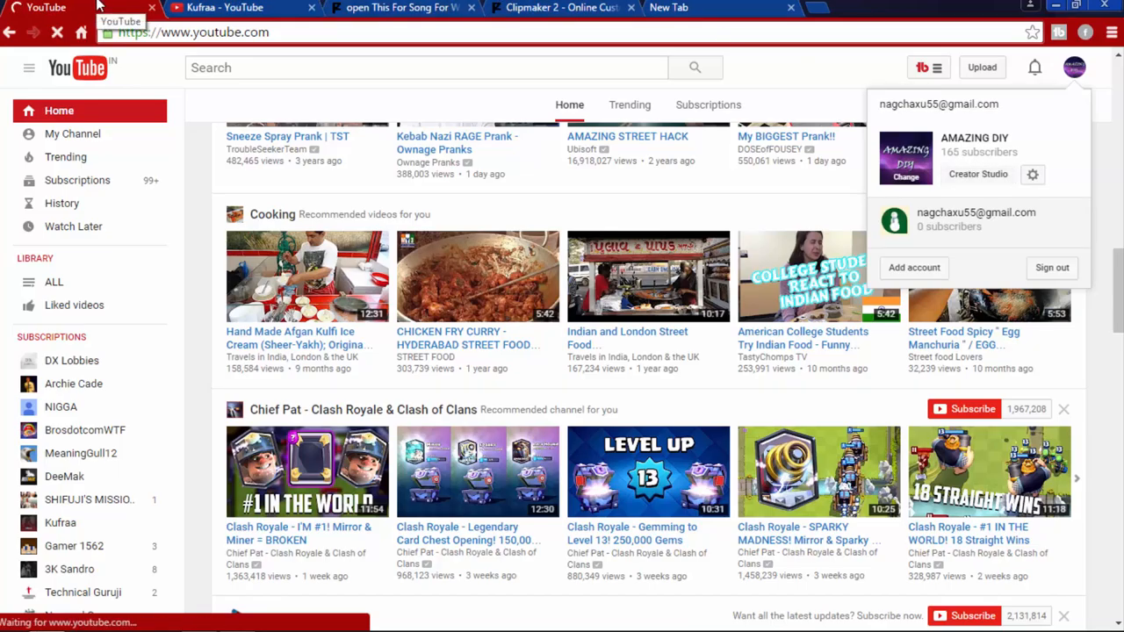
click(978, 174)
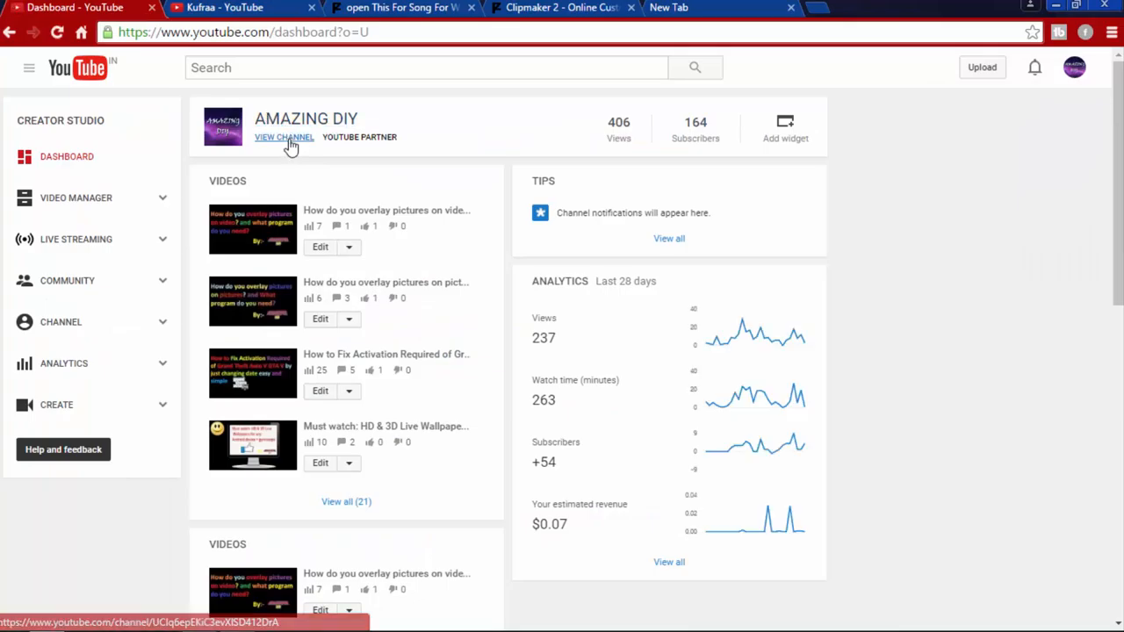
click(284, 137)
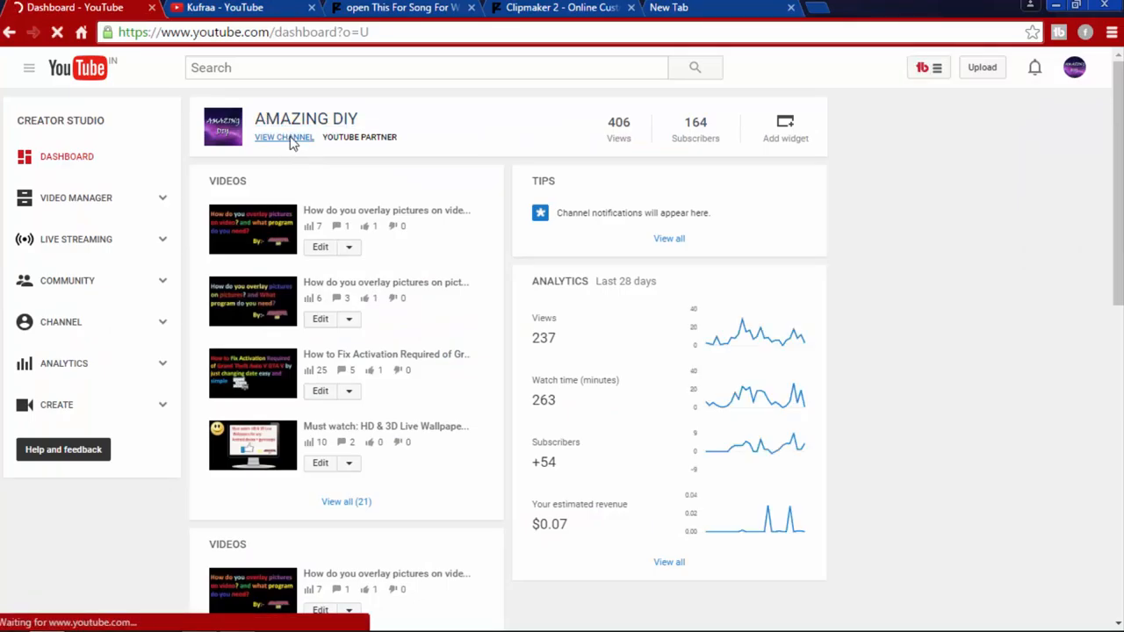
click(283, 137)
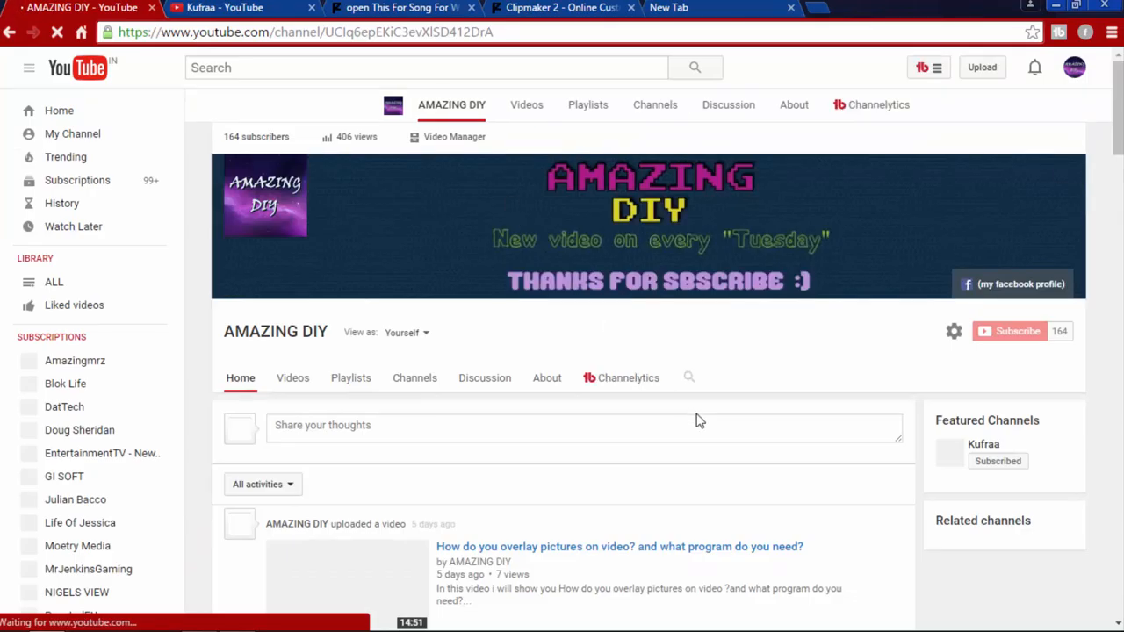
Scroll the channel's activity feed, check render progress in Clipmaker, then return
scroll(down, 3)
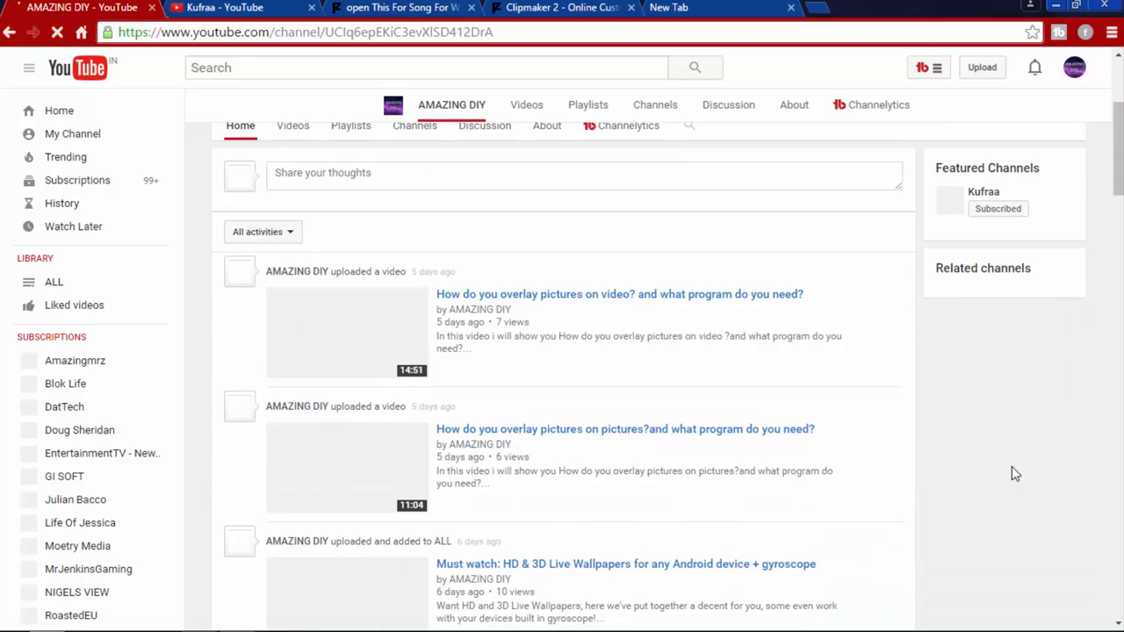
scroll(down, 3)
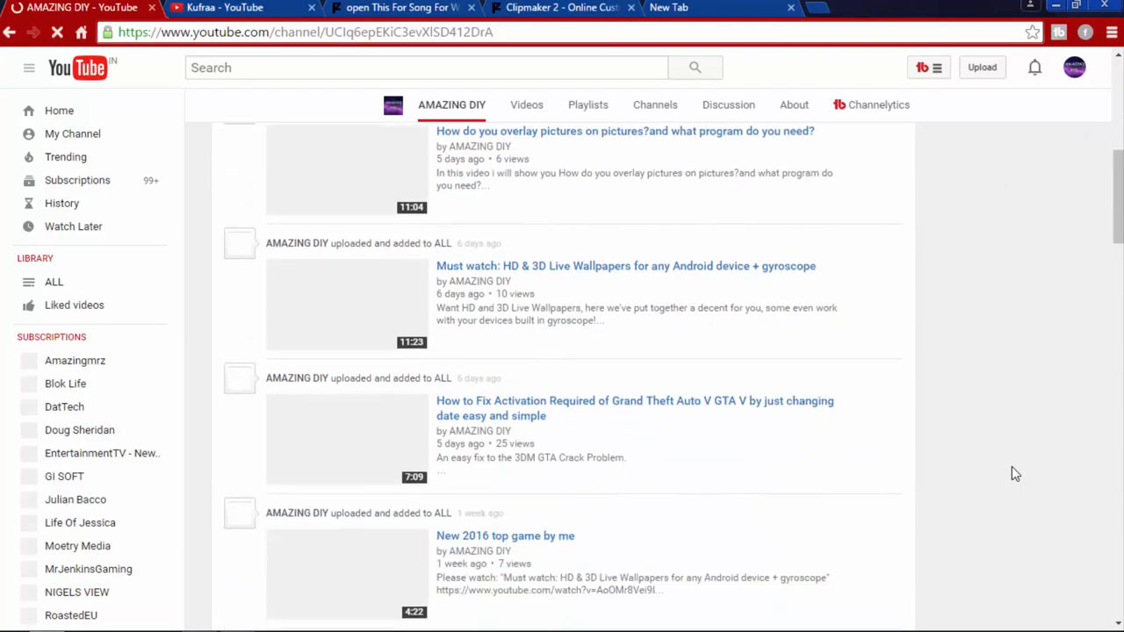
scroll(down, 3)
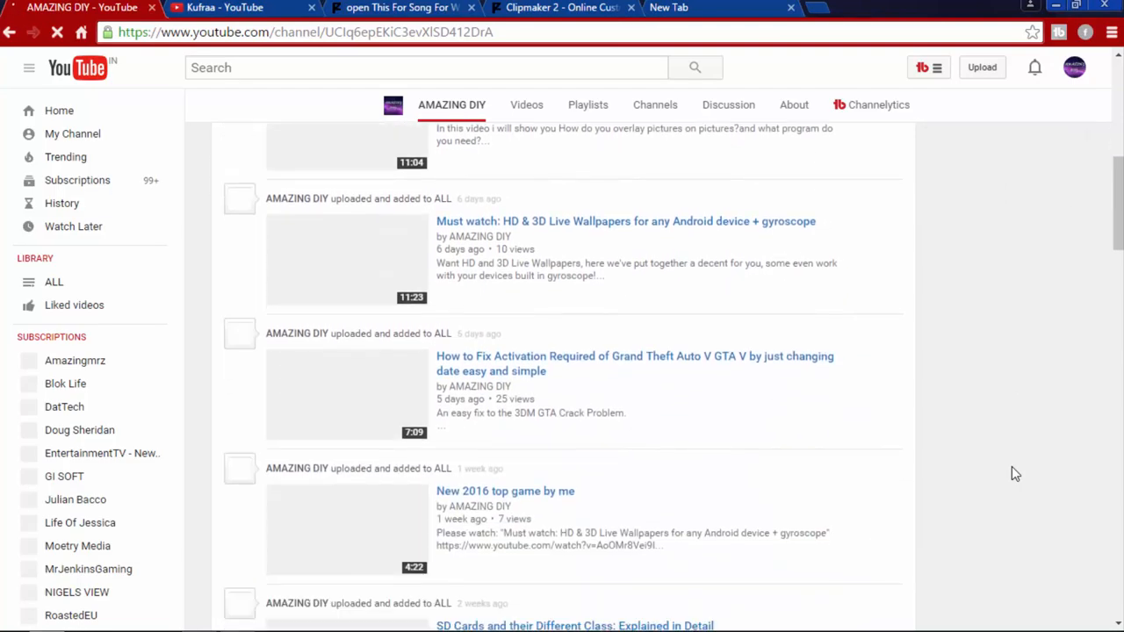
scroll(down, 3)
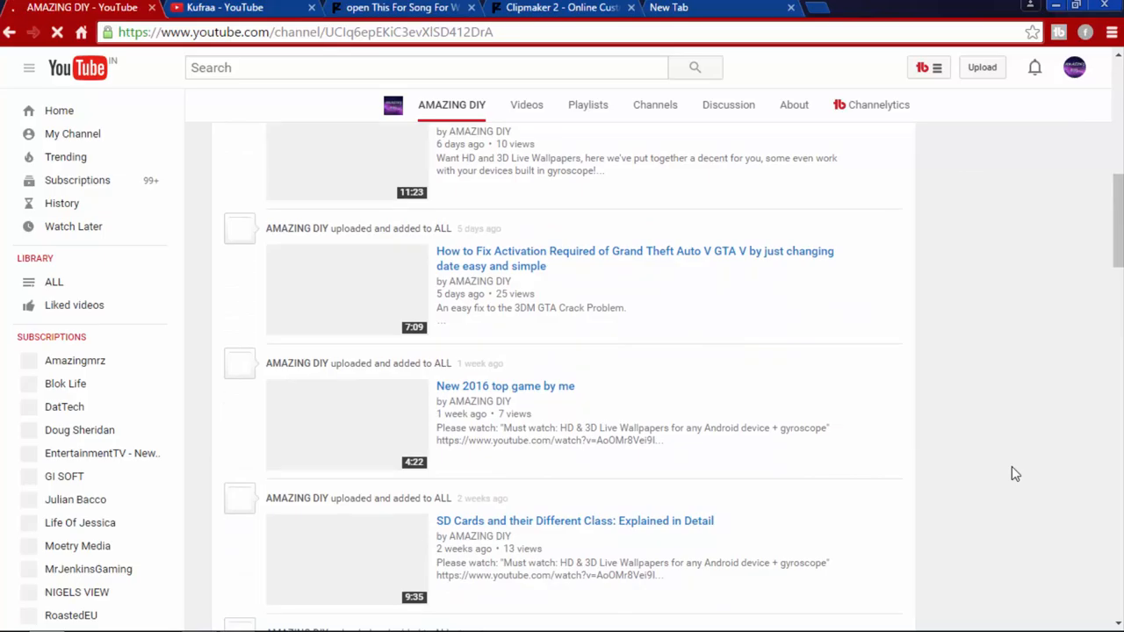
mouse_move(517, 270)
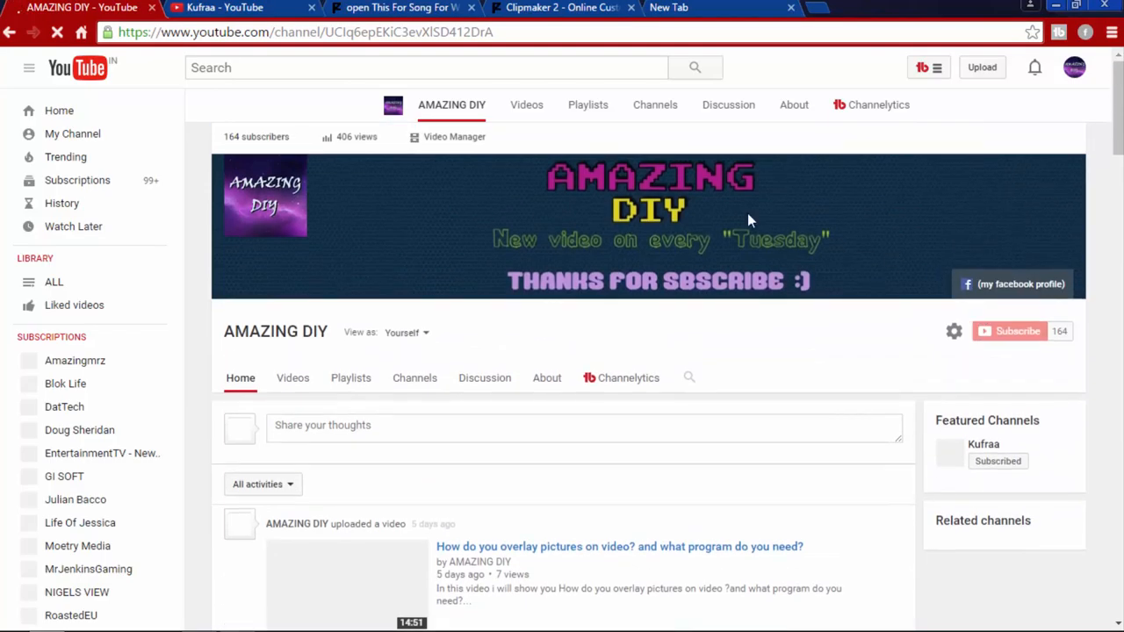
mouse_move(193, 167)
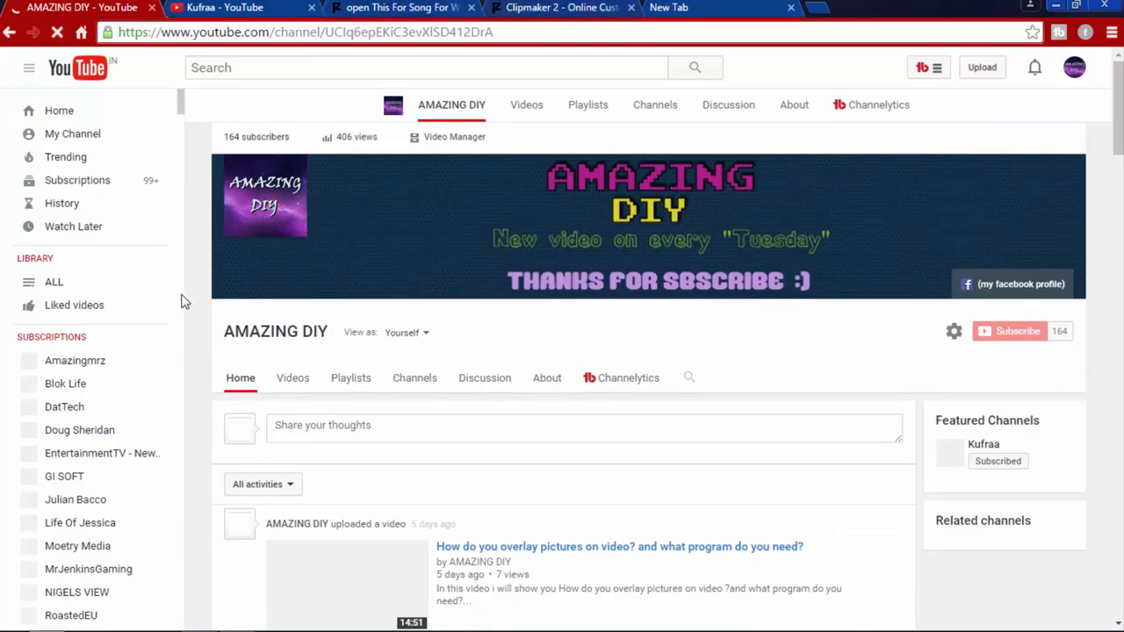
scroll(down, 3)
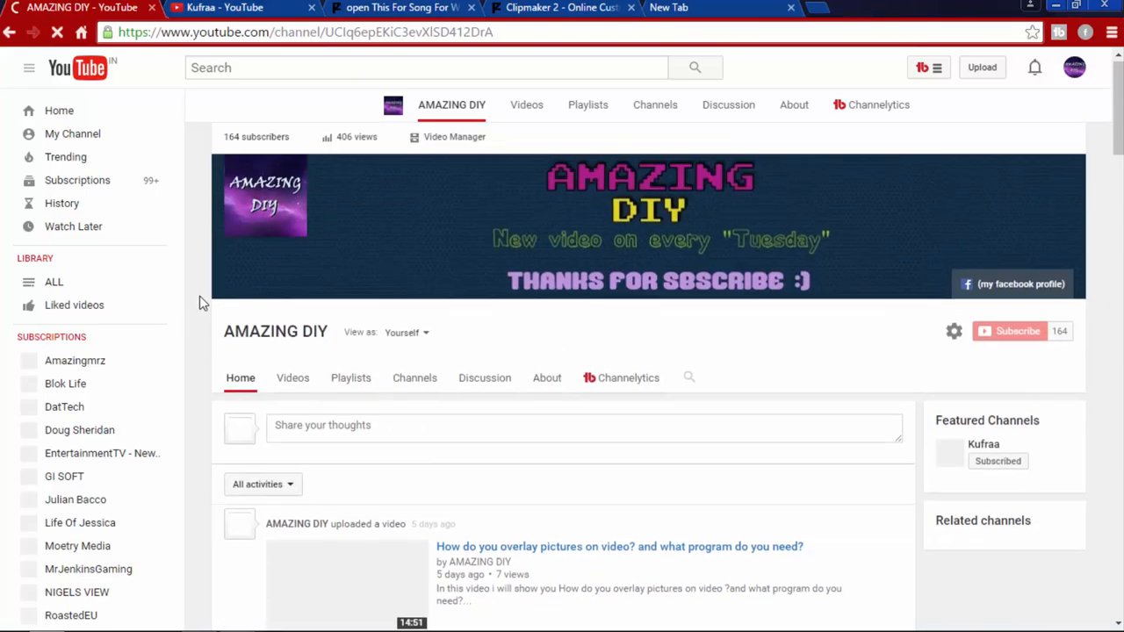
click(562, 7)
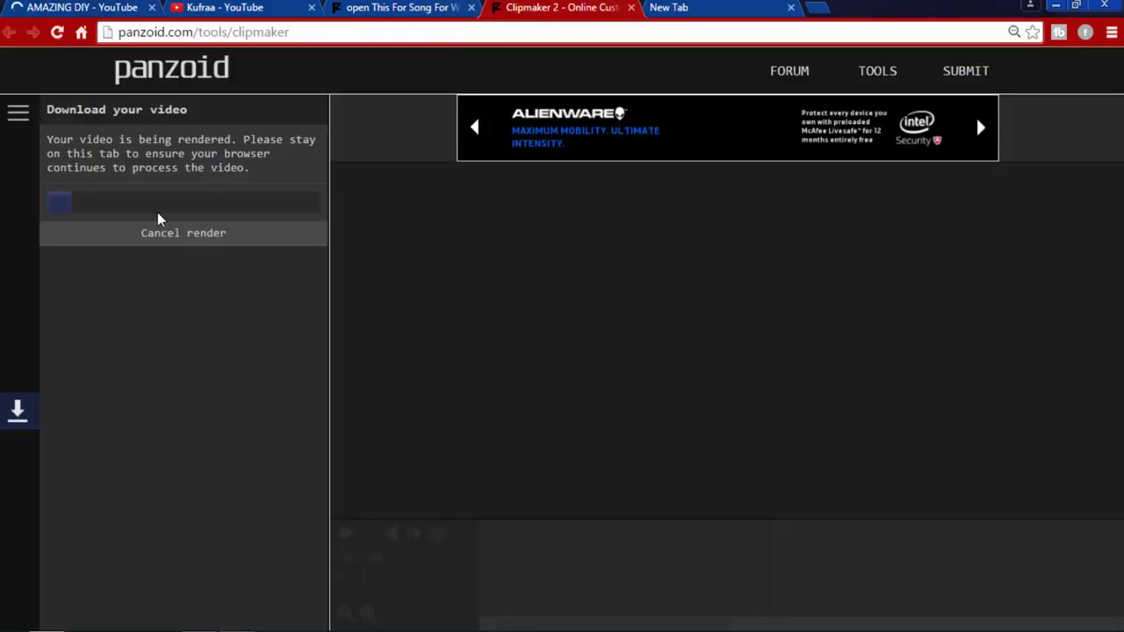
click(79, 7)
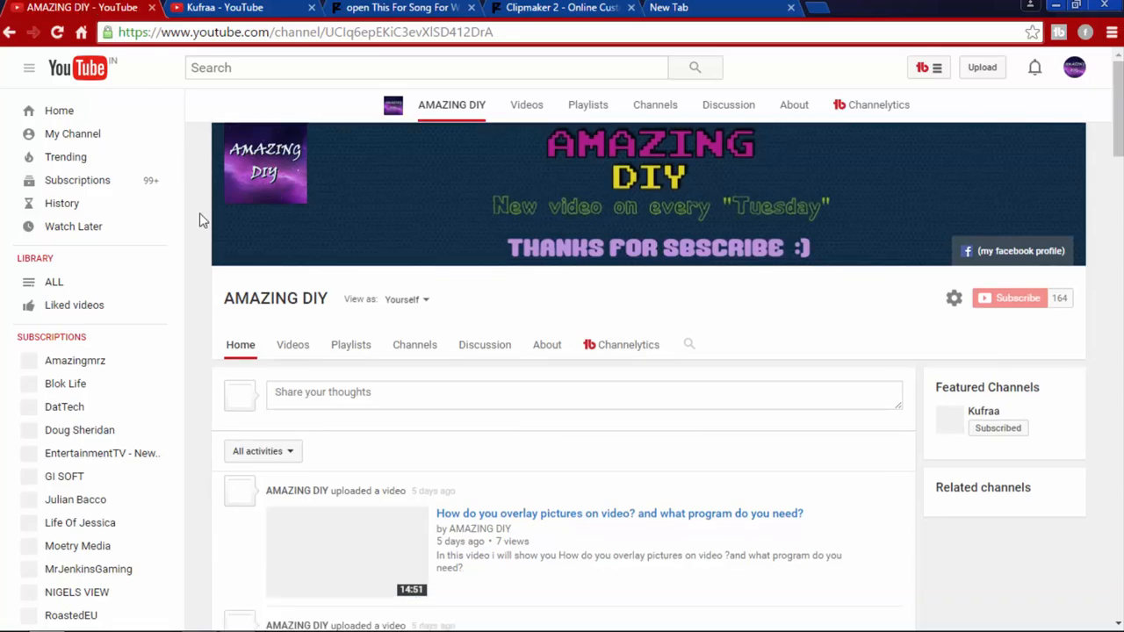
Scroll down the AMAZING DIY Home feed to the 'MY NEW INTRO!!!' upload
scroll(down, 3)
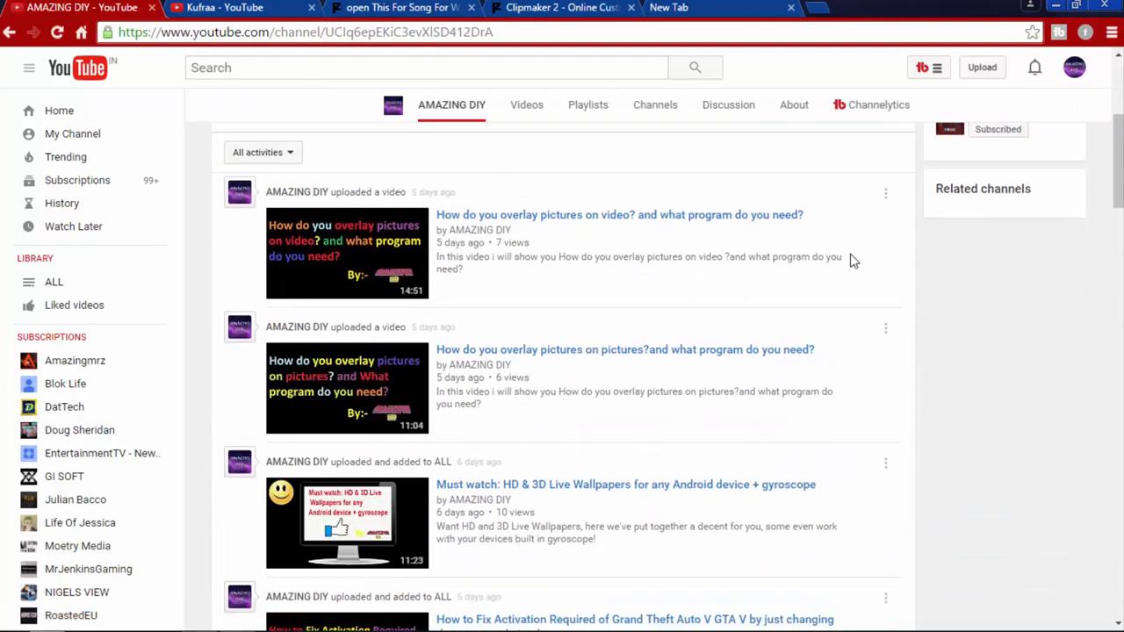
mouse_move(1108, 406)
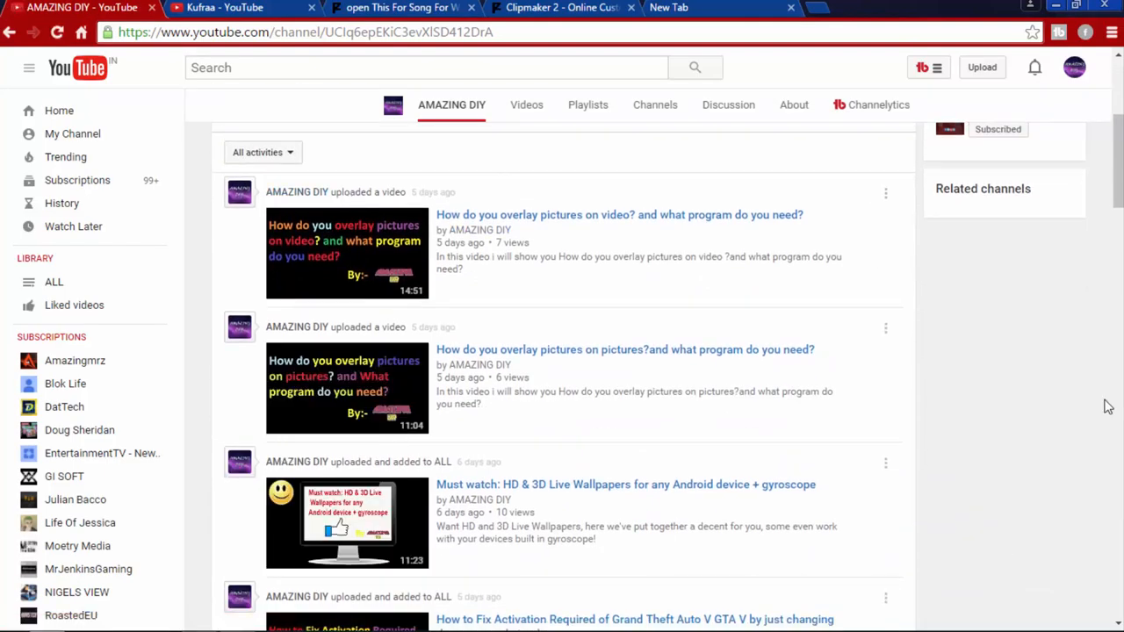
scroll(down, 3)
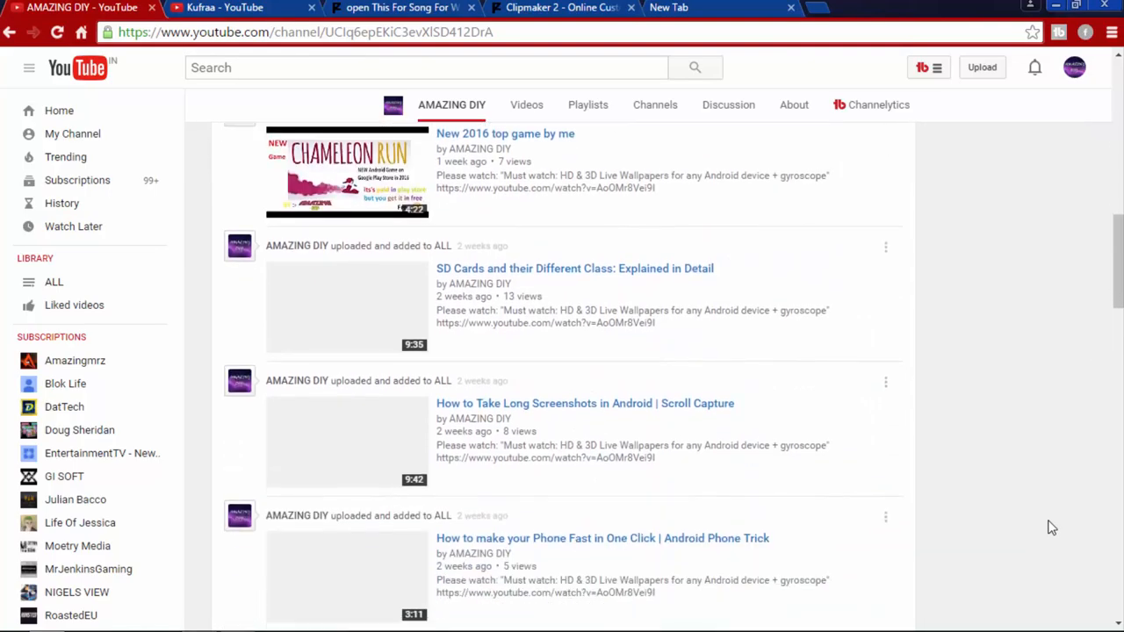
scroll(down, 3)
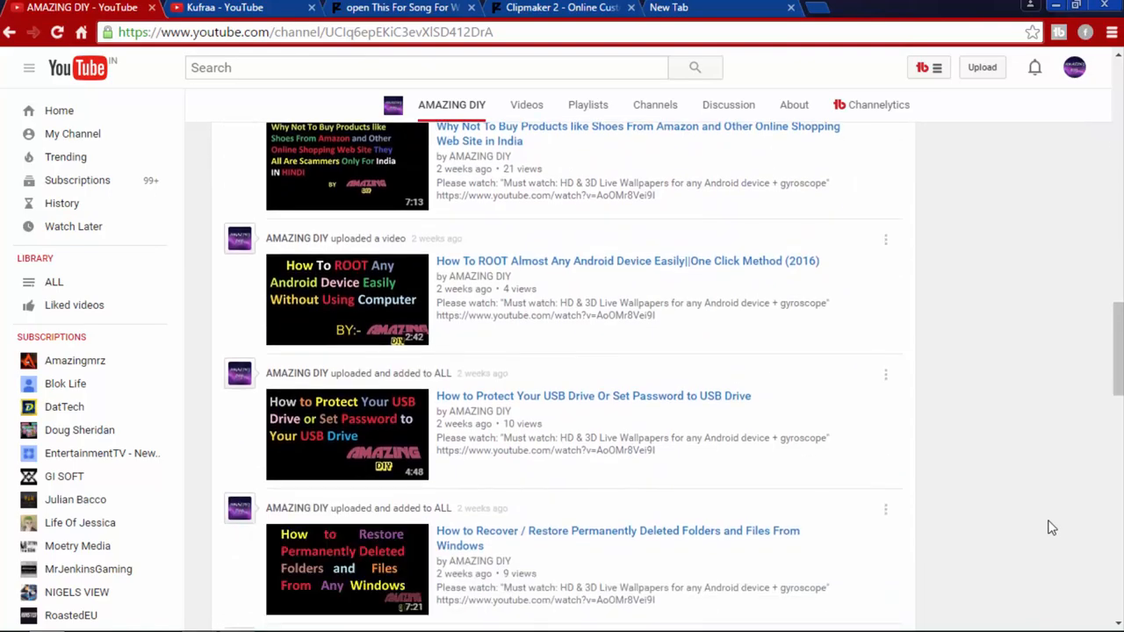
scroll(down, 3)
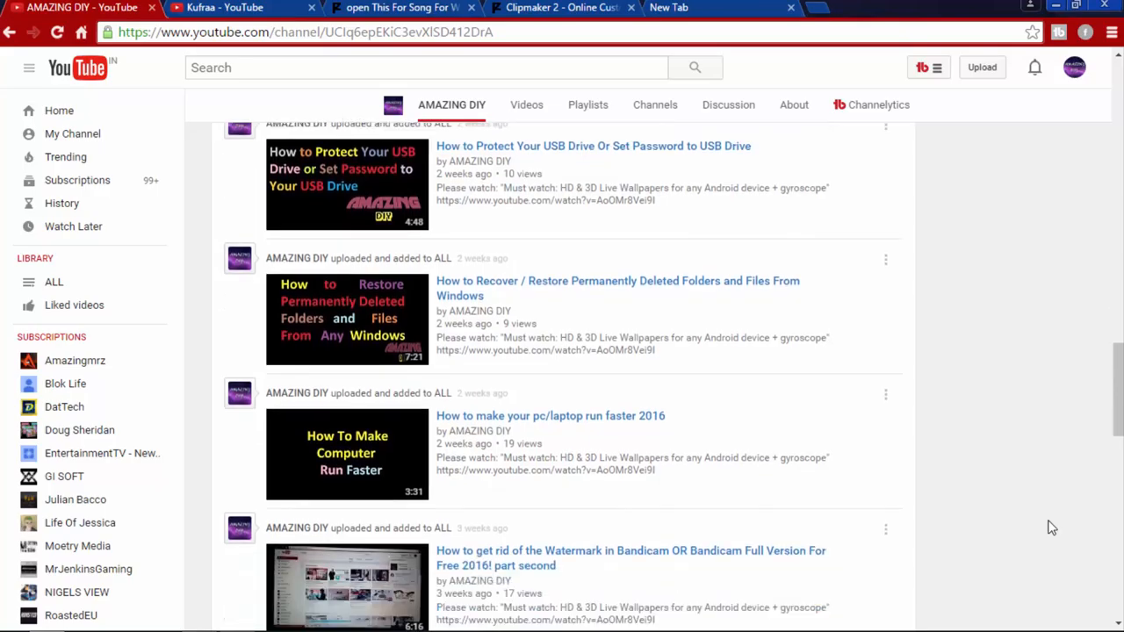
scroll(down, 3)
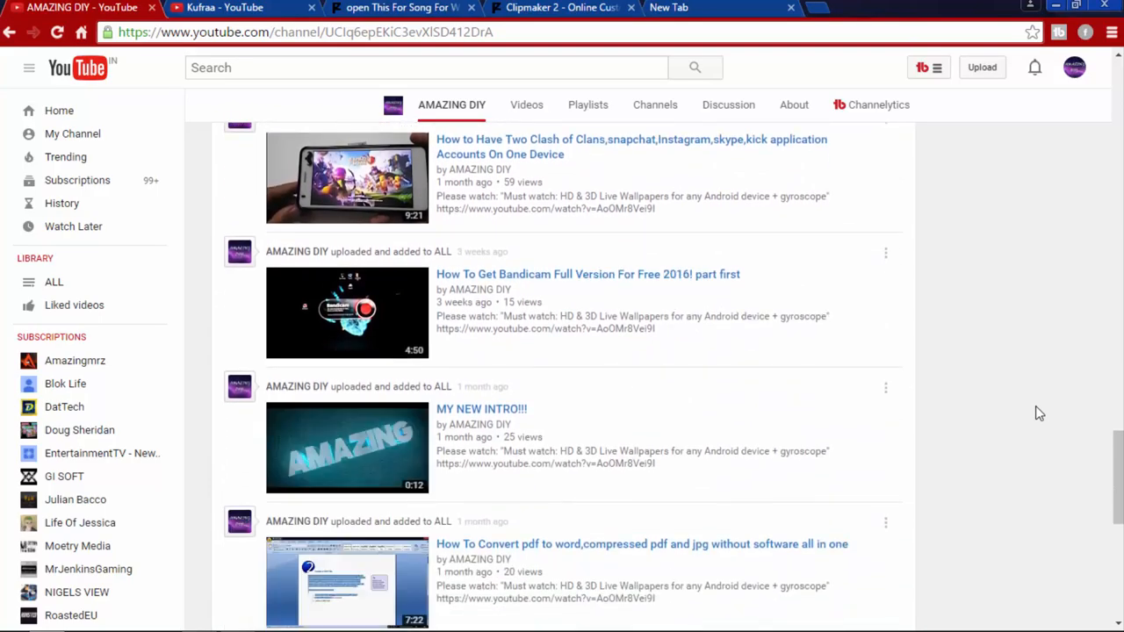
scroll(down, 3)
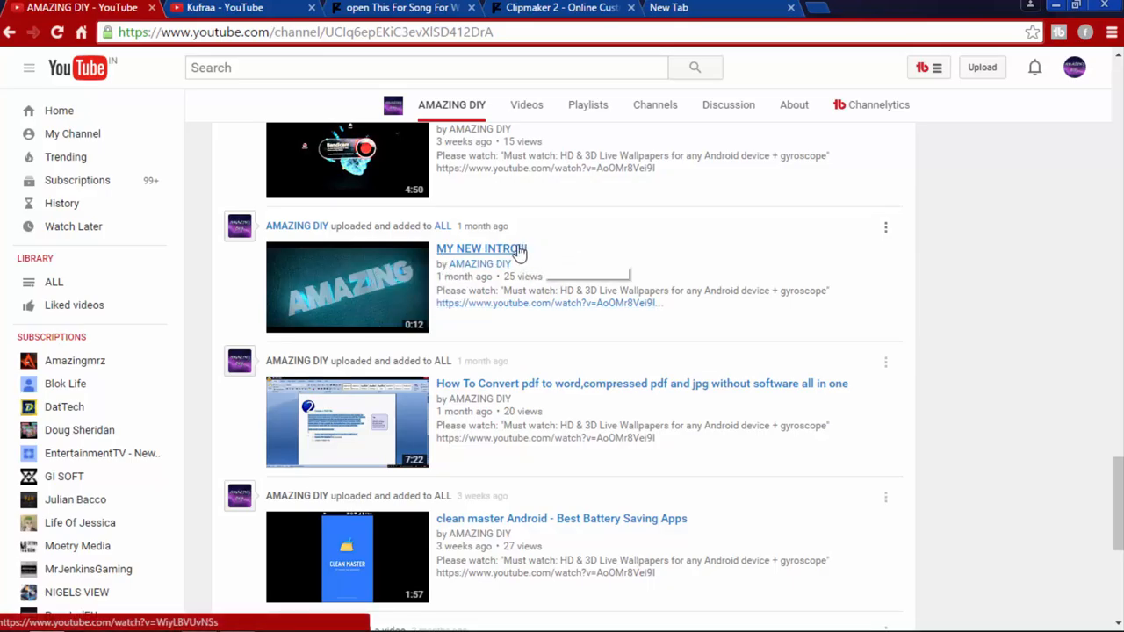
click(482, 249)
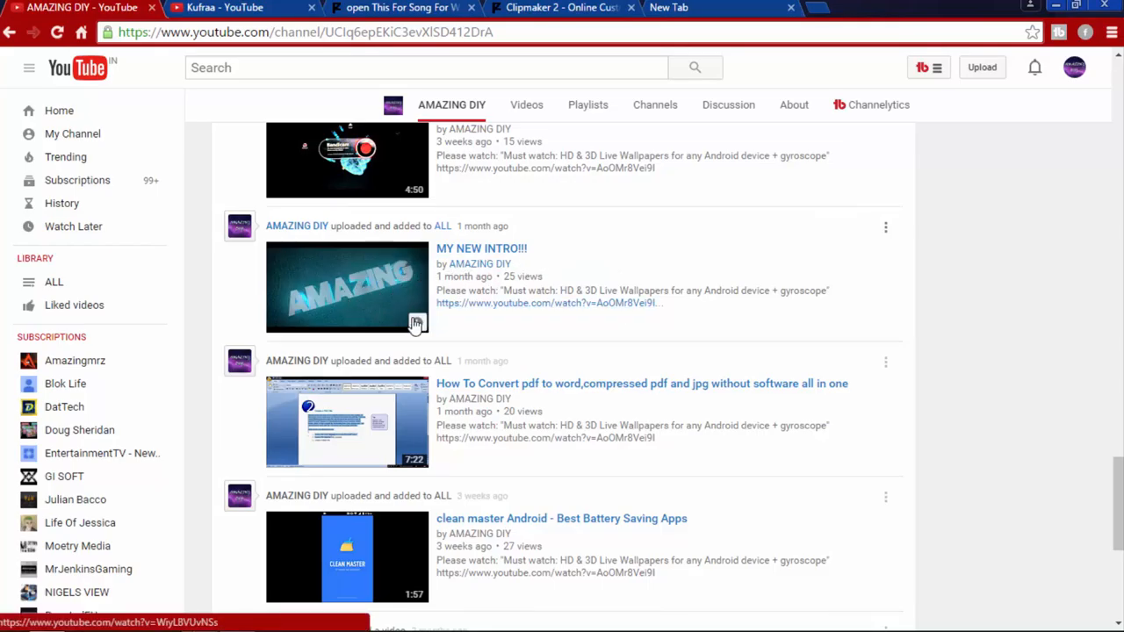
mouse_move(367, 306)
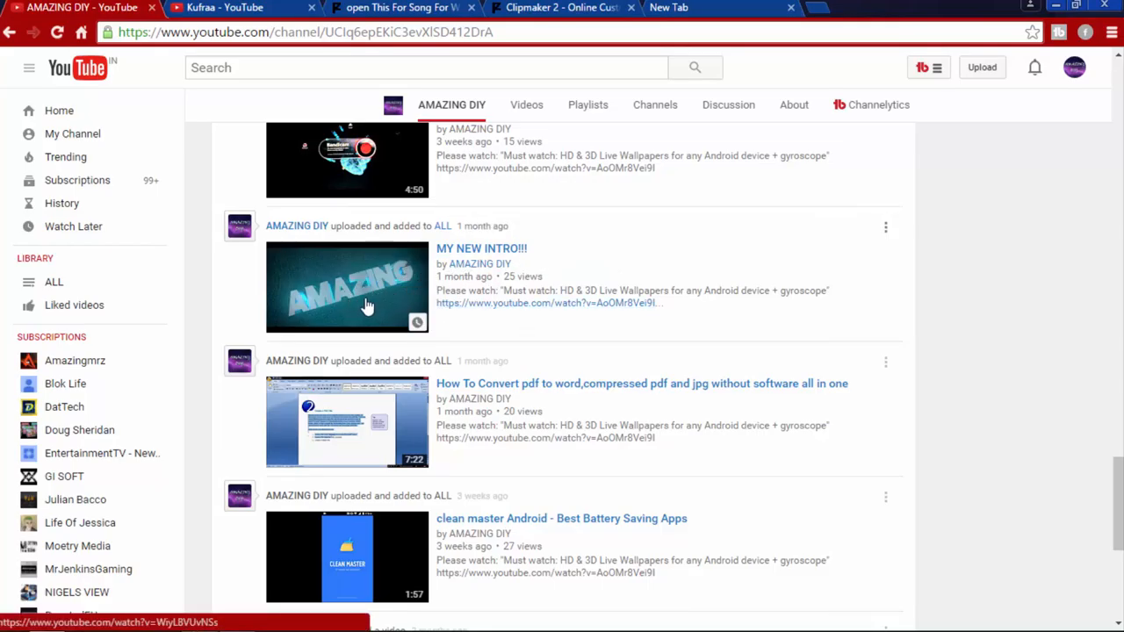
mouse_move(385, 309)
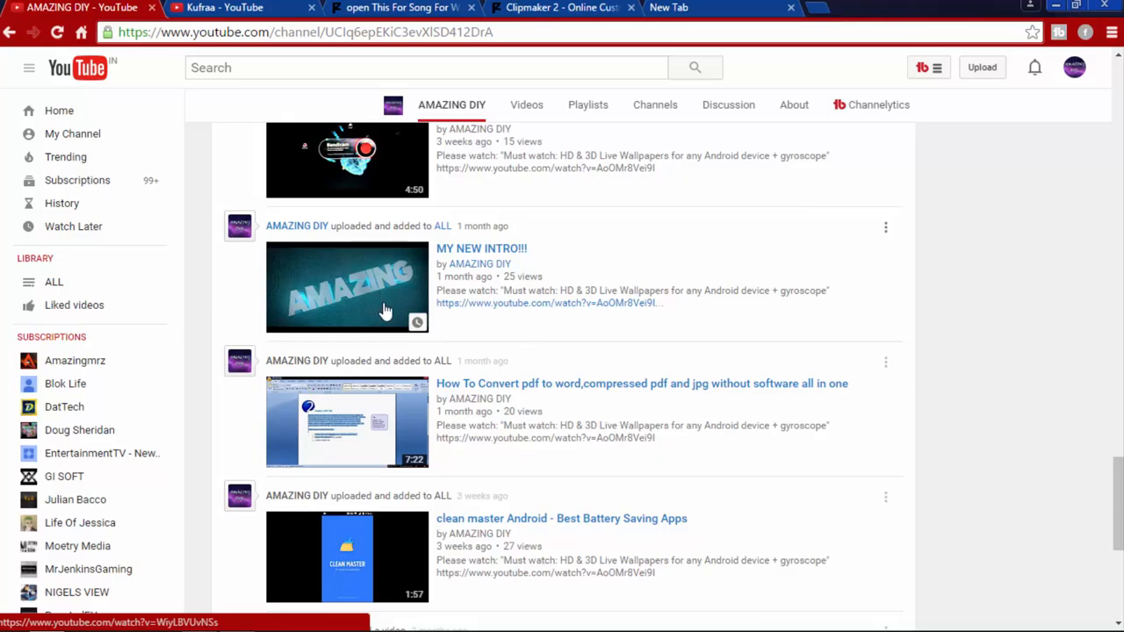
mouse_move(408, 286)
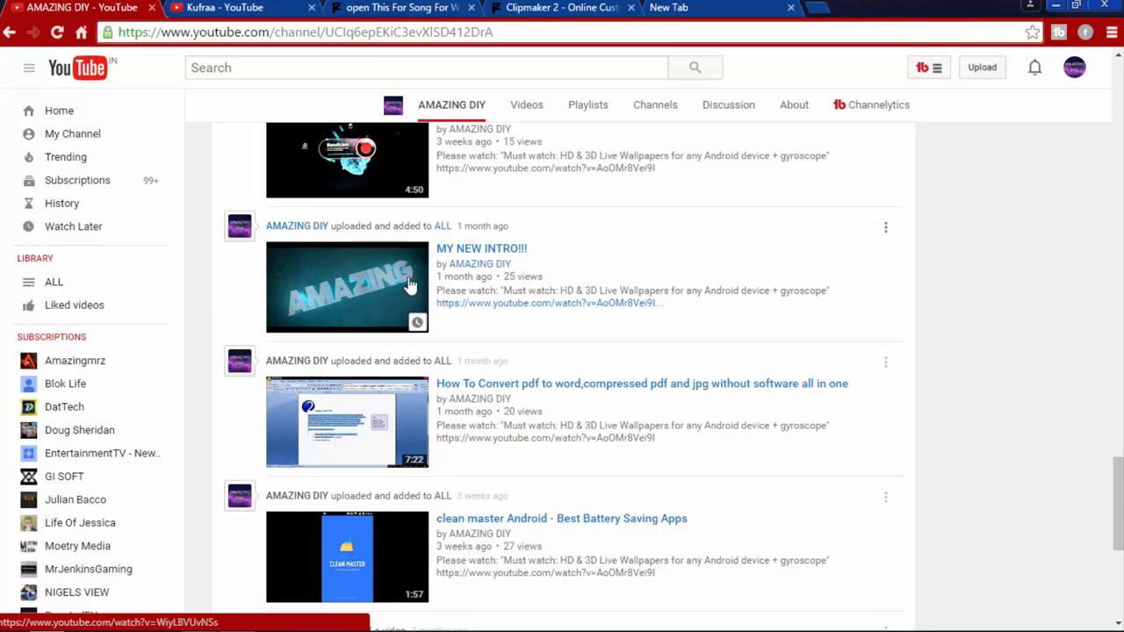
mouse_move(402, 283)
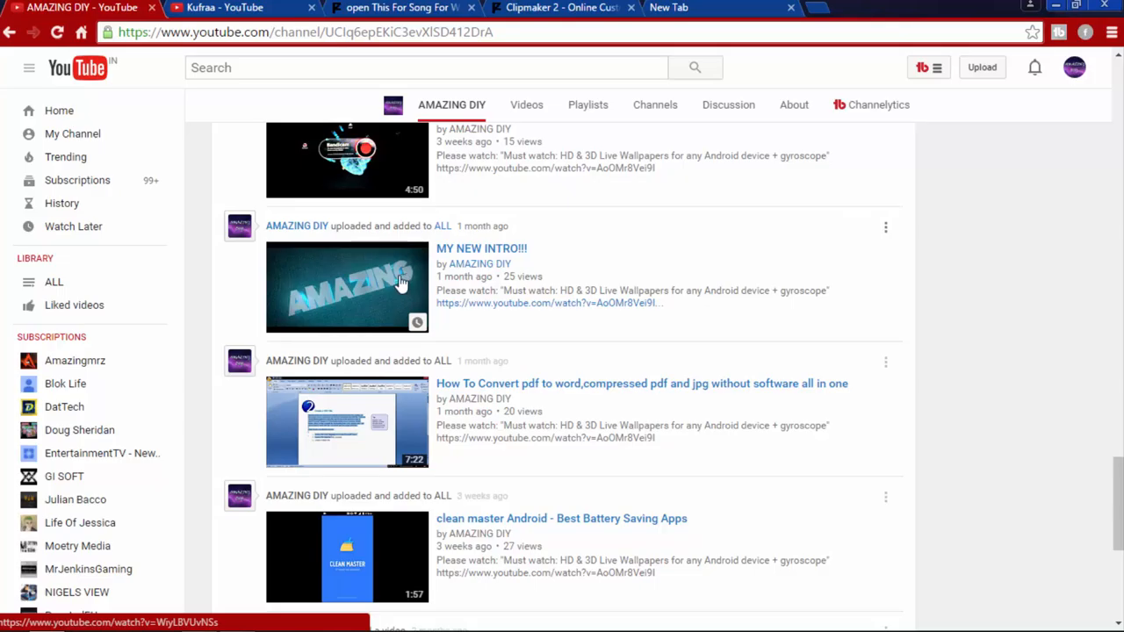
mouse_move(369, 290)
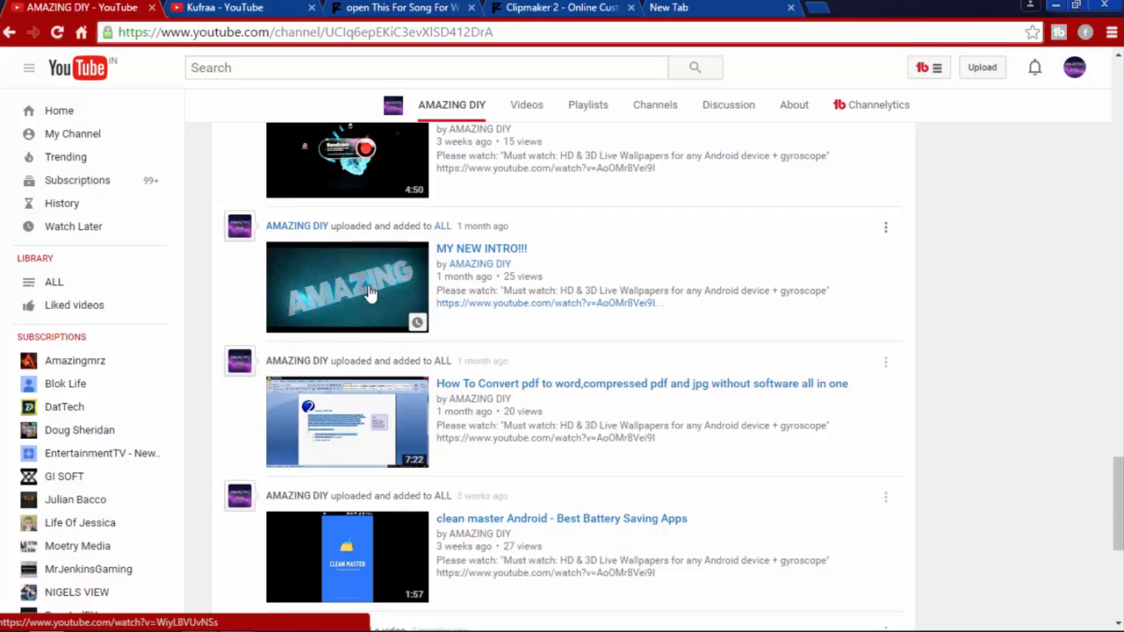
mouse_move(371, 292)
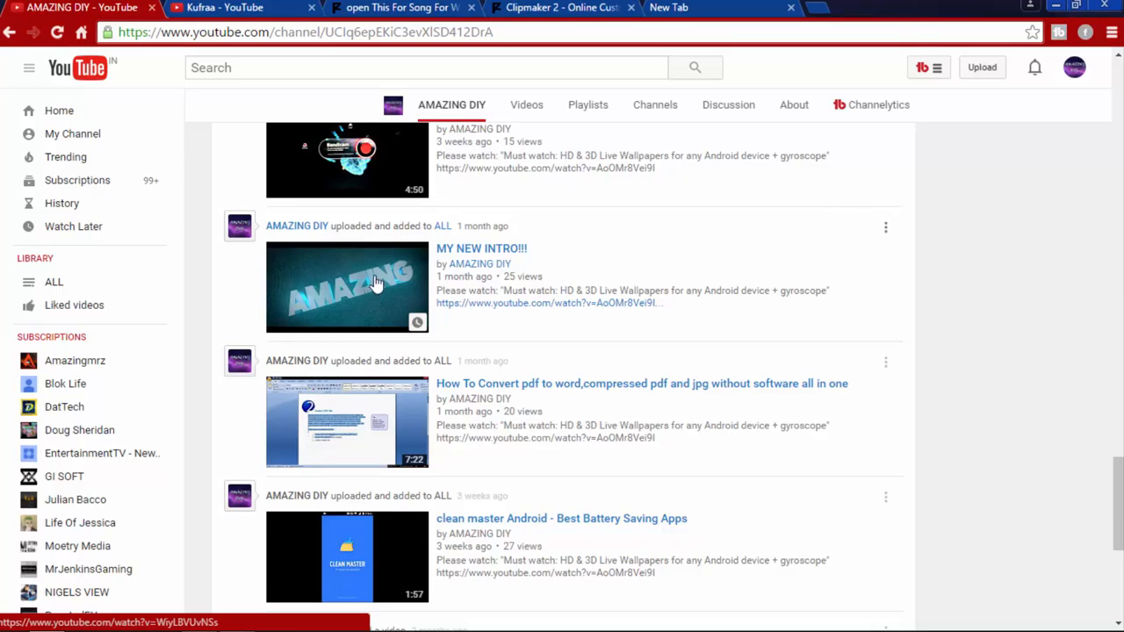
mouse_move(404, 270)
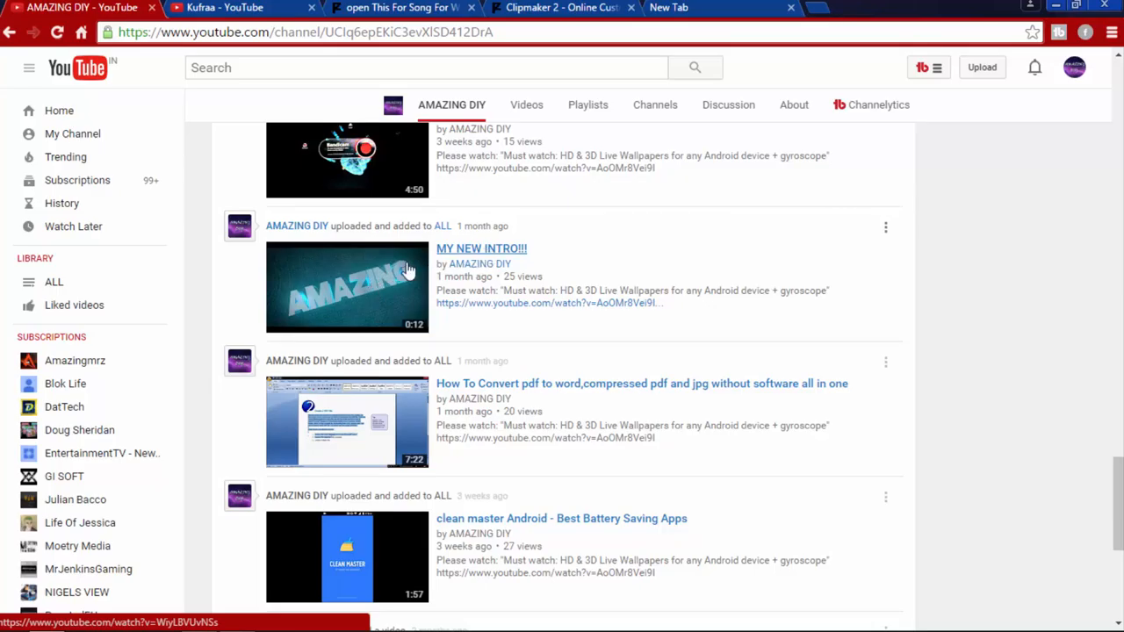
mouse_move(341, 296)
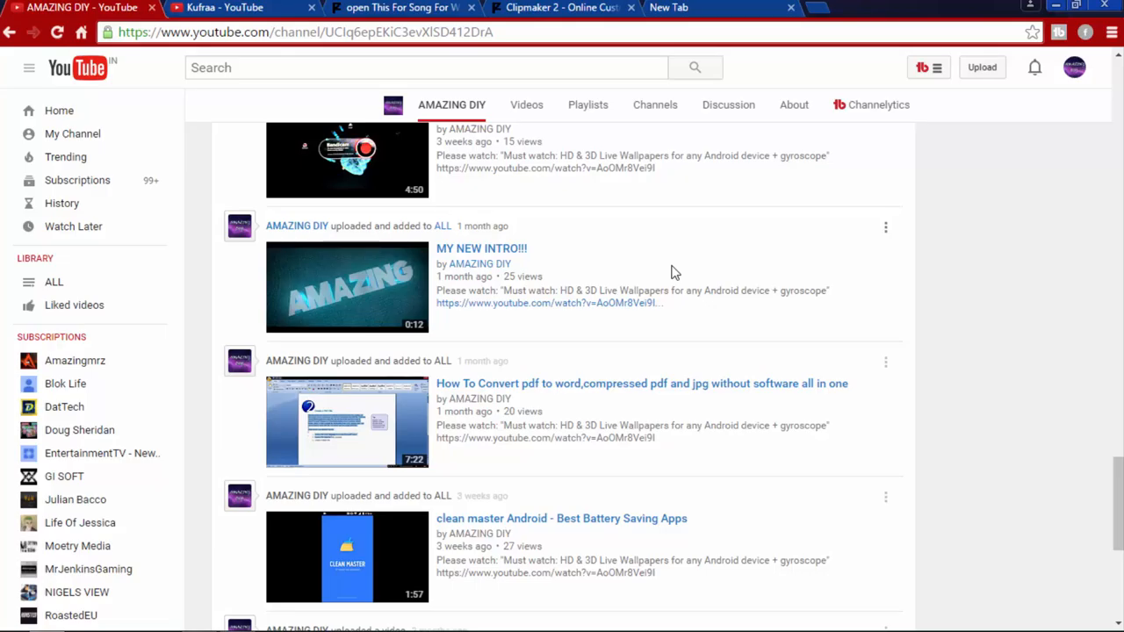
mouse_move(396, 281)
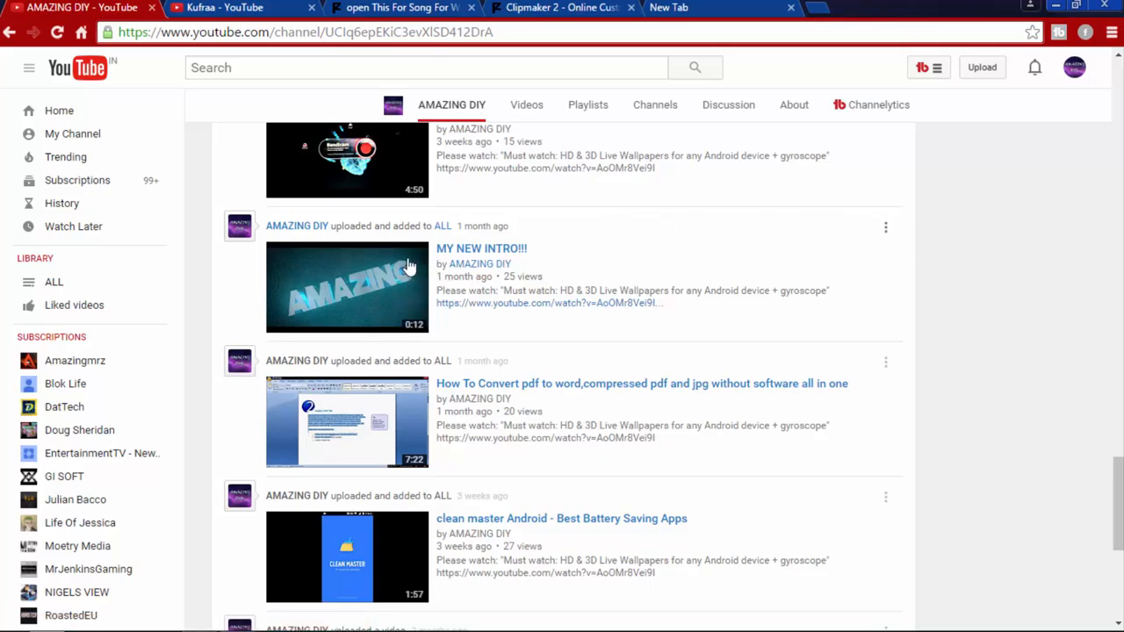
mouse_move(685, 197)
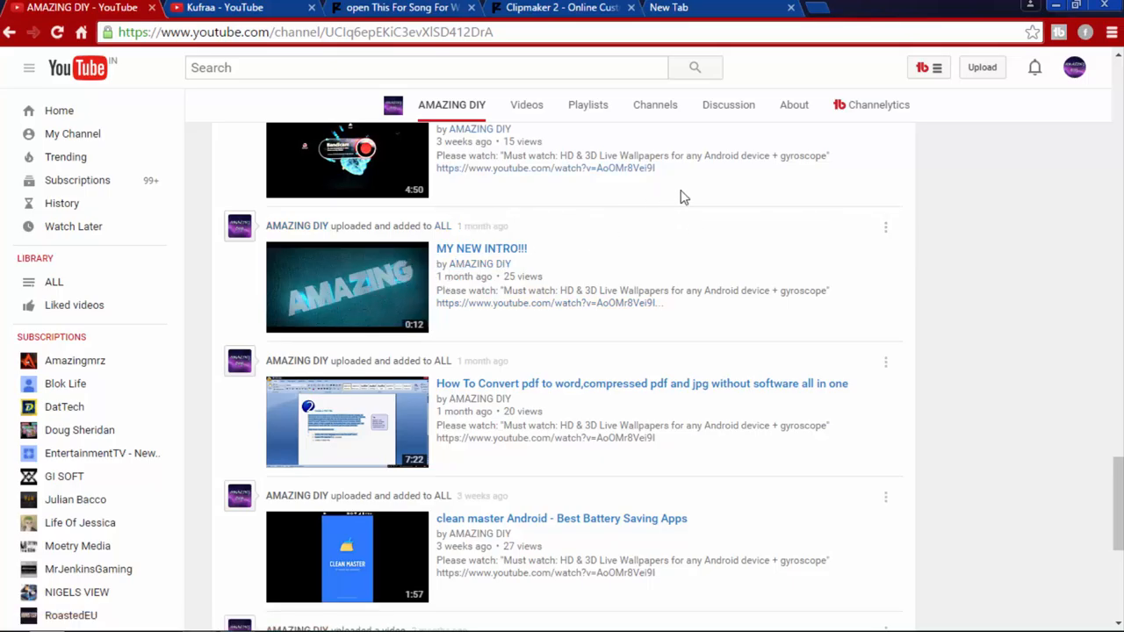
scroll(down, 3)
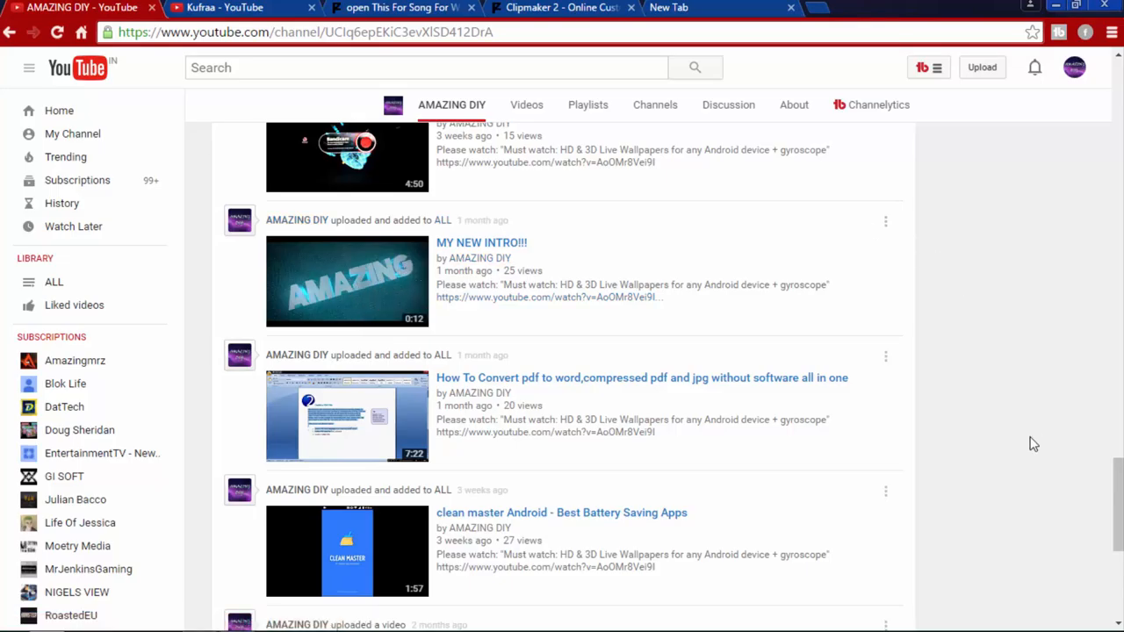
scroll(down, 3)
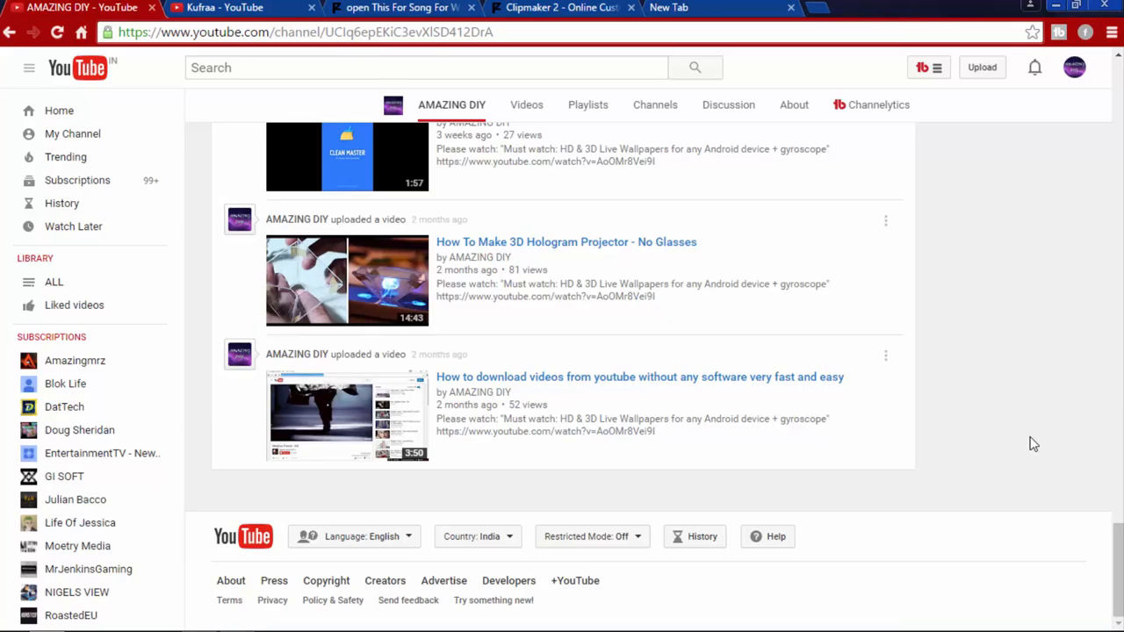
scroll(down, 3)
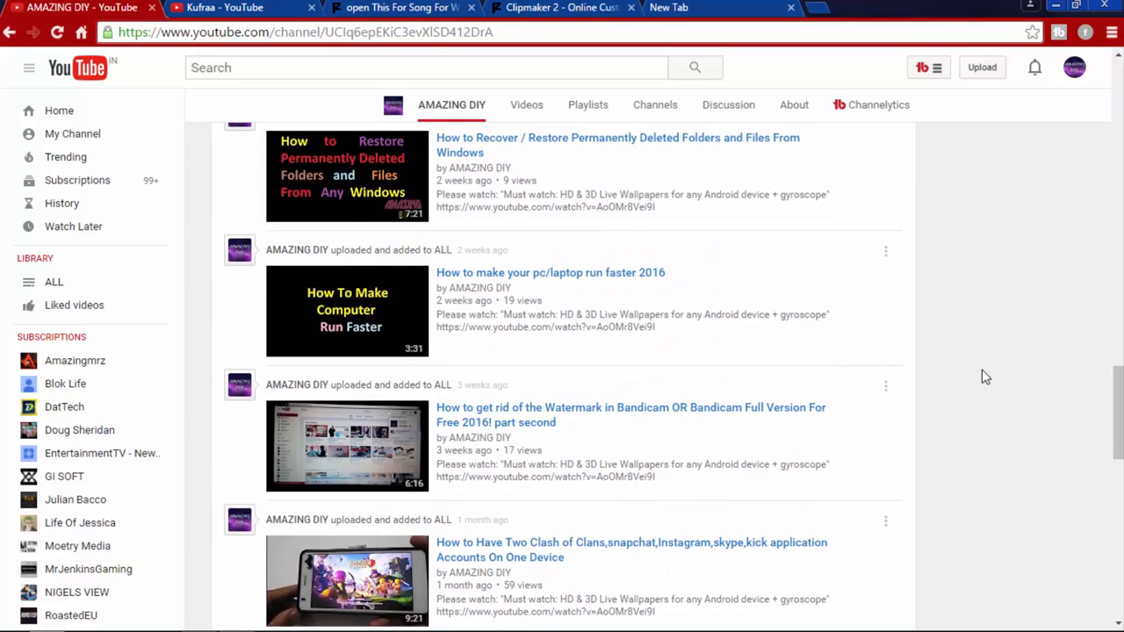
mouse_move(932, 427)
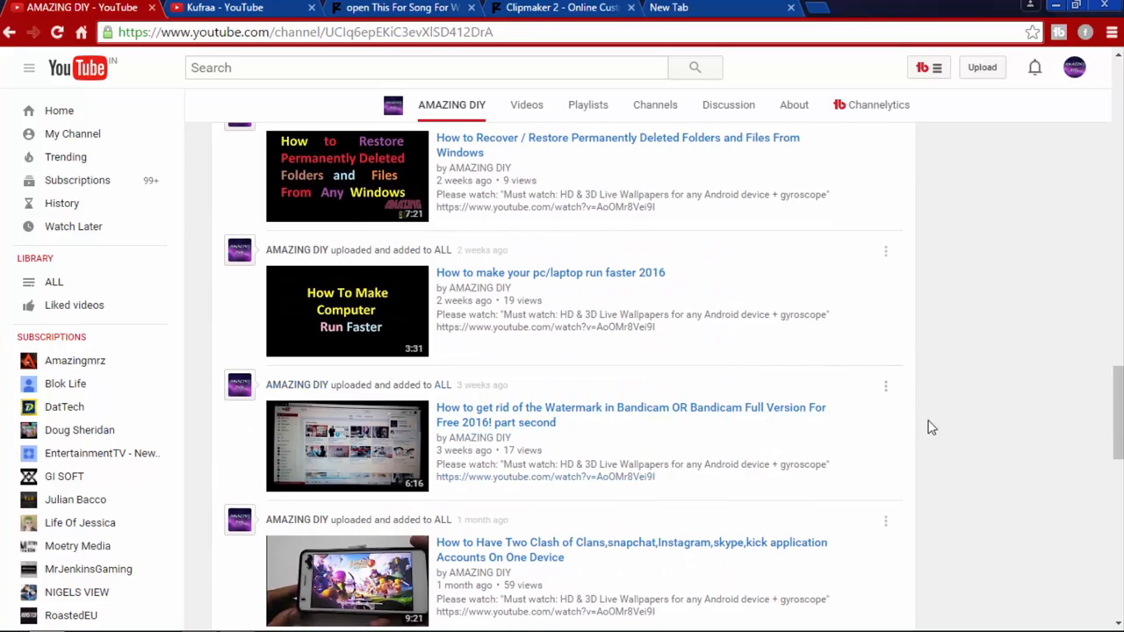
scroll(down, 3)
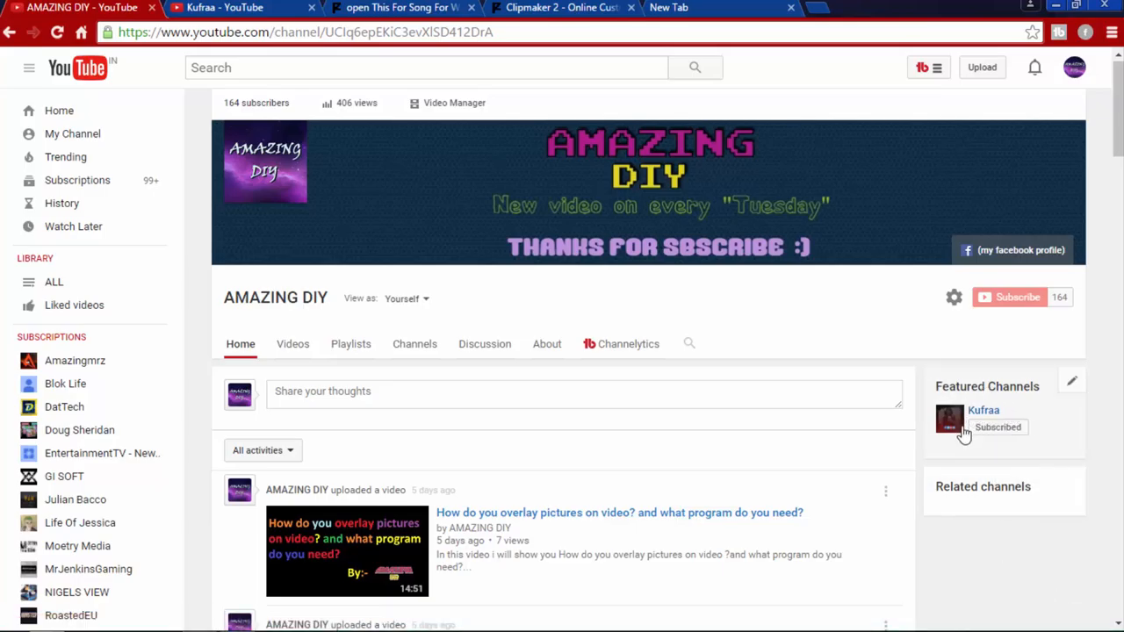
click(983, 410)
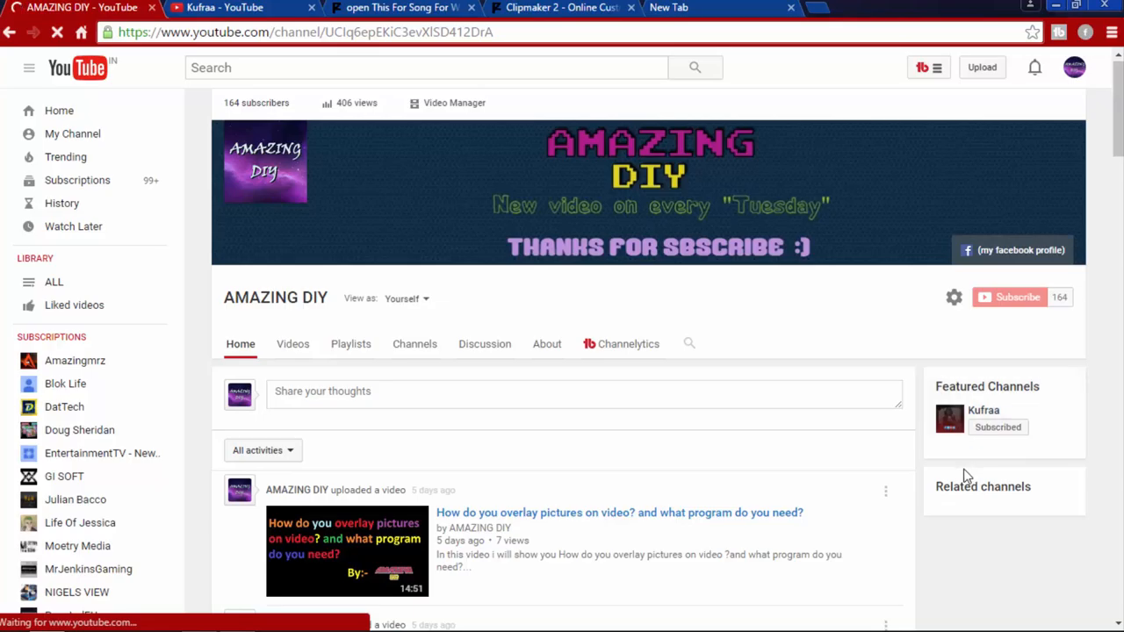
mouse_move(794, 320)
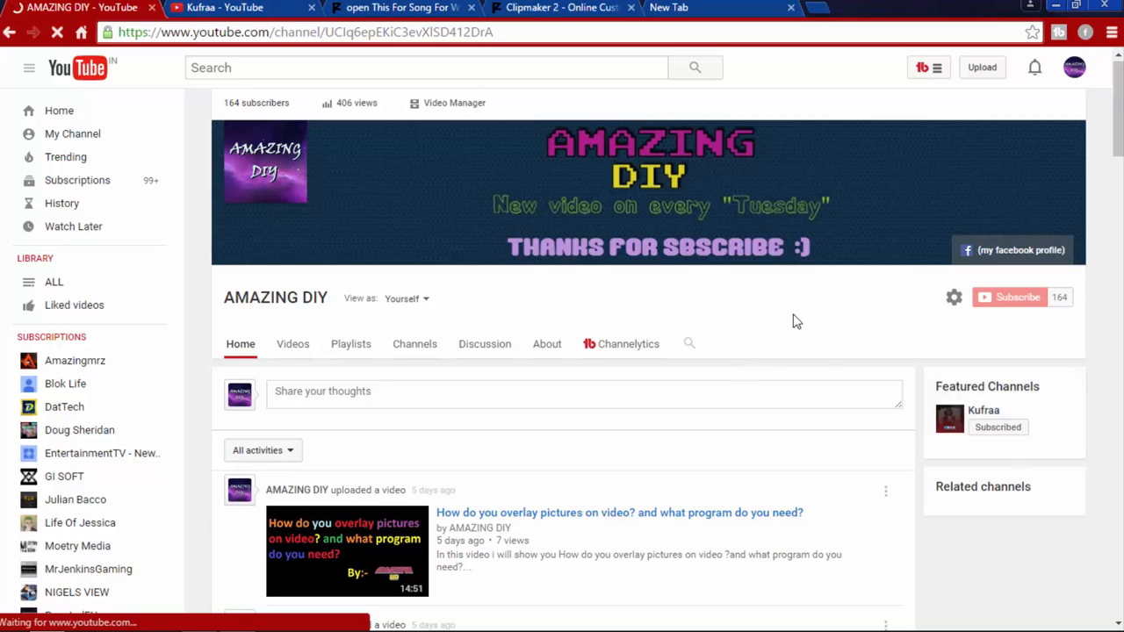
mouse_move(799, 316)
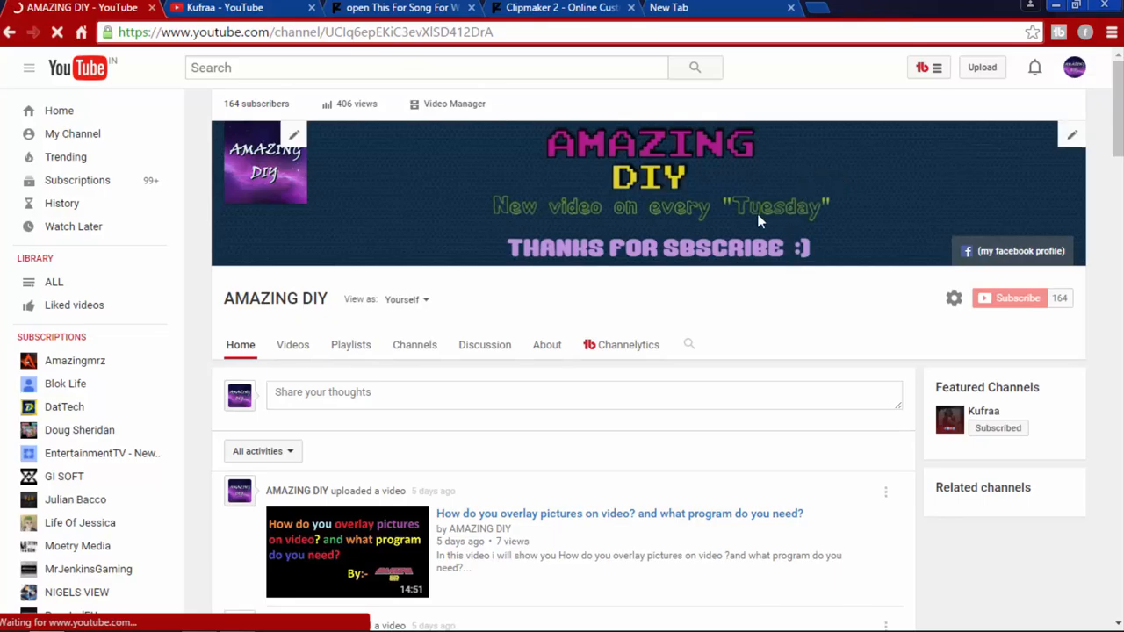
mouse_move(782, 193)
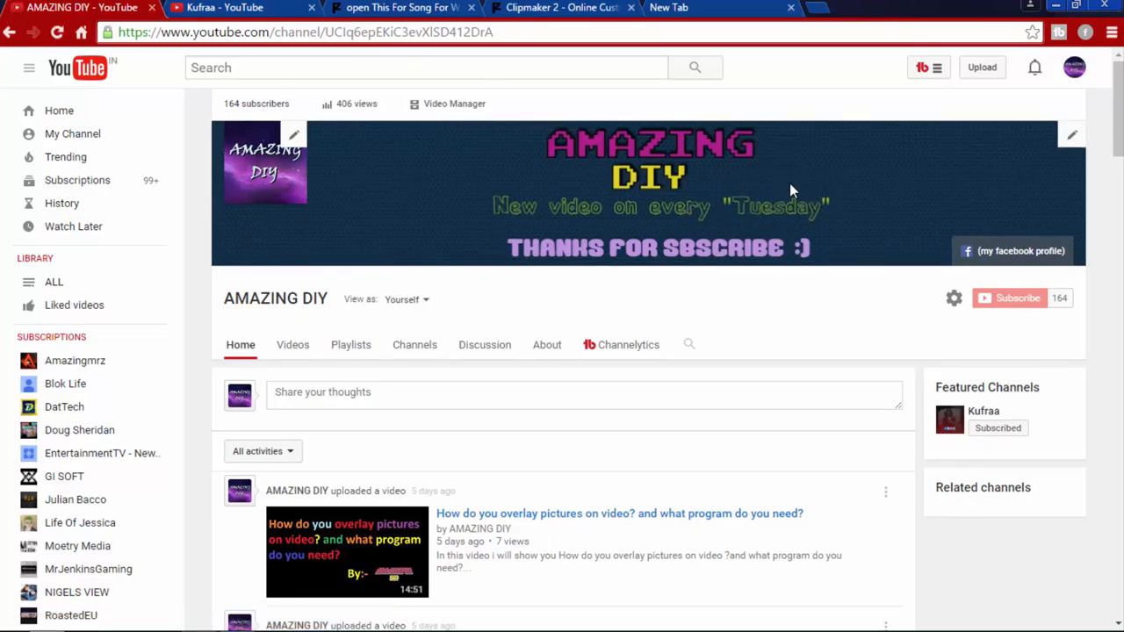
mouse_move(1071, 136)
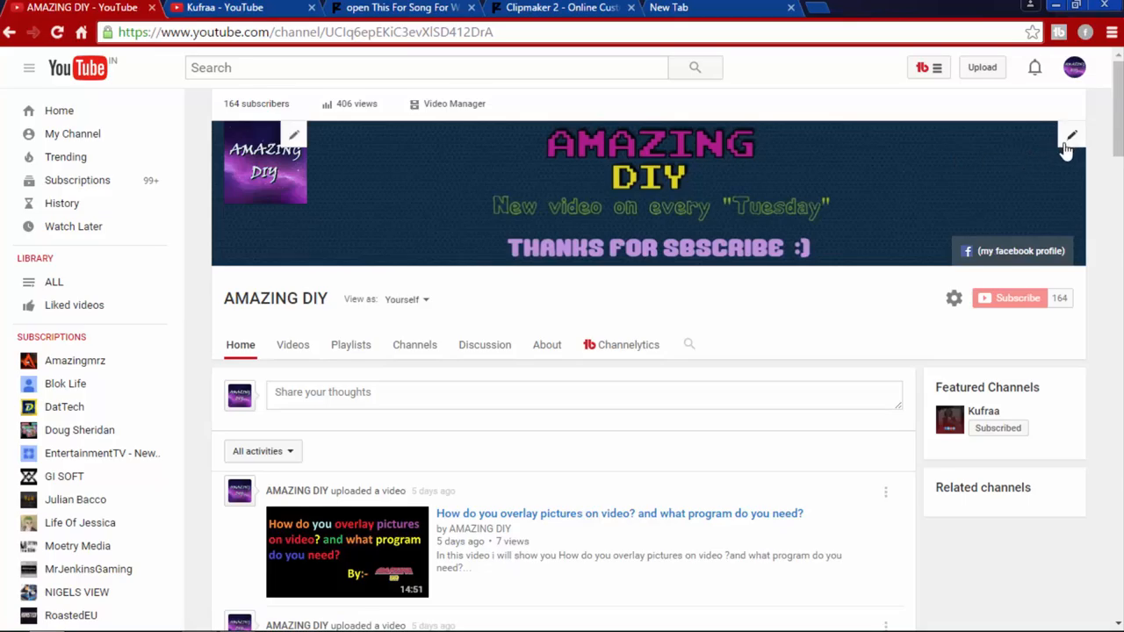
mouse_move(792, 180)
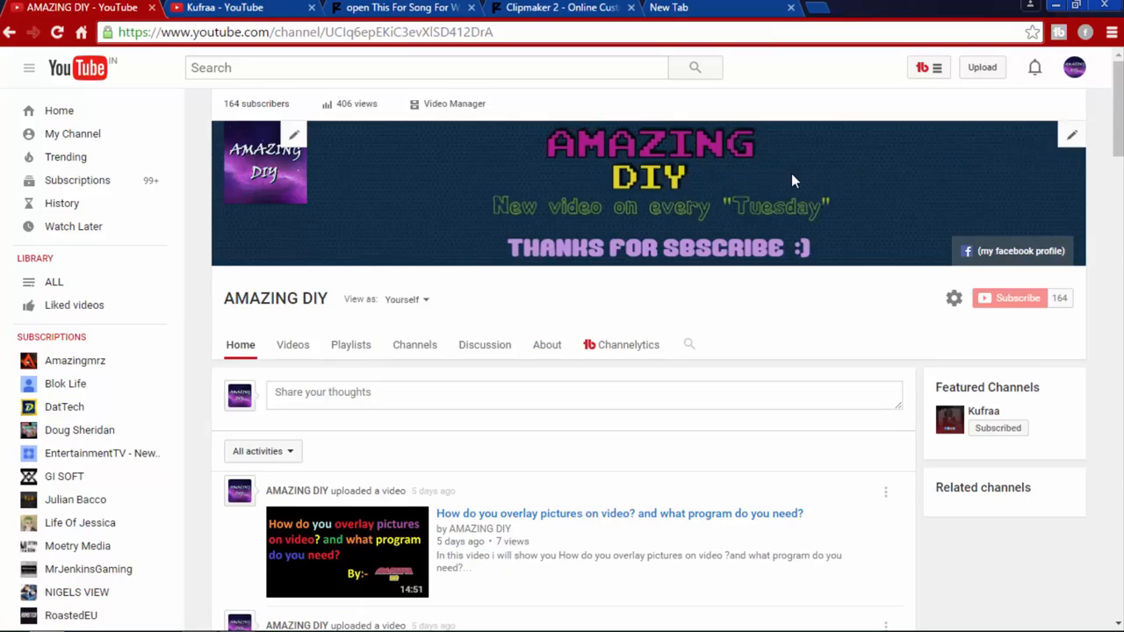
mouse_move(464, 184)
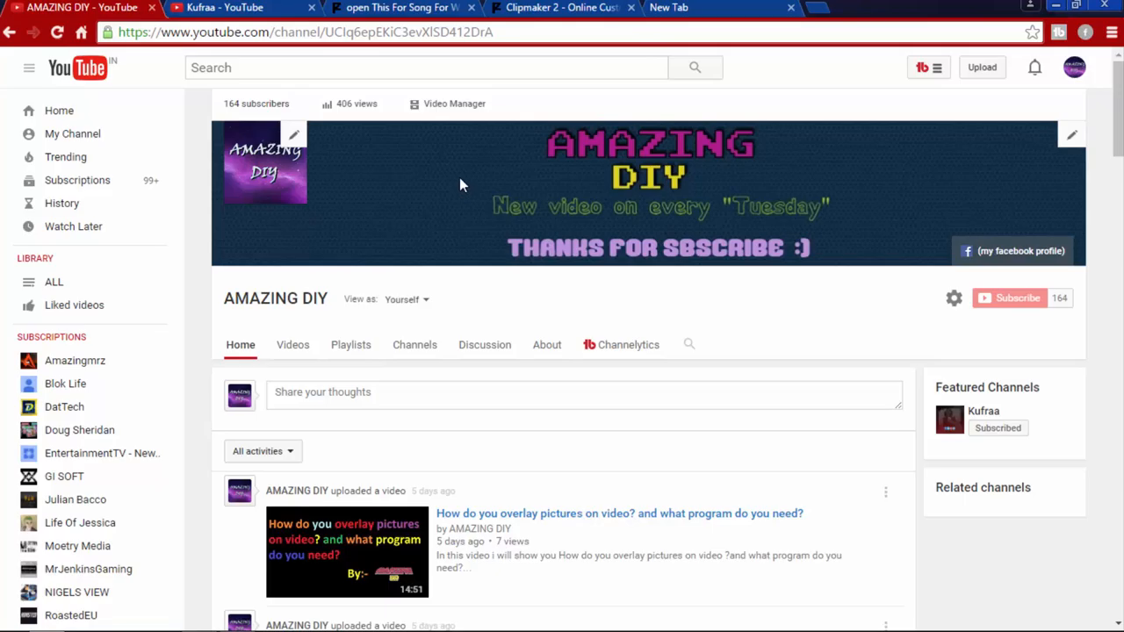
mouse_move(485, 214)
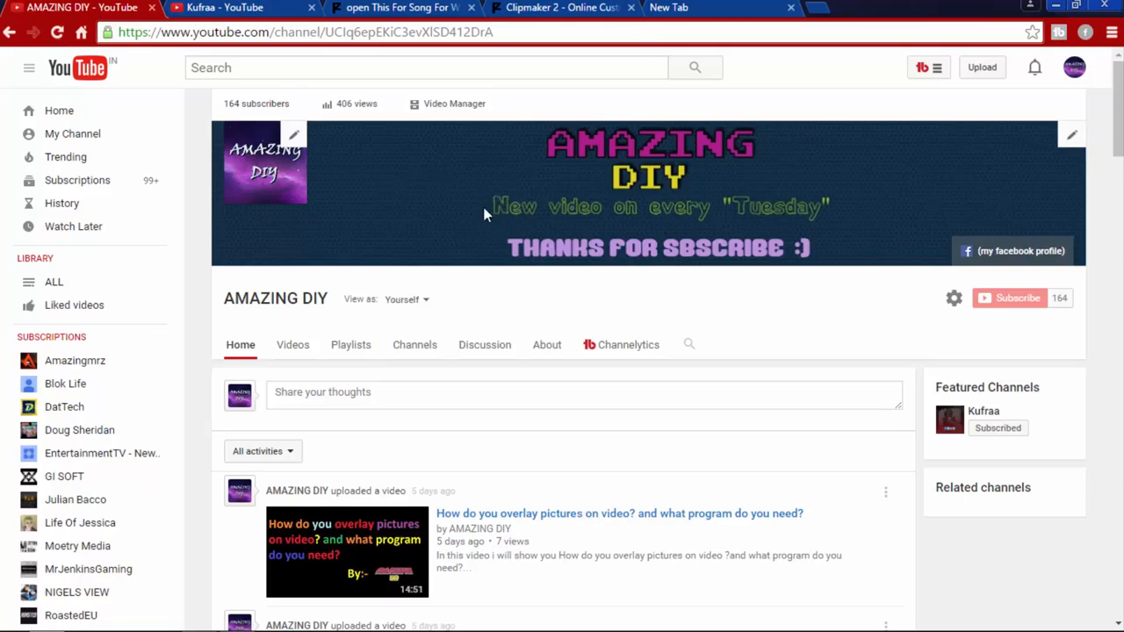
mouse_move(766, 225)
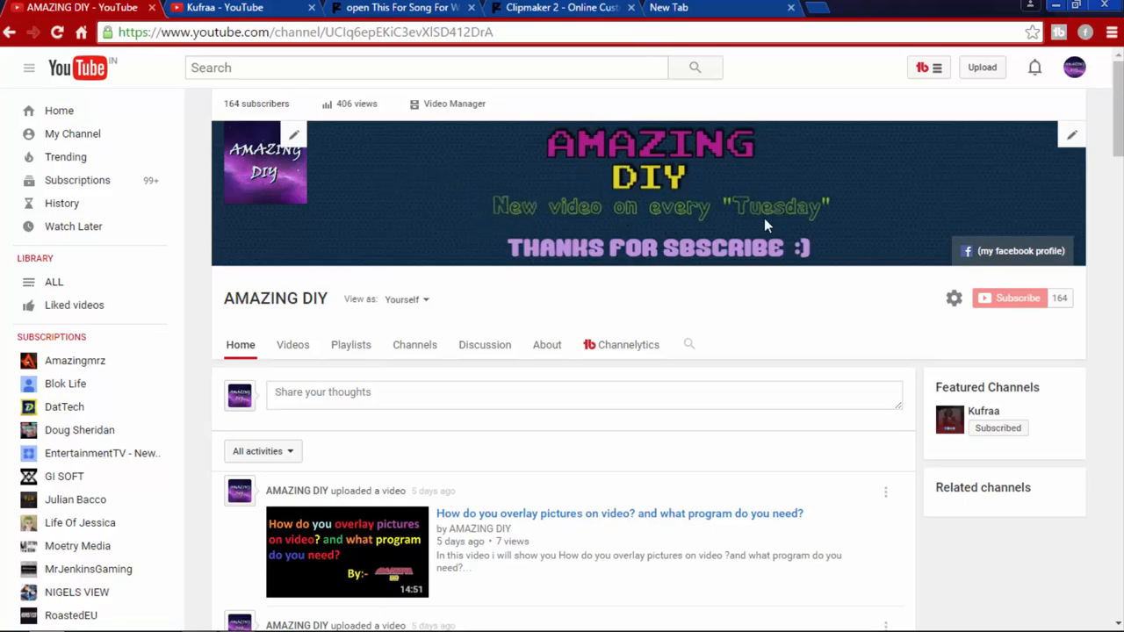
mouse_move(755, 244)
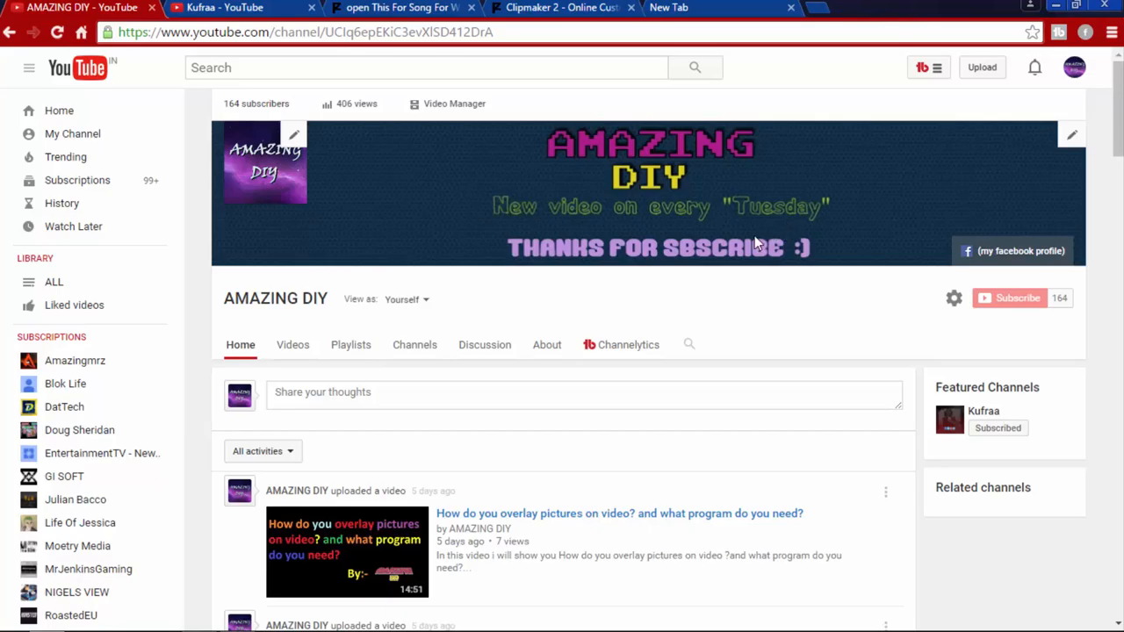
mouse_move(555, 251)
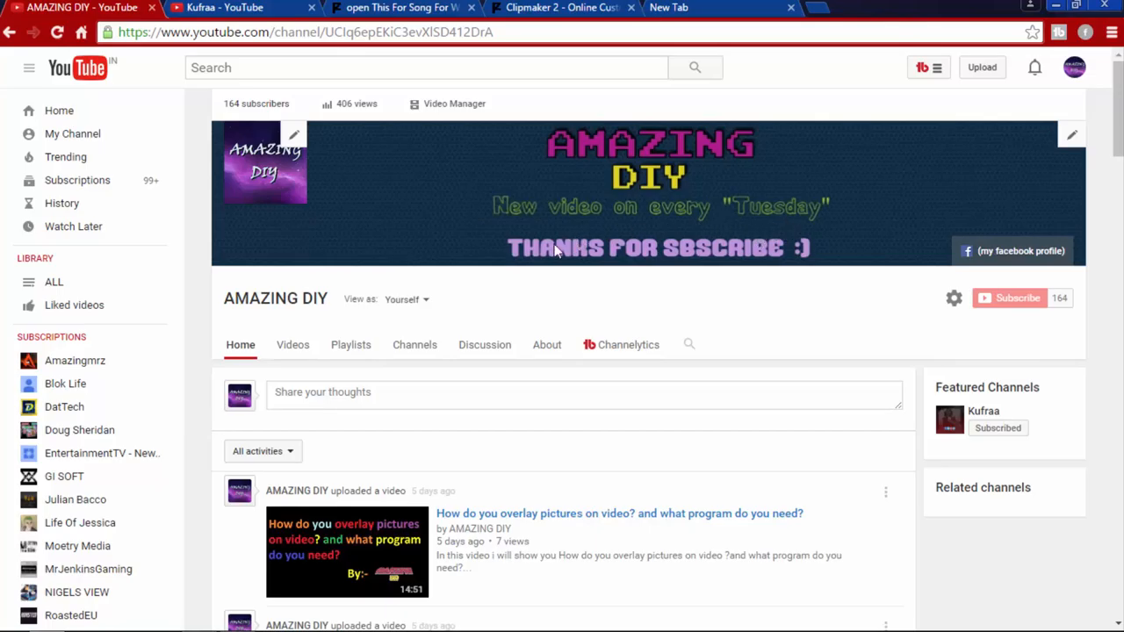
mouse_move(714, 258)
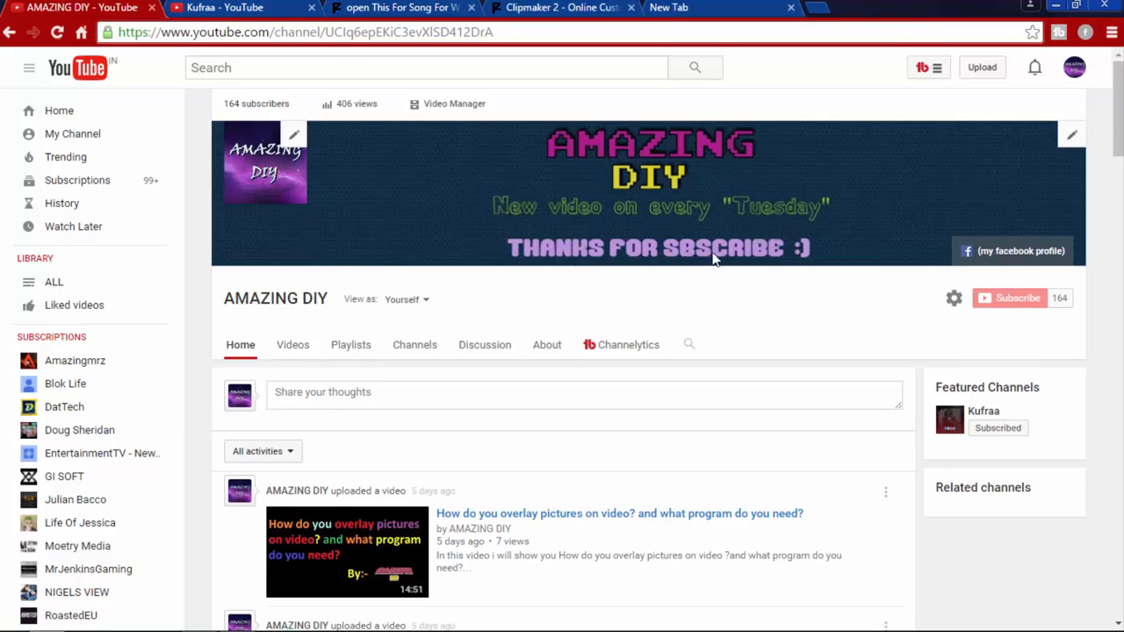
mouse_move(781, 252)
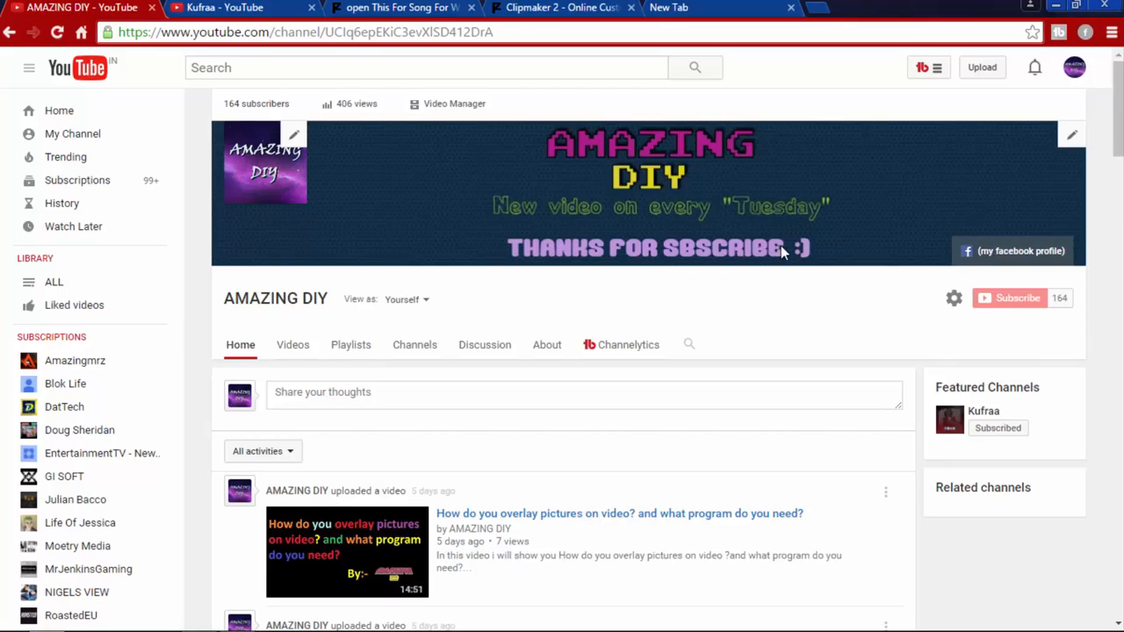
mouse_move(754, 259)
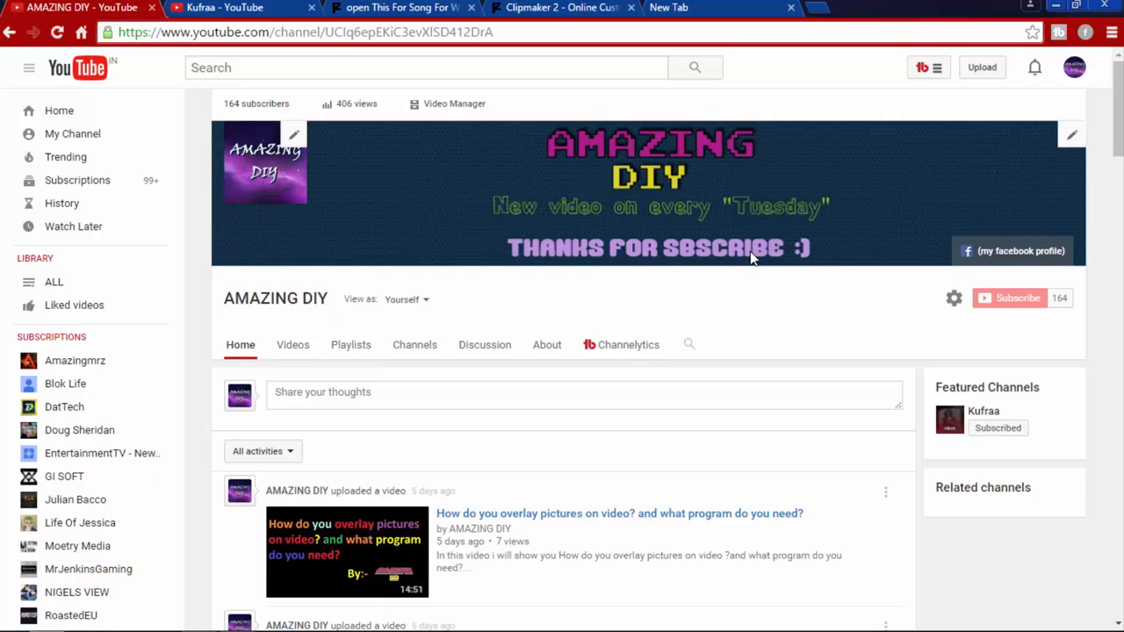
mouse_move(666, 251)
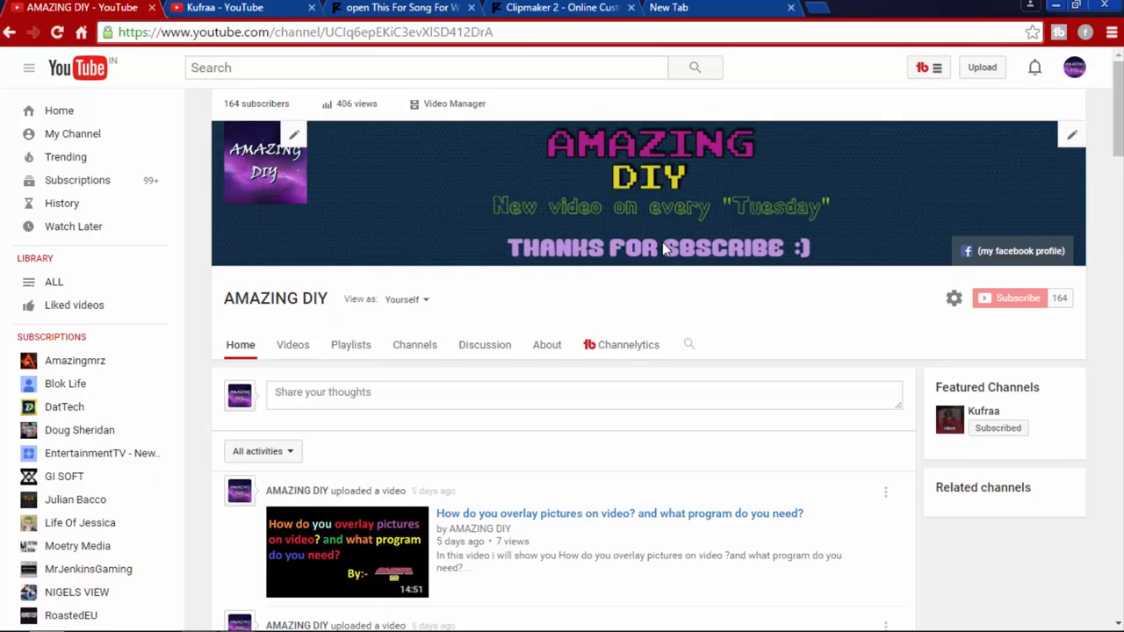
mouse_move(710, 233)
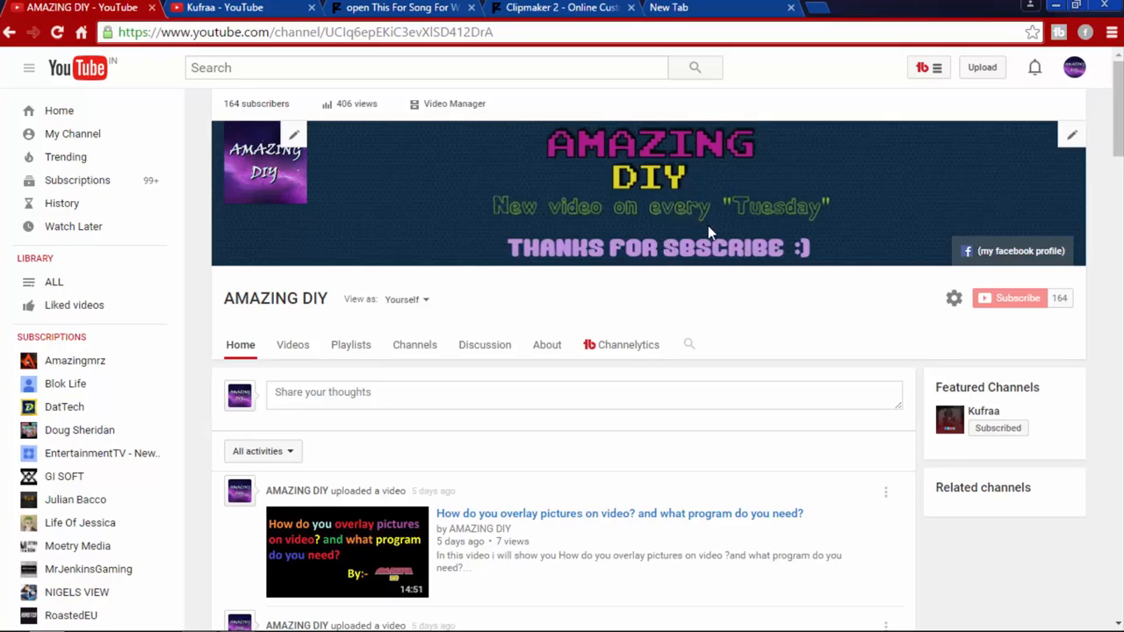
mouse_move(751, 214)
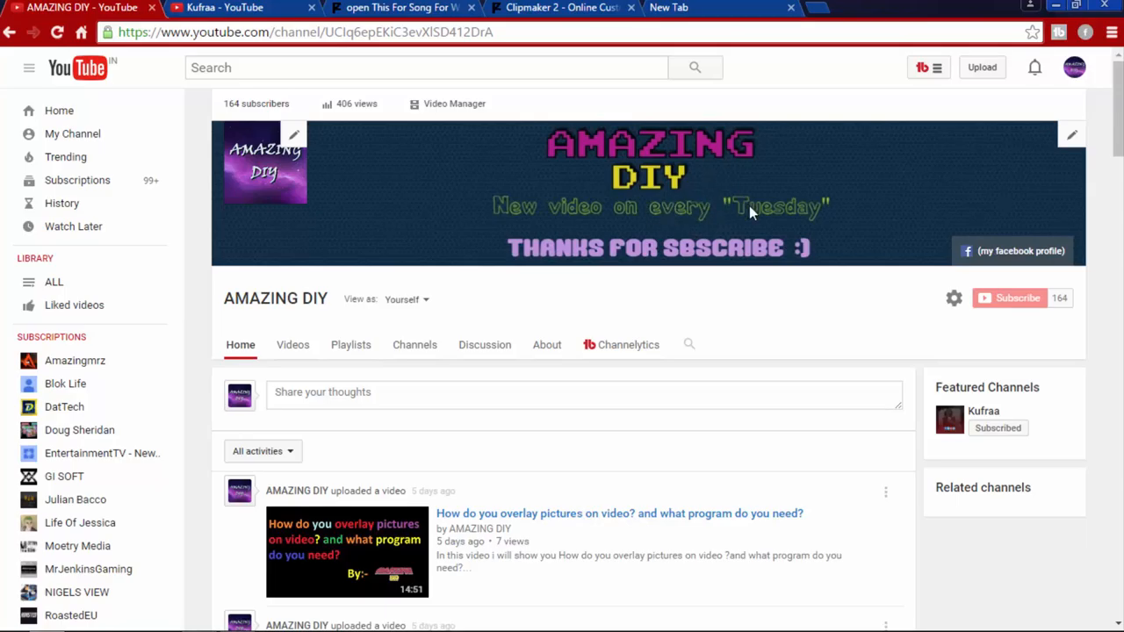
mouse_move(641, 215)
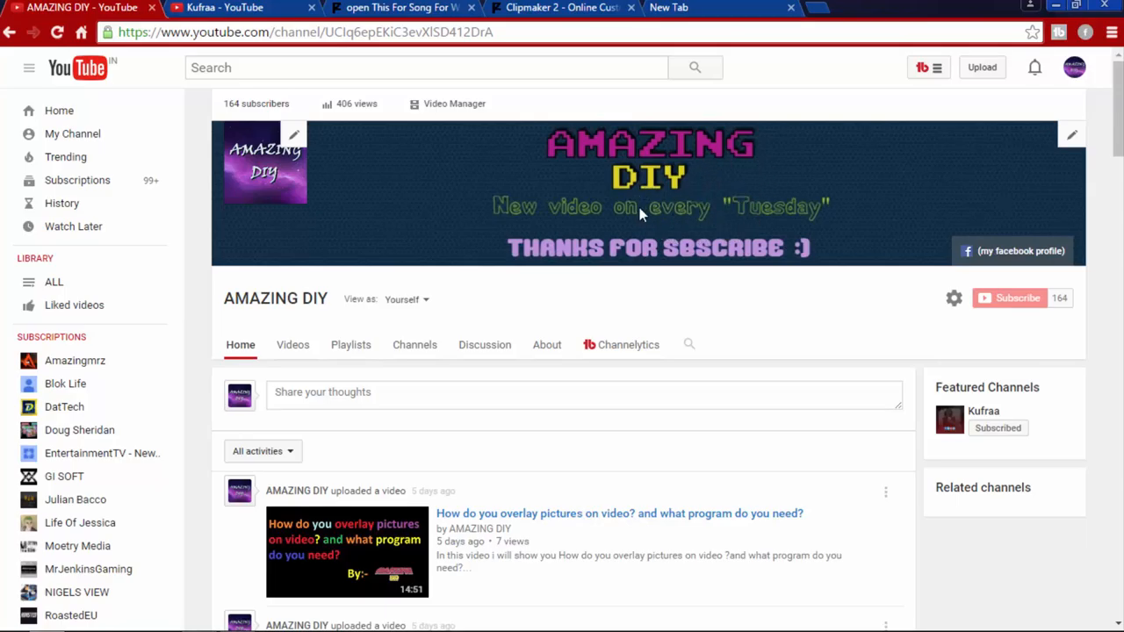
mouse_move(763, 224)
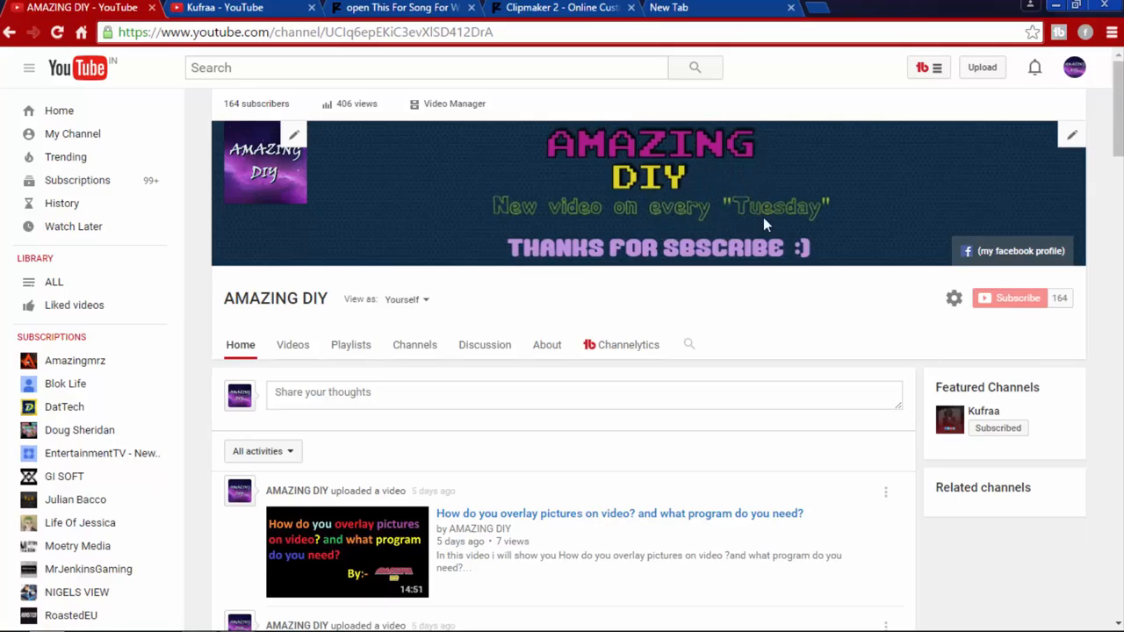
mouse_move(641, 286)
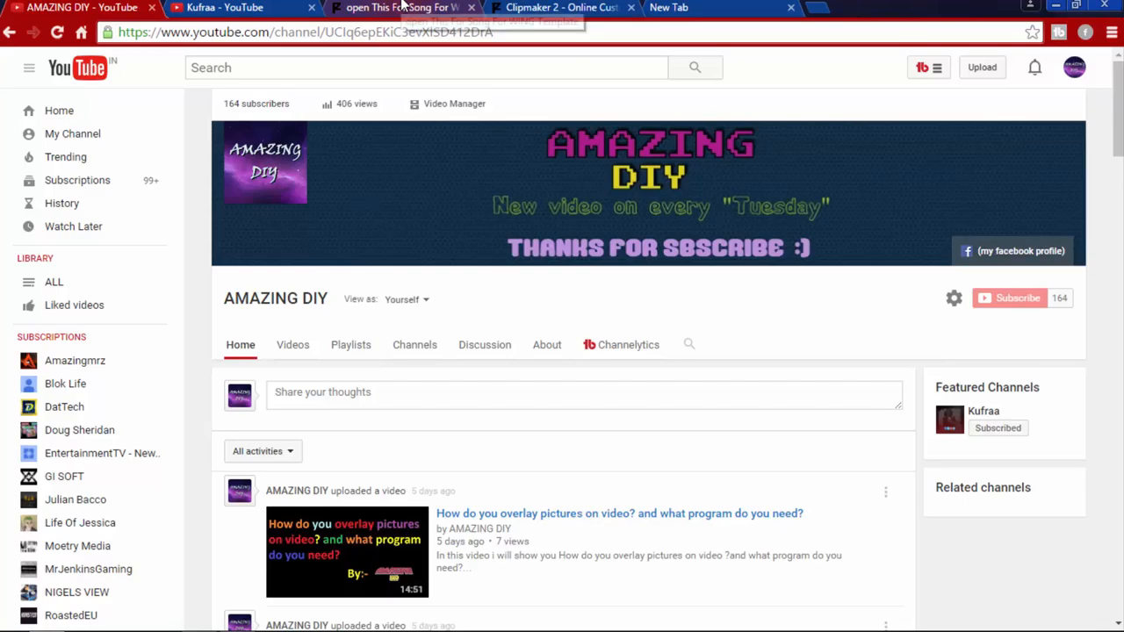
mouse_move(399, 7)
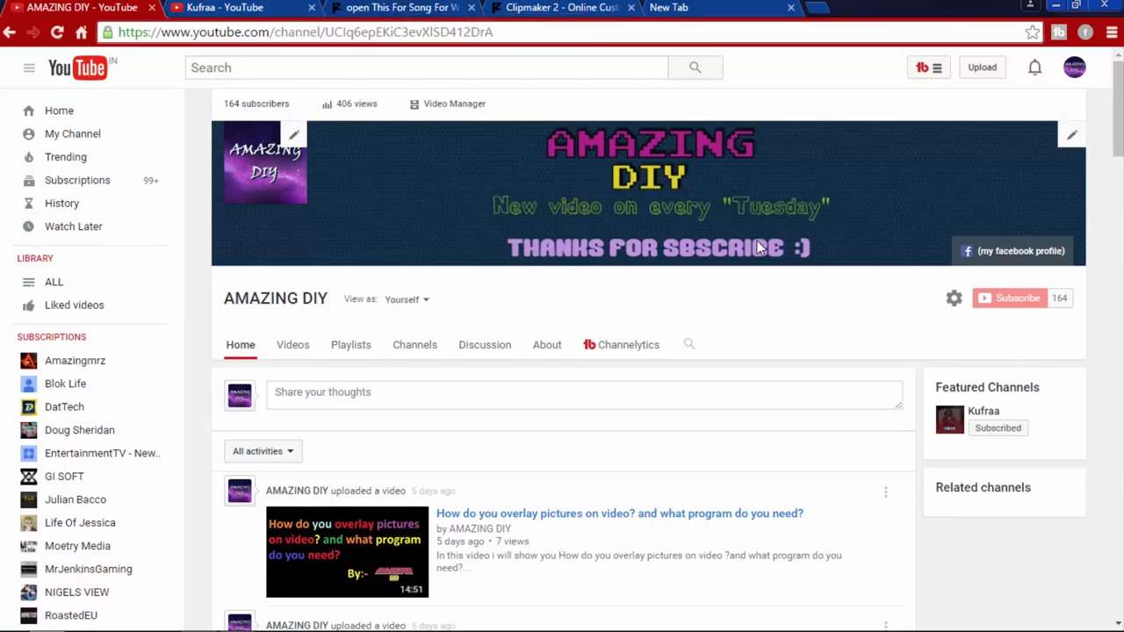
mouse_move(711, 209)
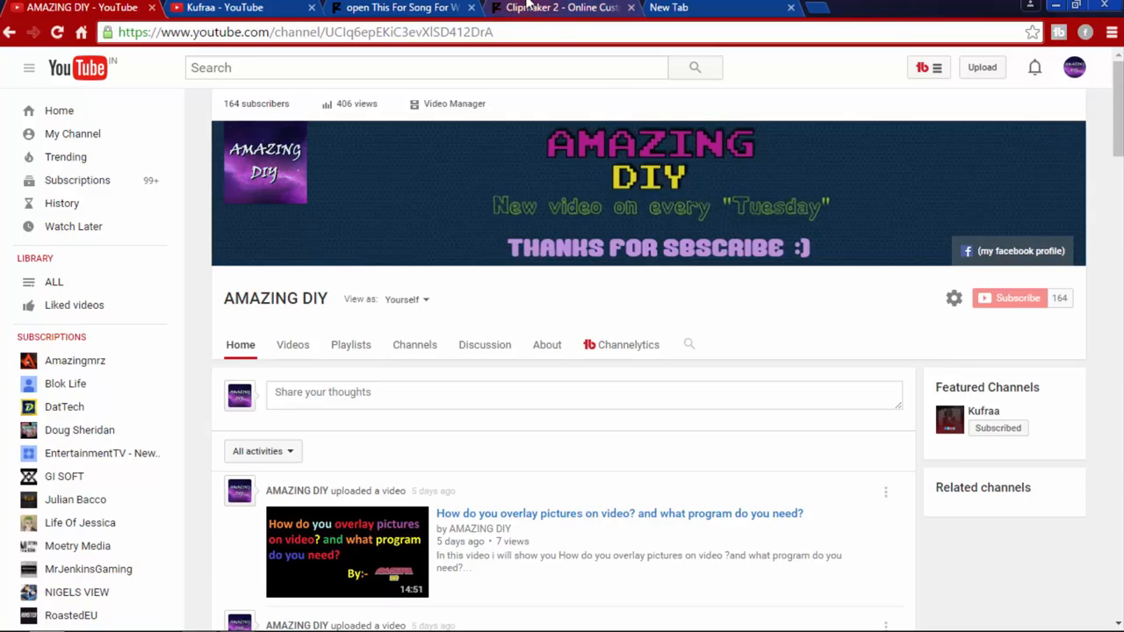
mouse_move(560, 7)
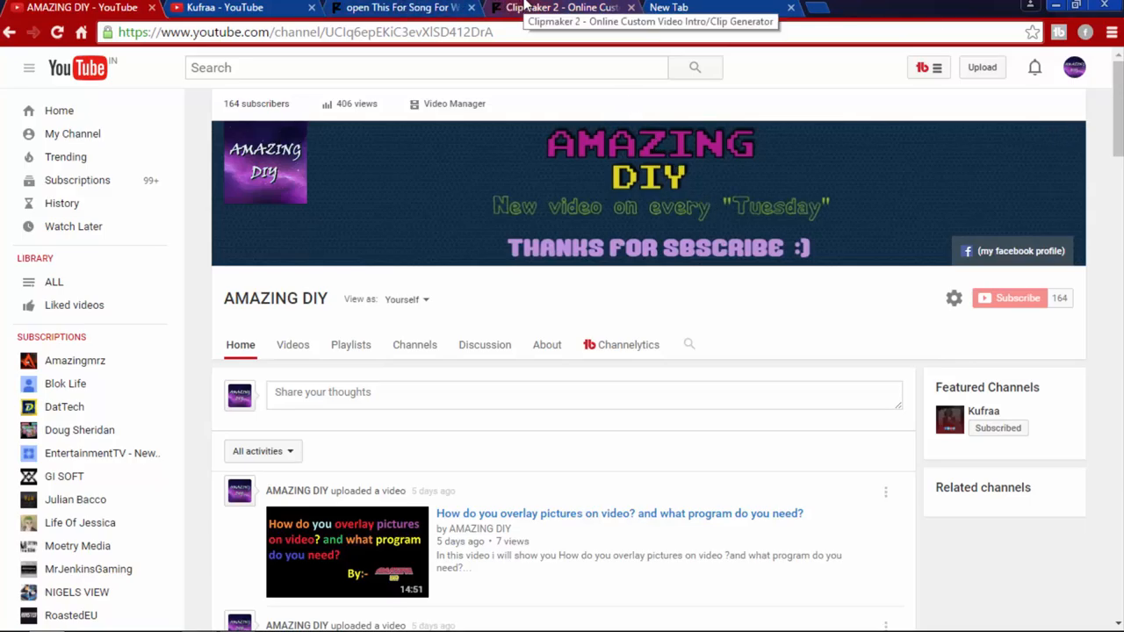
Switch to the Clipmaker 2 tab to watch the intro render progress
click(562, 7)
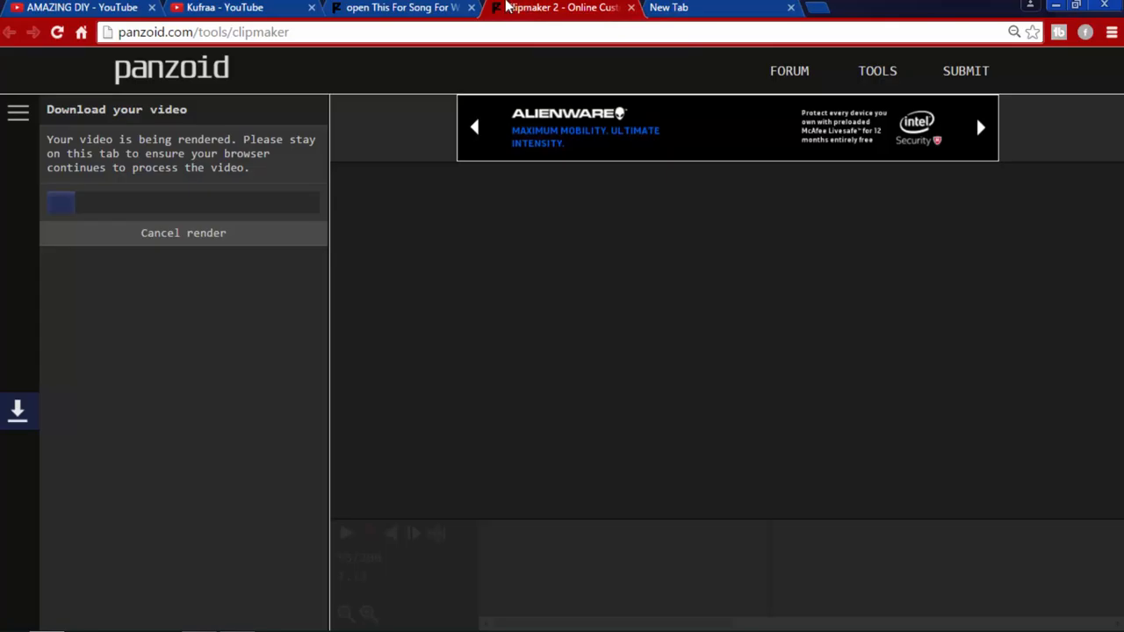
mouse_move(109, 245)
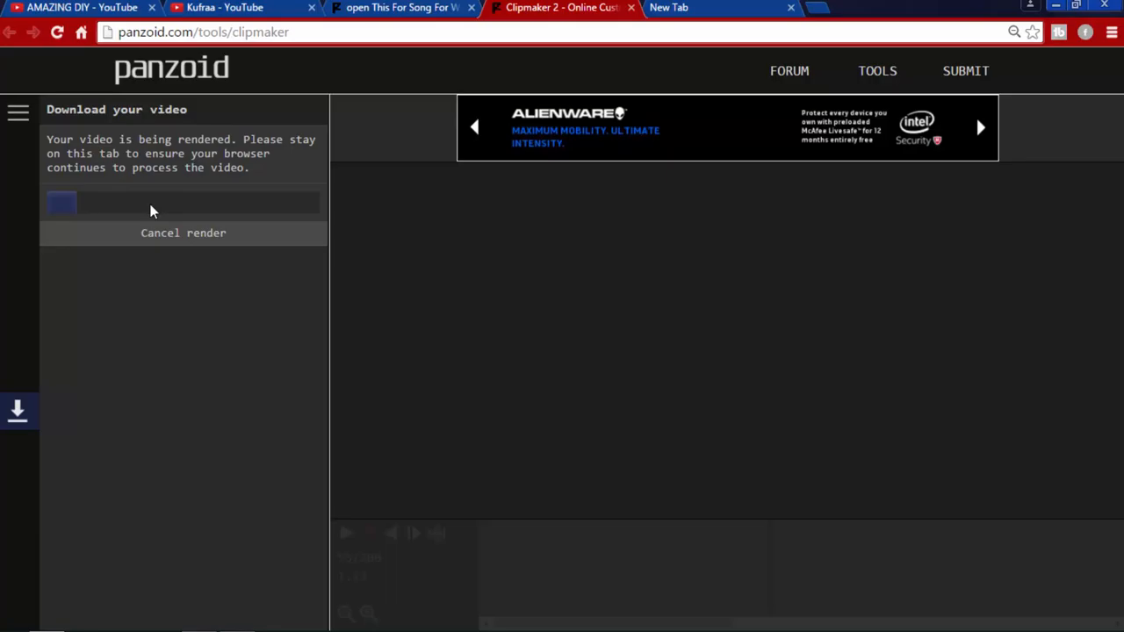
mouse_move(154, 205)
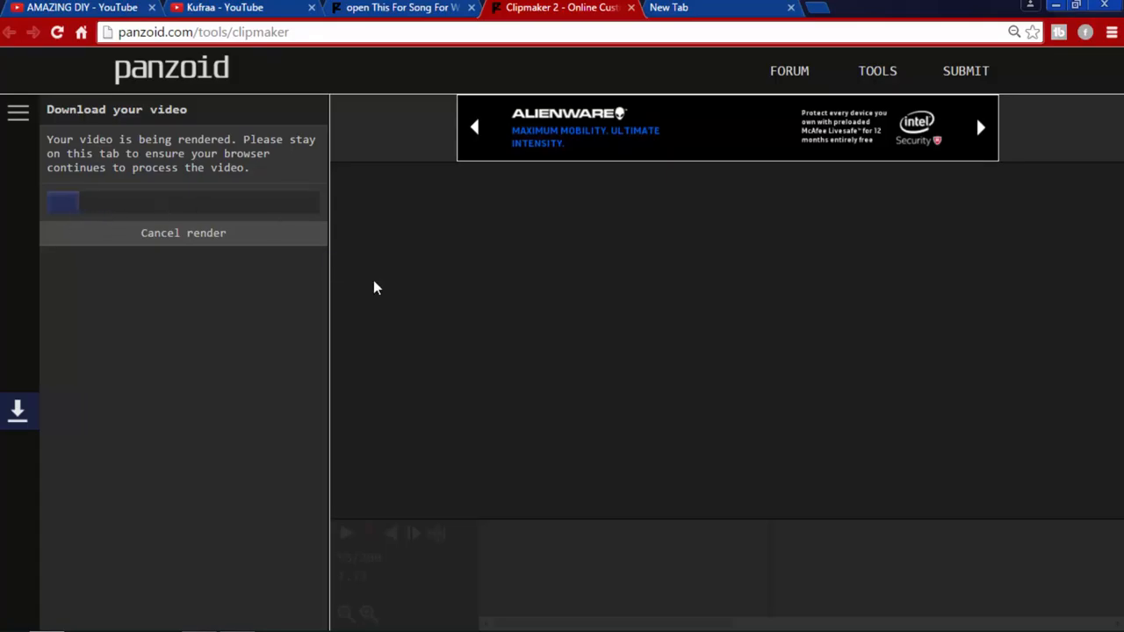
mouse_move(382, 292)
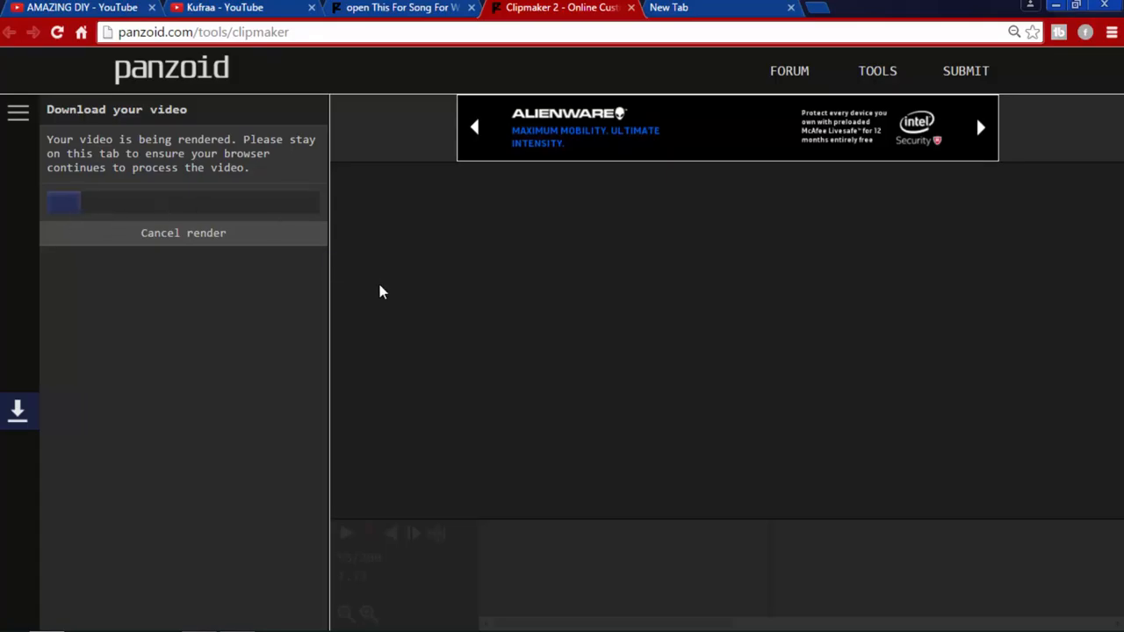
mouse_move(643, 616)
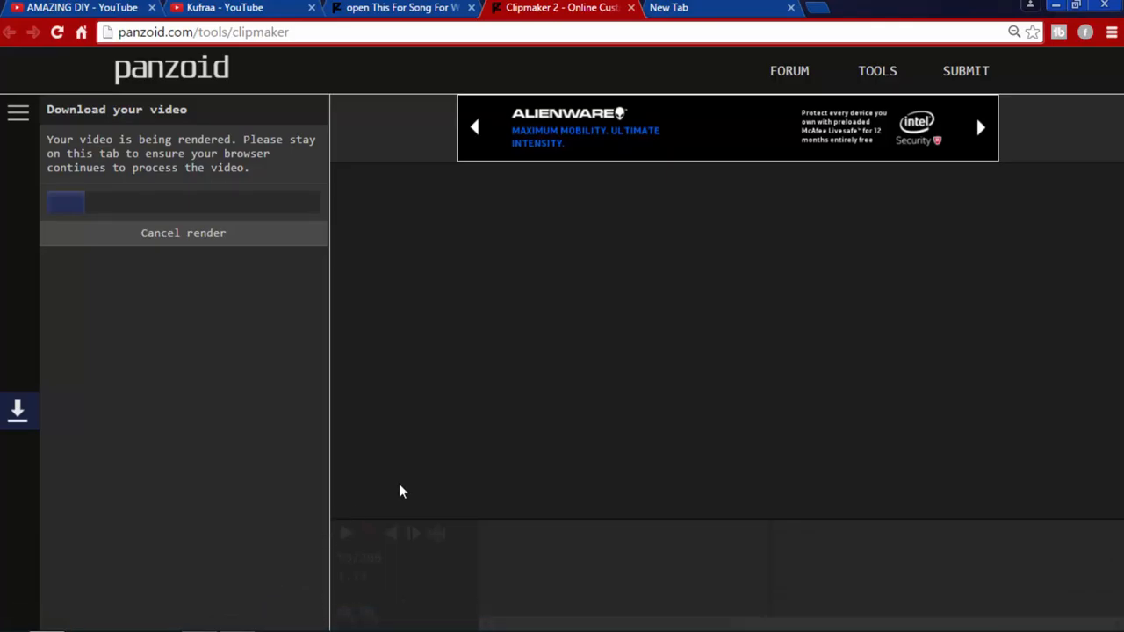
mouse_move(966, 71)
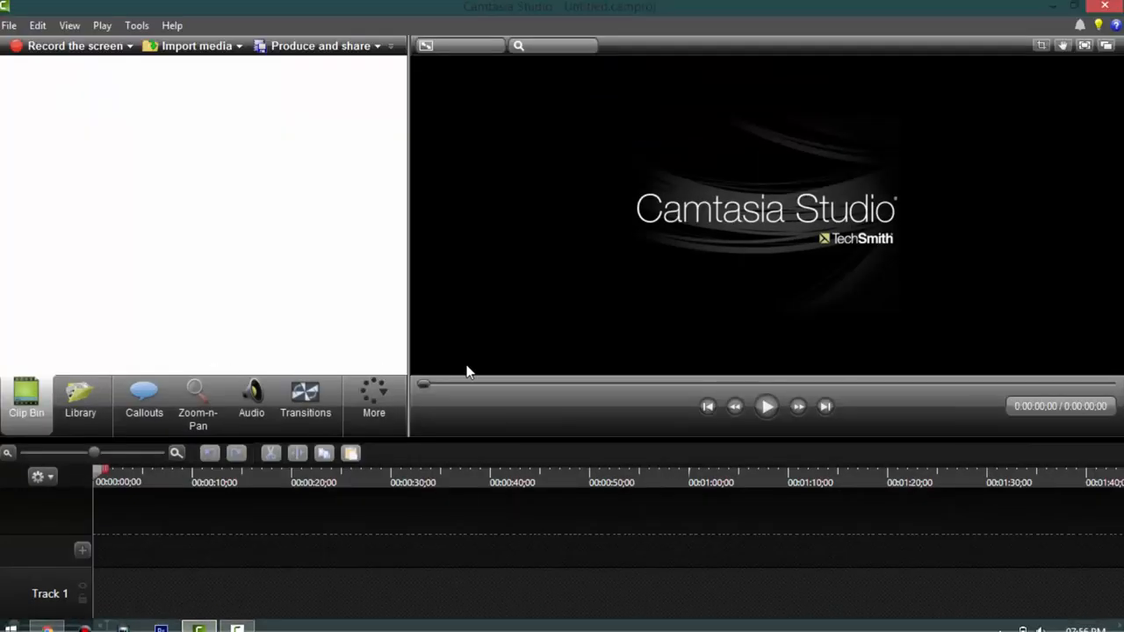
mouse_move(720, 206)
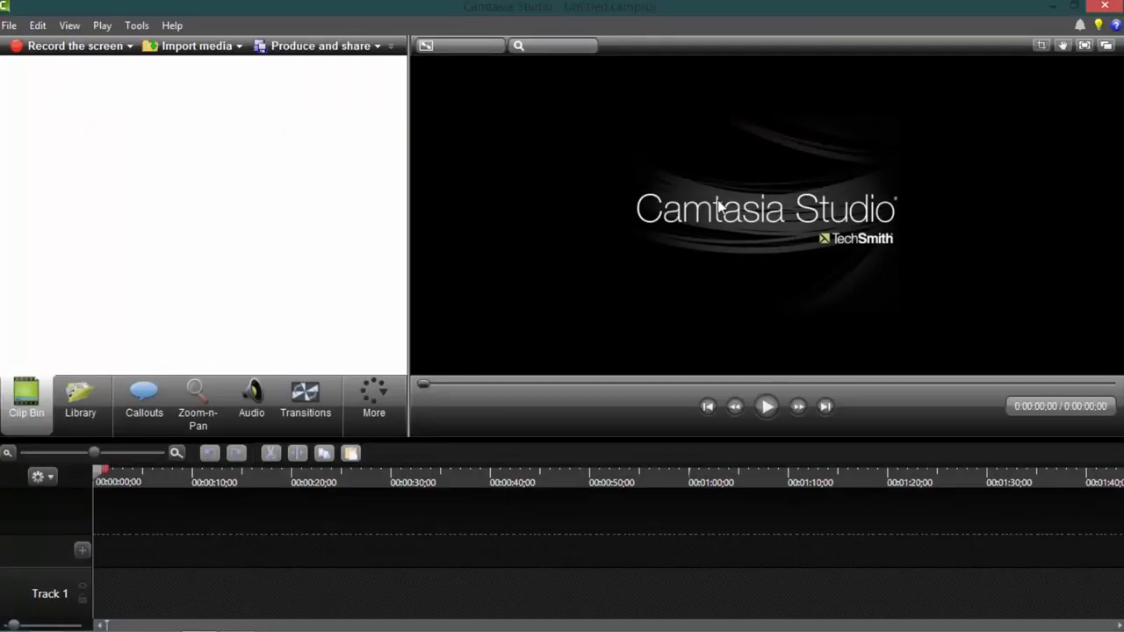
mouse_move(834, 221)
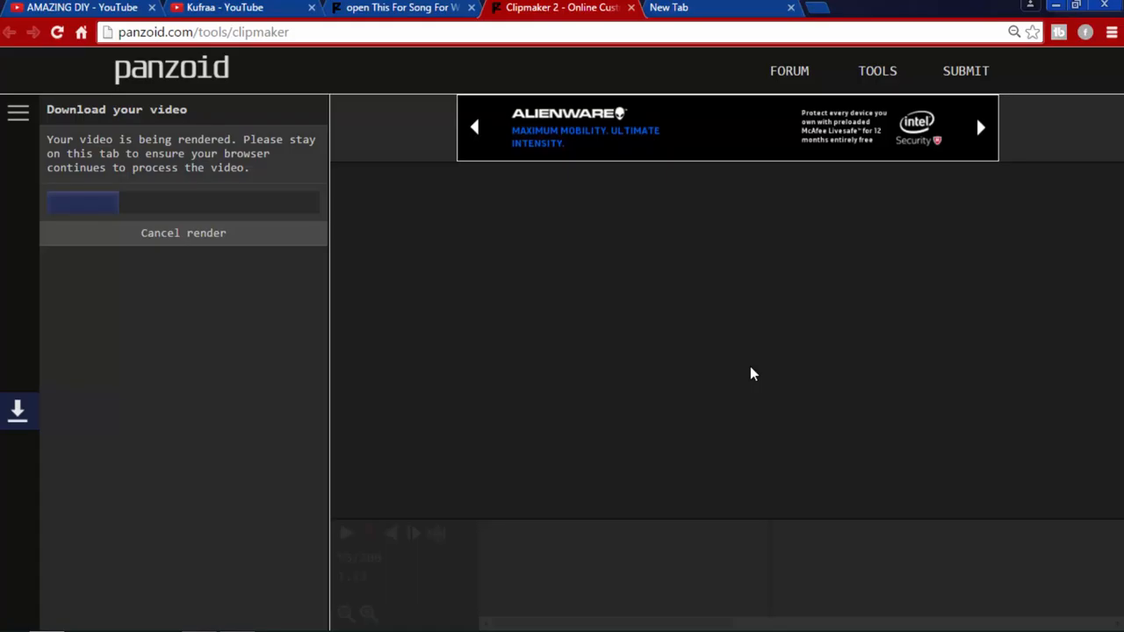
mouse_move(736, 100)
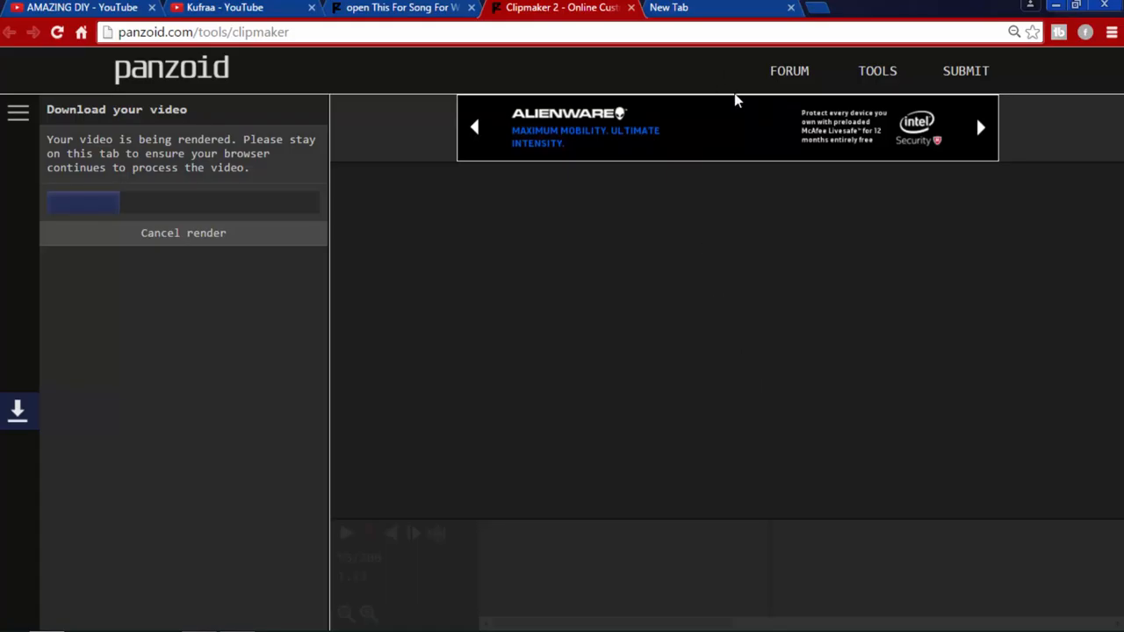
mouse_move(714, 65)
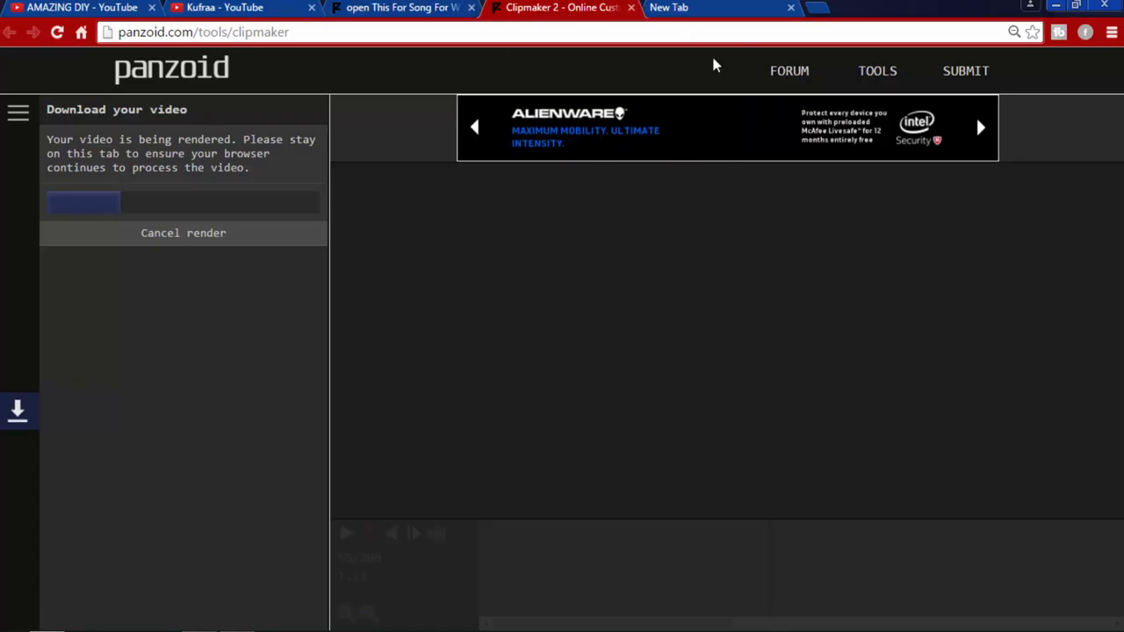
mouse_move(702, 296)
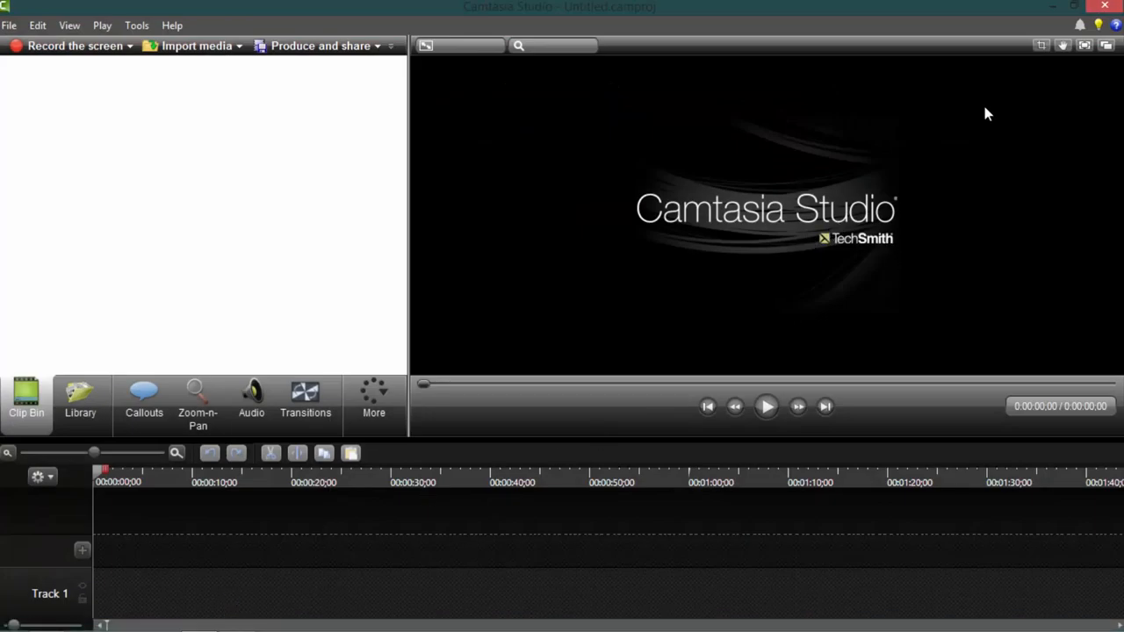
mouse_move(911, 230)
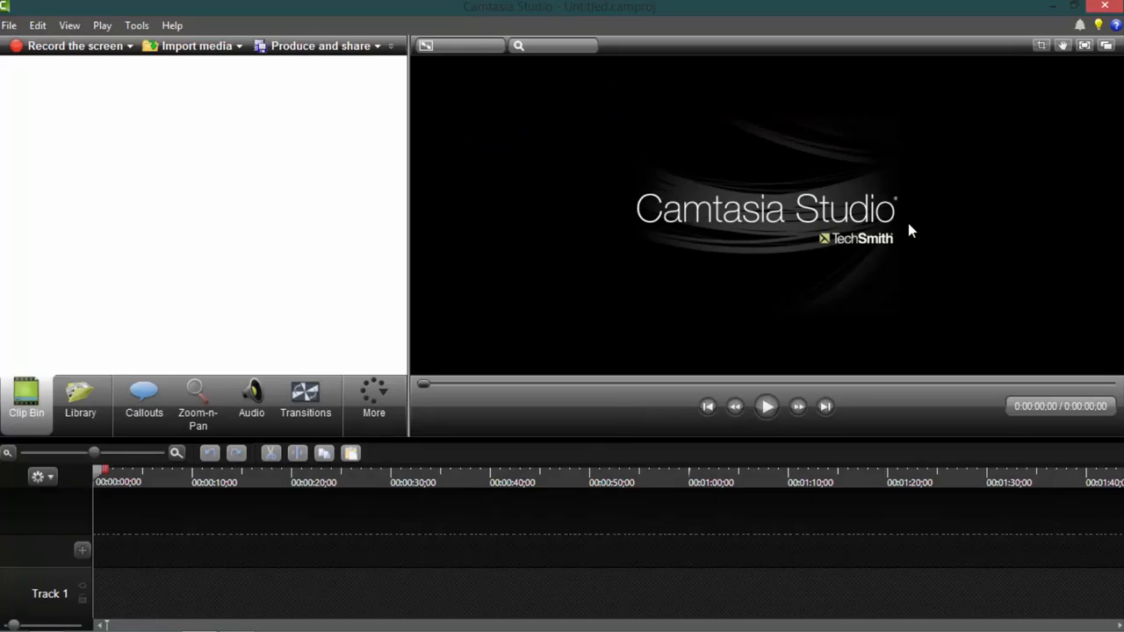
mouse_move(1051, 6)
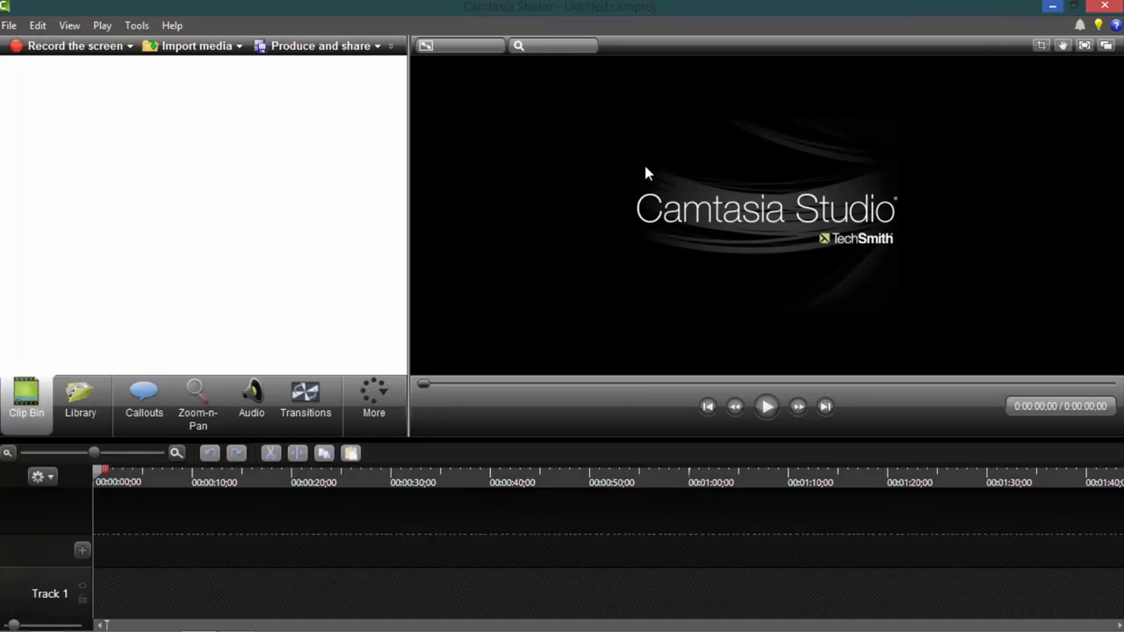
mouse_move(936, 218)
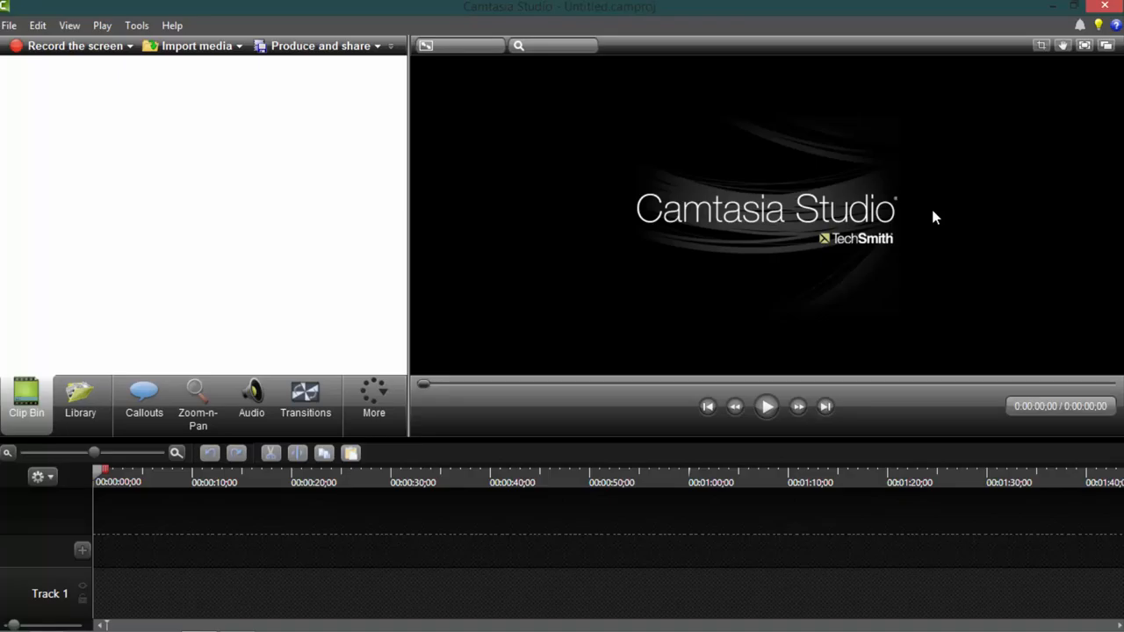
mouse_move(1034, 42)
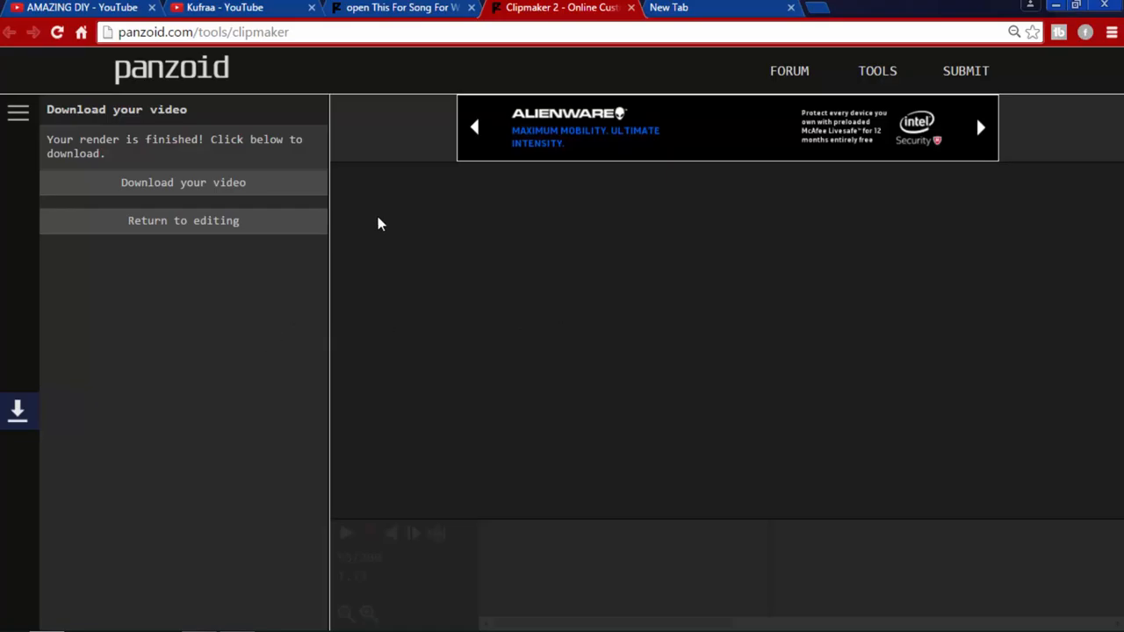
mouse_move(173, 182)
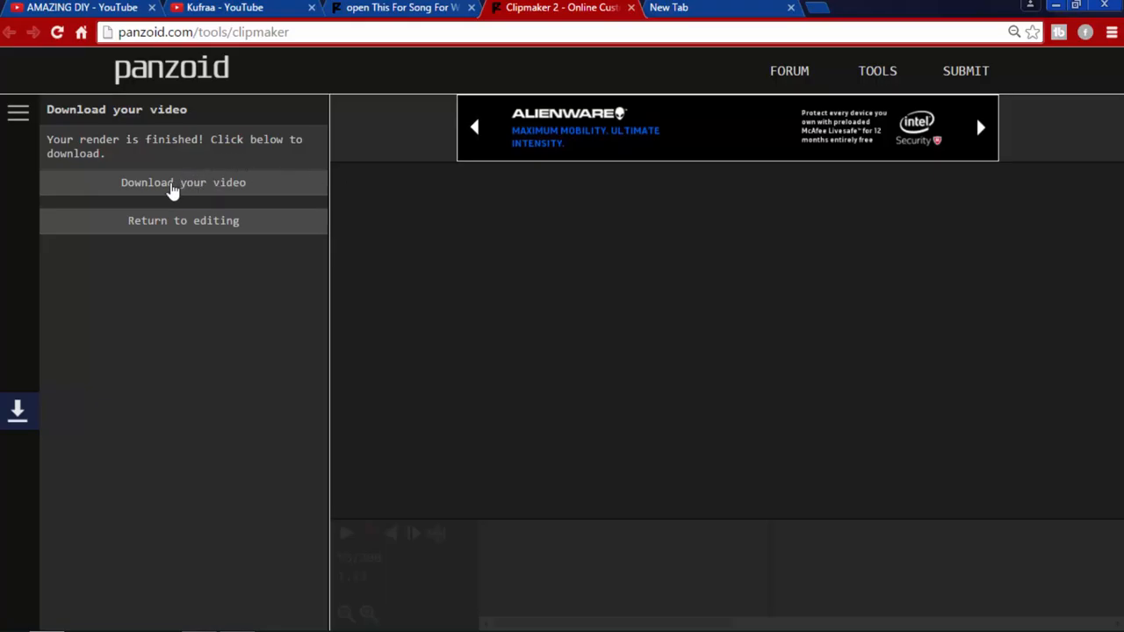
Download the finished rendered intro video from the Download panel
click(182, 181)
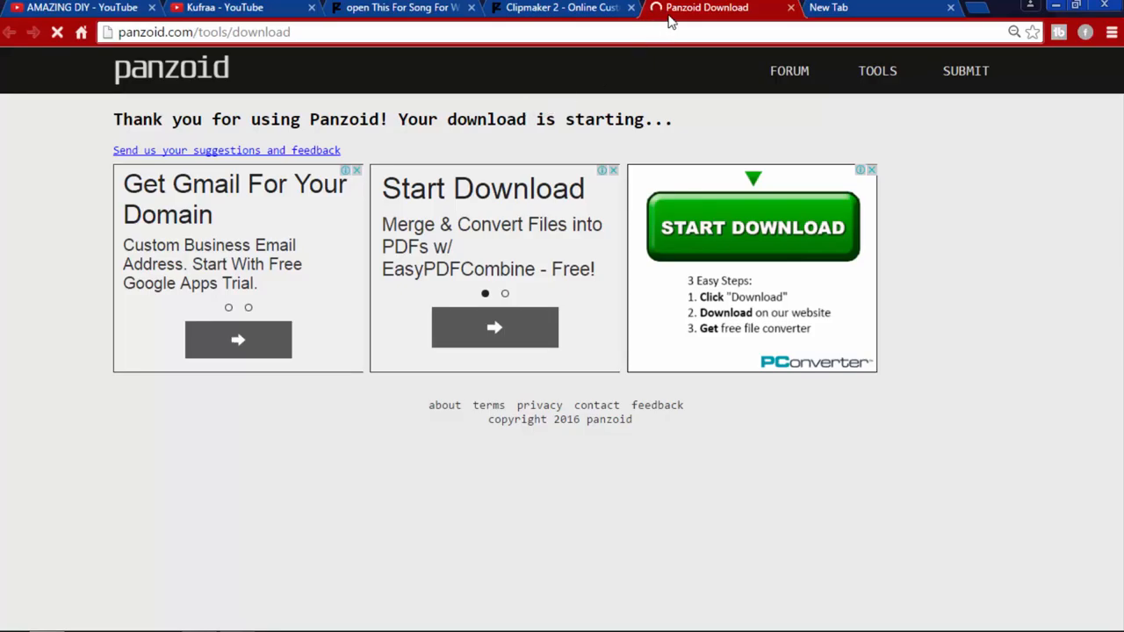
mouse_move(661, 15)
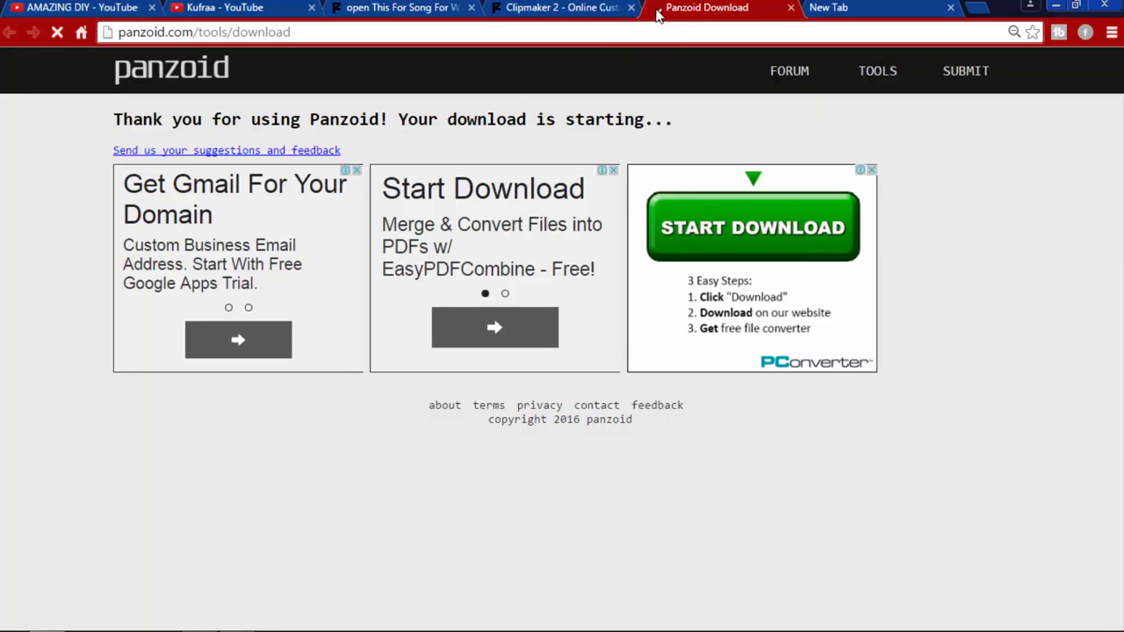
mouse_move(593, 104)
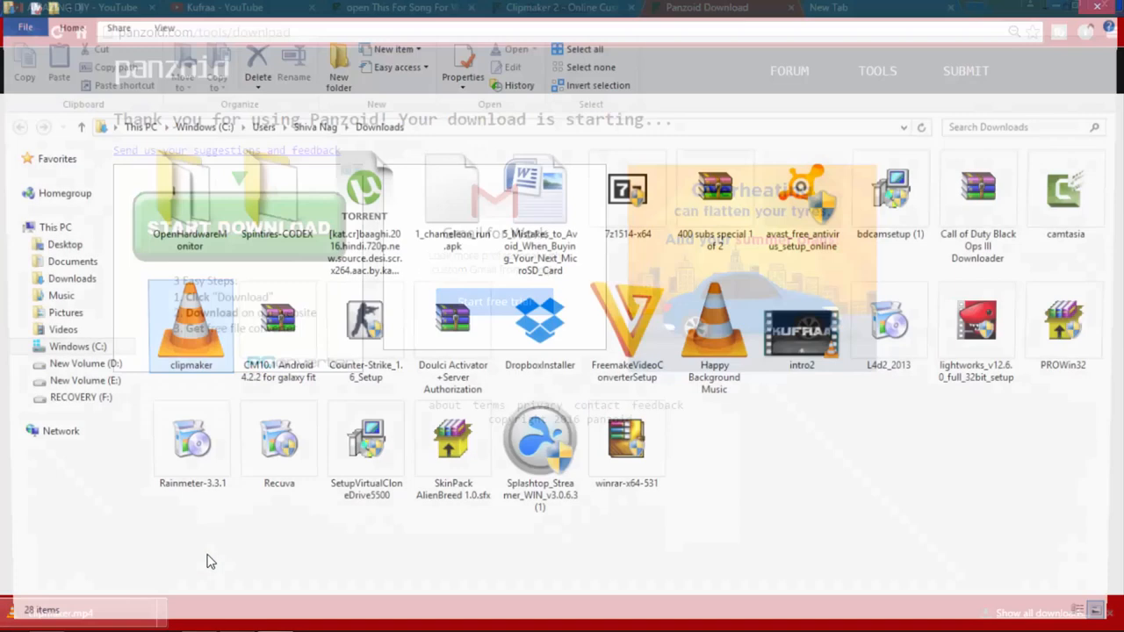
Open clipmaker.mp4 from the Downloads folder to play it in VLC
click(182, 329)
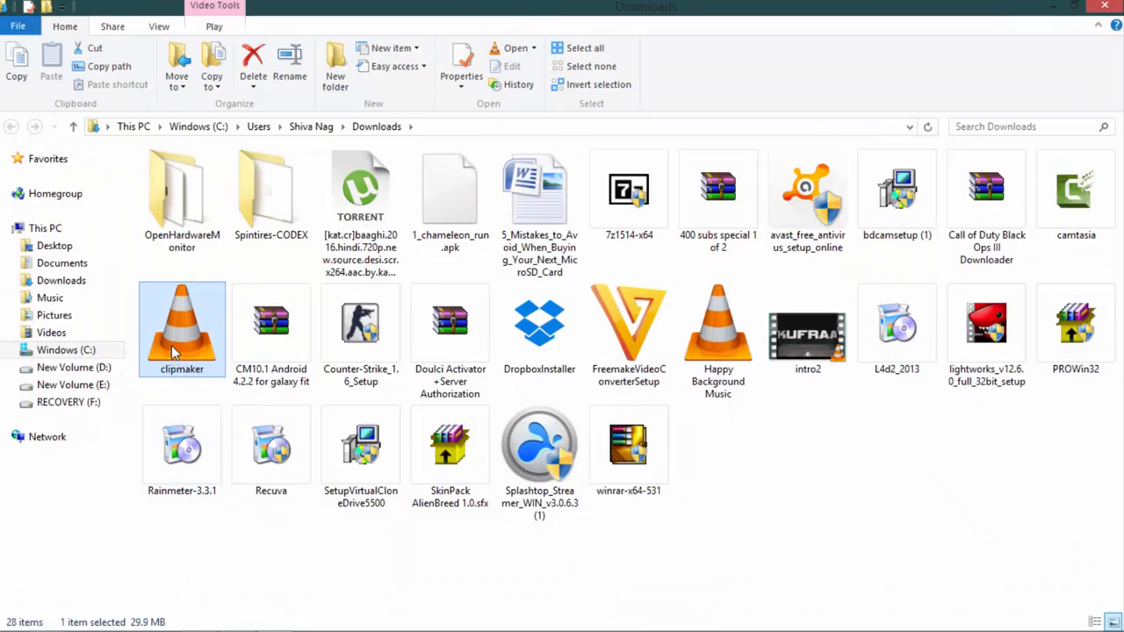
mouse_move(182, 329)
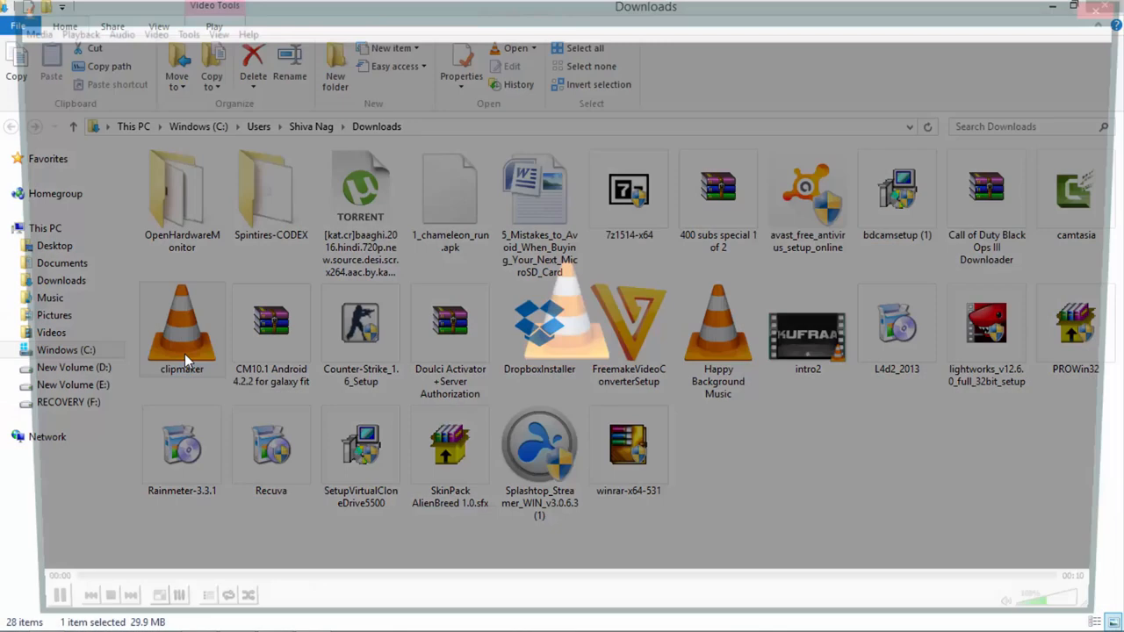
double_click(182, 328)
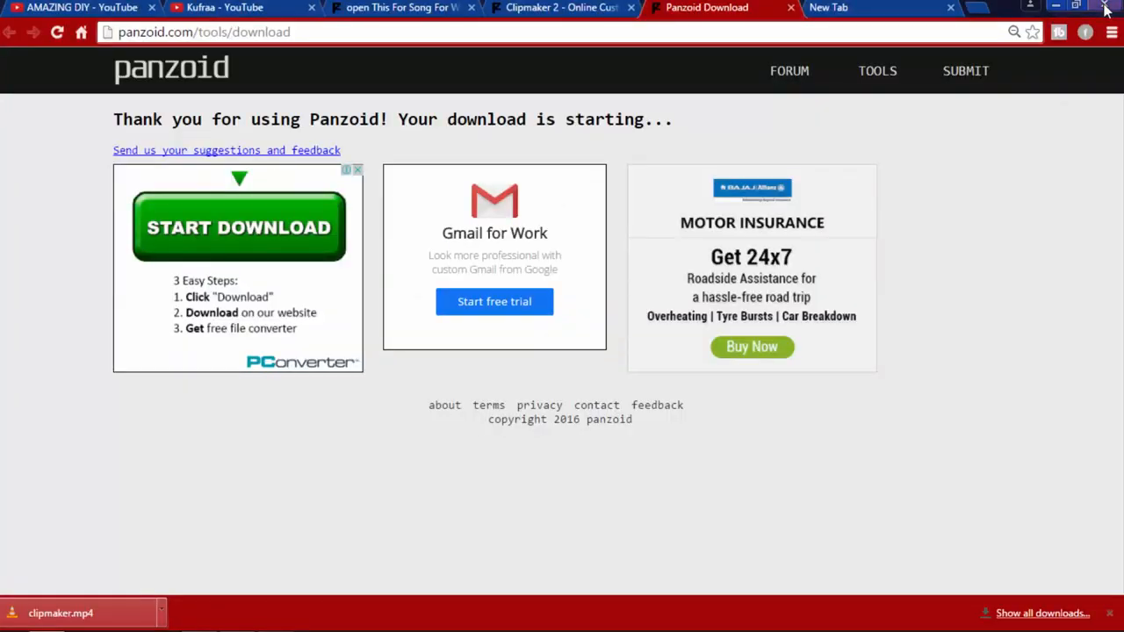
mouse_move(791, 7)
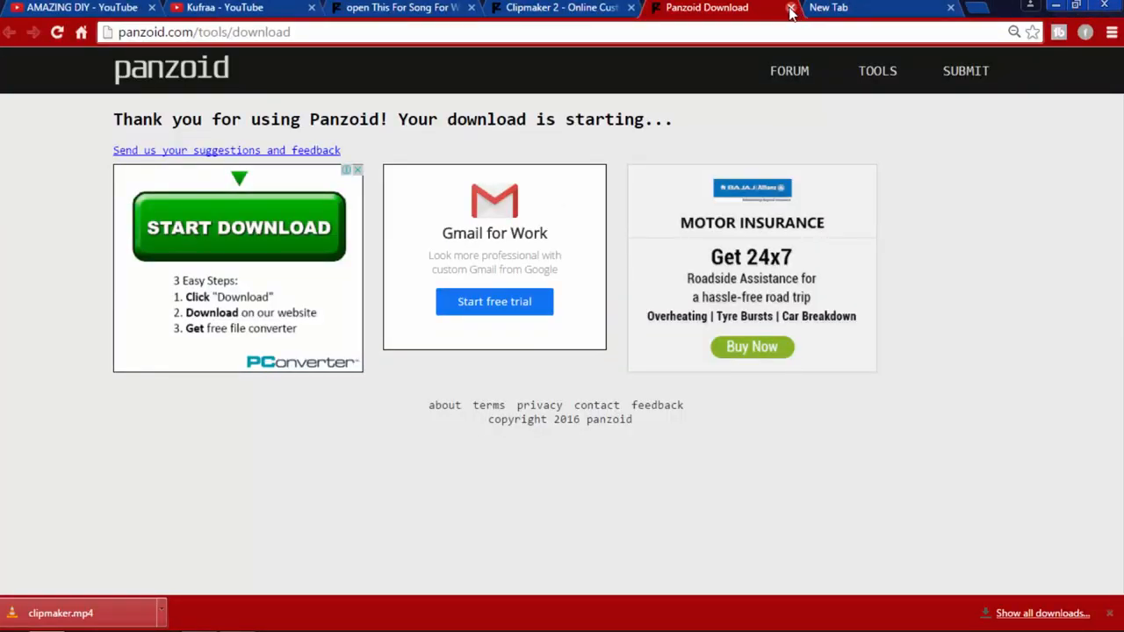
Close the Panzoid download and Clipmaker tabs, leaving without saving, and restore Chrome
click(790, 7)
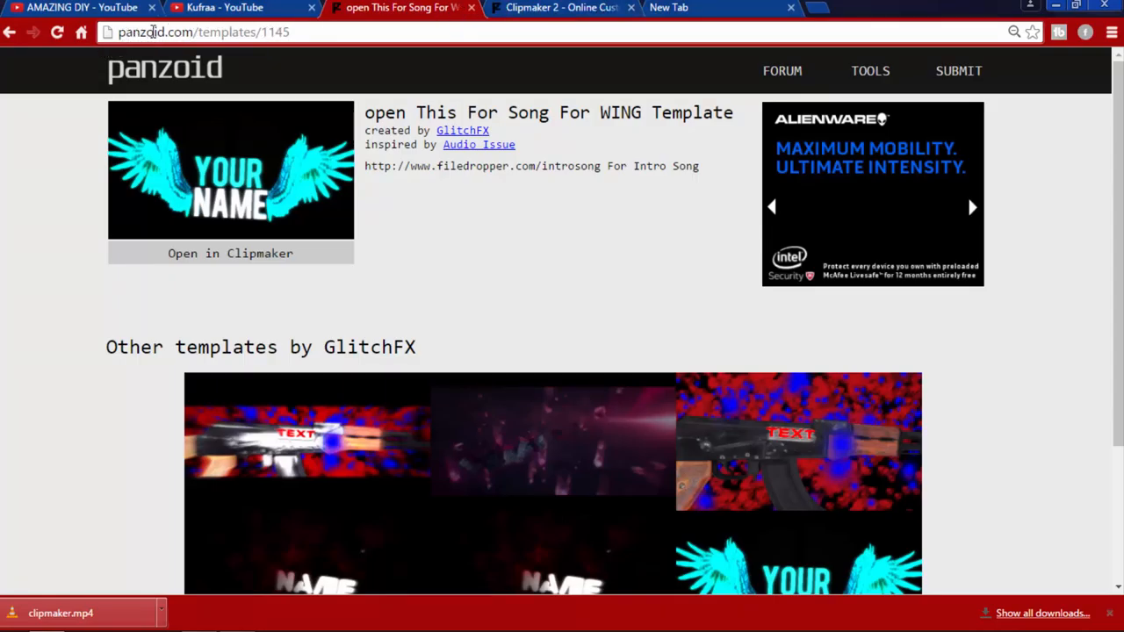
mouse_move(463, 130)
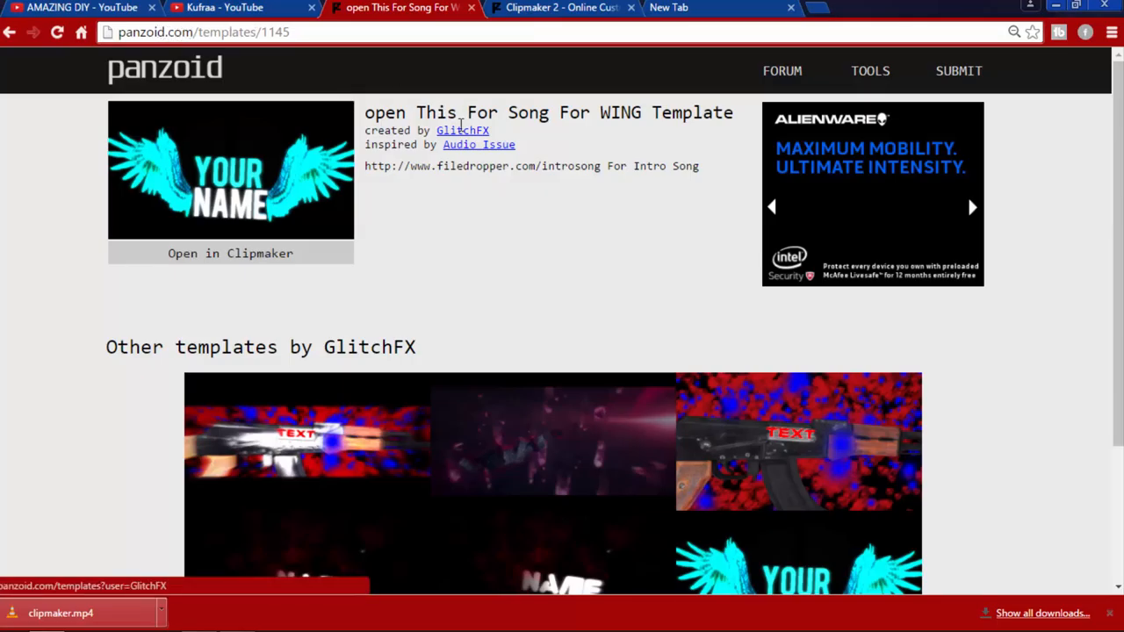
mouse_move(419, 95)
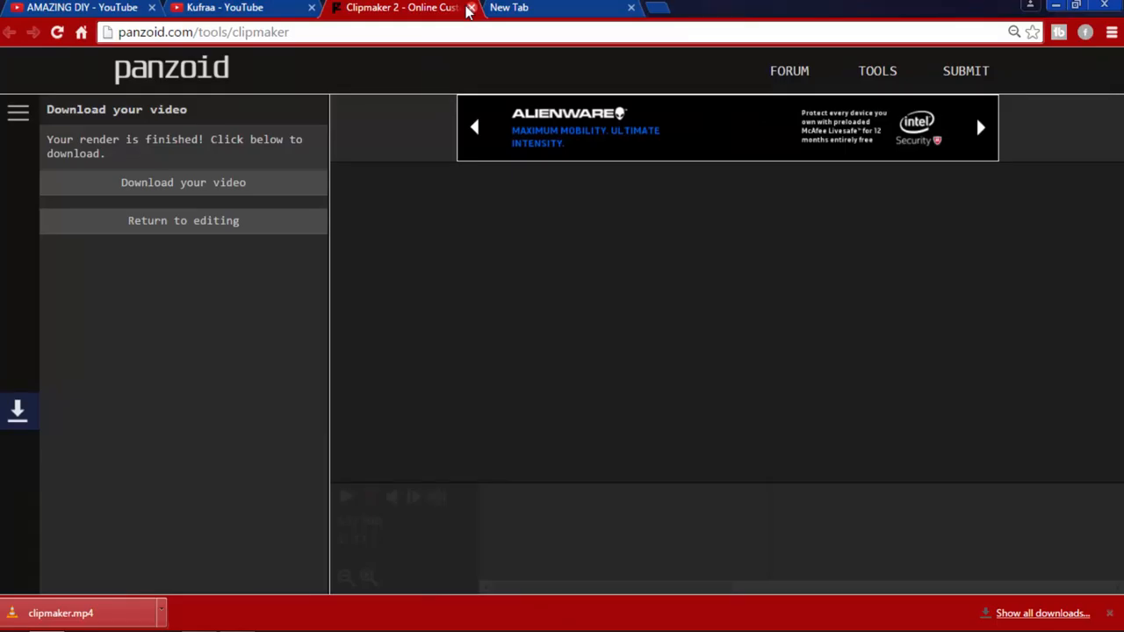
click(17, 112)
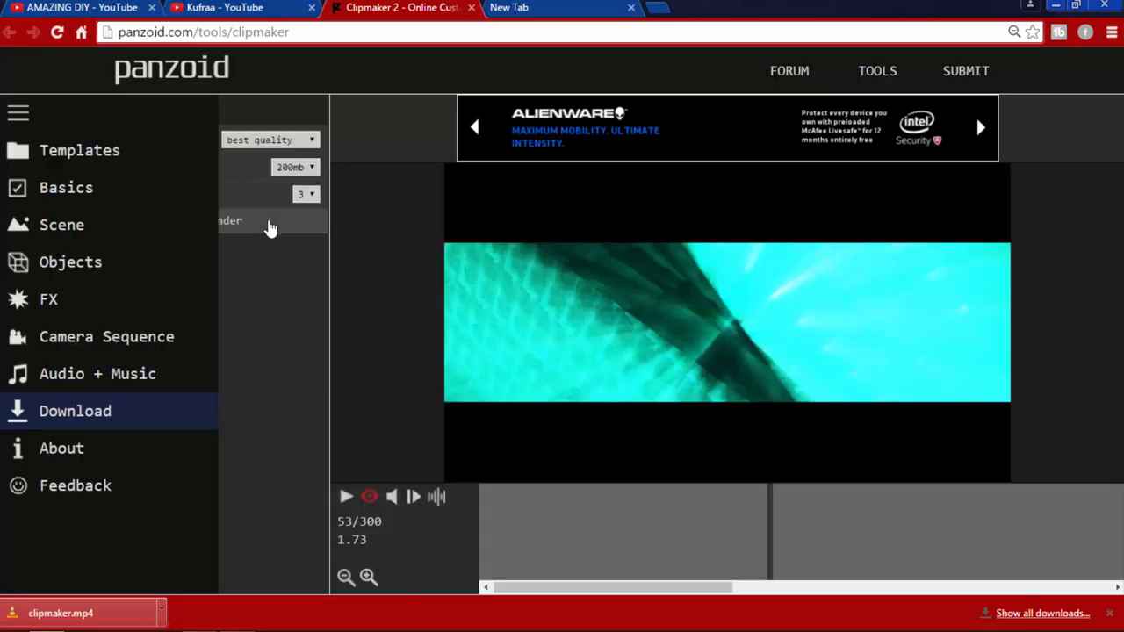
mouse_move(74, 279)
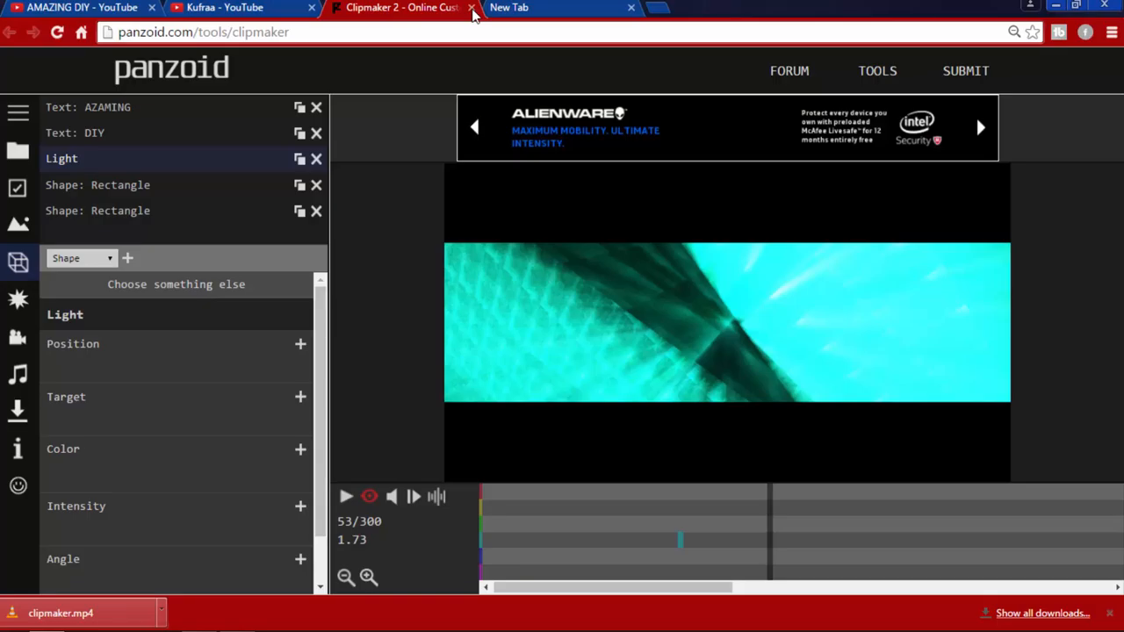
click(472, 8)
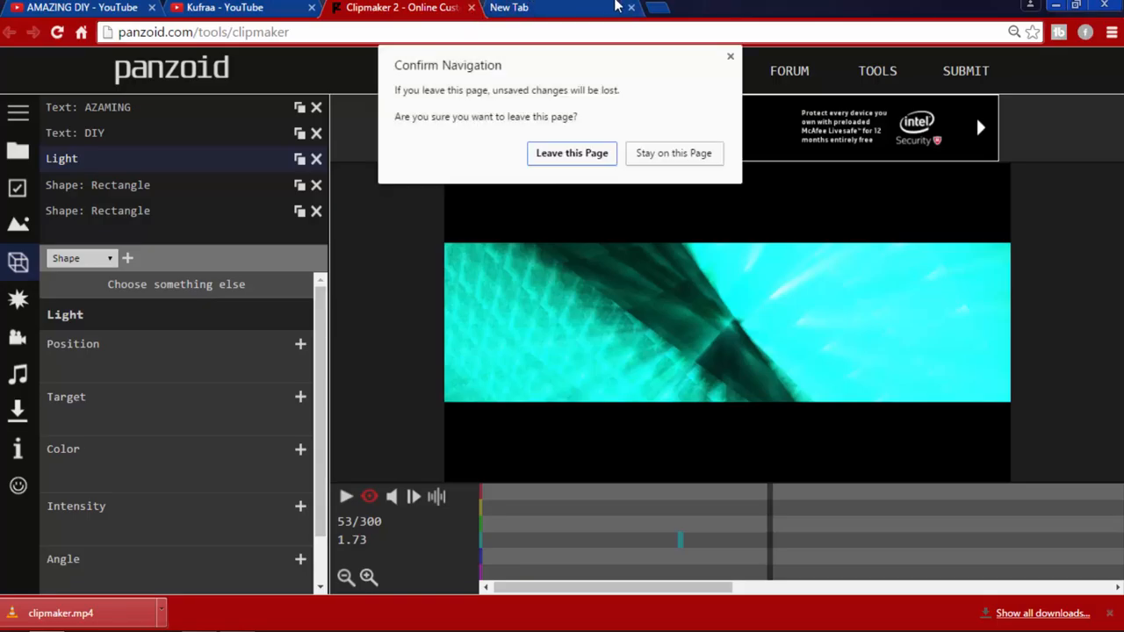
click(571, 153)
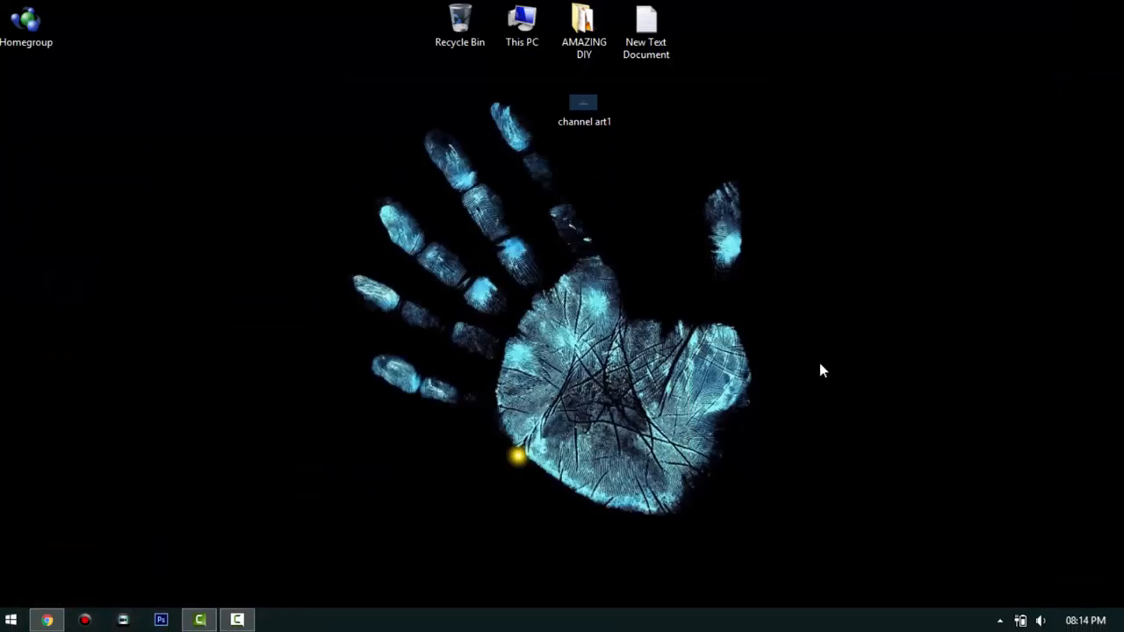
mouse_move(544, 499)
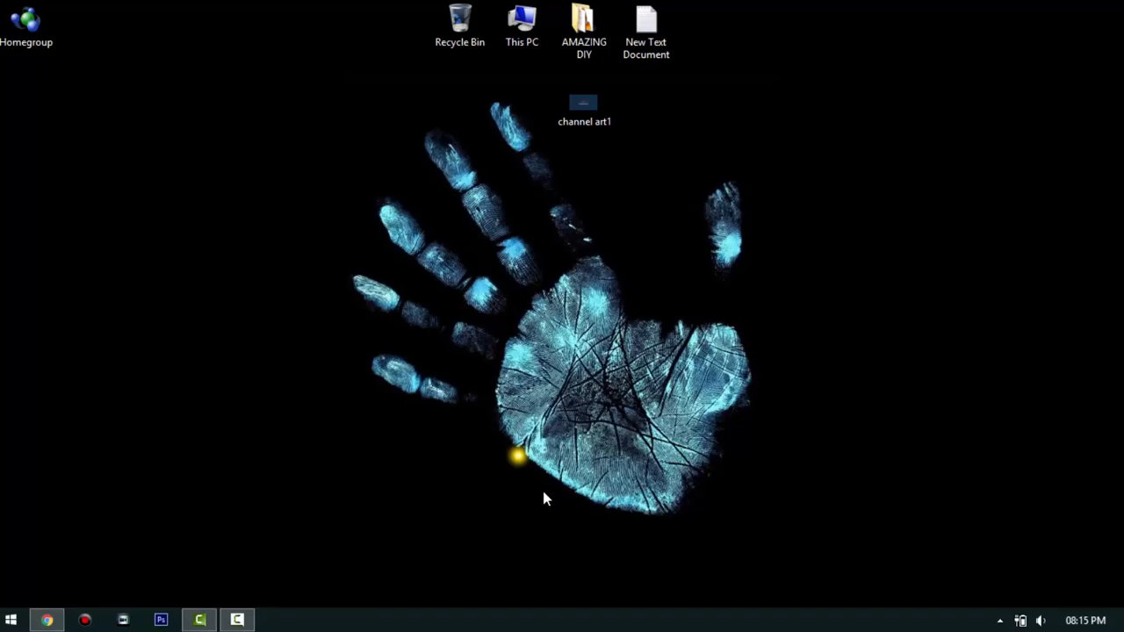
mouse_move(615, 296)
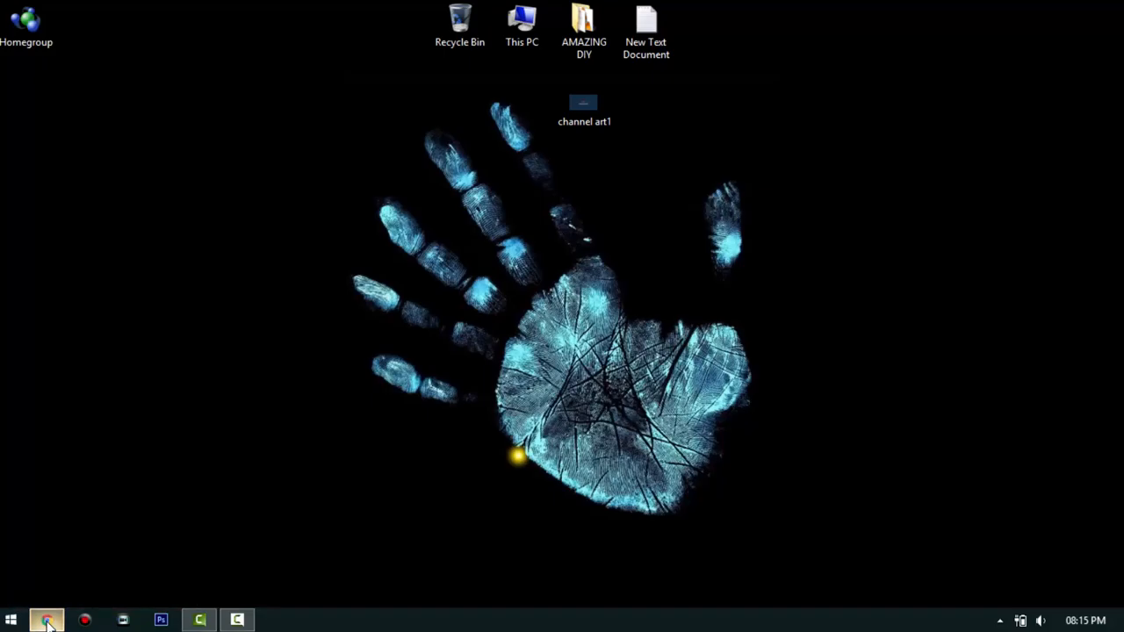
click(47, 621)
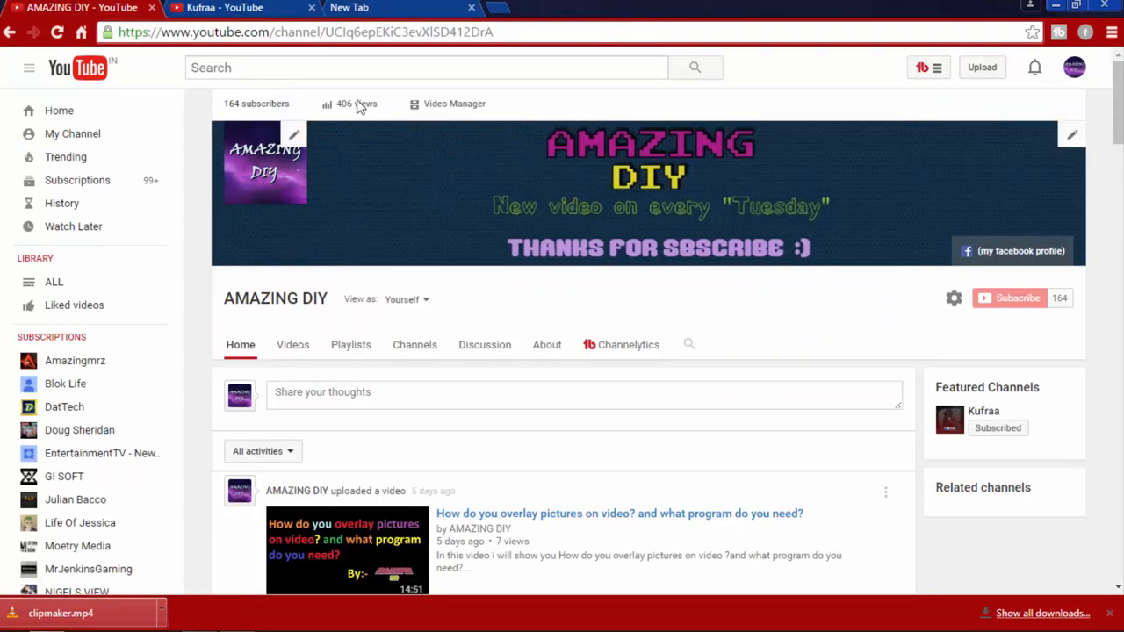
mouse_move(770, 417)
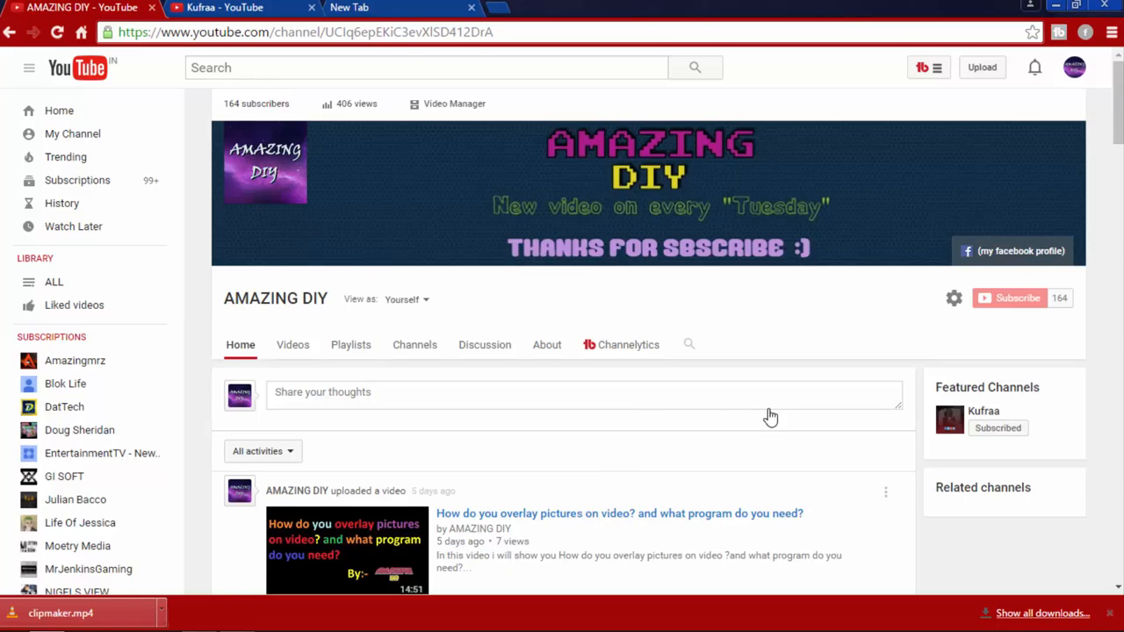